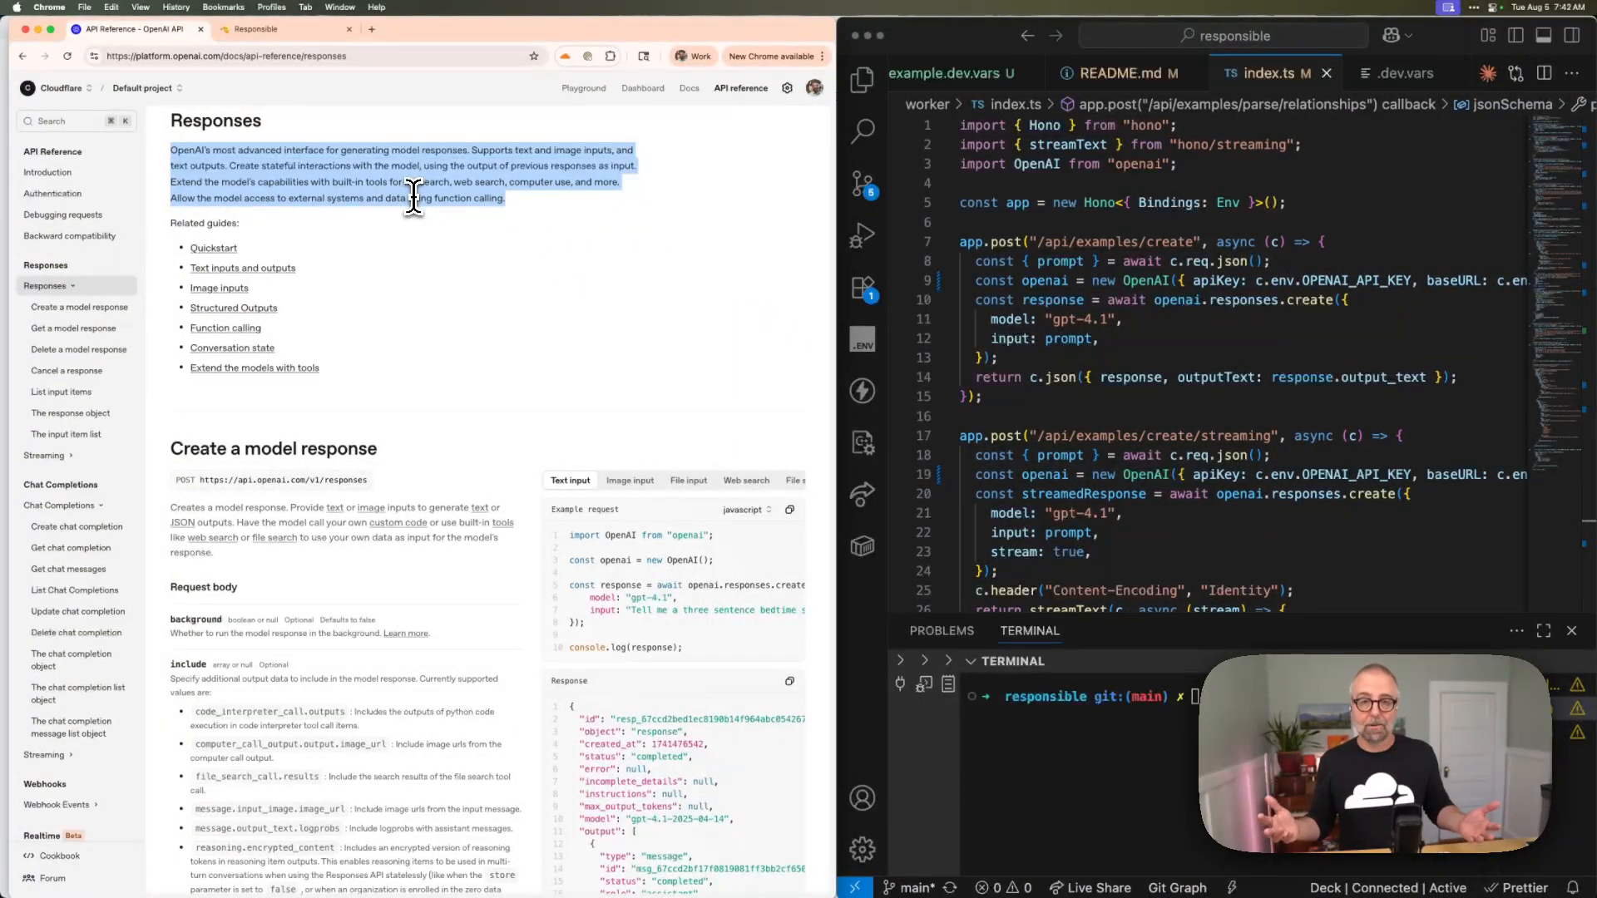
mouse_move(810, 331)
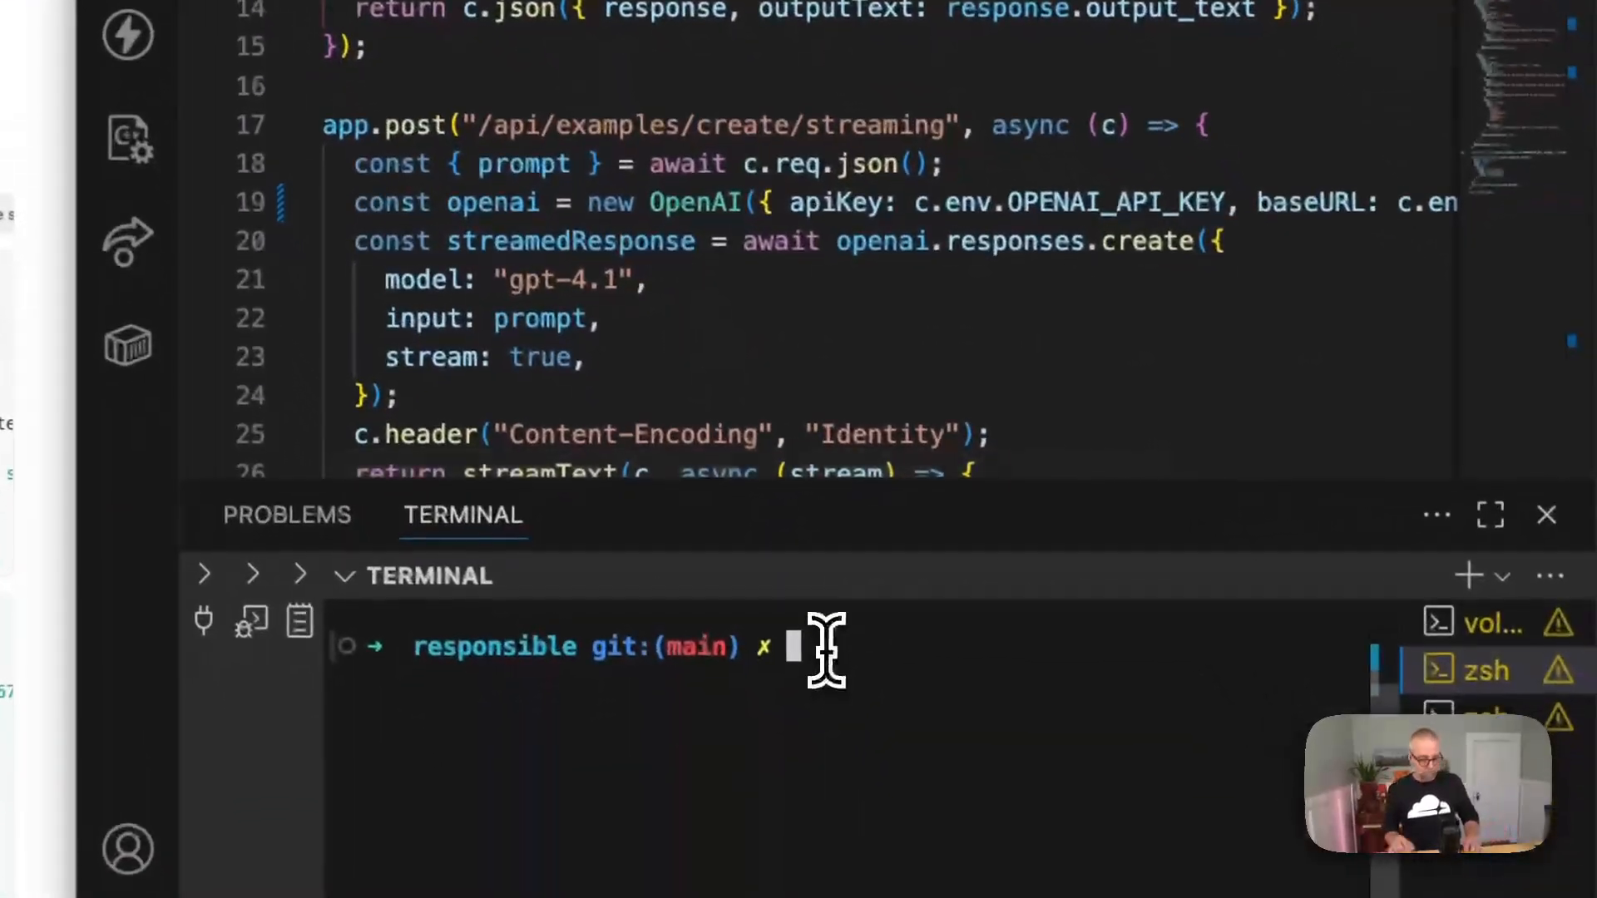
- Run the npm dev script in the terminal to launch the worker's local server
text(npm run)
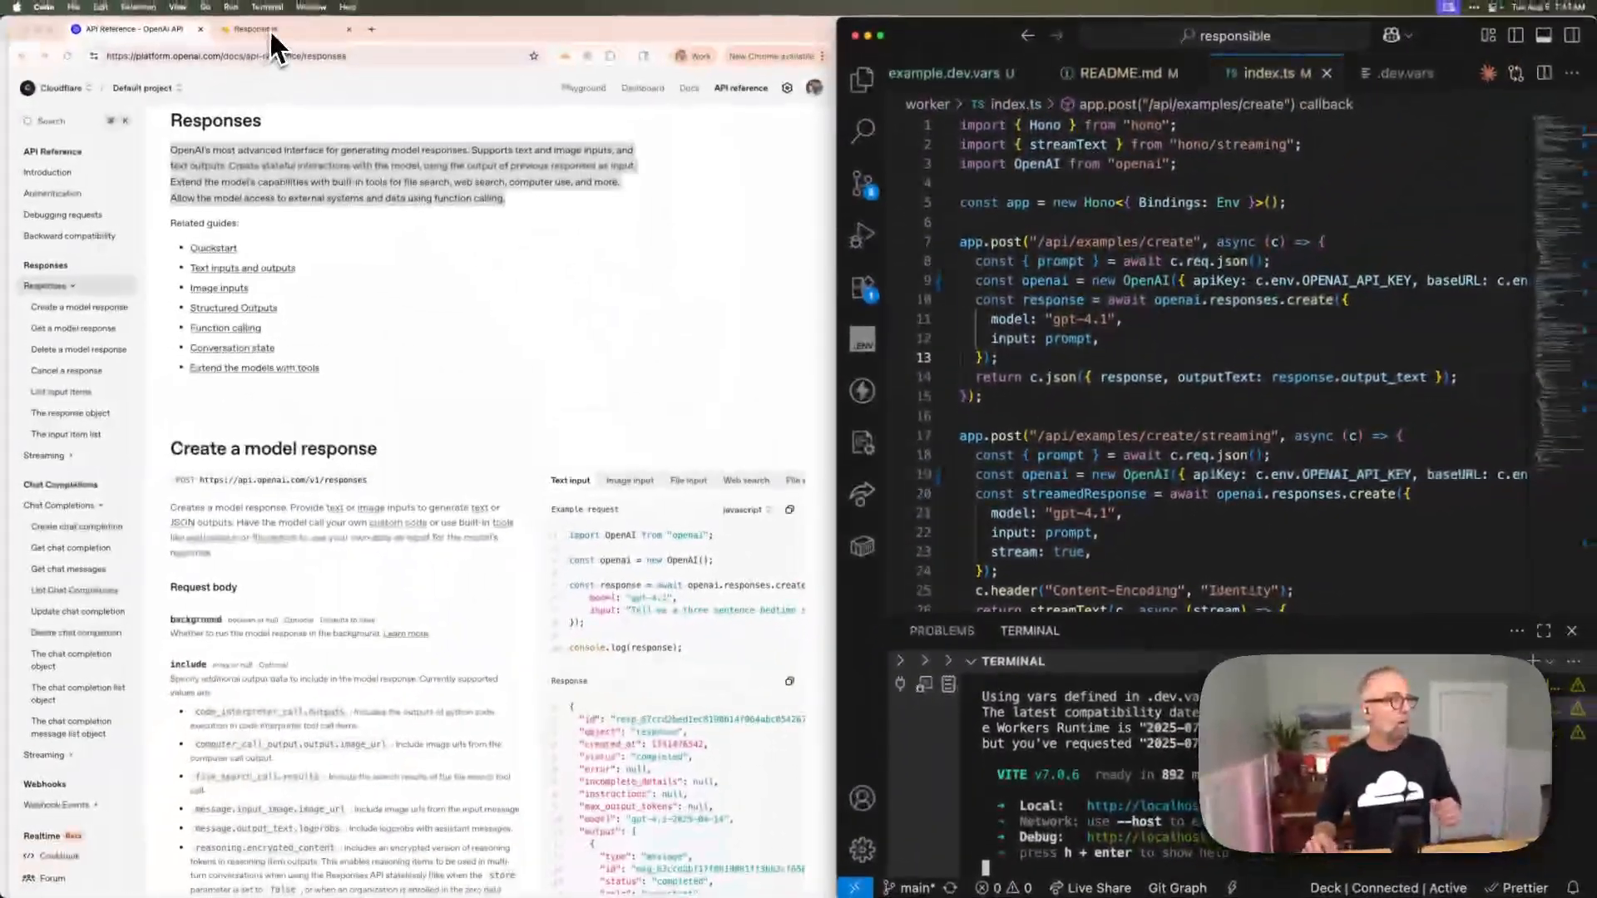
- Generate a response to 'Write a tweet about the OpenAI responses API and how important...' in Basic Text Generation
click(256, 30)
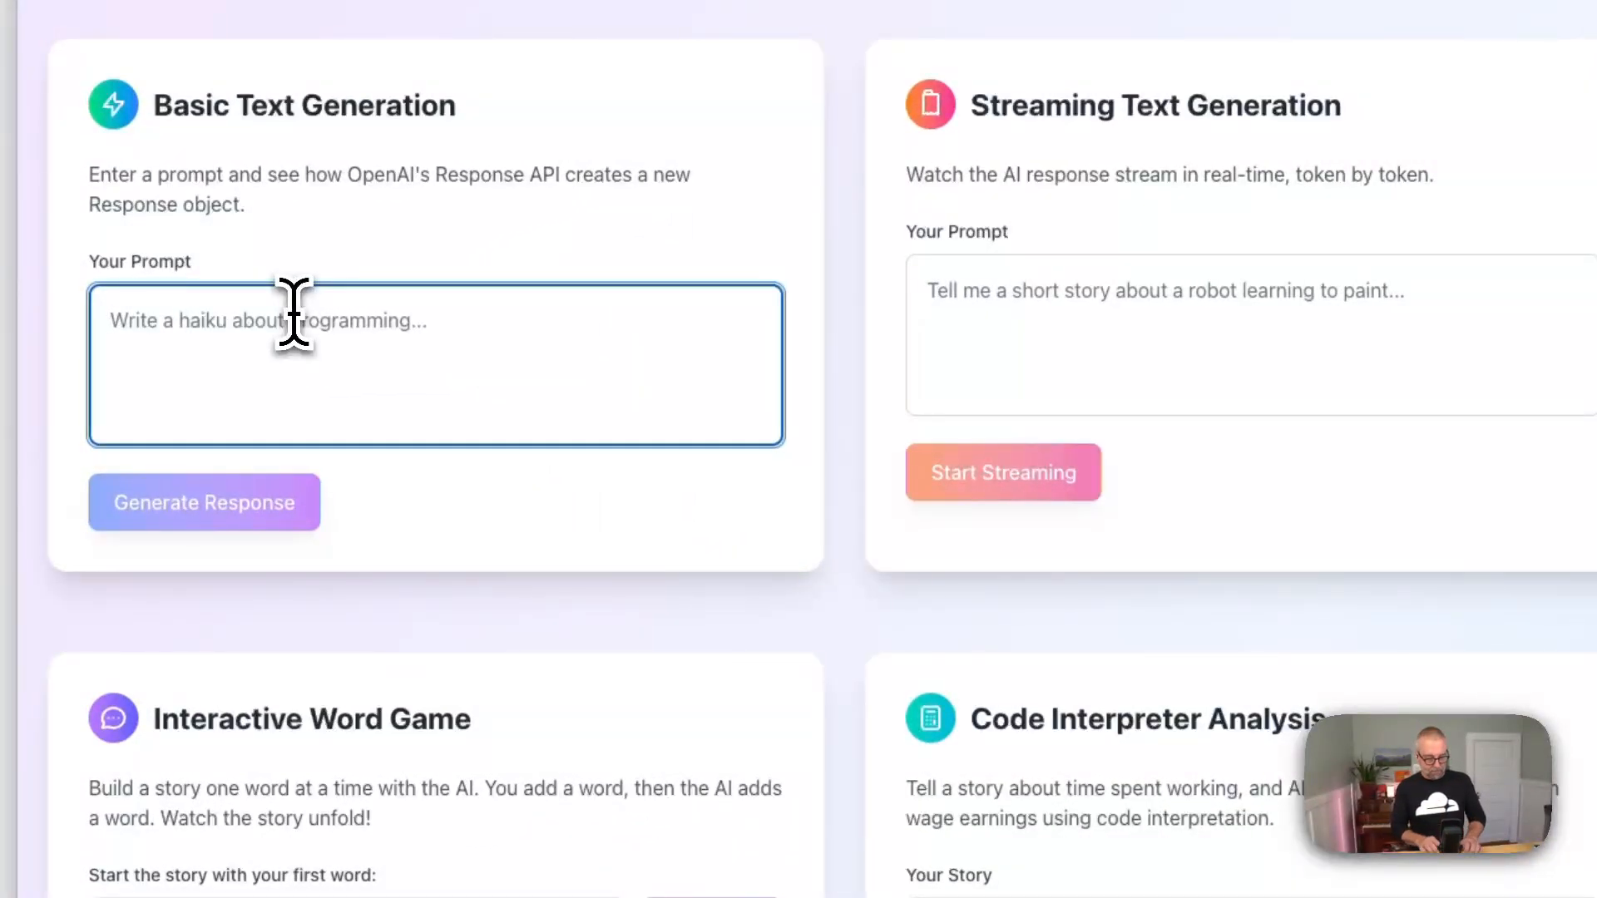
text(Write)
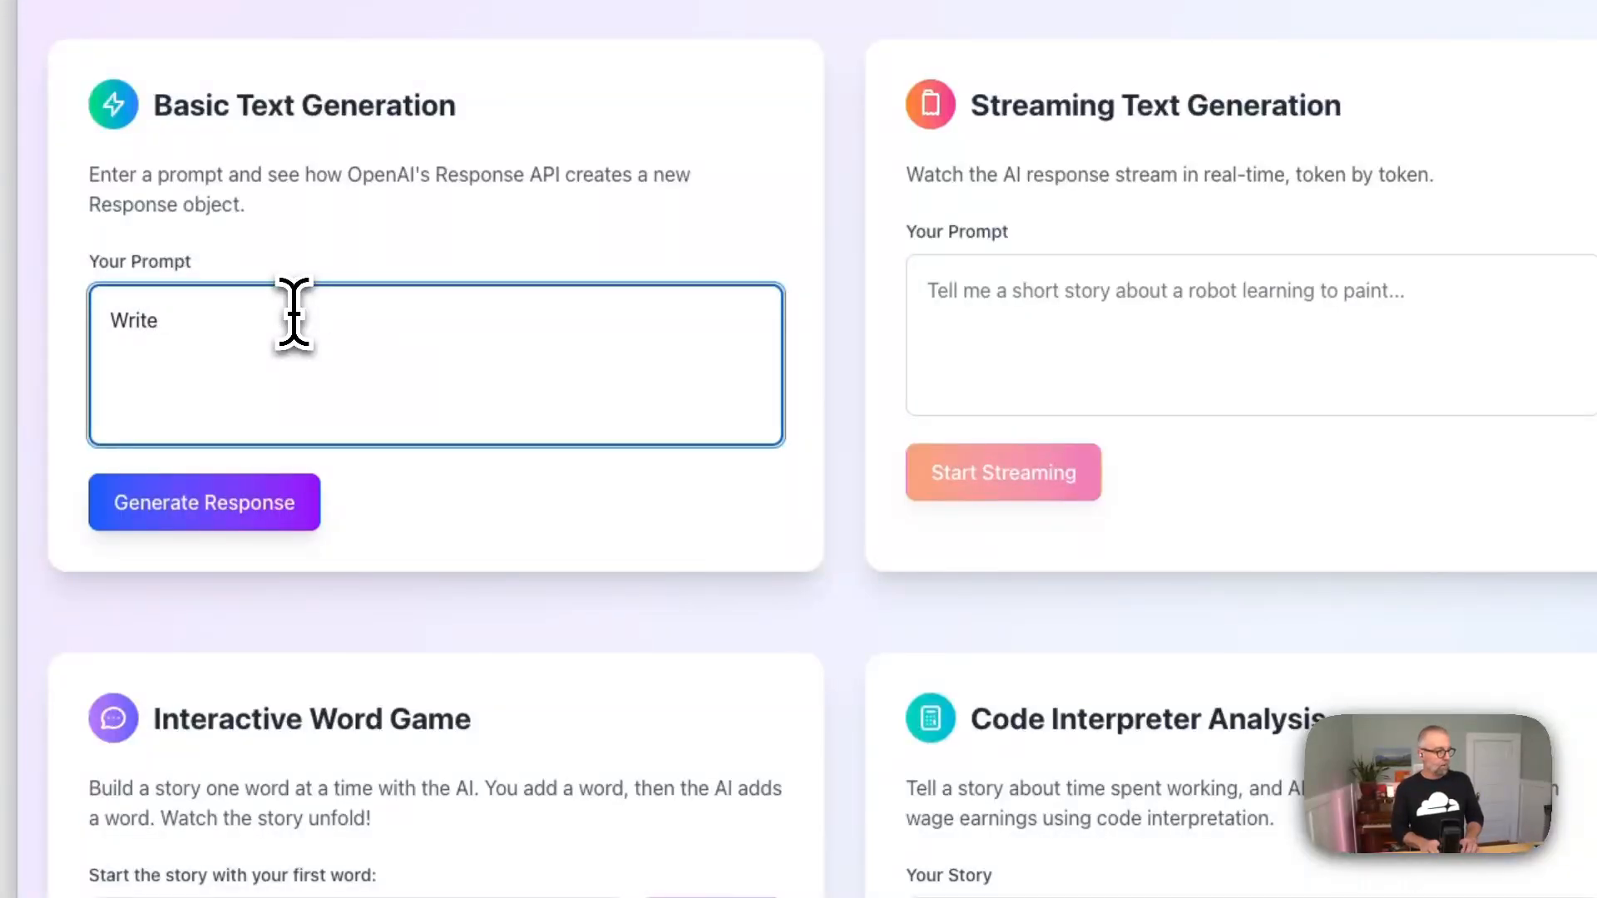
text(a tweet about n)
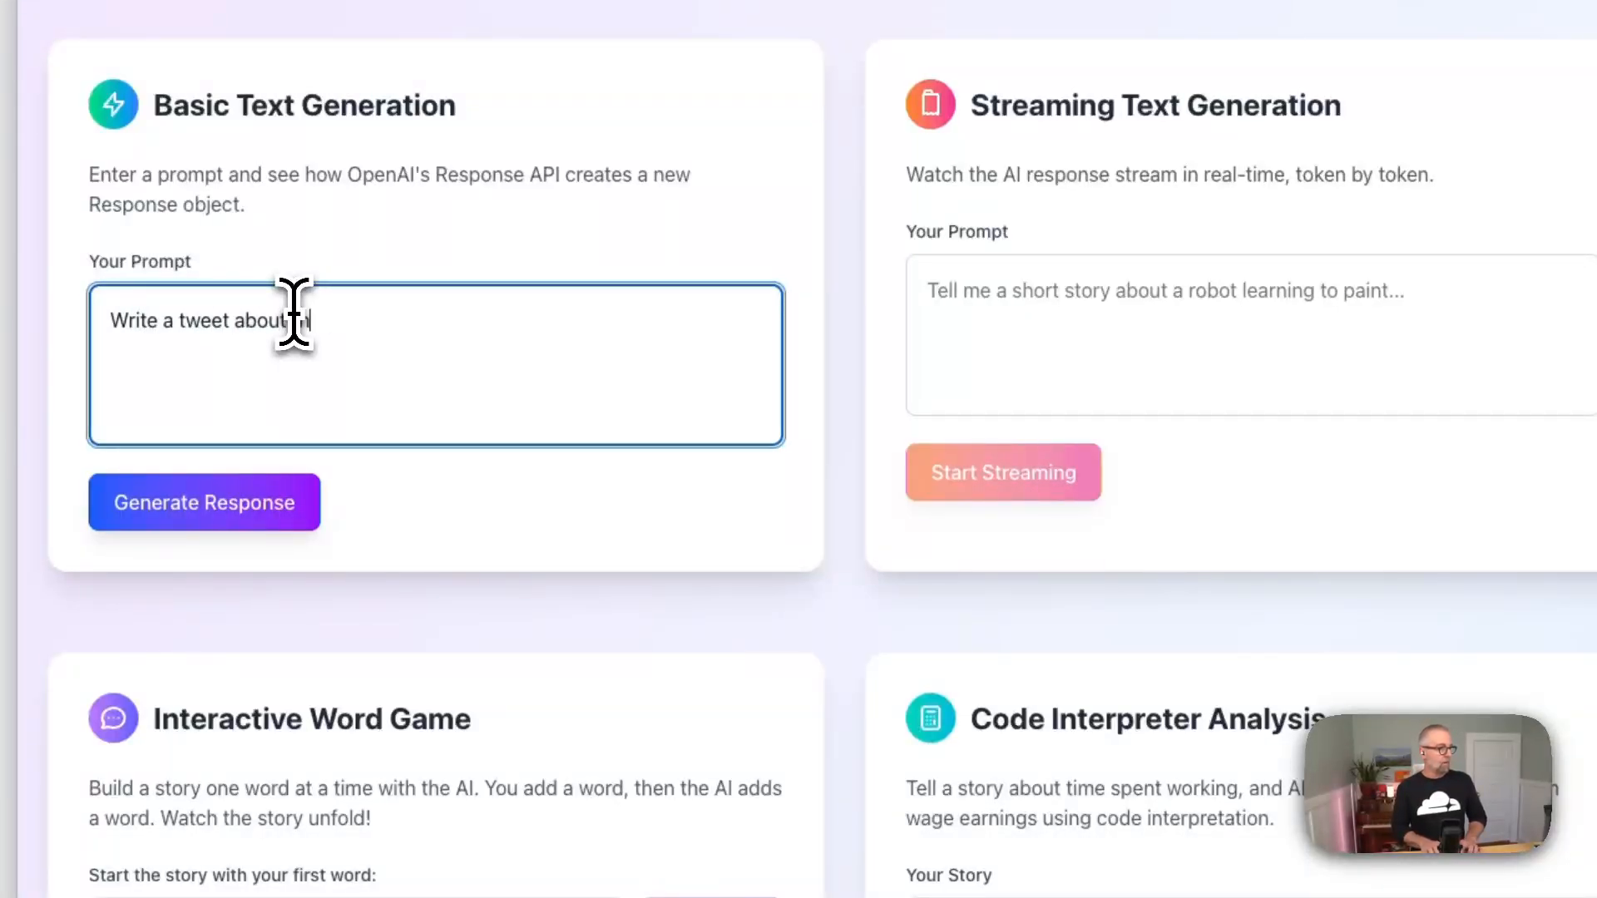
text(the OpenAI resp)
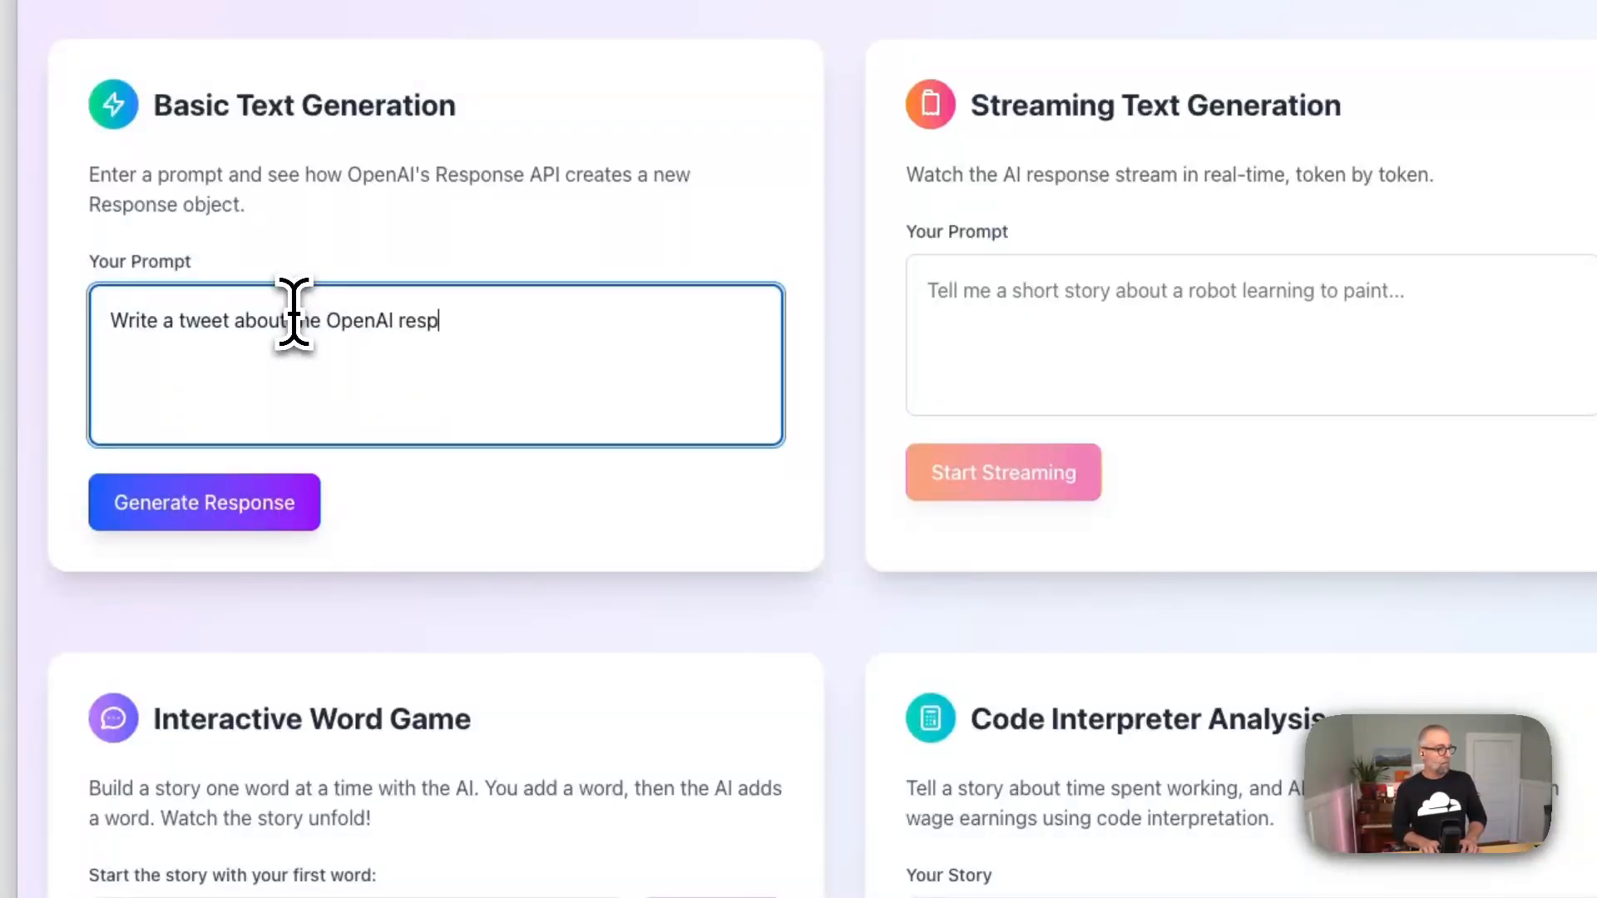
text(onses)
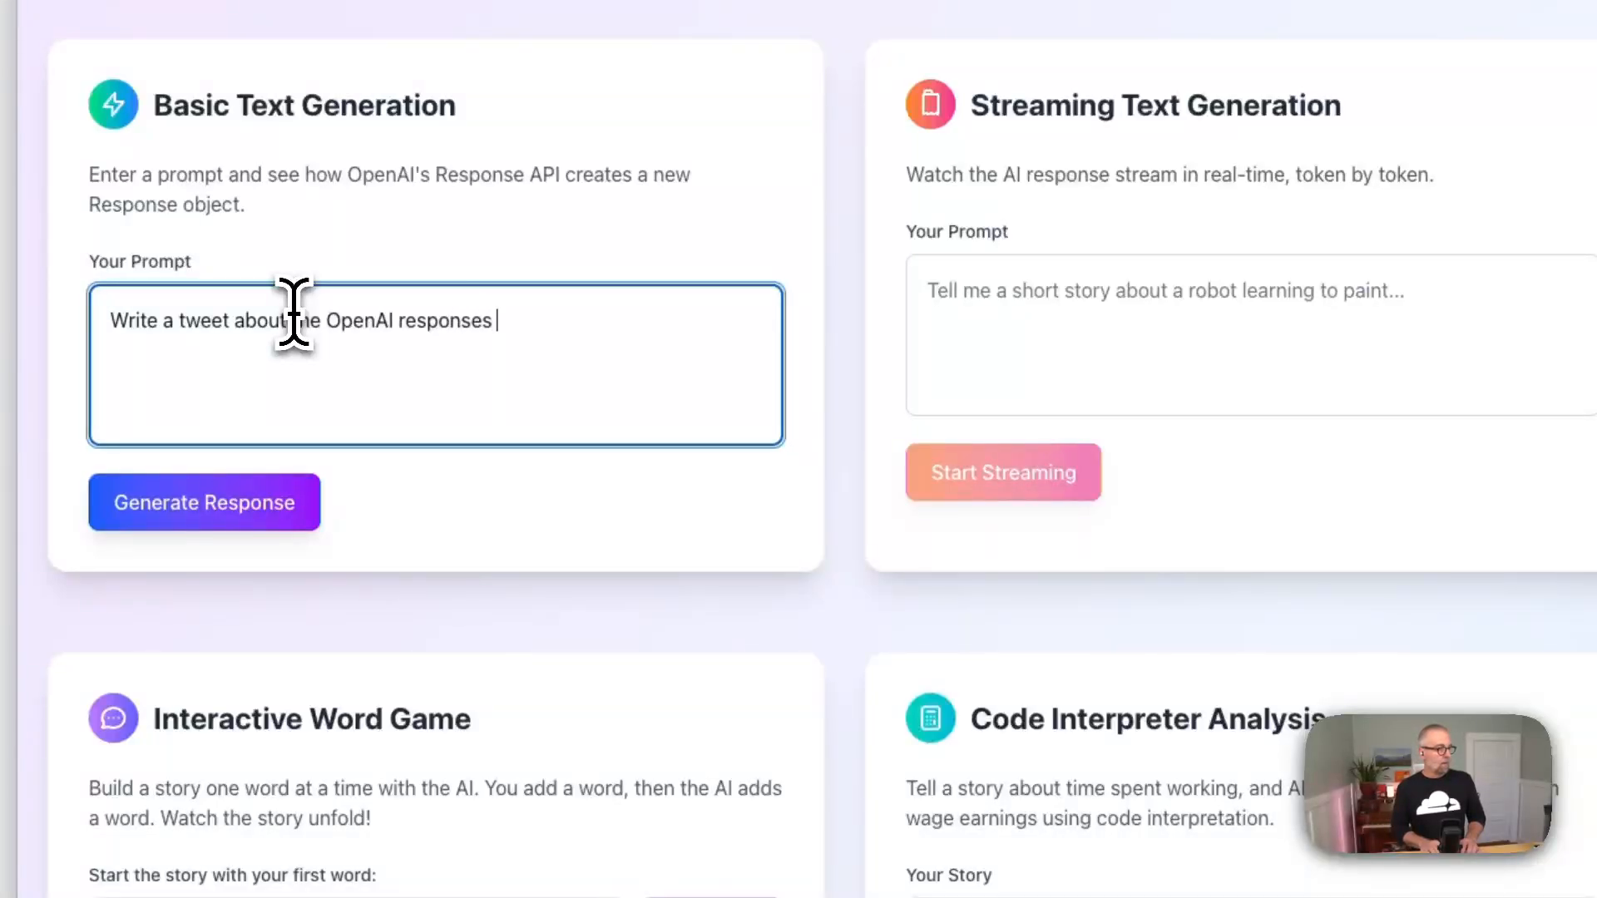
text(API and)
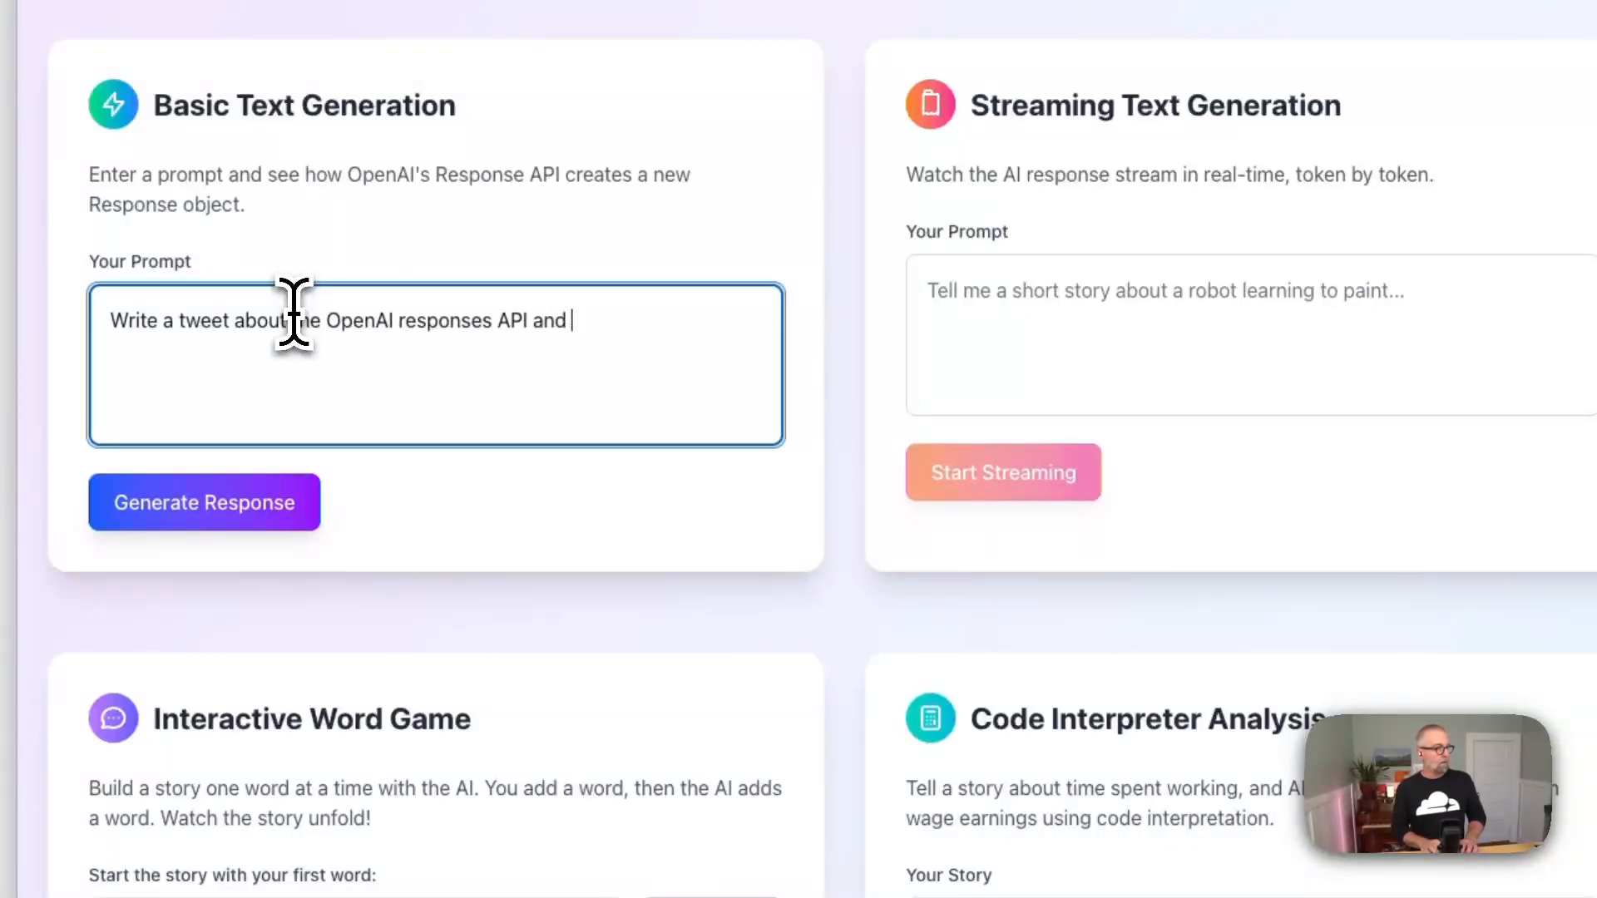
text(how important it is to le)
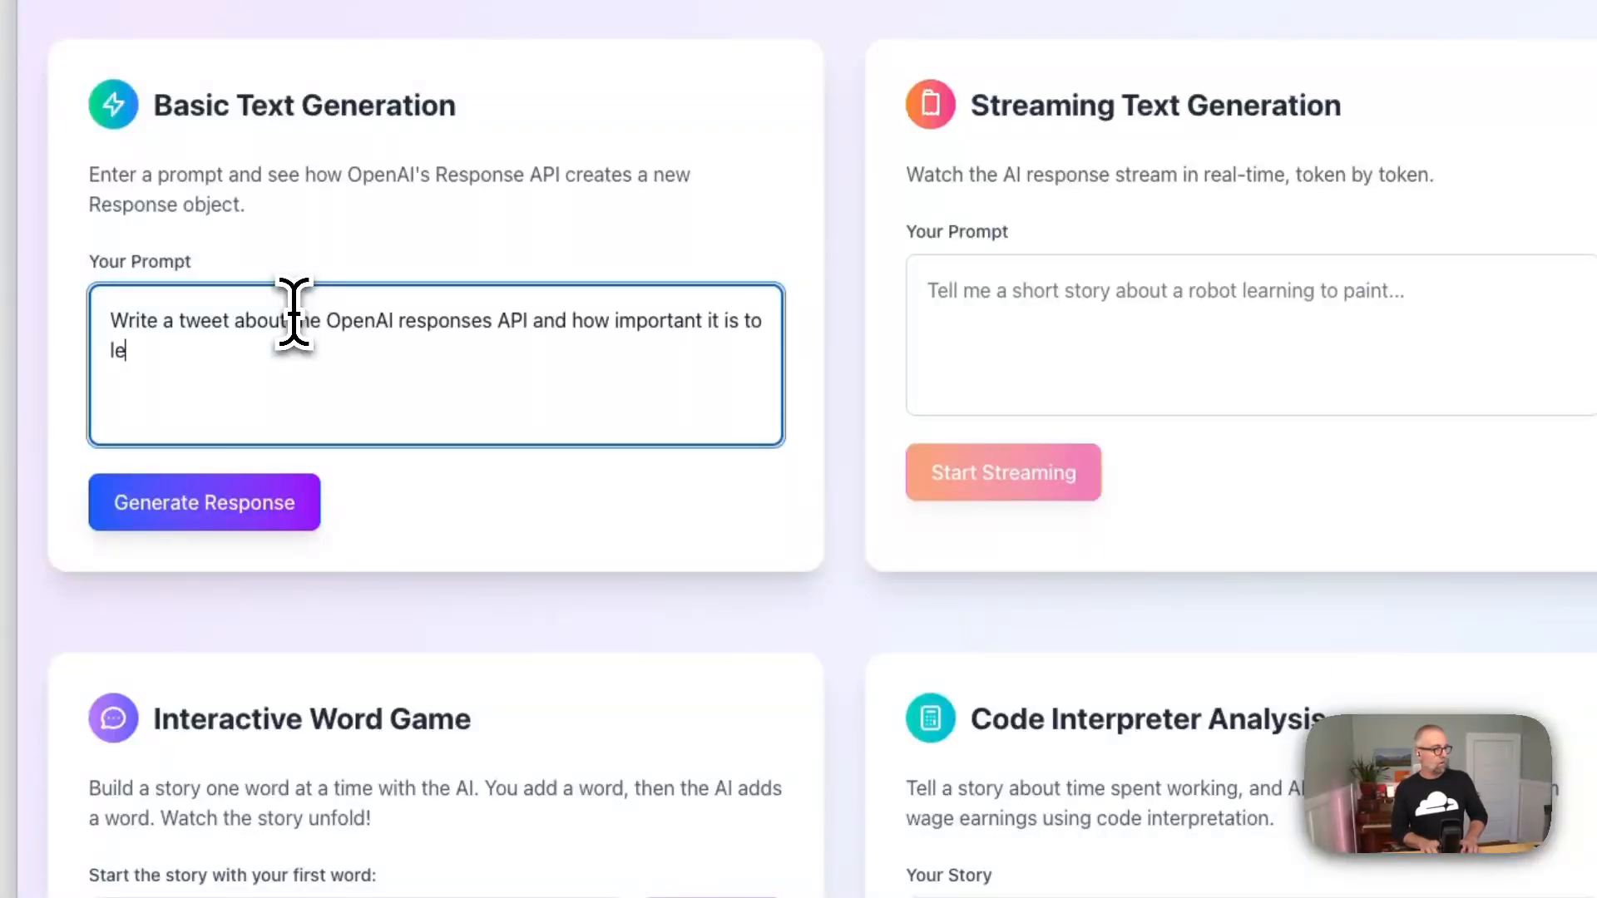
click(205, 502)
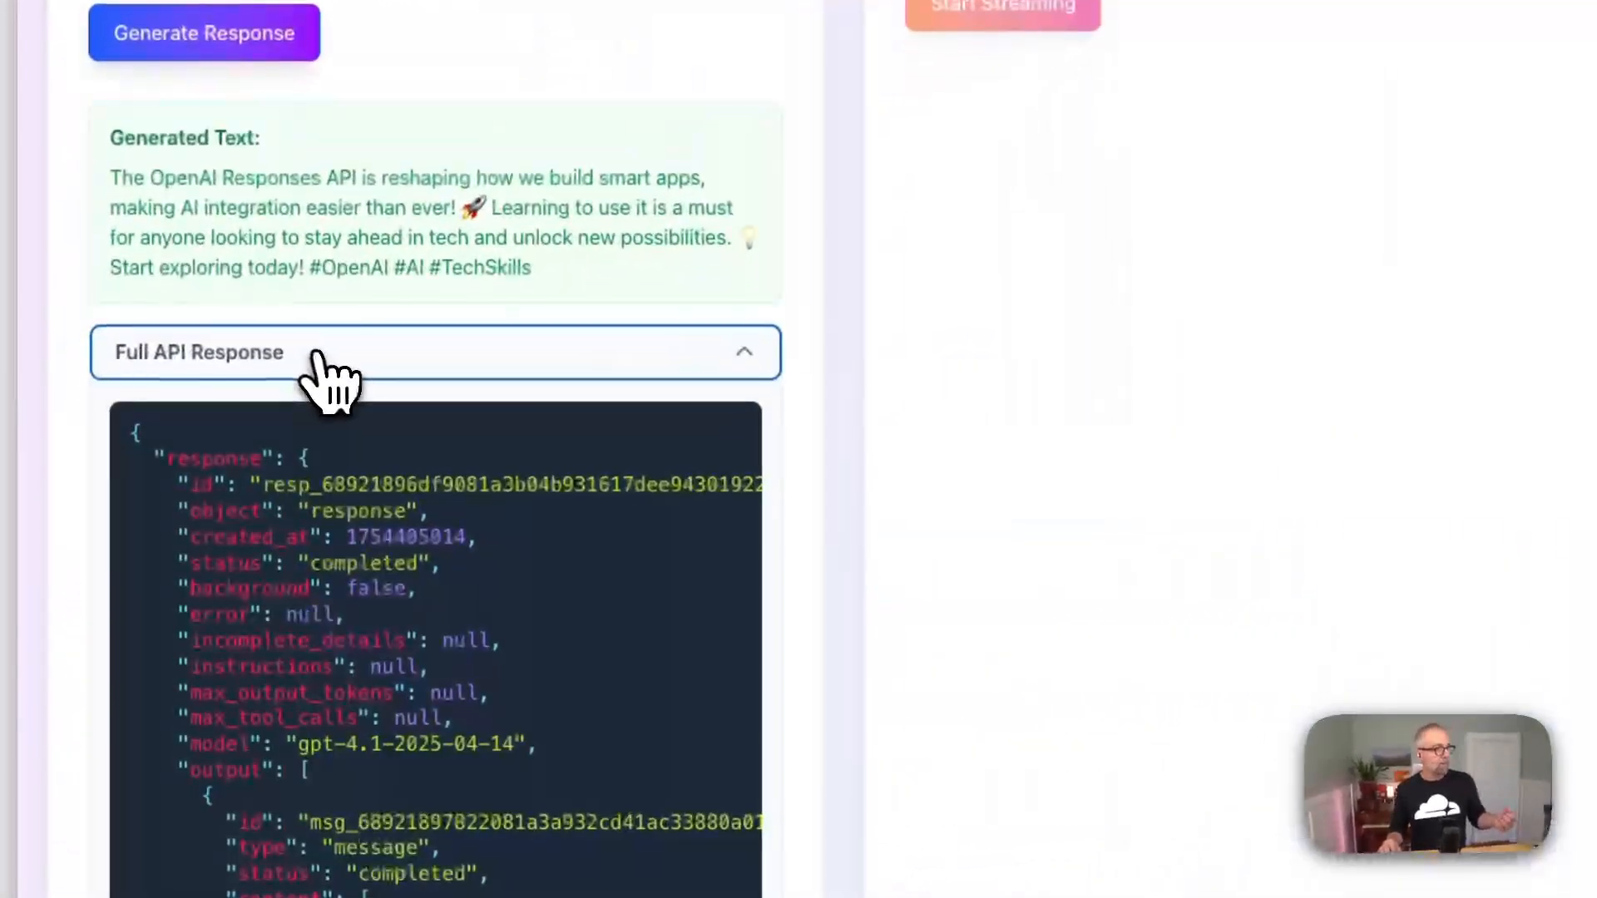
scroll(down, 3)
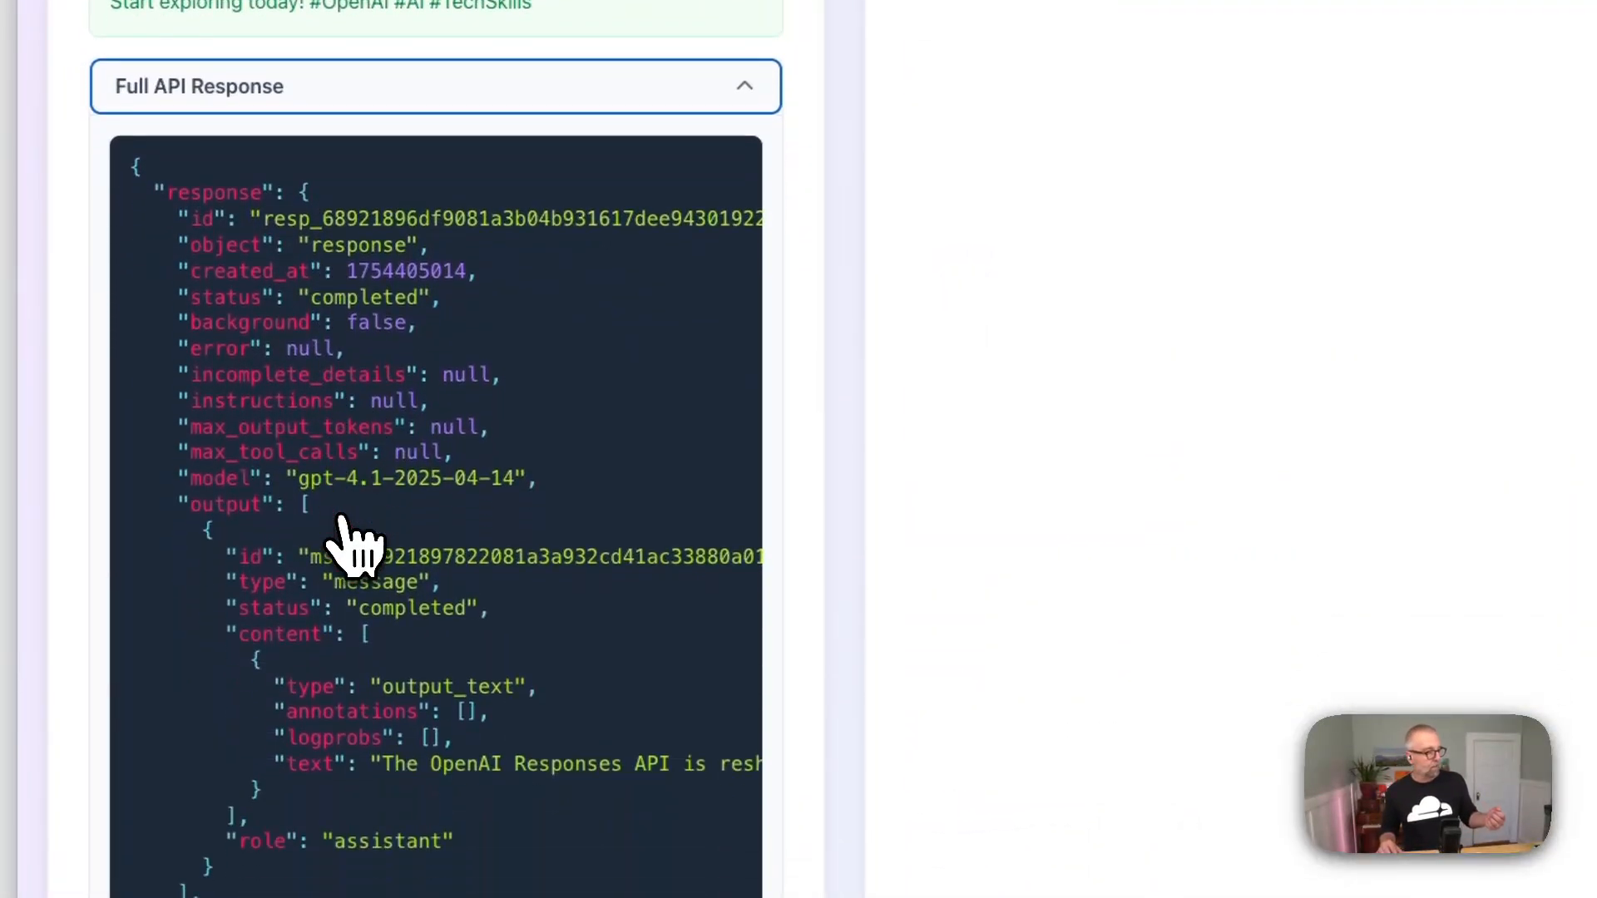
scroll(down, 3)
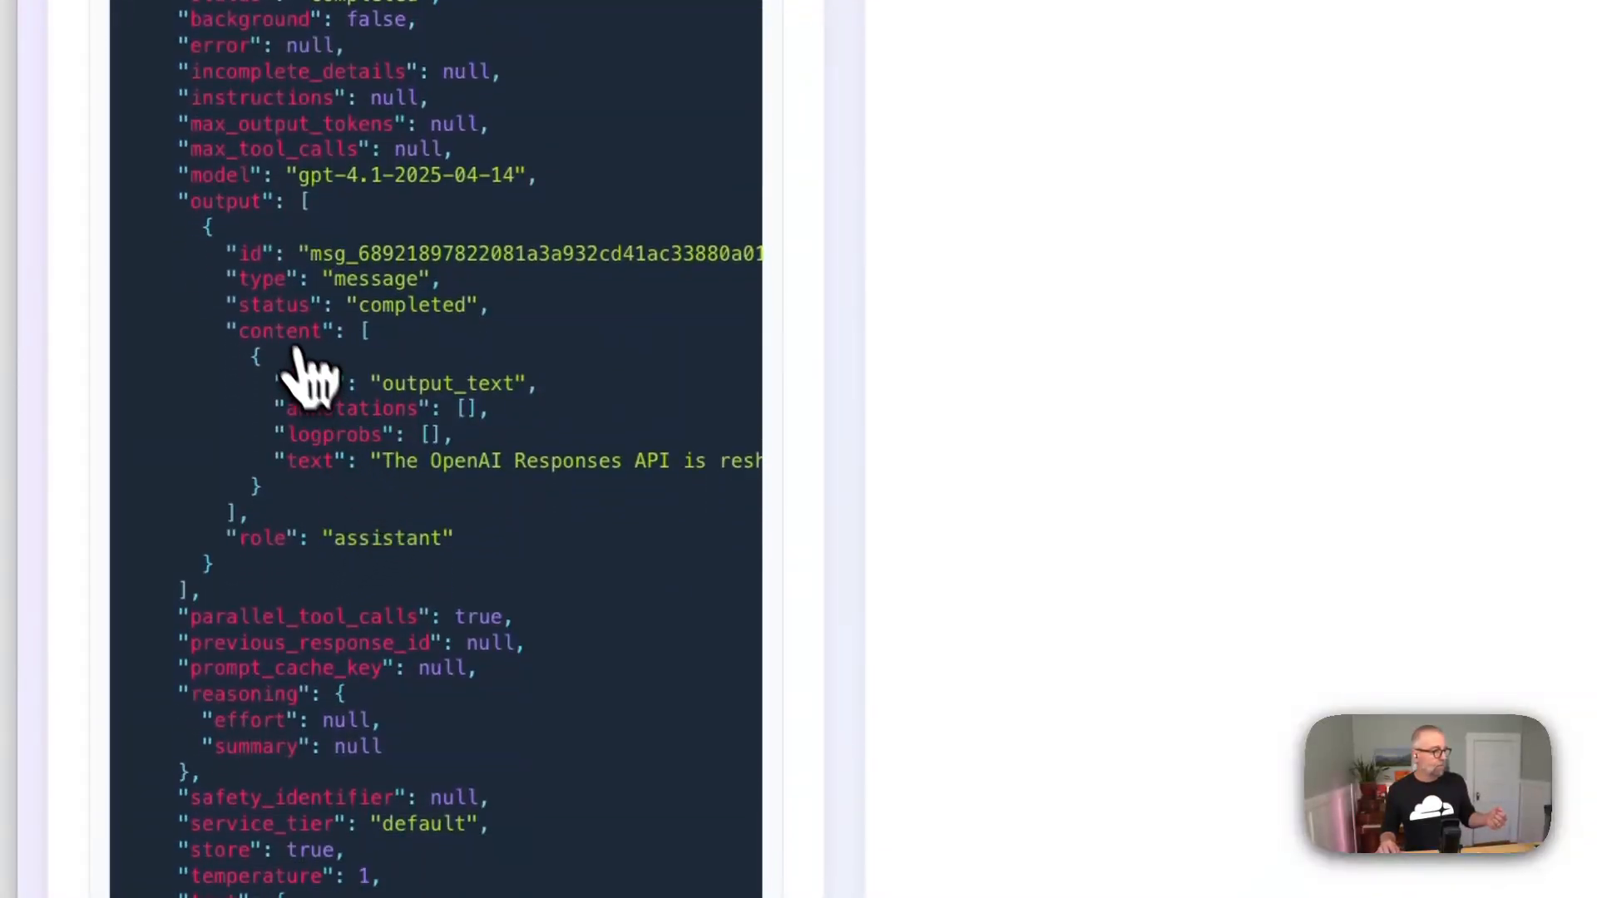
mouse_move(225, 250)
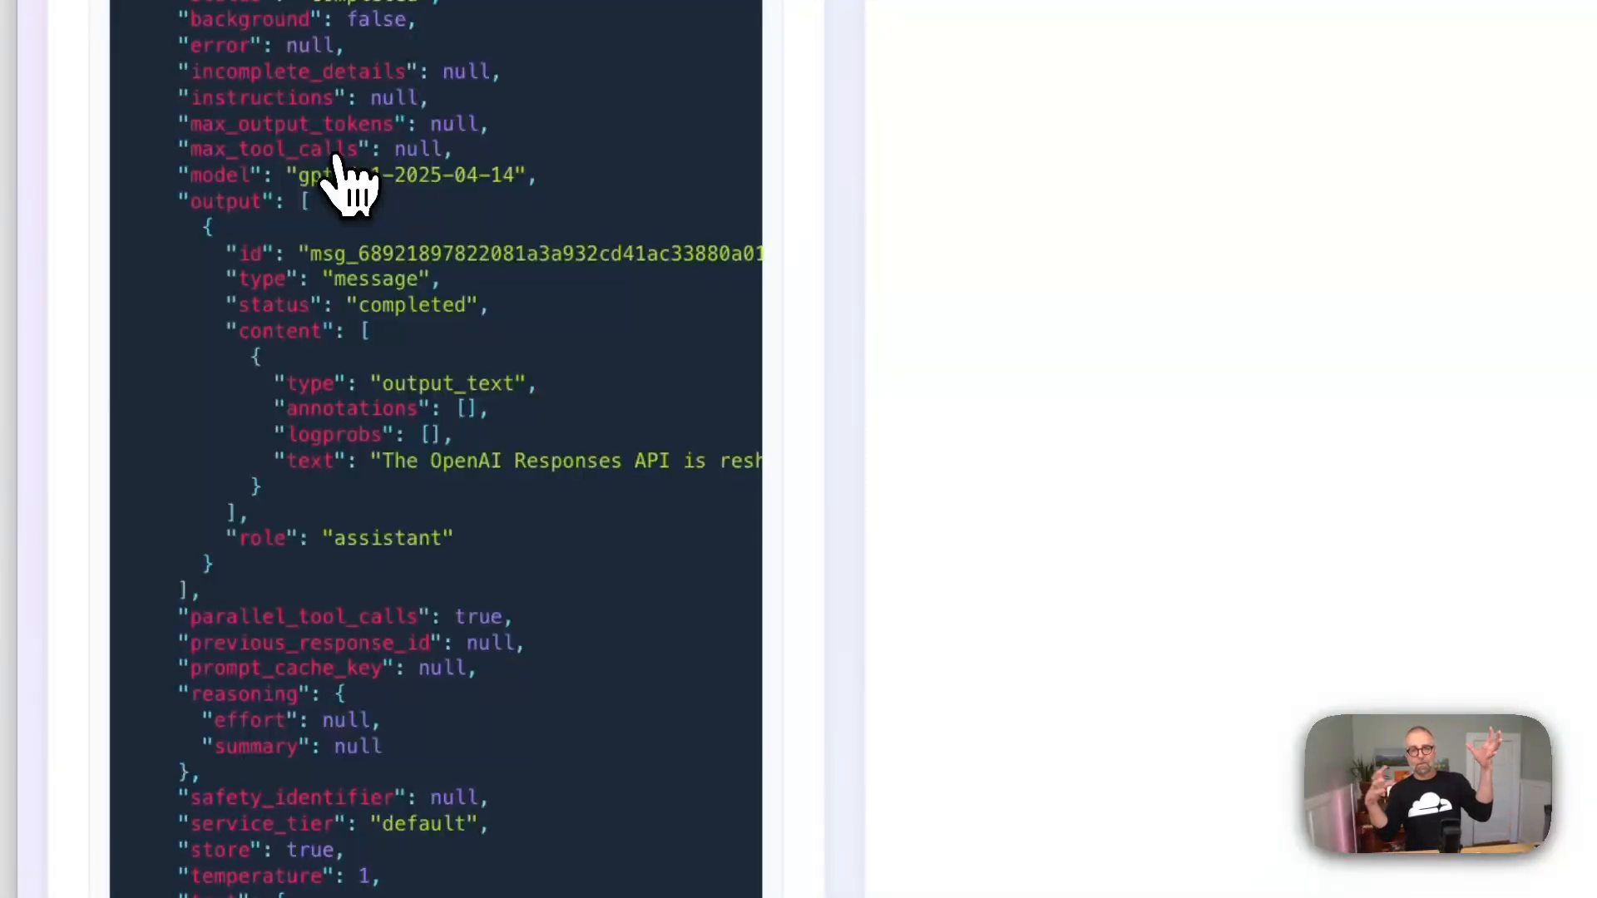
mouse_move(387, 529)
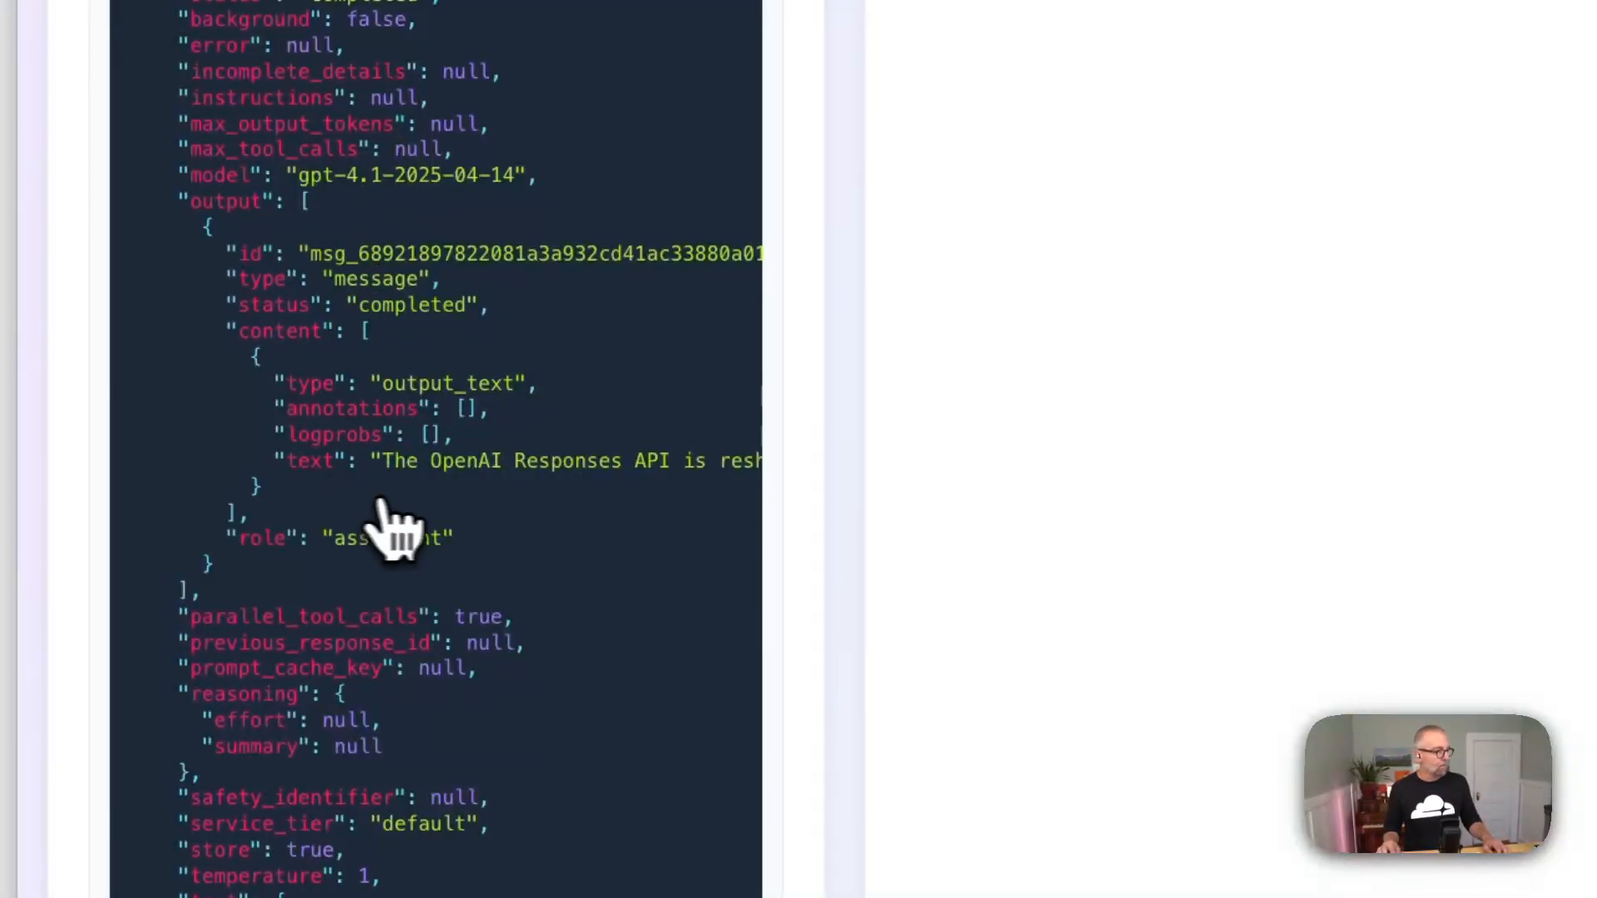
scroll(down, 3)
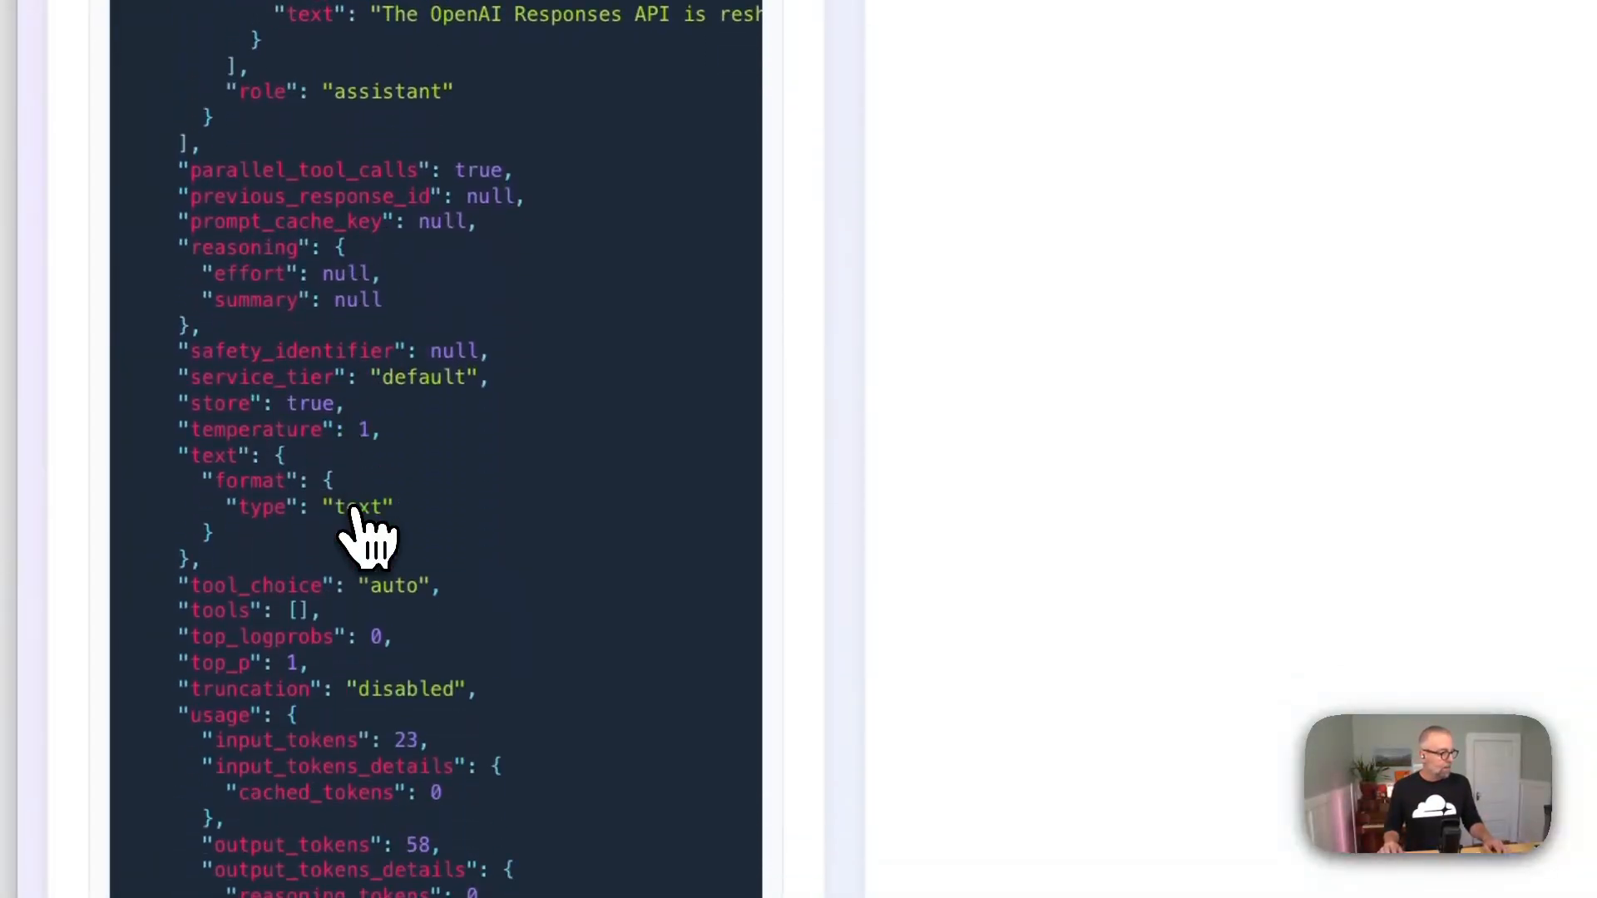
scroll(down, 3)
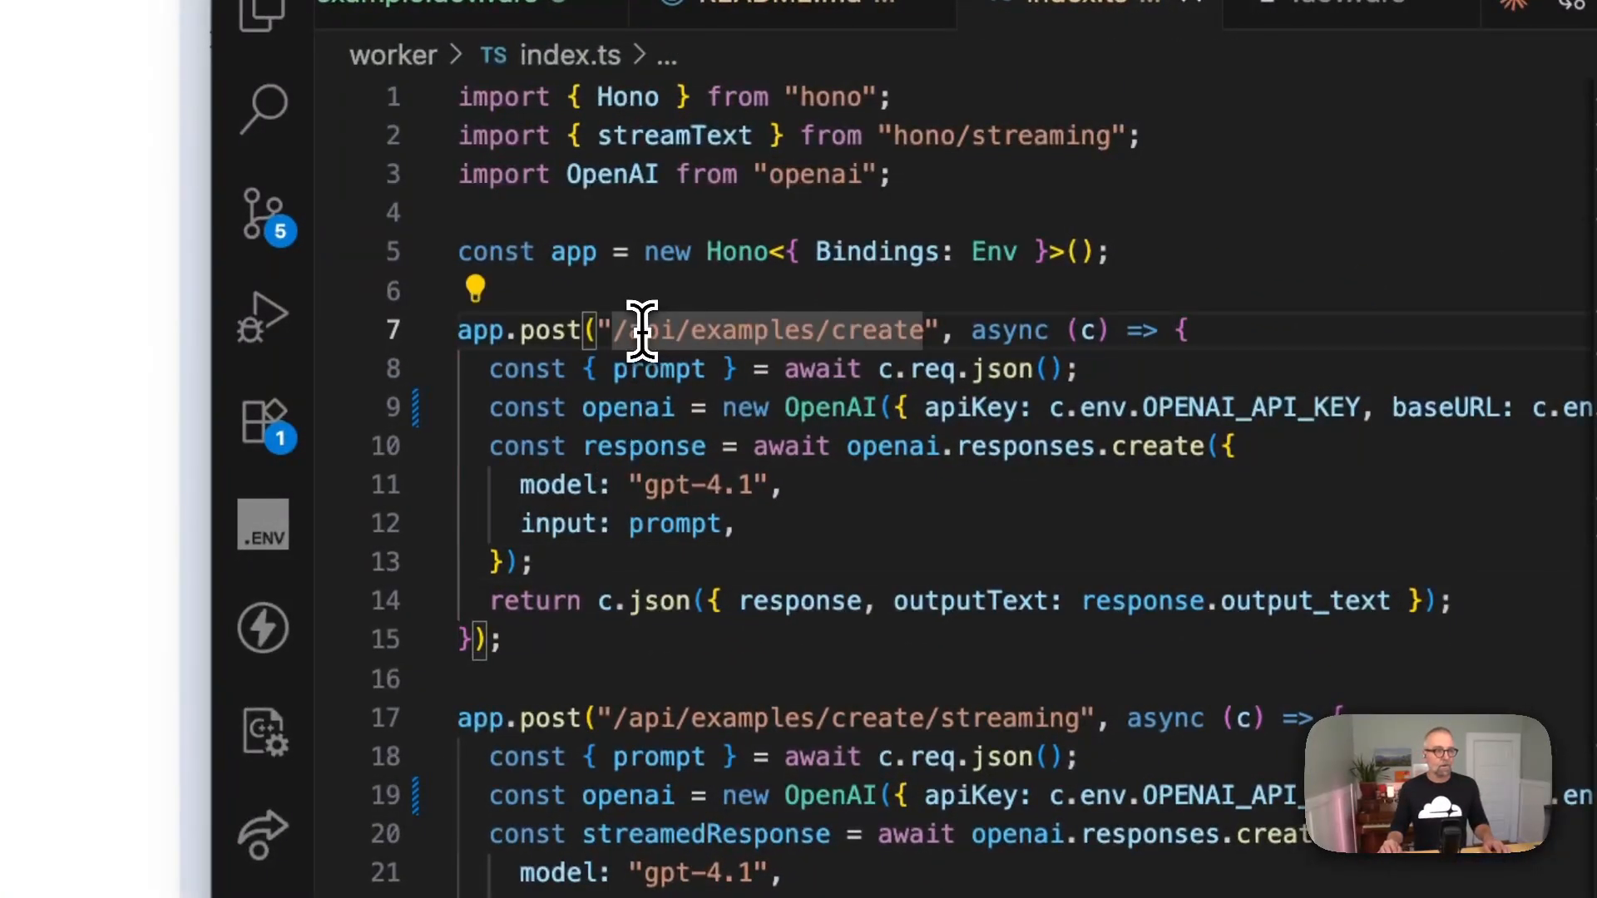
key(Ctrl+a)
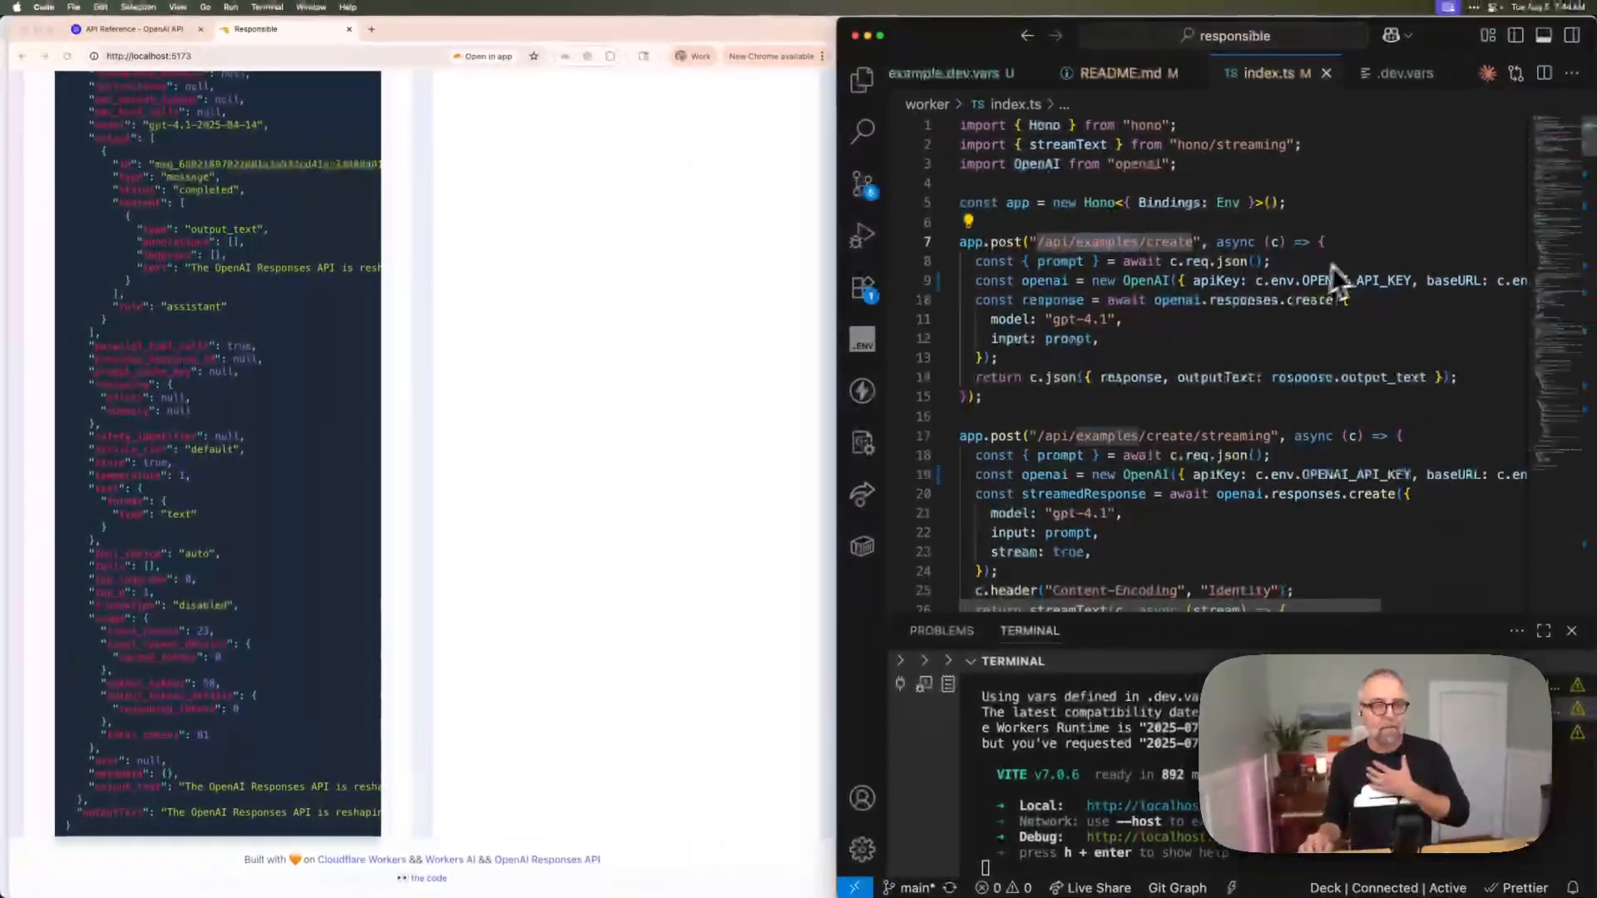
mouse_move(1339, 296)
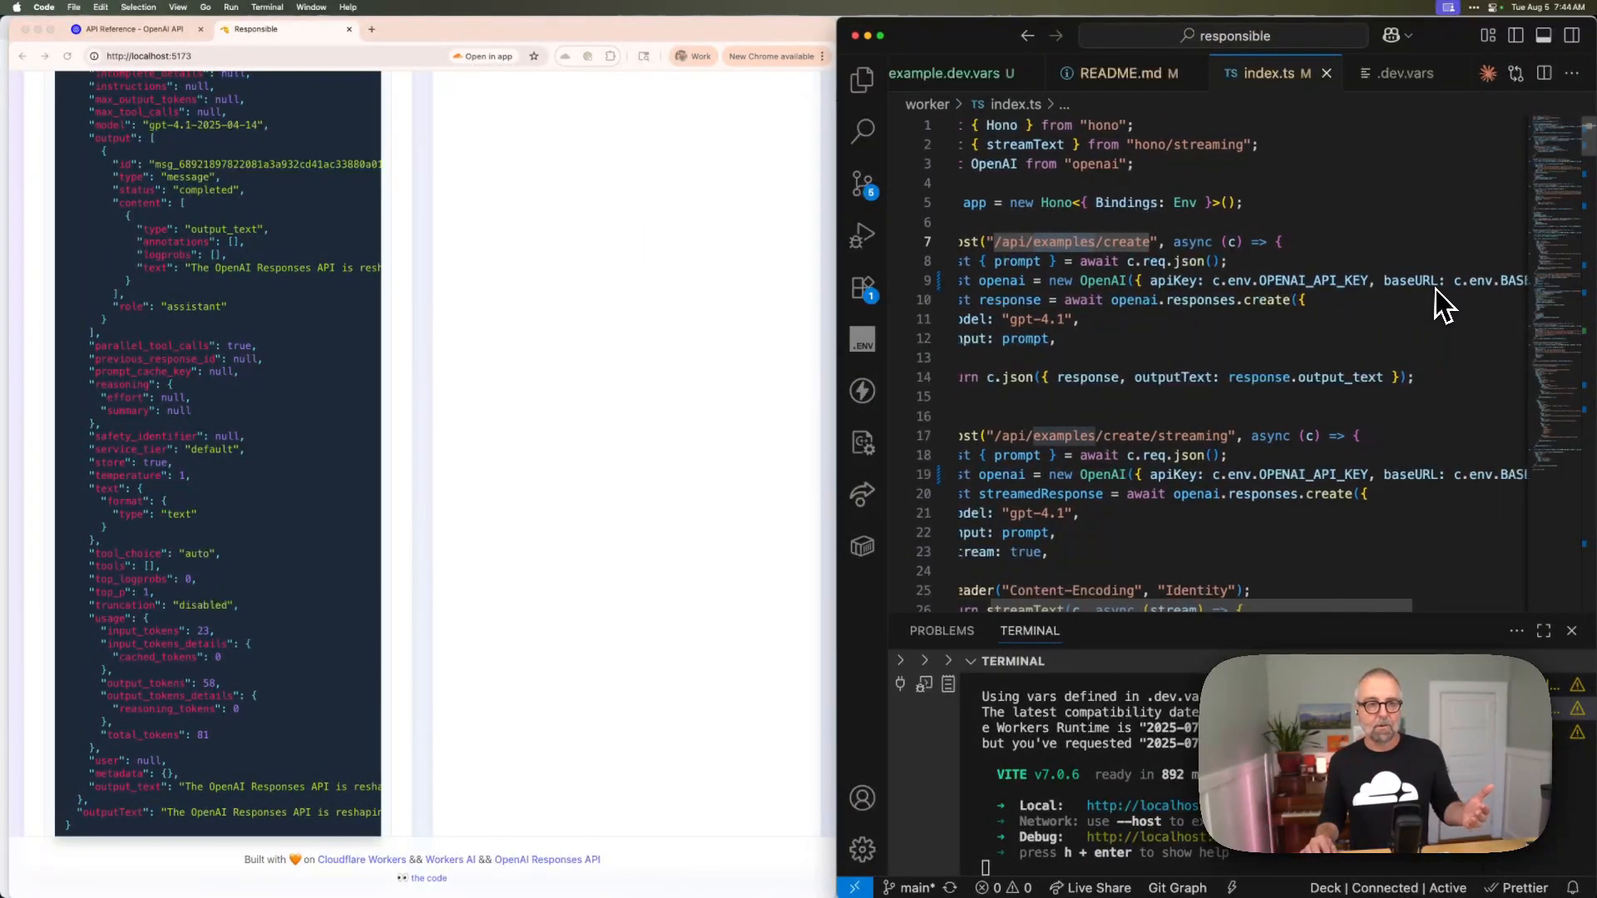
scroll(right, 3)
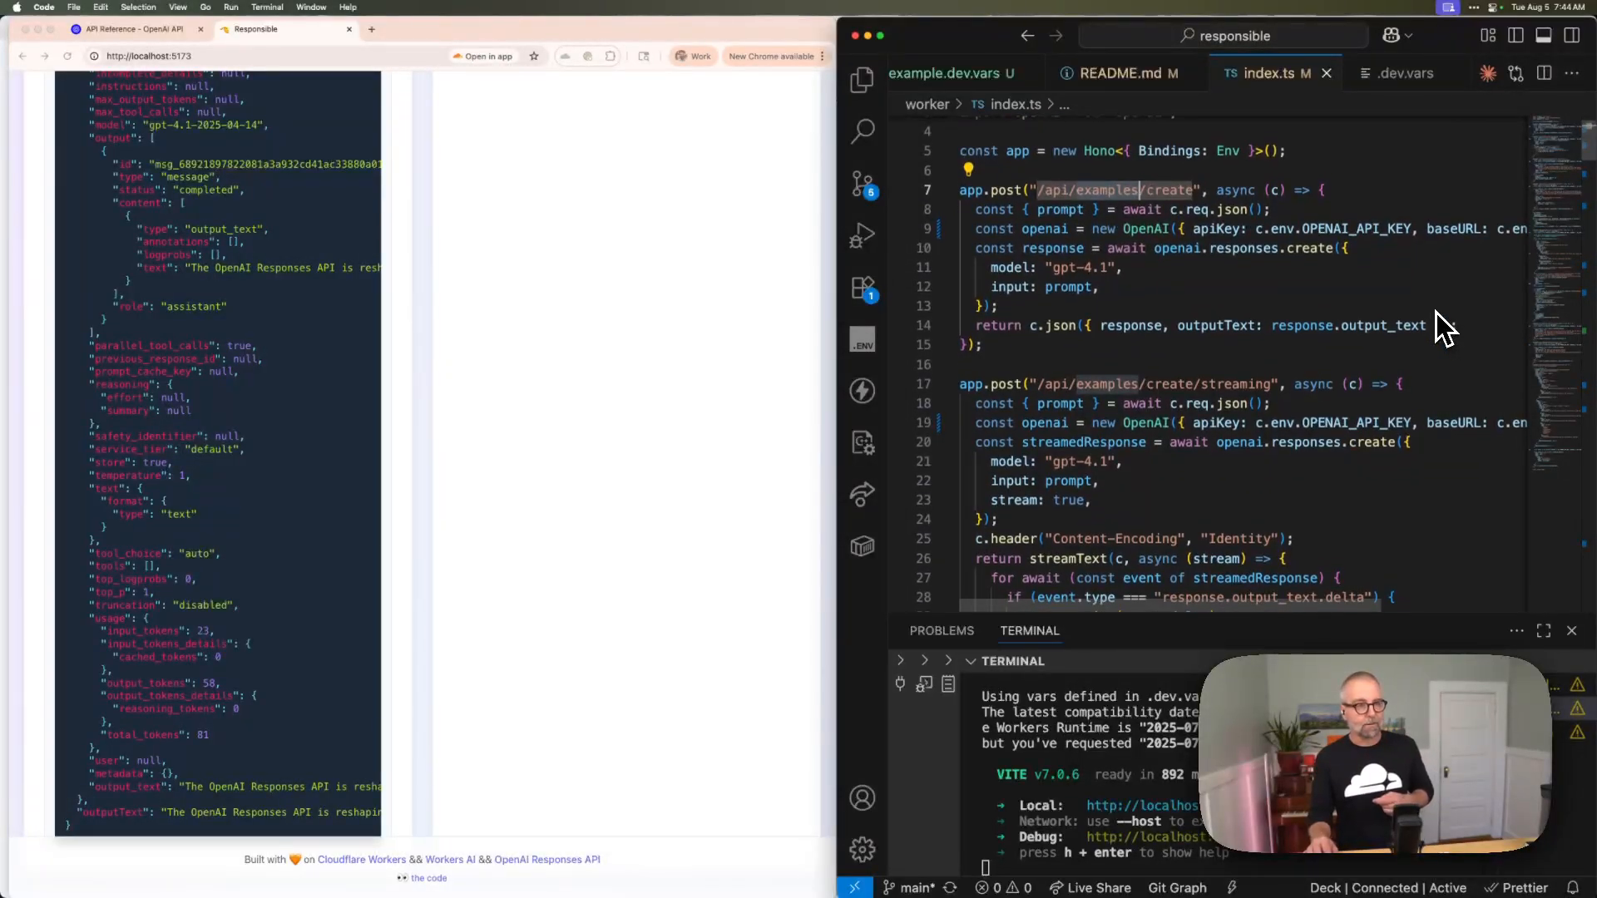
mouse_move(1234, 253)
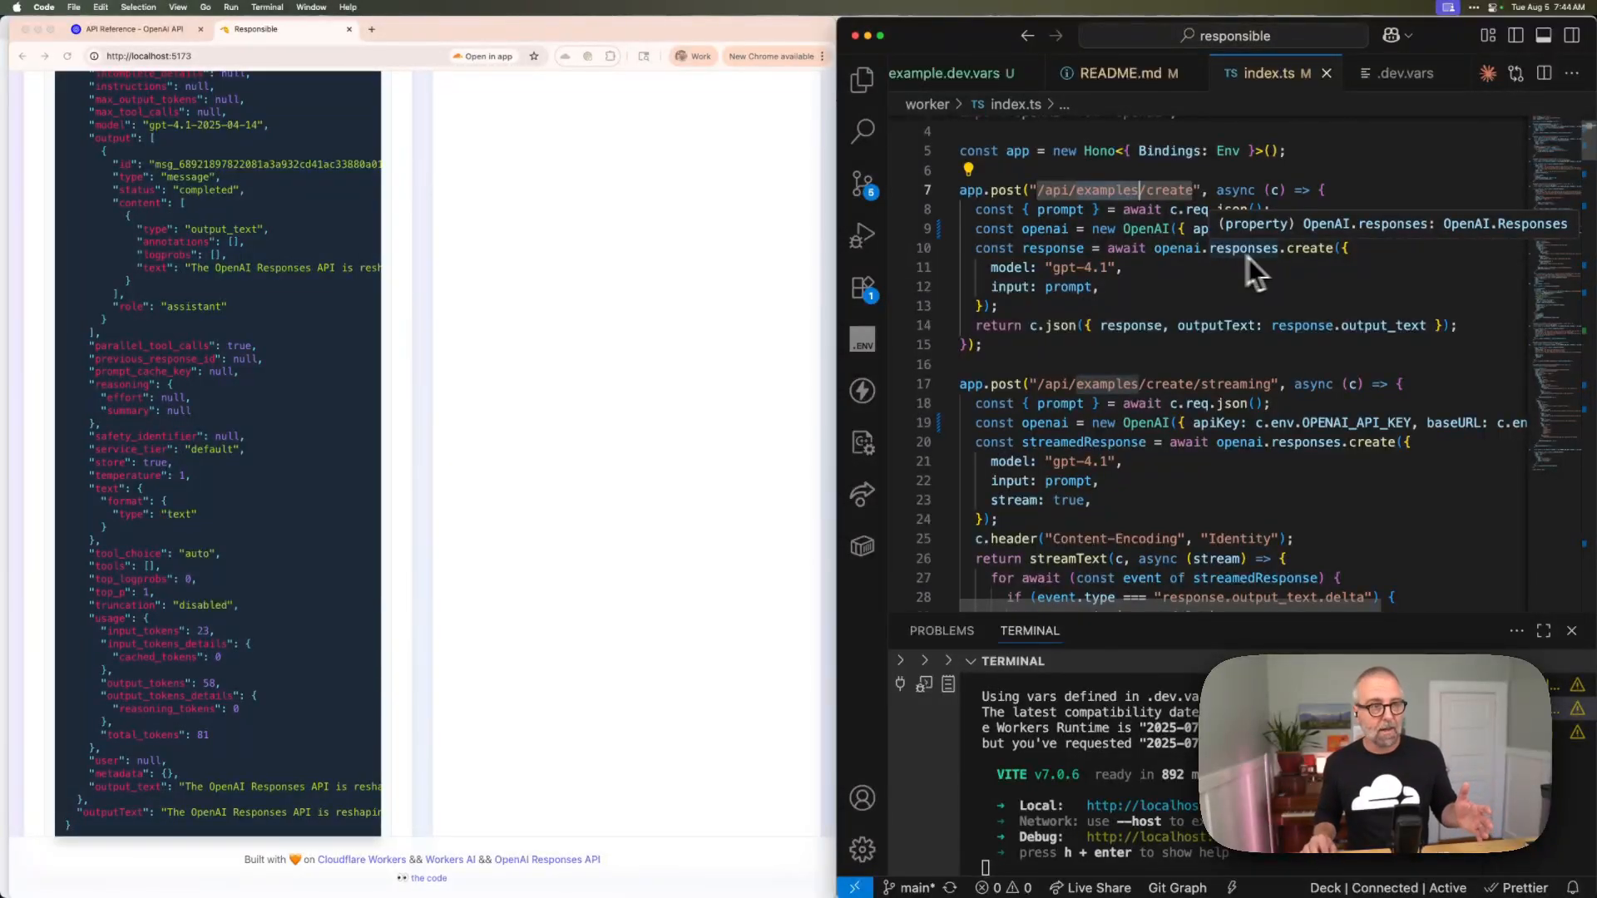
mouse_move(1114, 296)
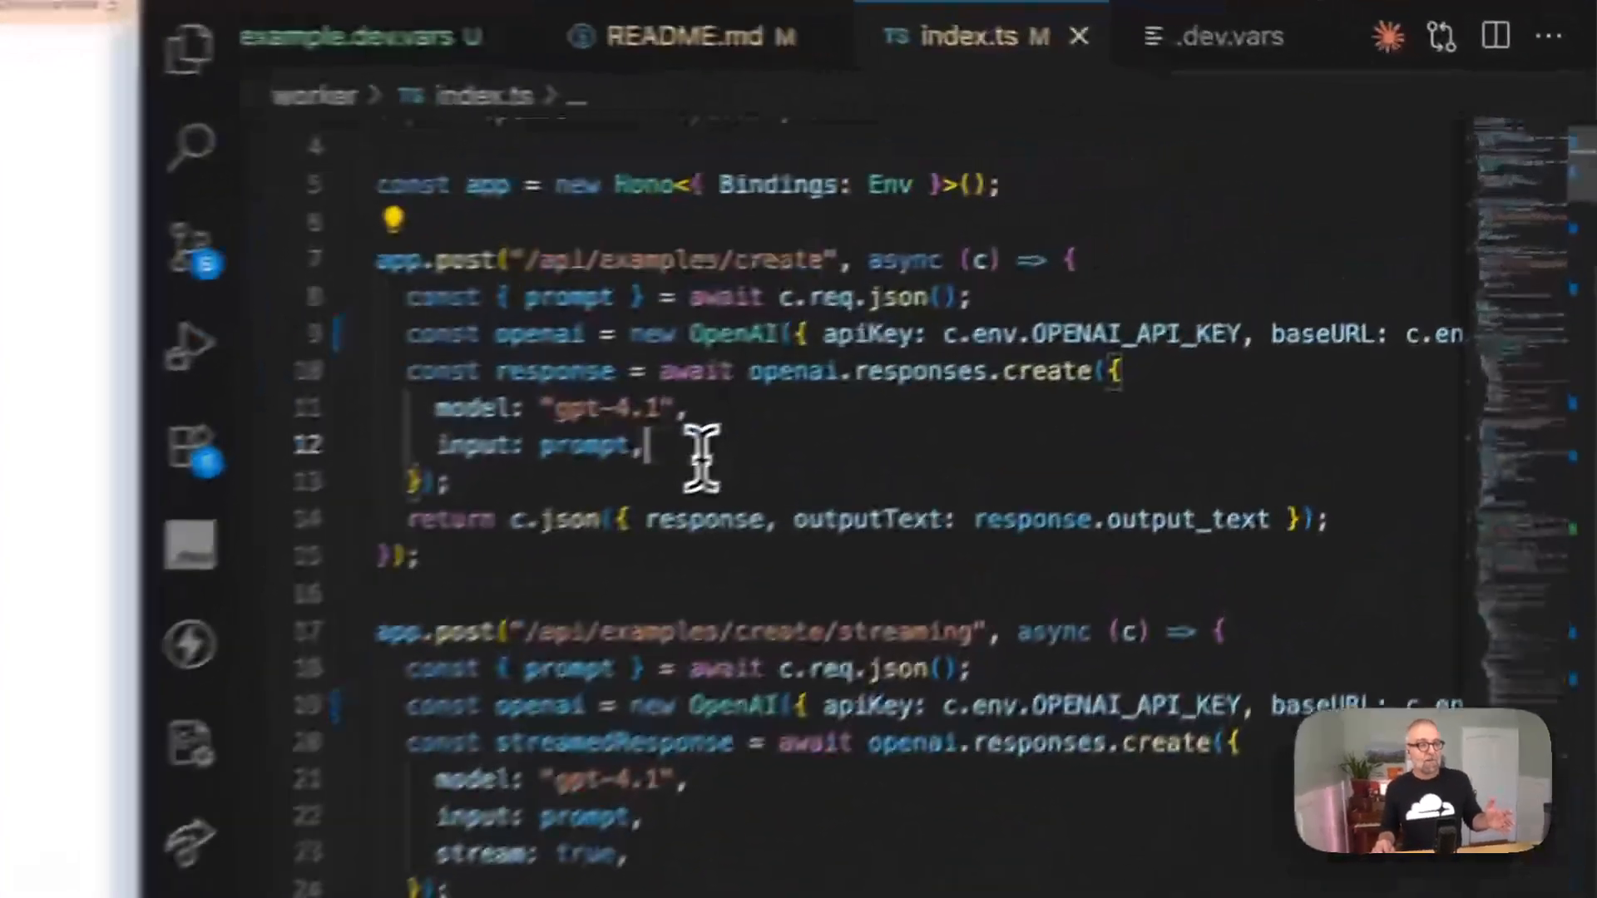
mouse_move(515, 305)
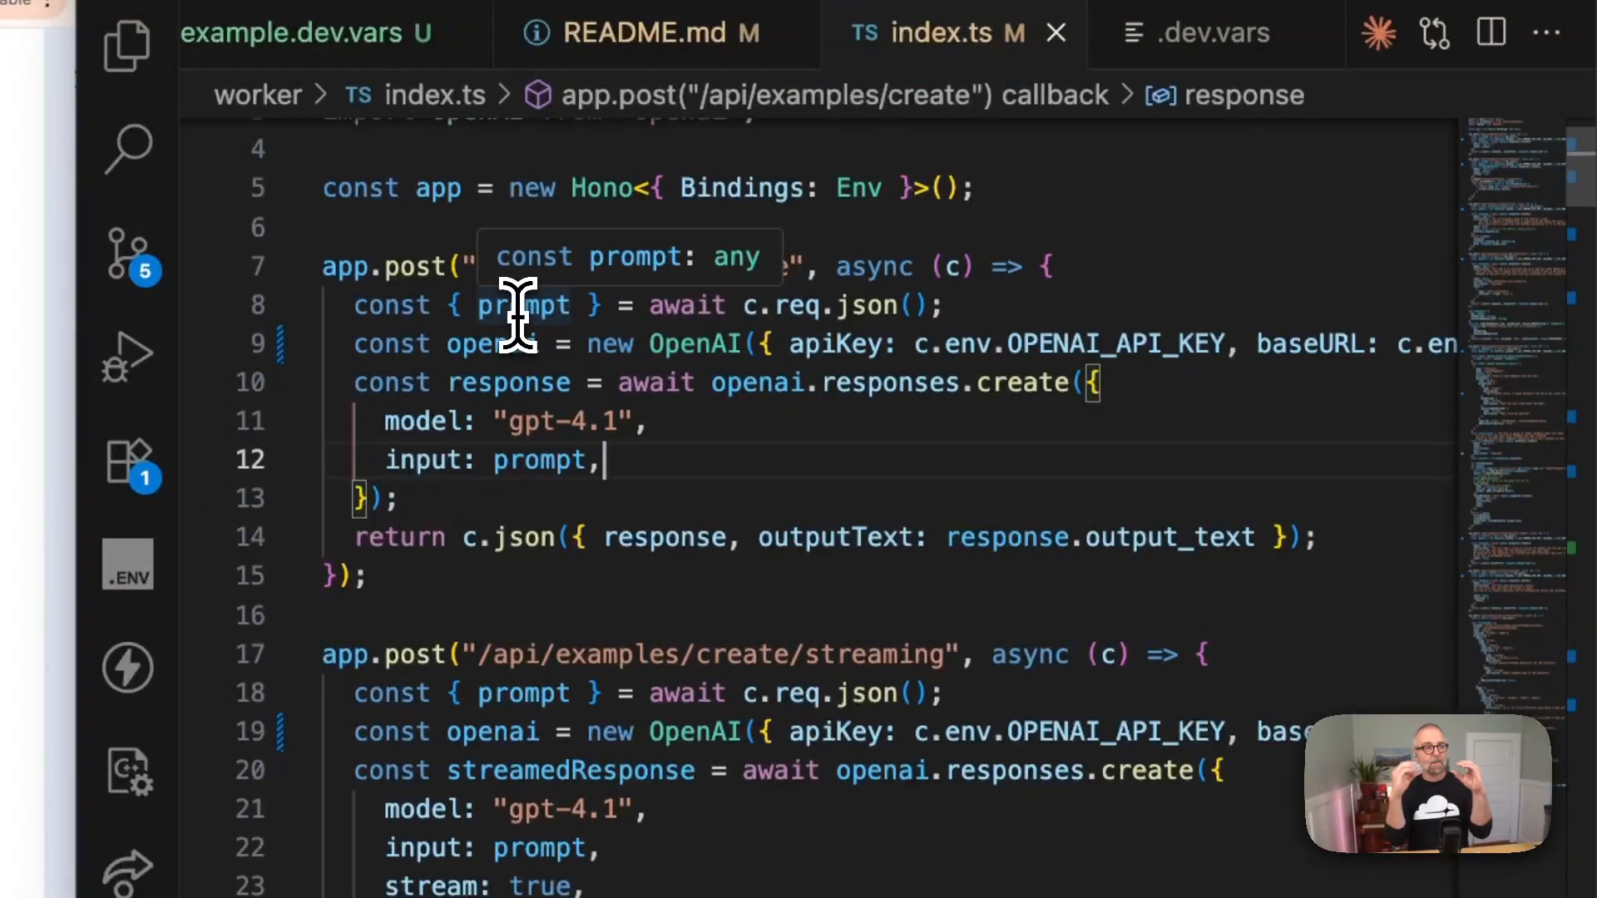
mouse_move(795, 559)
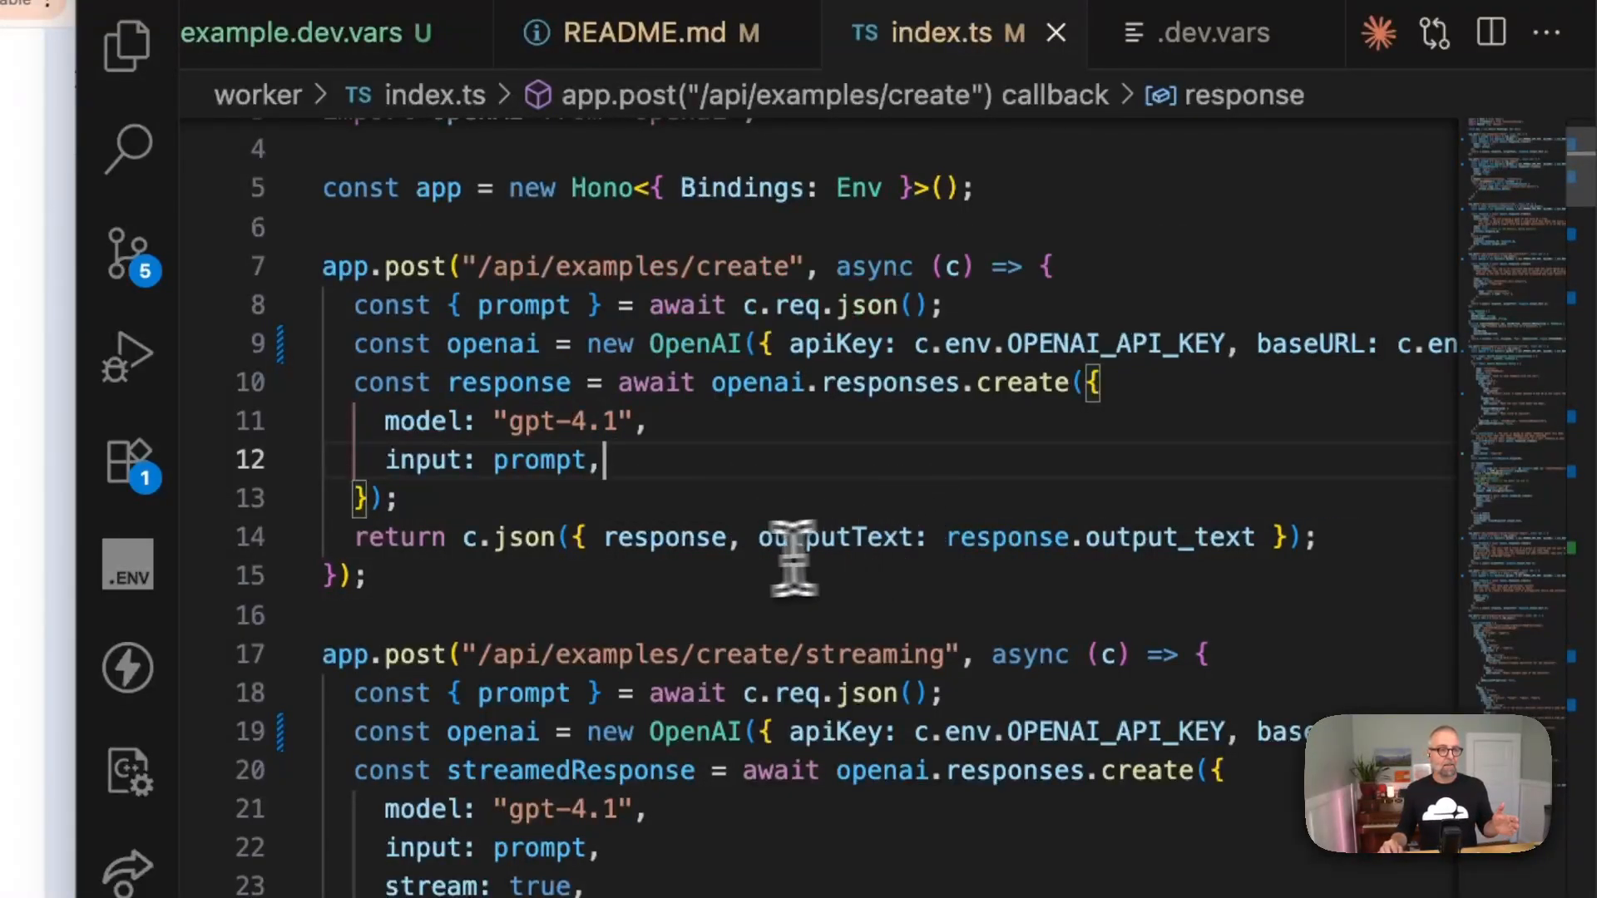
mouse_move(815, 556)
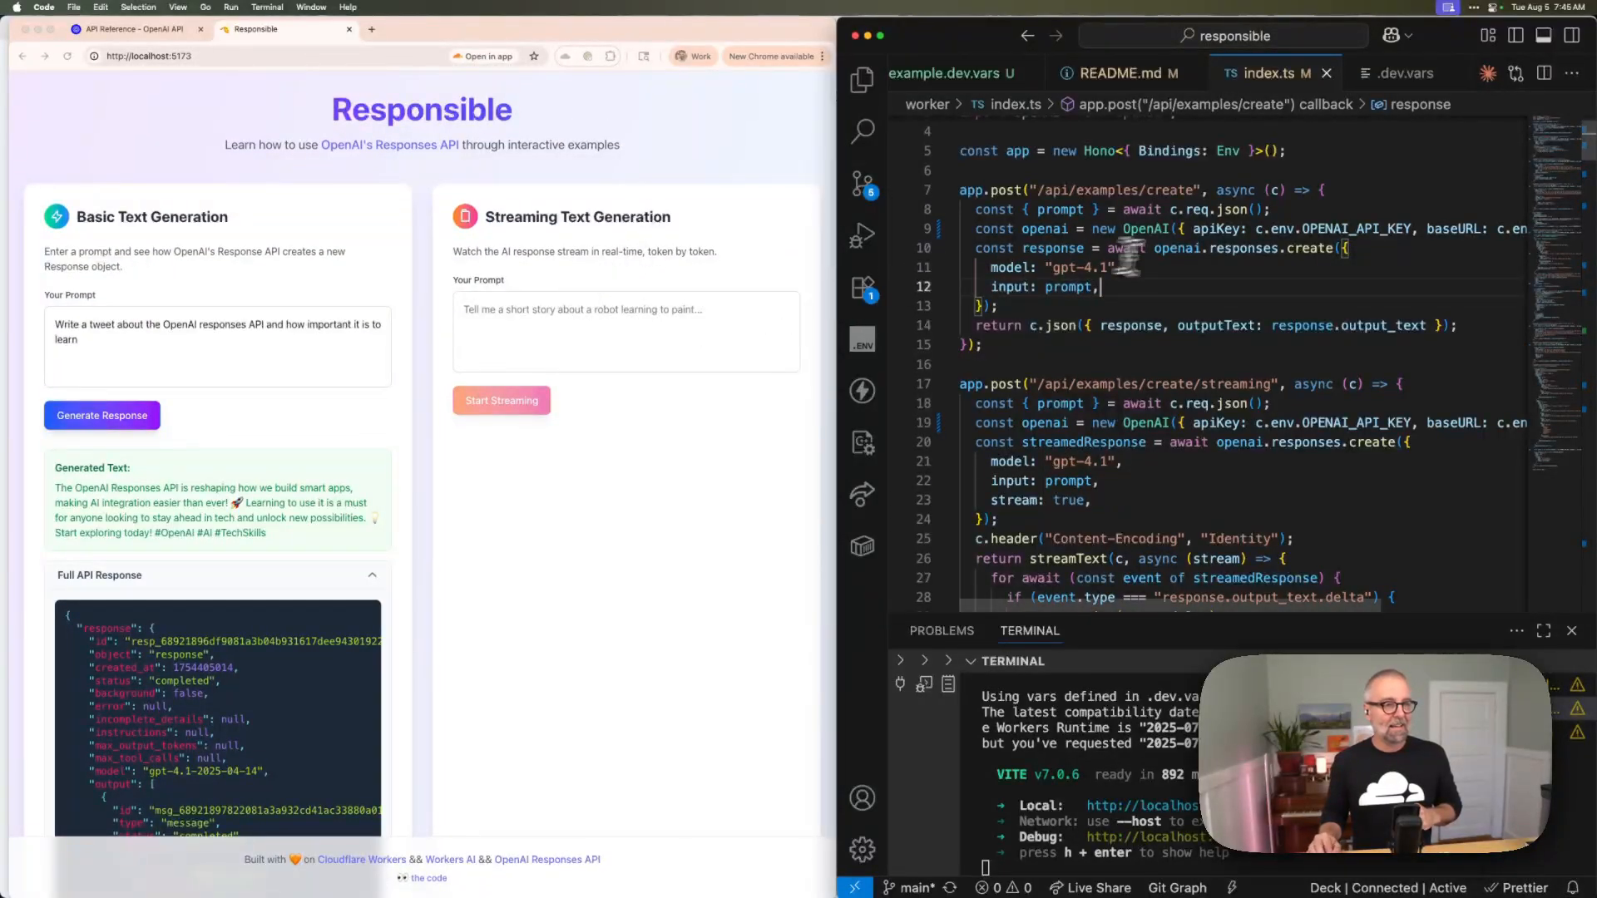
- Enter 'Write a story about the wonders of the OpenAI responses API' as the streaming prompt
scroll(down, 3)
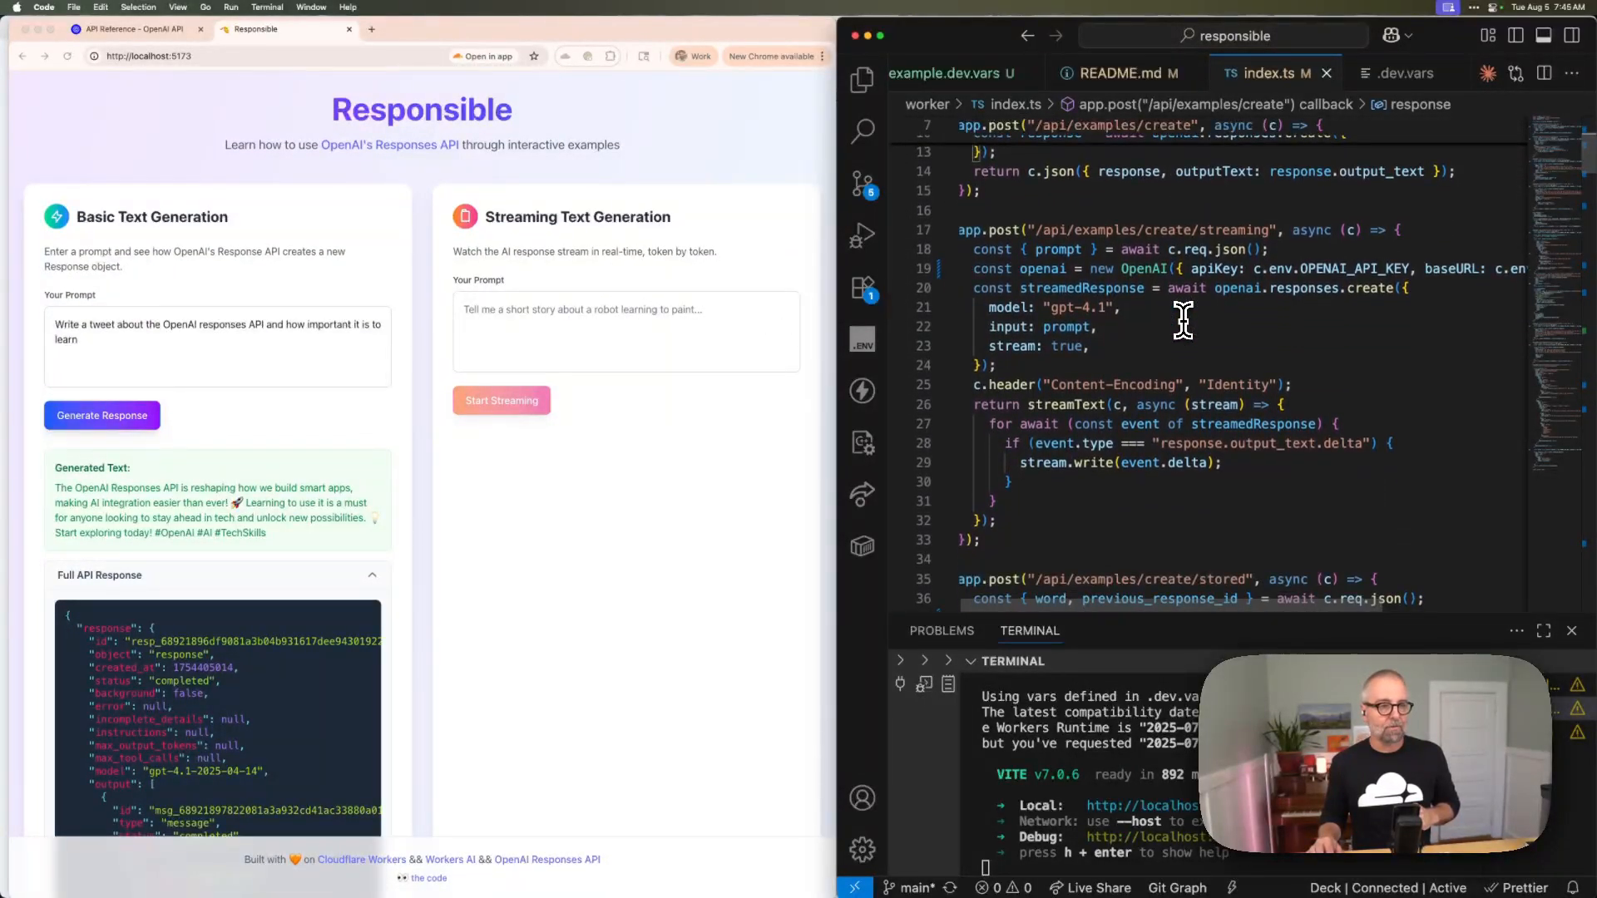
mouse_move(1208, 321)
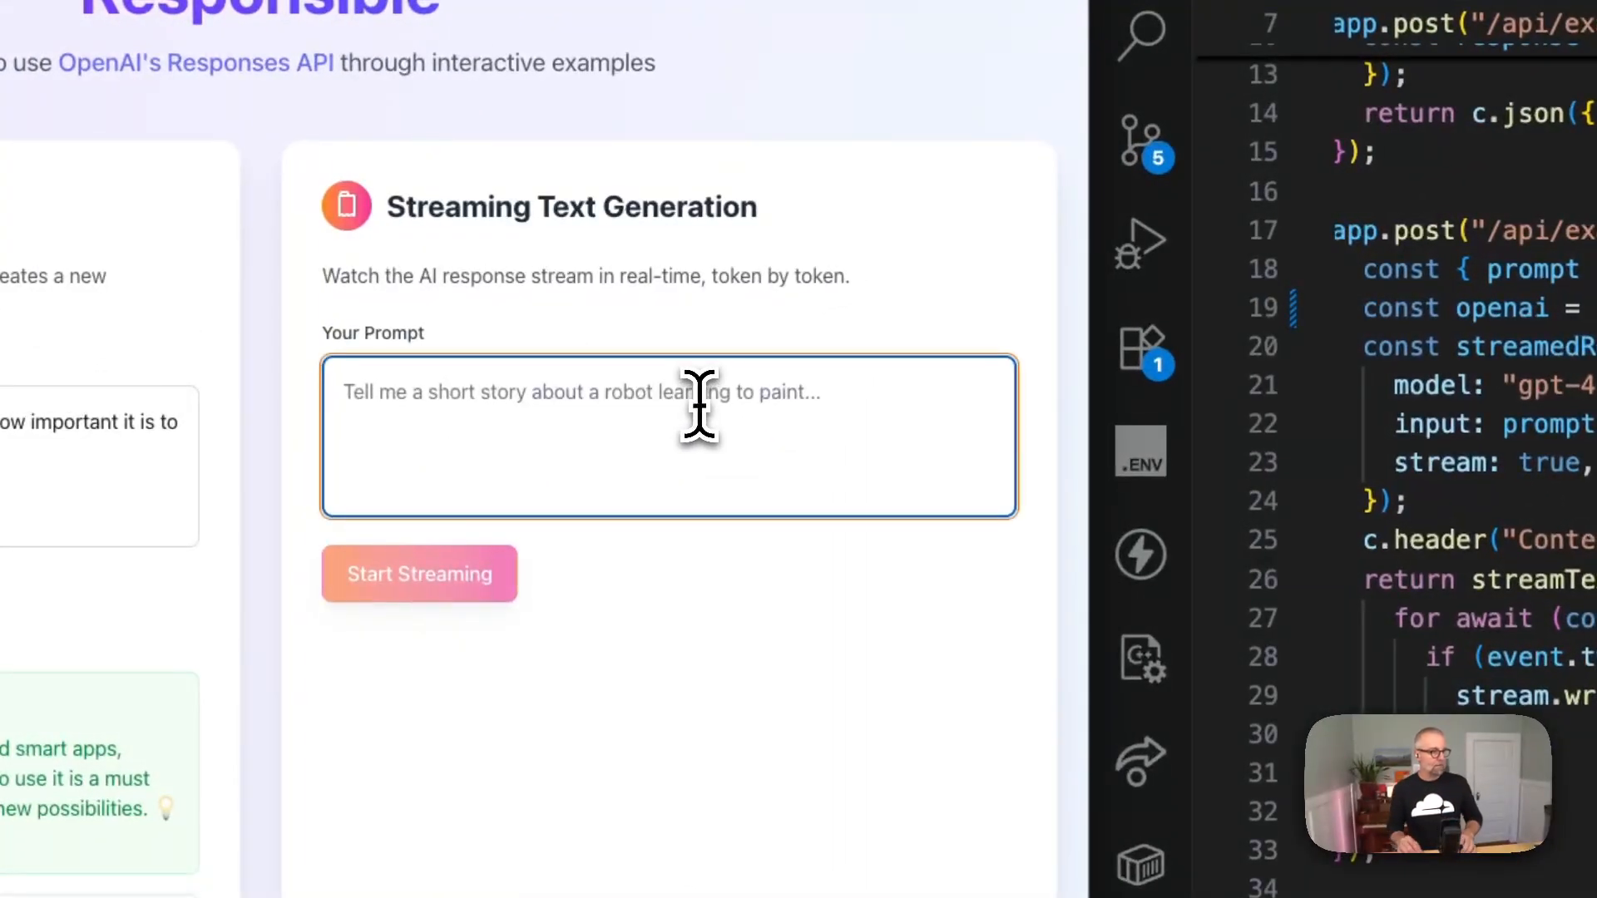
mouse_move(843, 443)
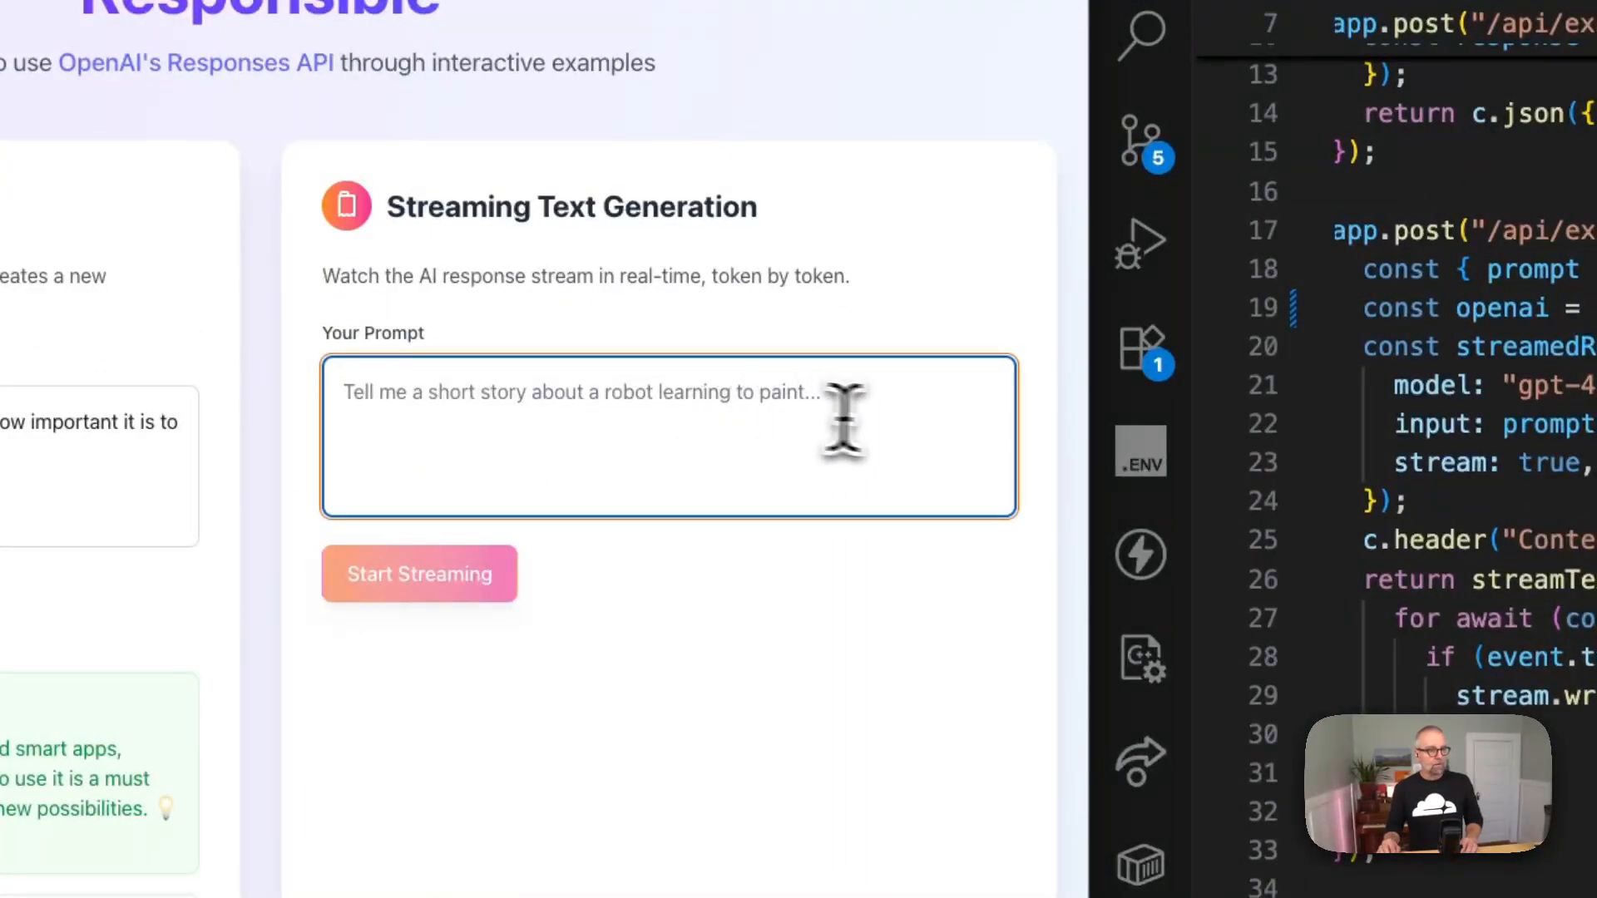
text(Wir)
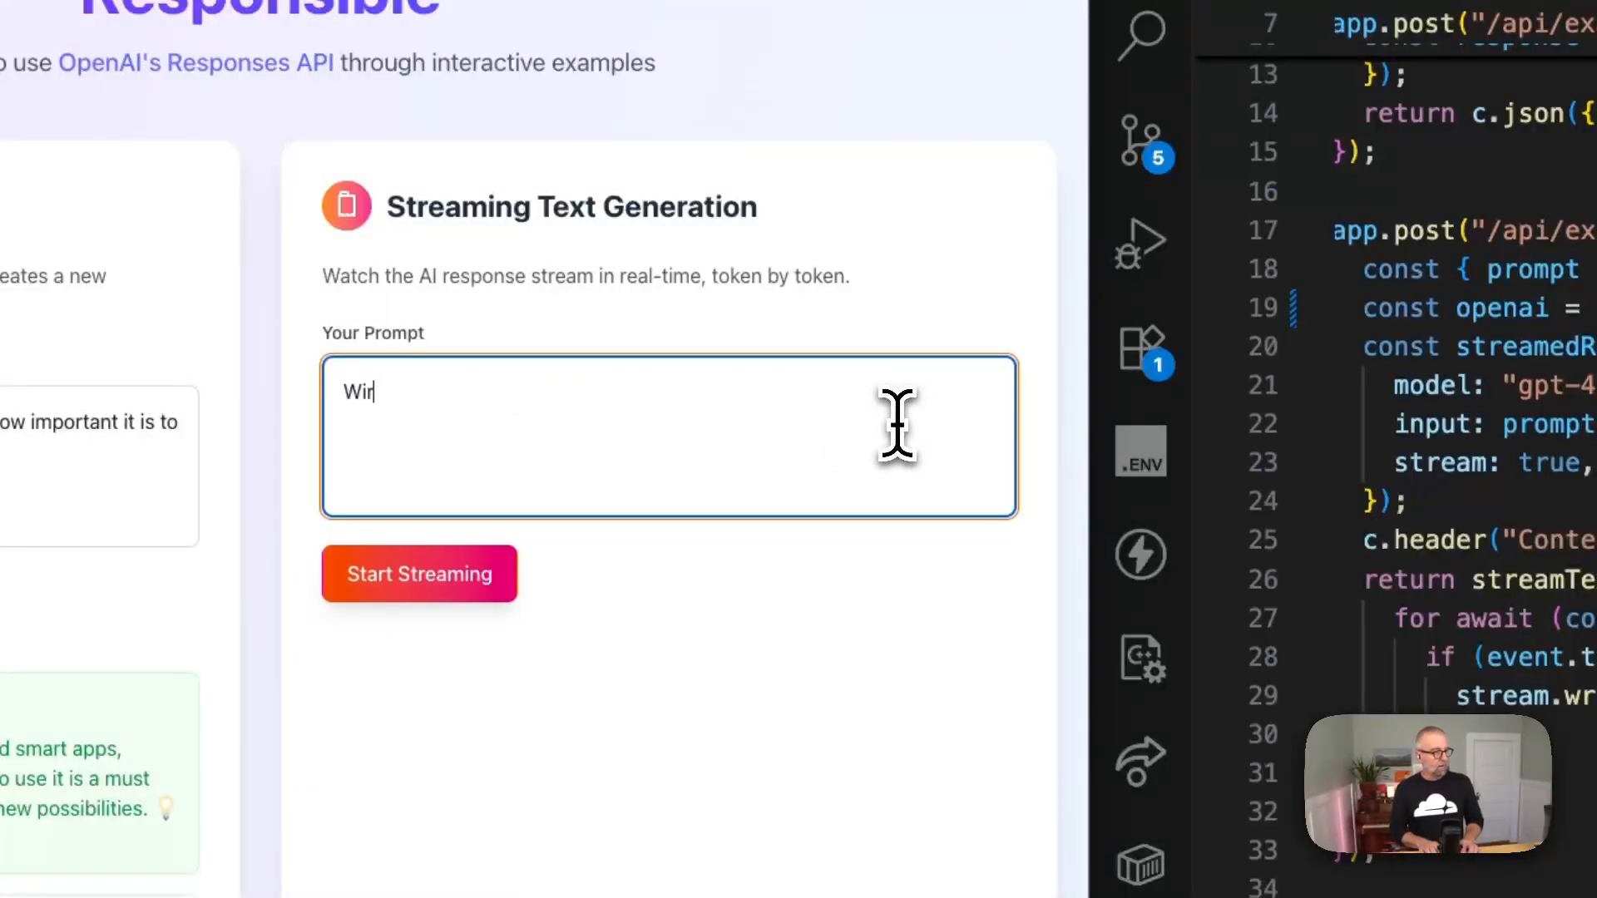
text(Write a s)
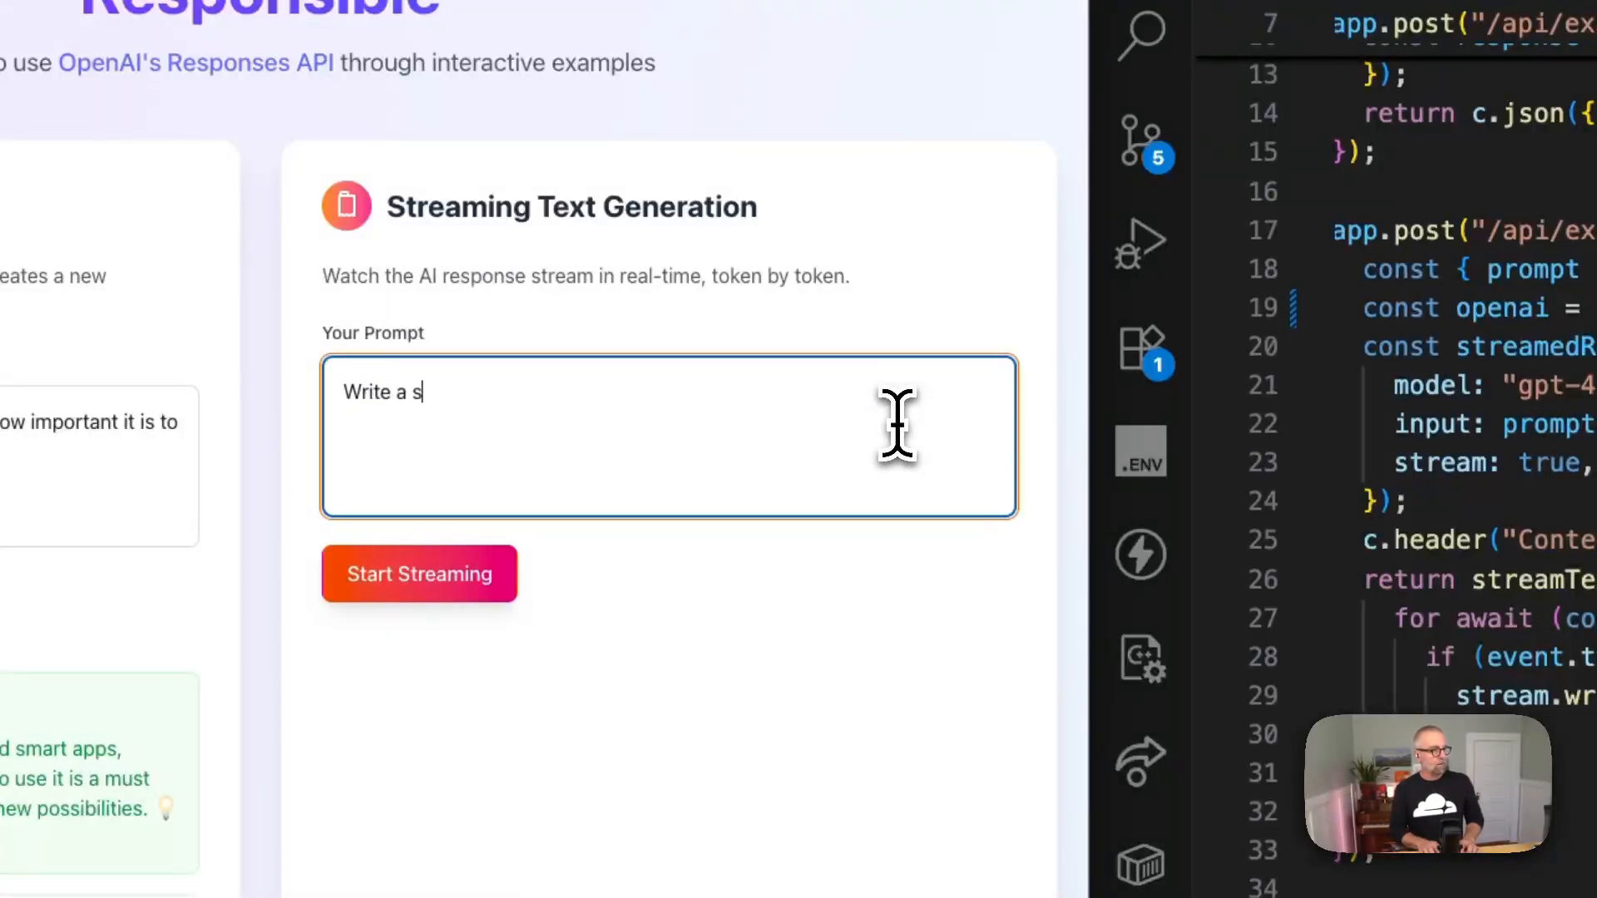
text(tory about the c)
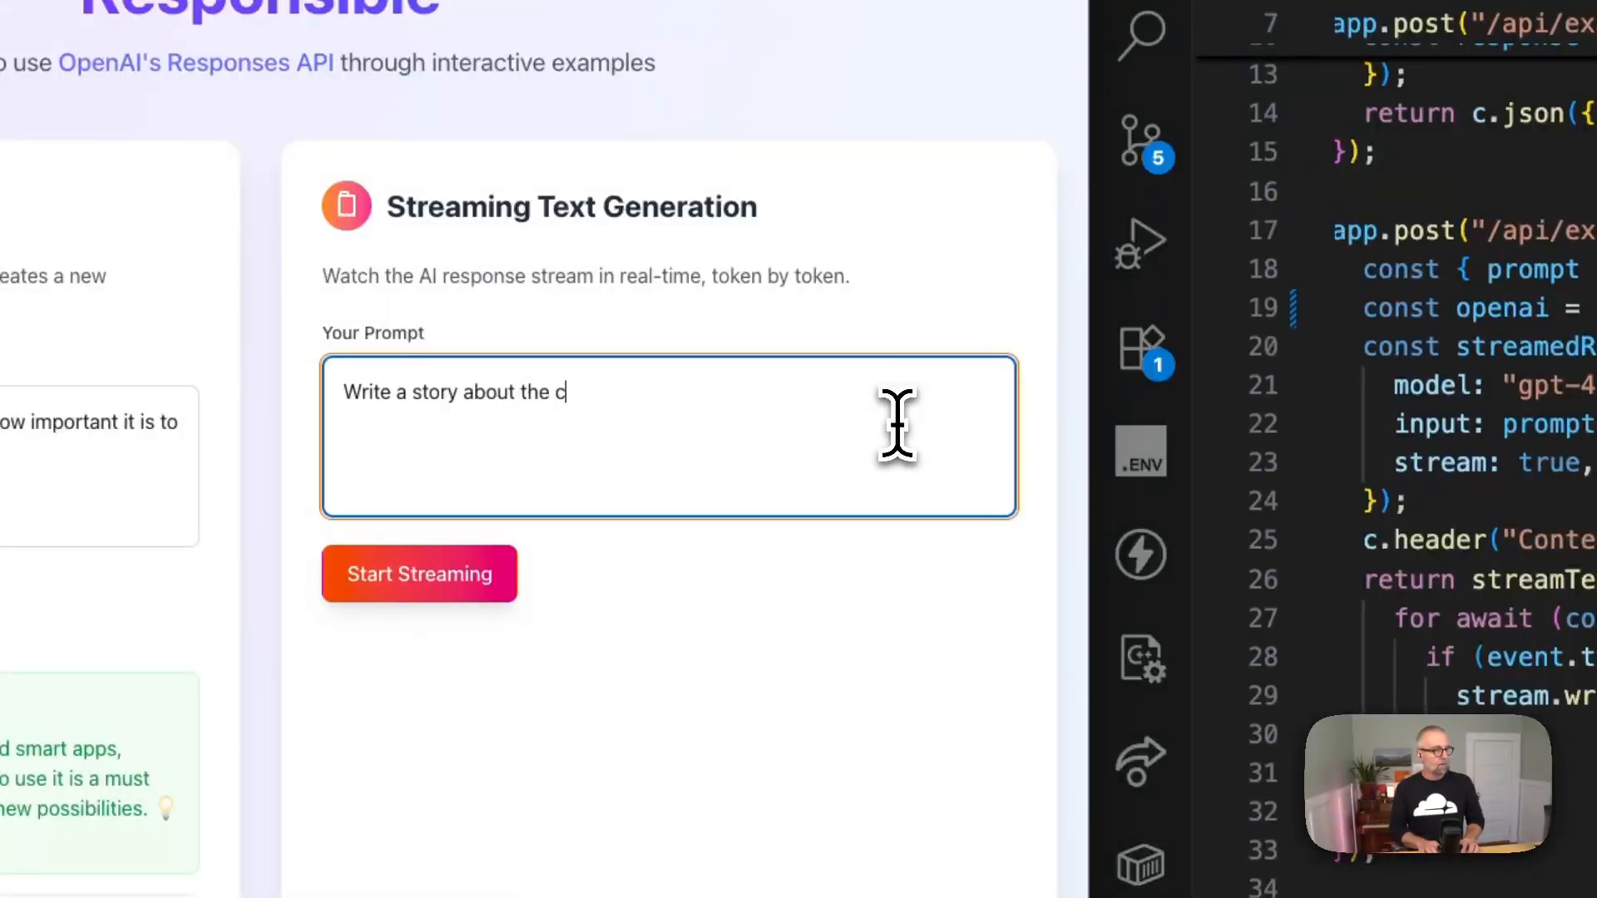
text(wonder)
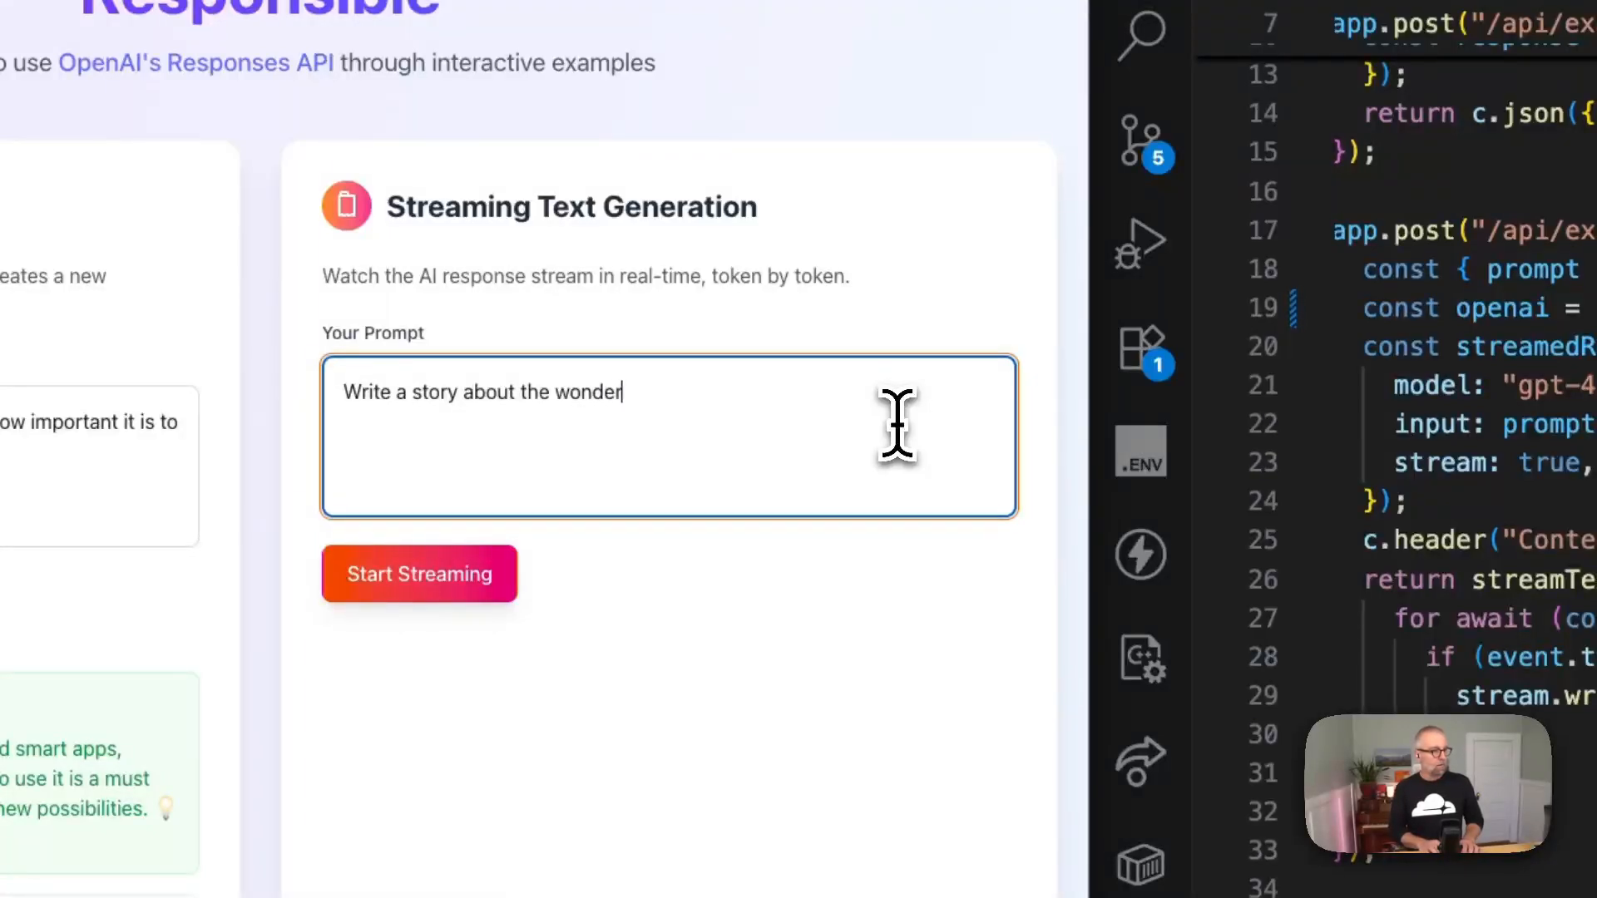
text(s of the OpenAI responses API)
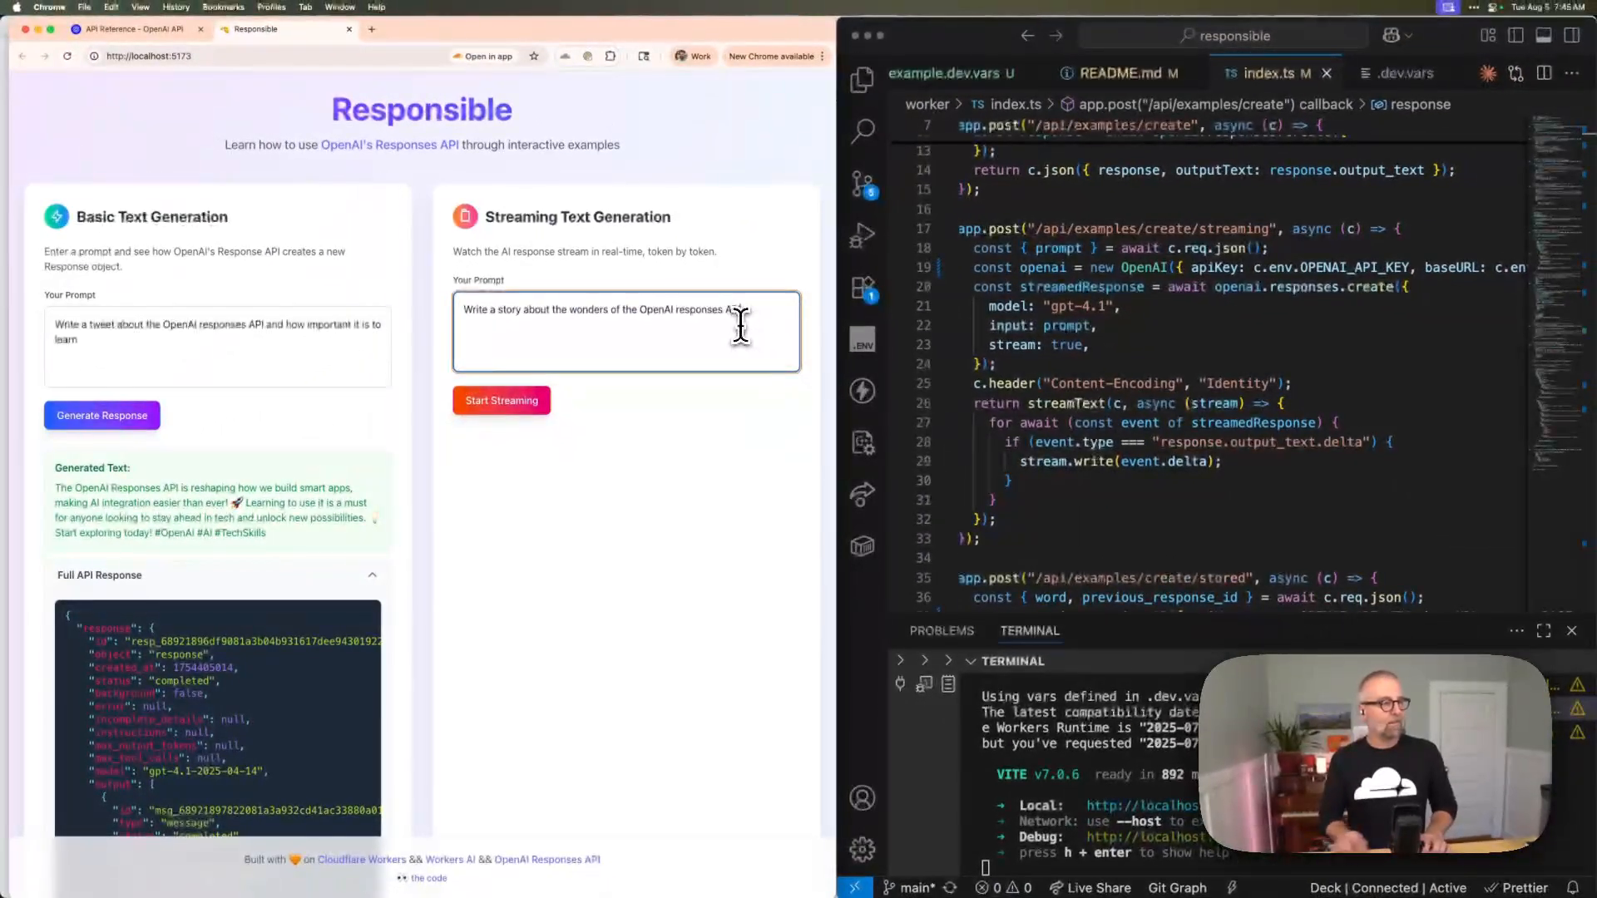
- Start streaming the story, then scroll index.ts through the streaming route to the stored route
click(501, 399)
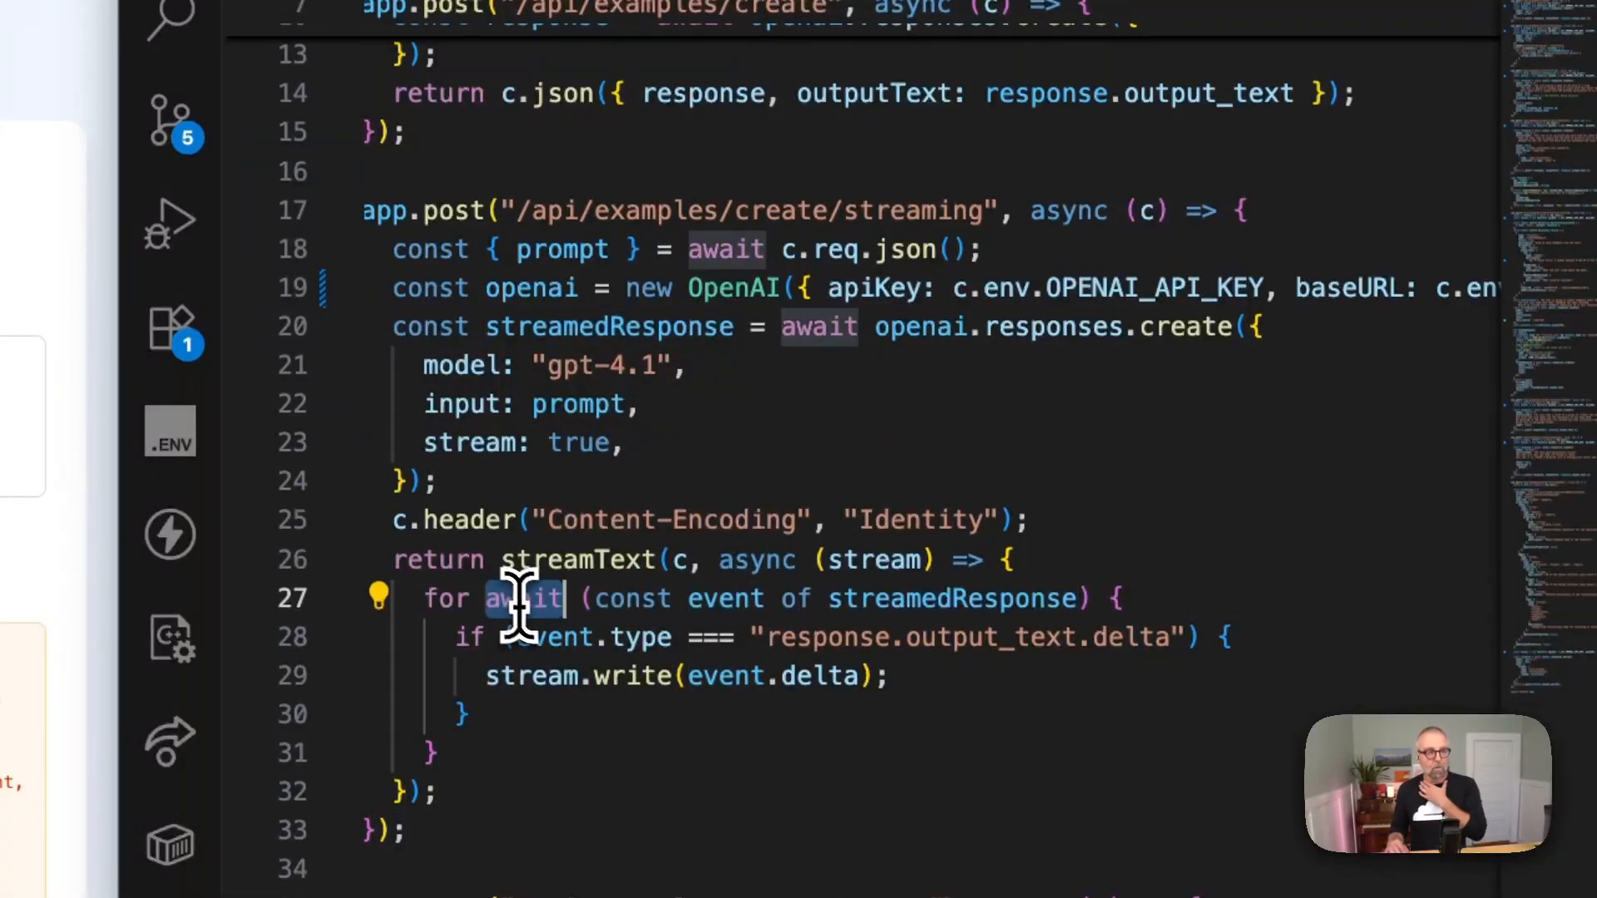
mouse_move(1016, 652)
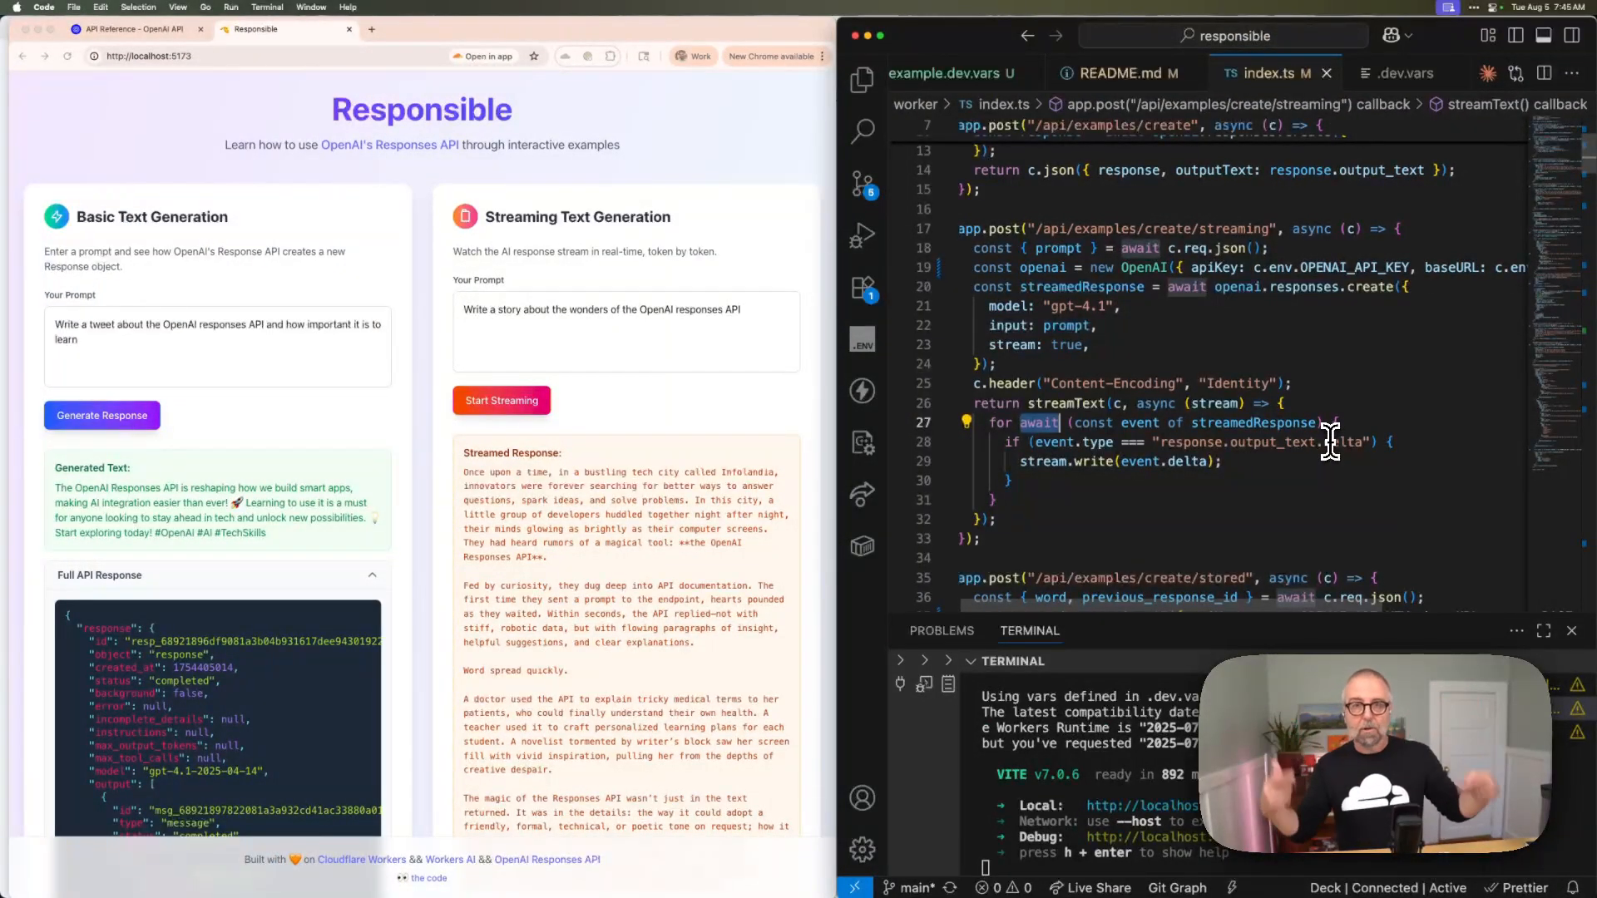
mouse_move(1252, 482)
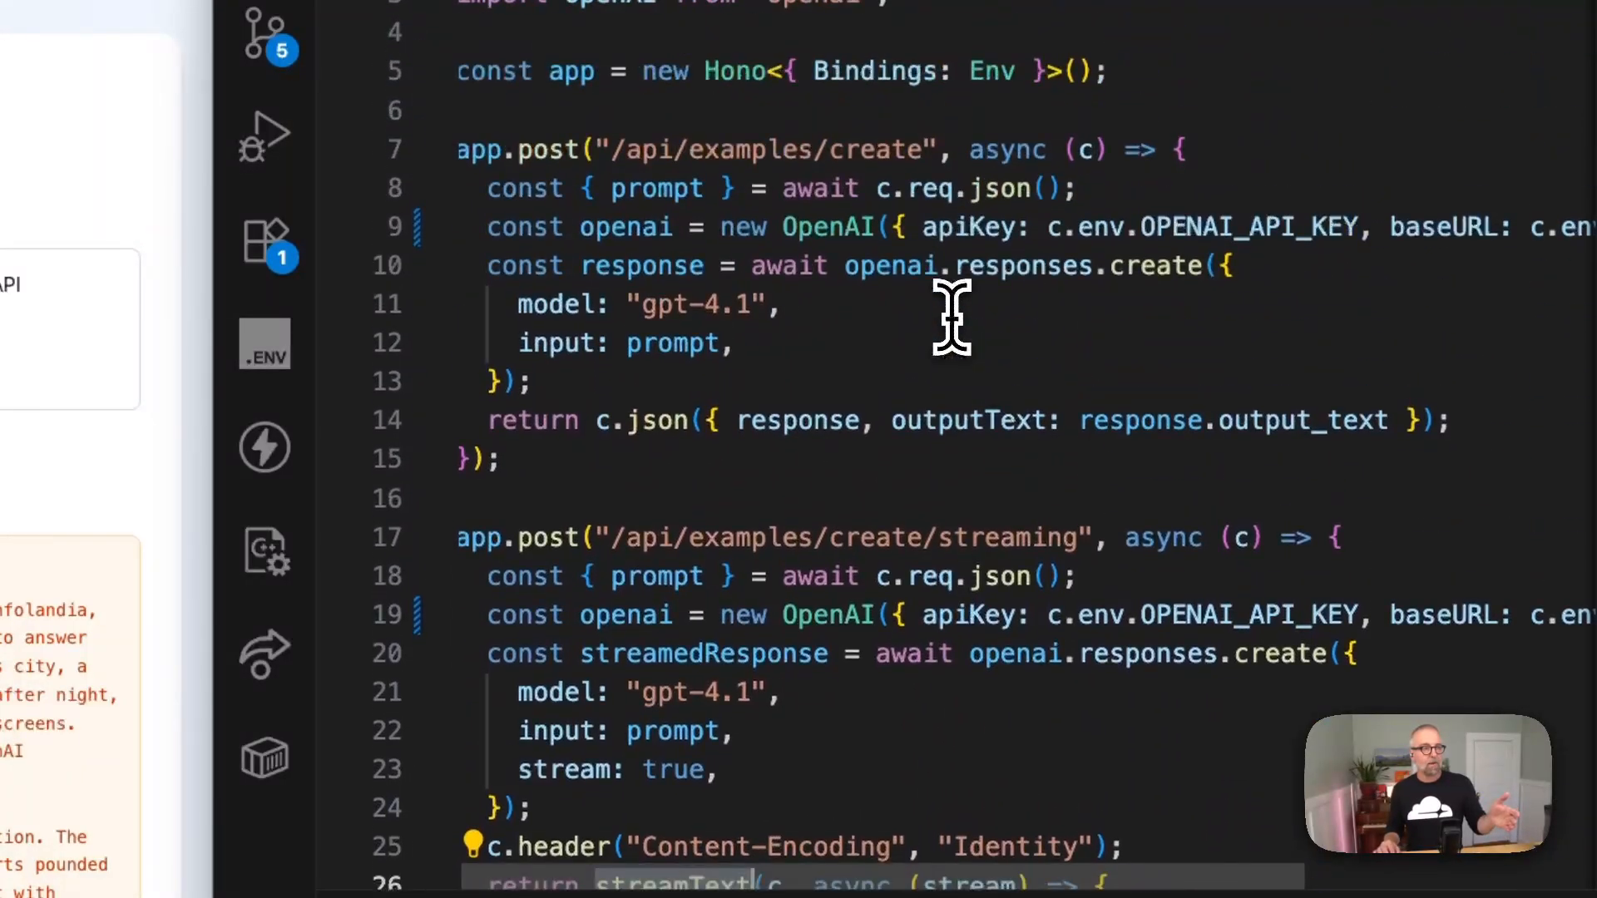
scroll(down, 3)
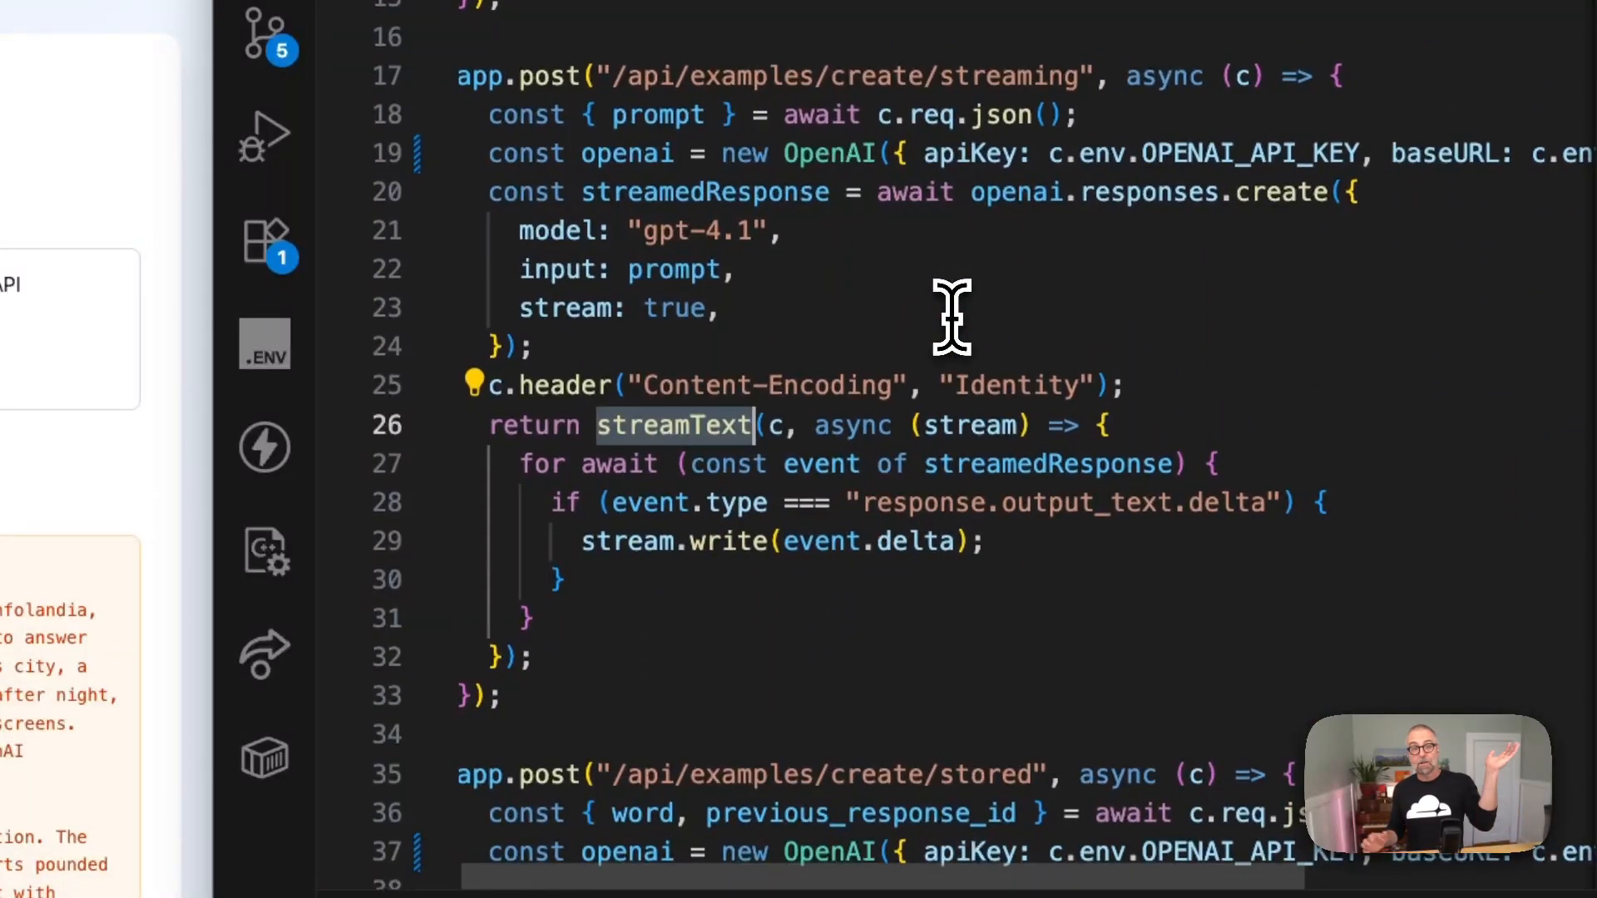
scroll(down, 3)
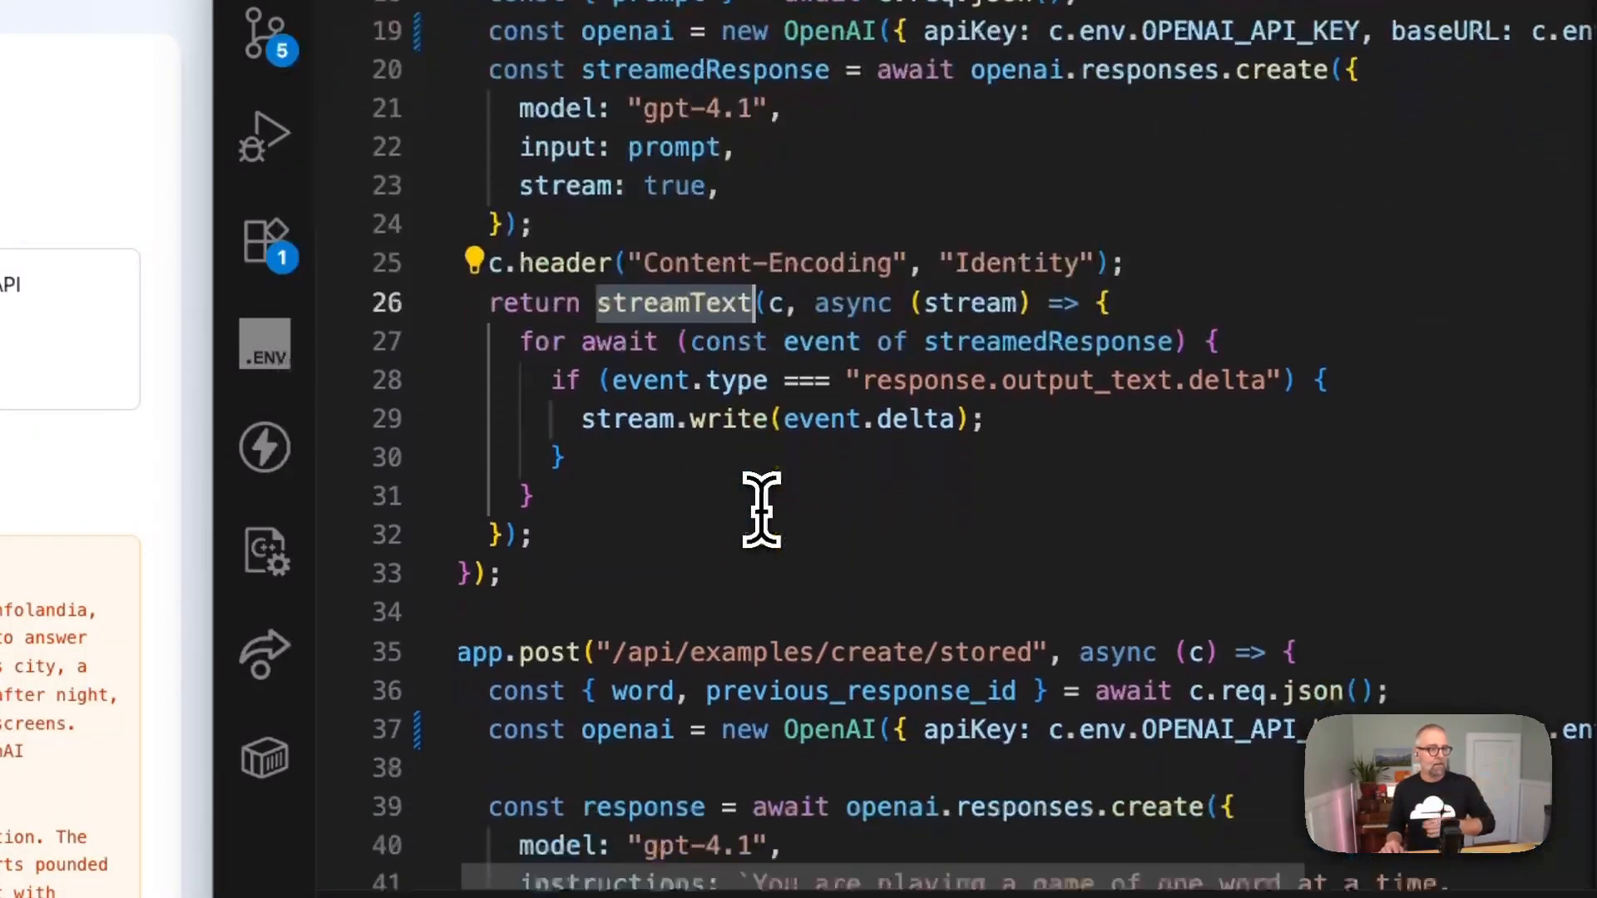
scroll(down, 3)
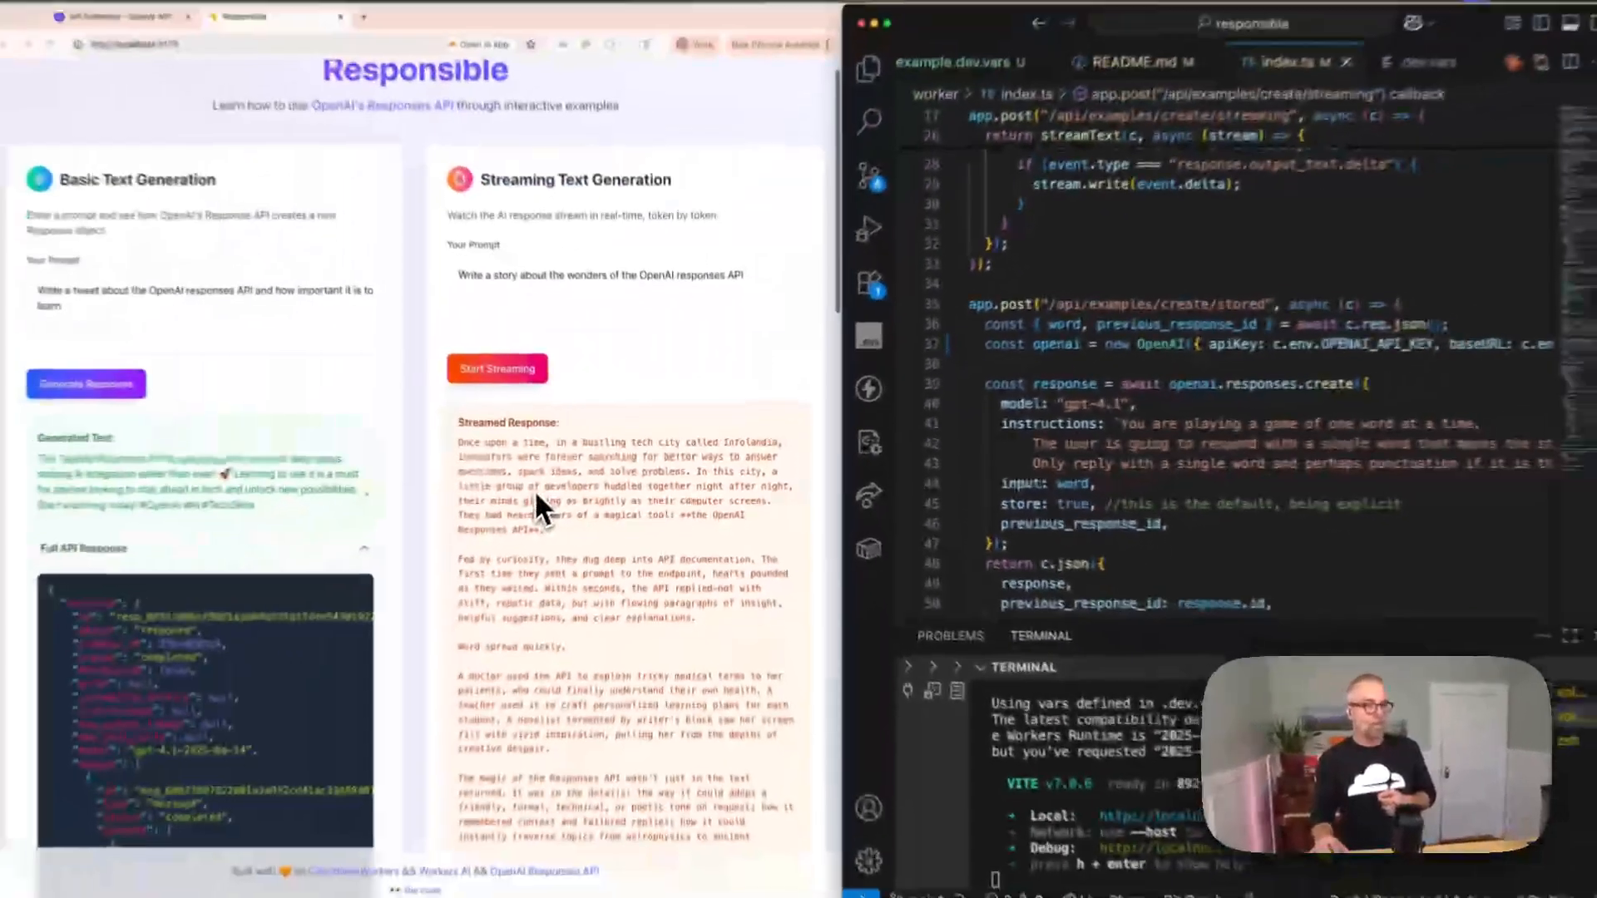
- Scroll the Responsible page down to the Interactive Word Game and later demo cards
scroll(down, 3)
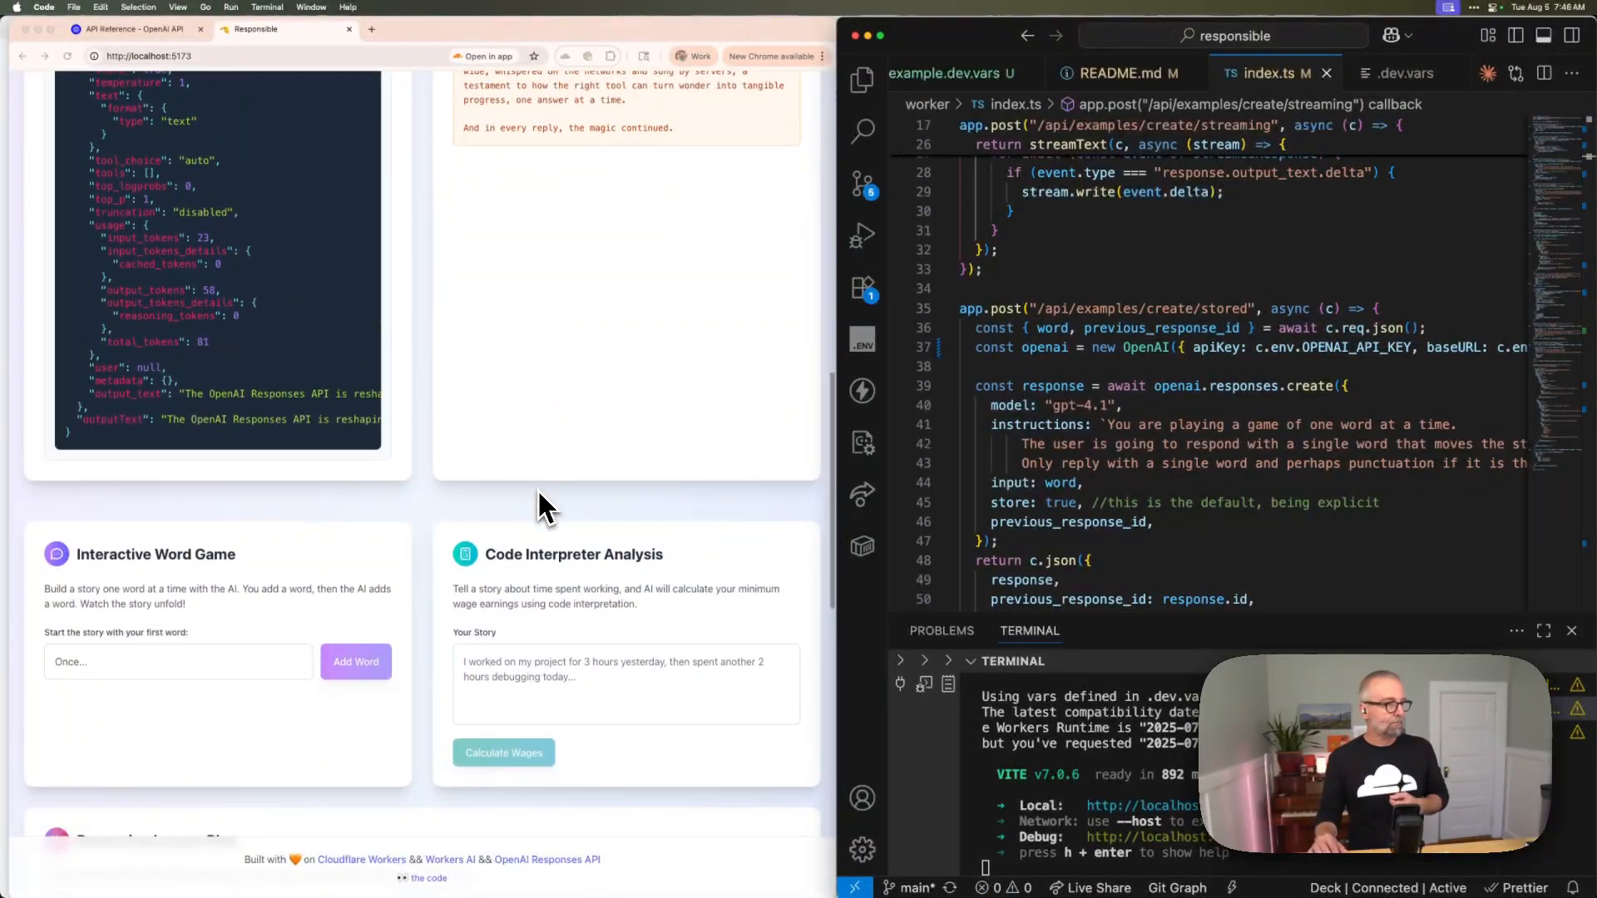
scroll(down, 3)
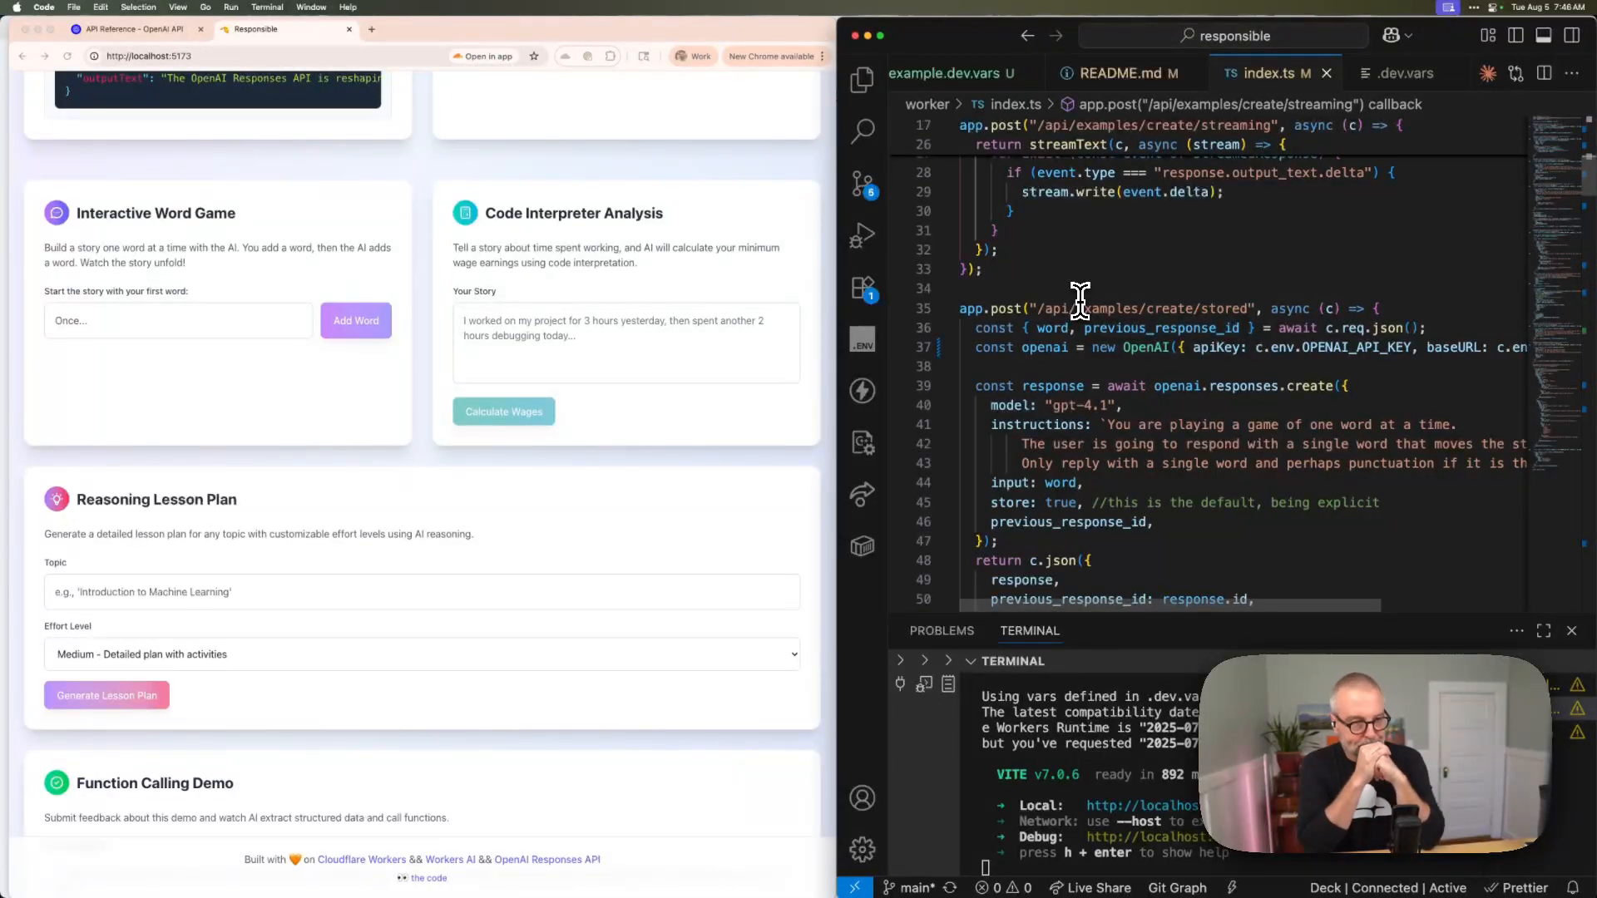
mouse_move(1210, 400)
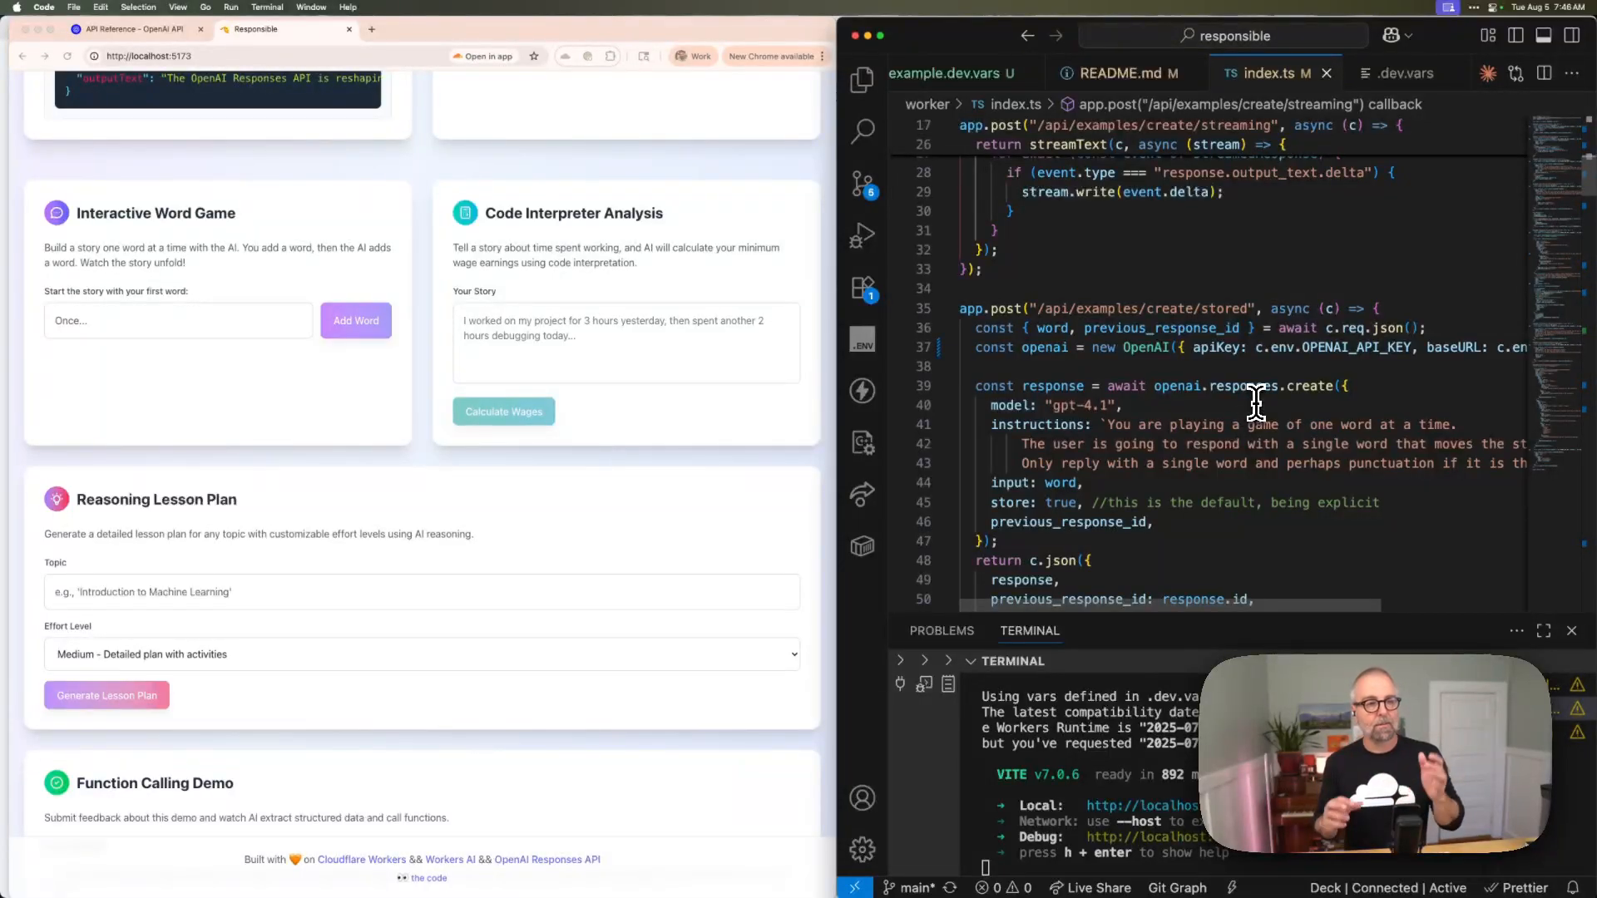
mouse_move(1124, 444)
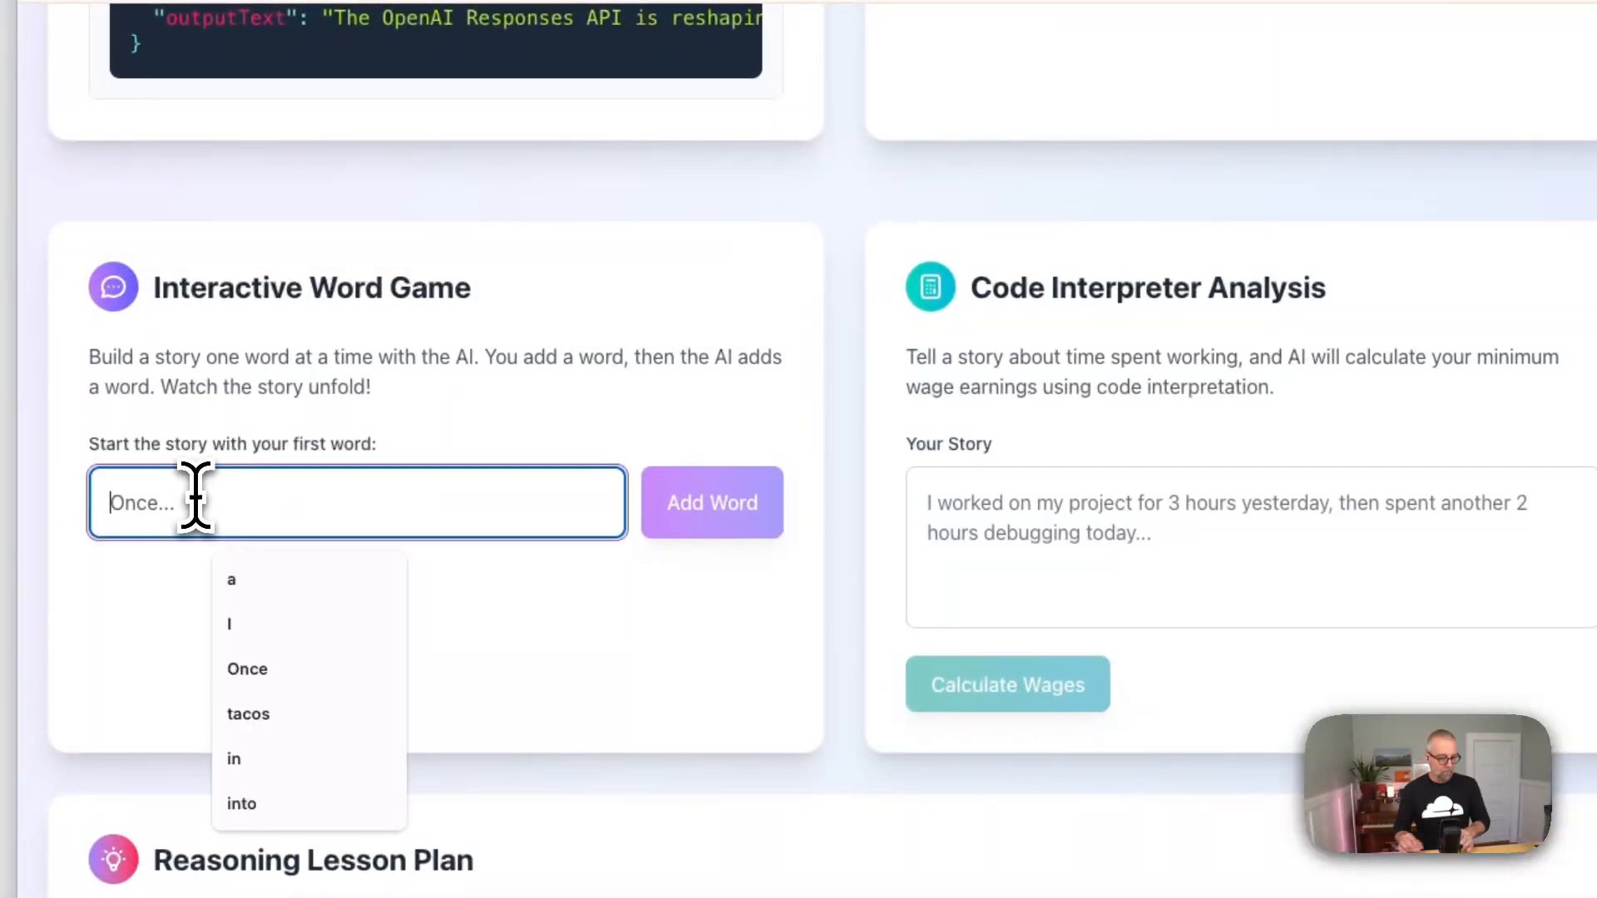
- Add words Once, I, into, taco shop to build 'Once upon a time I walked into a taco shop.'
text(Once)
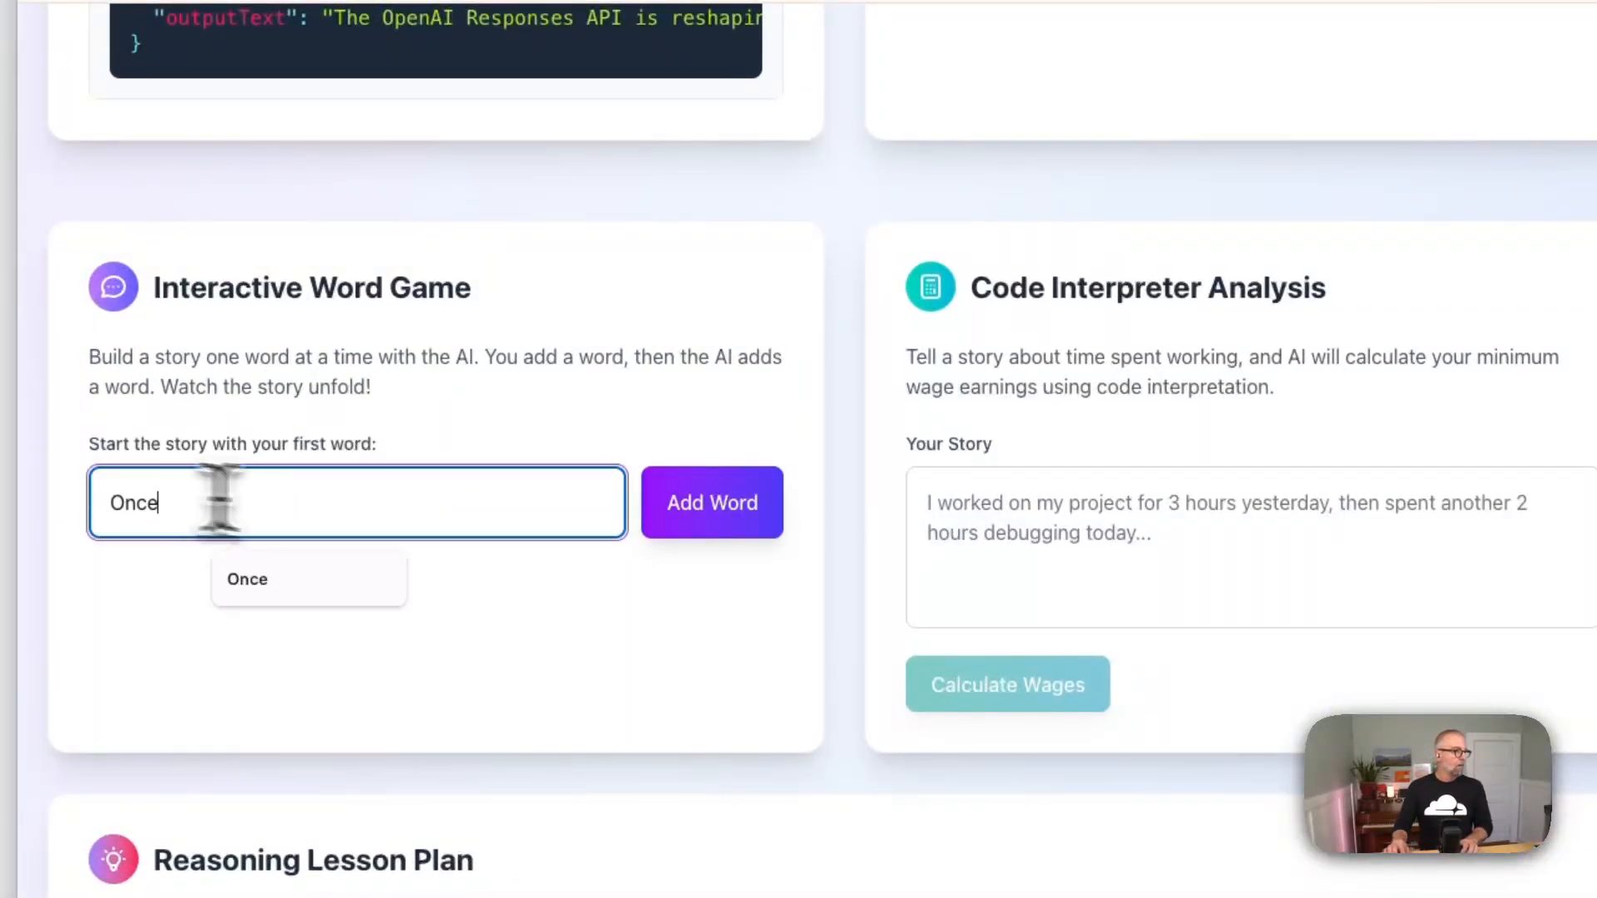
click(712, 502)
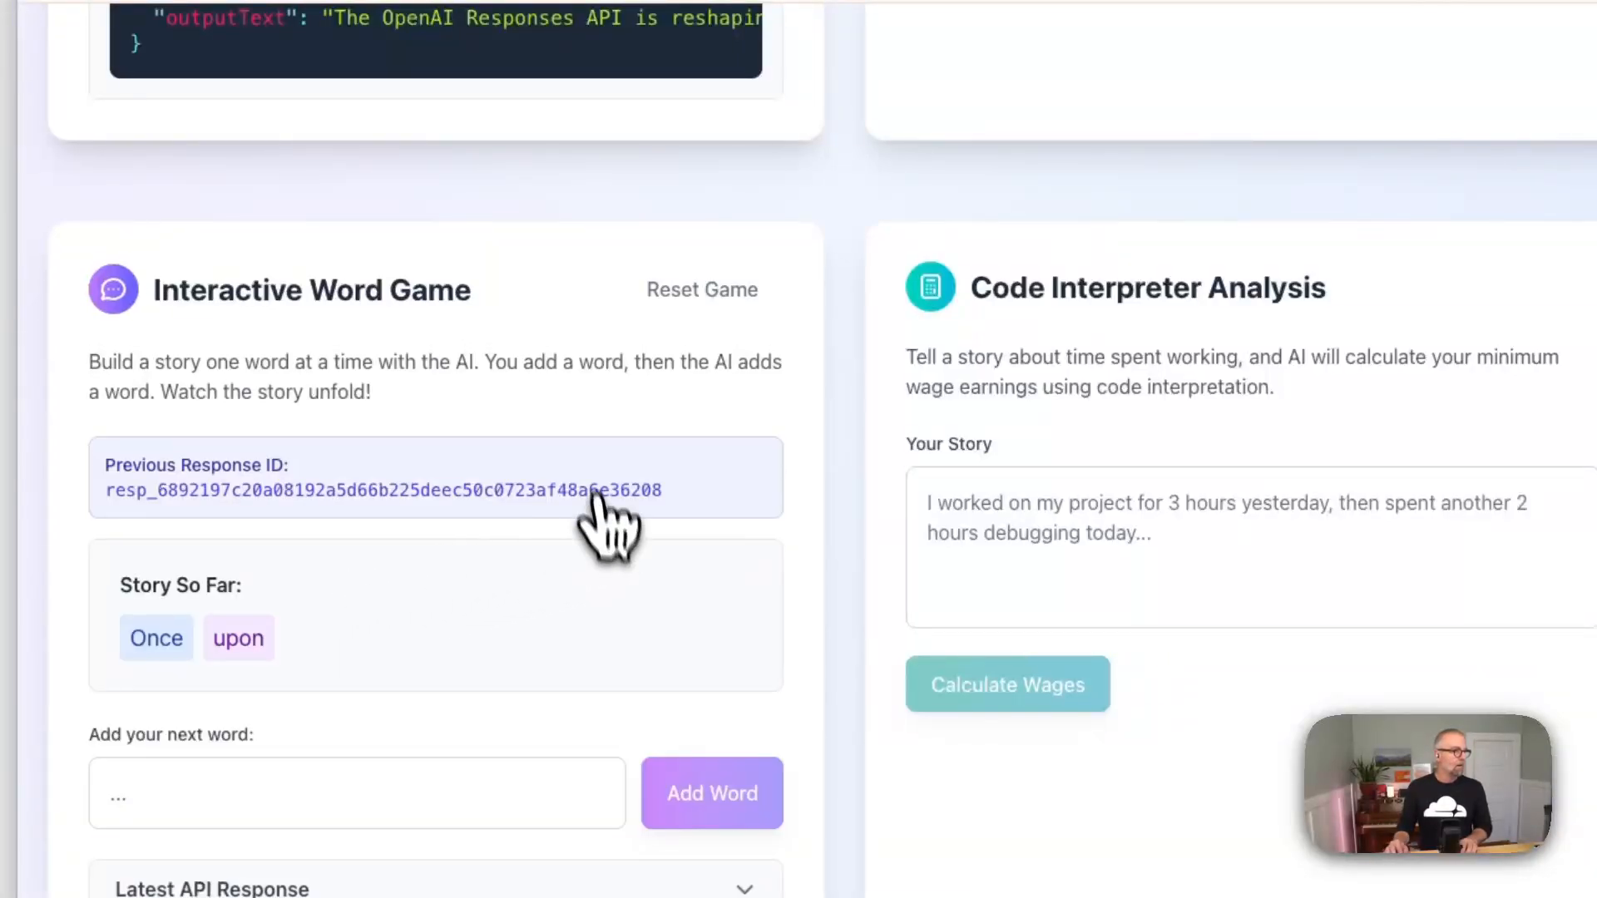
mouse_move(253, 629)
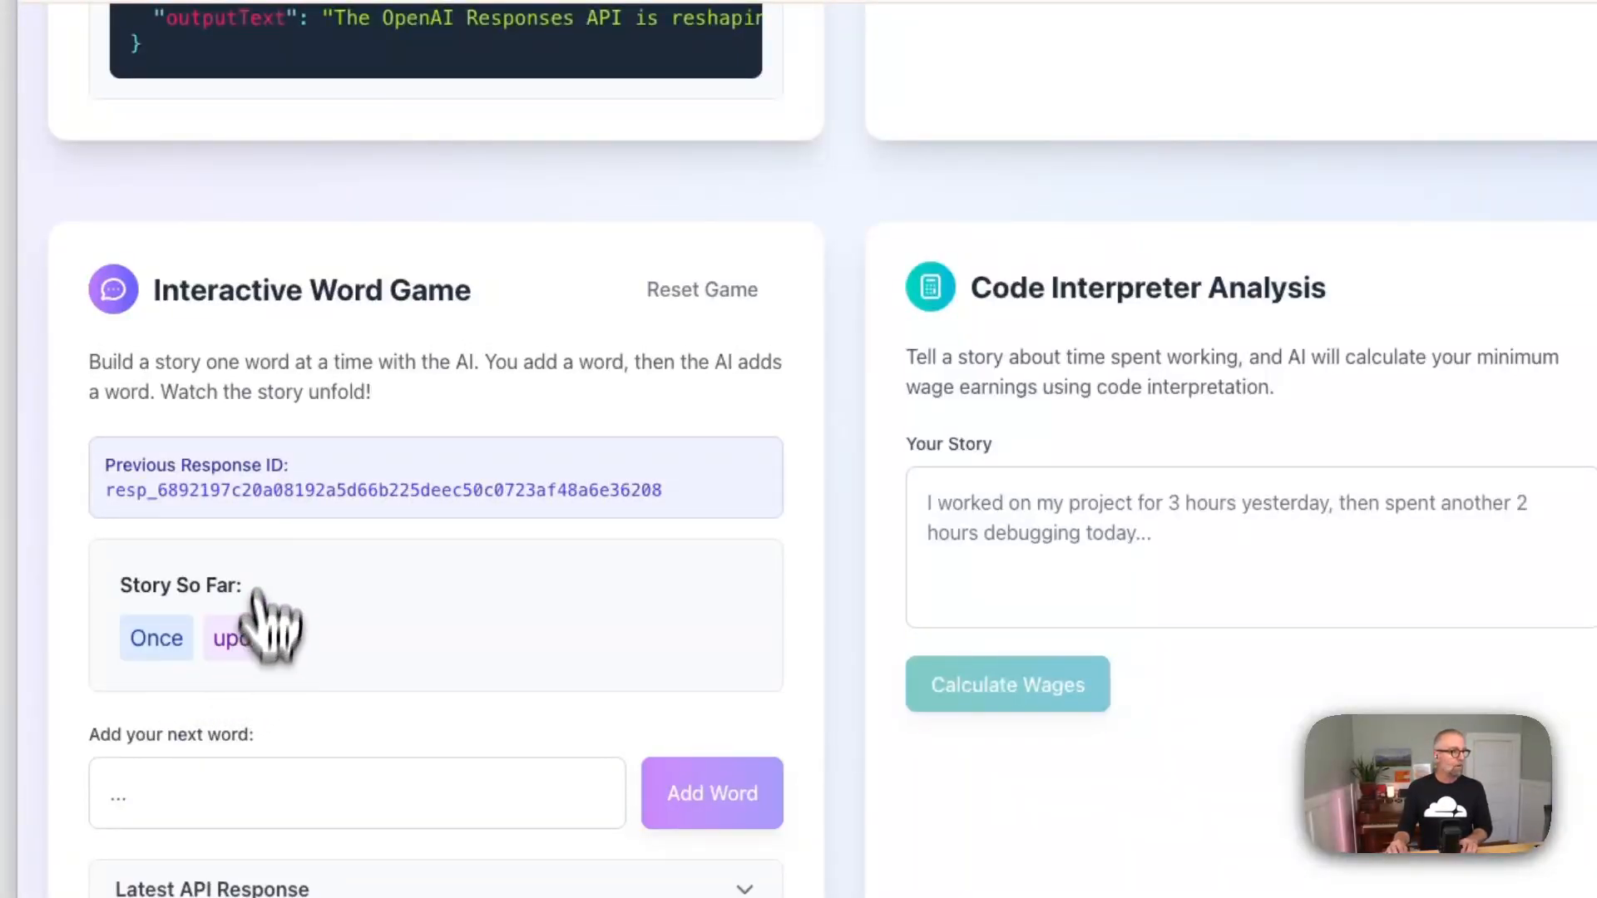
mouse_move(414, 545)
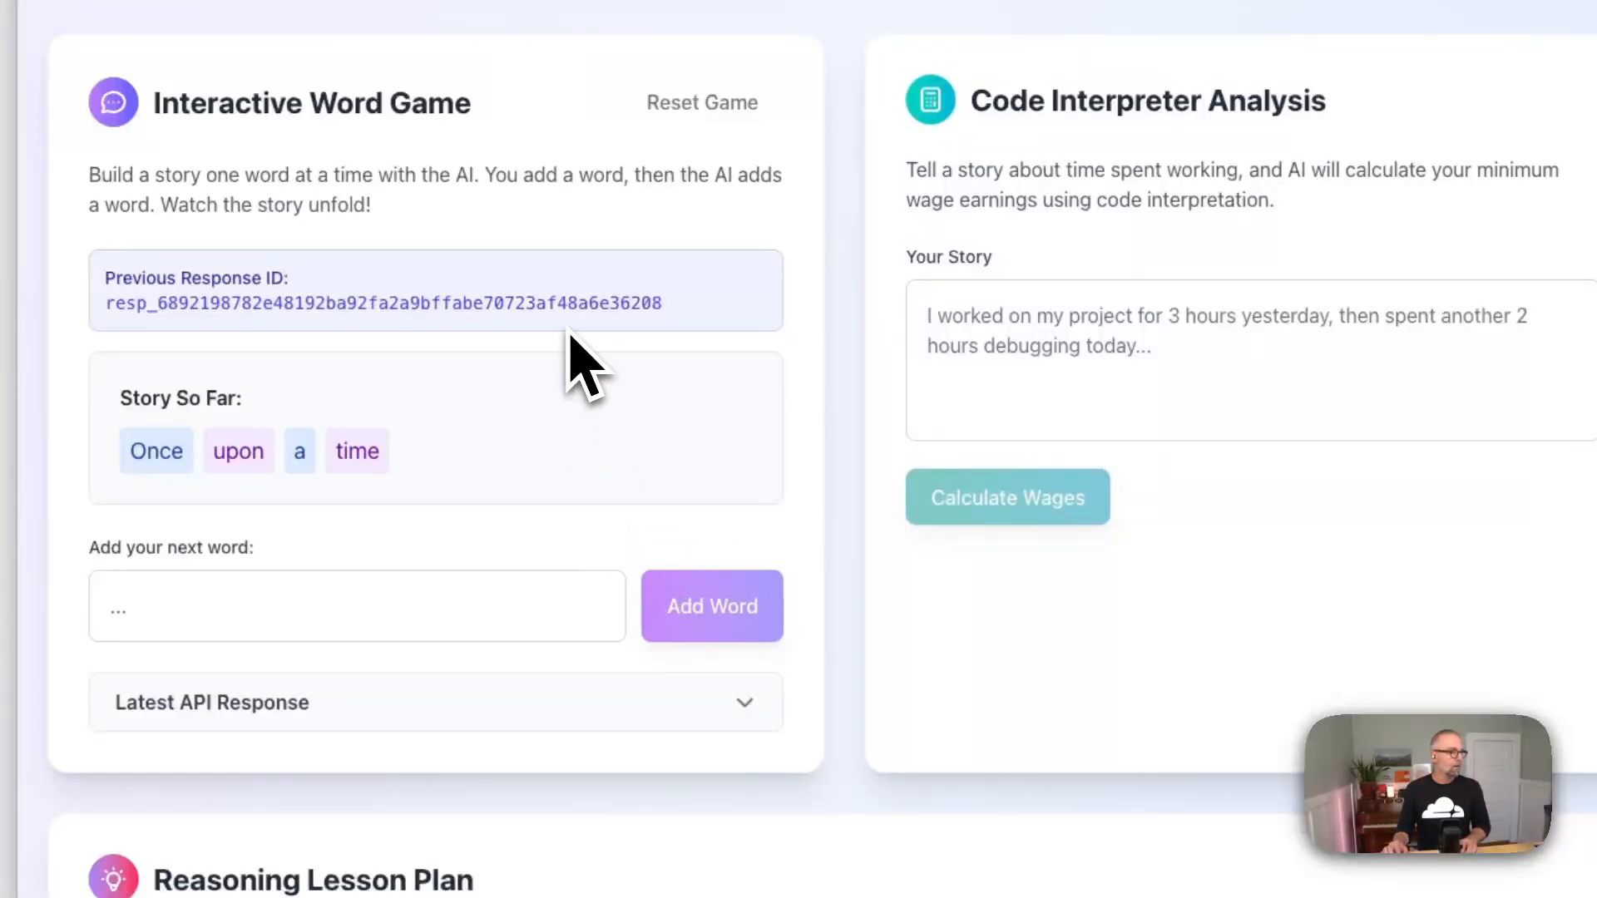
click(356, 606)
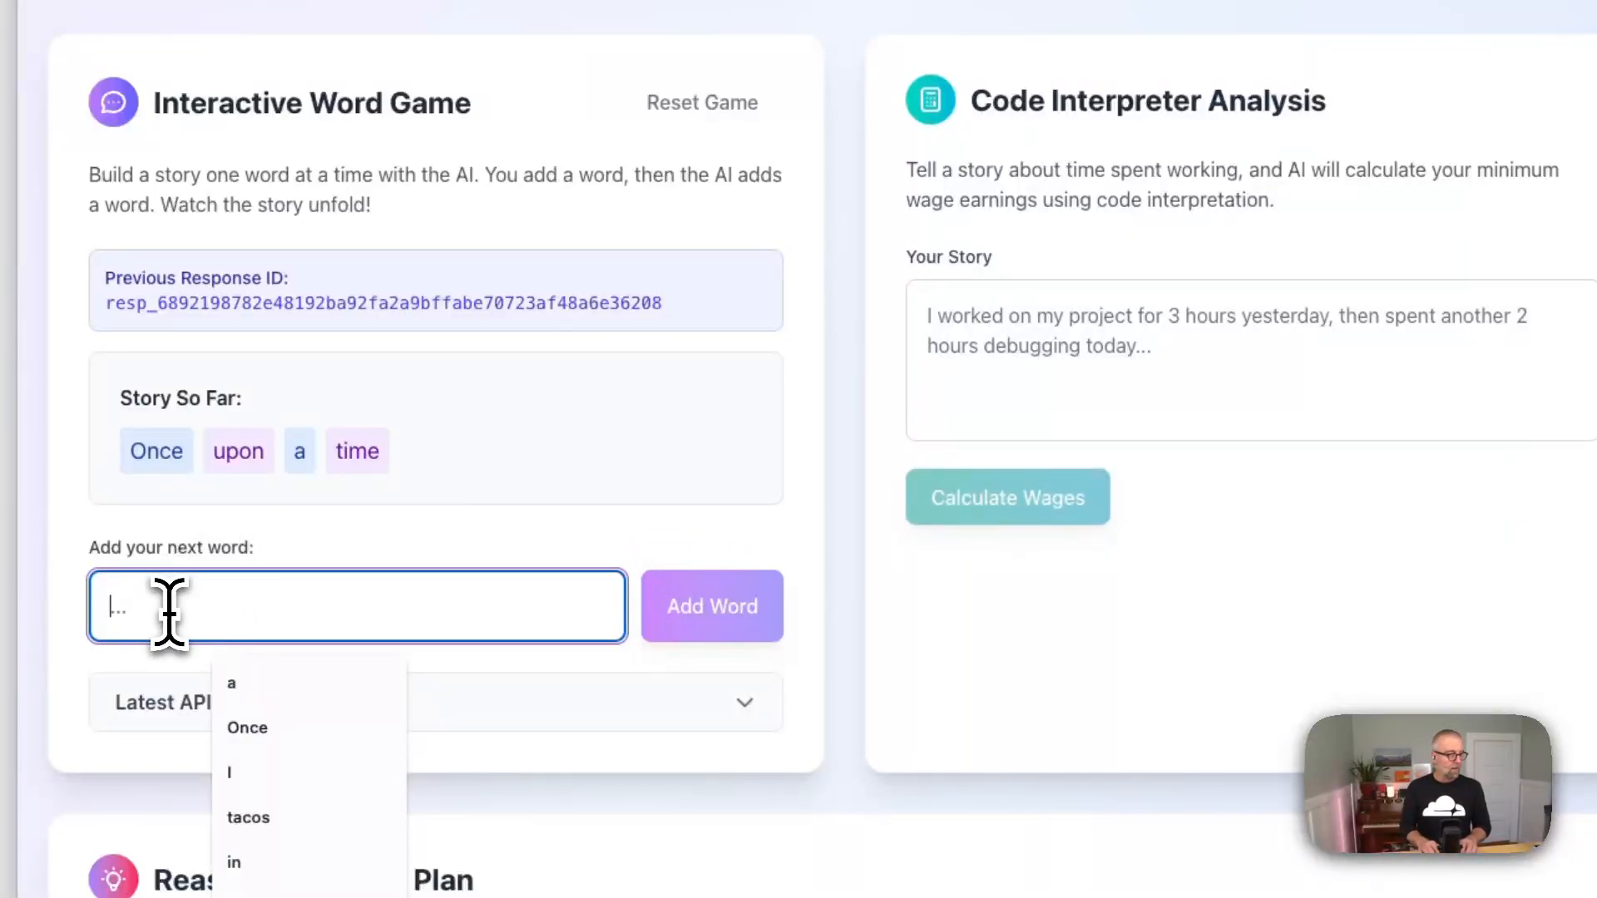
click(712, 605)
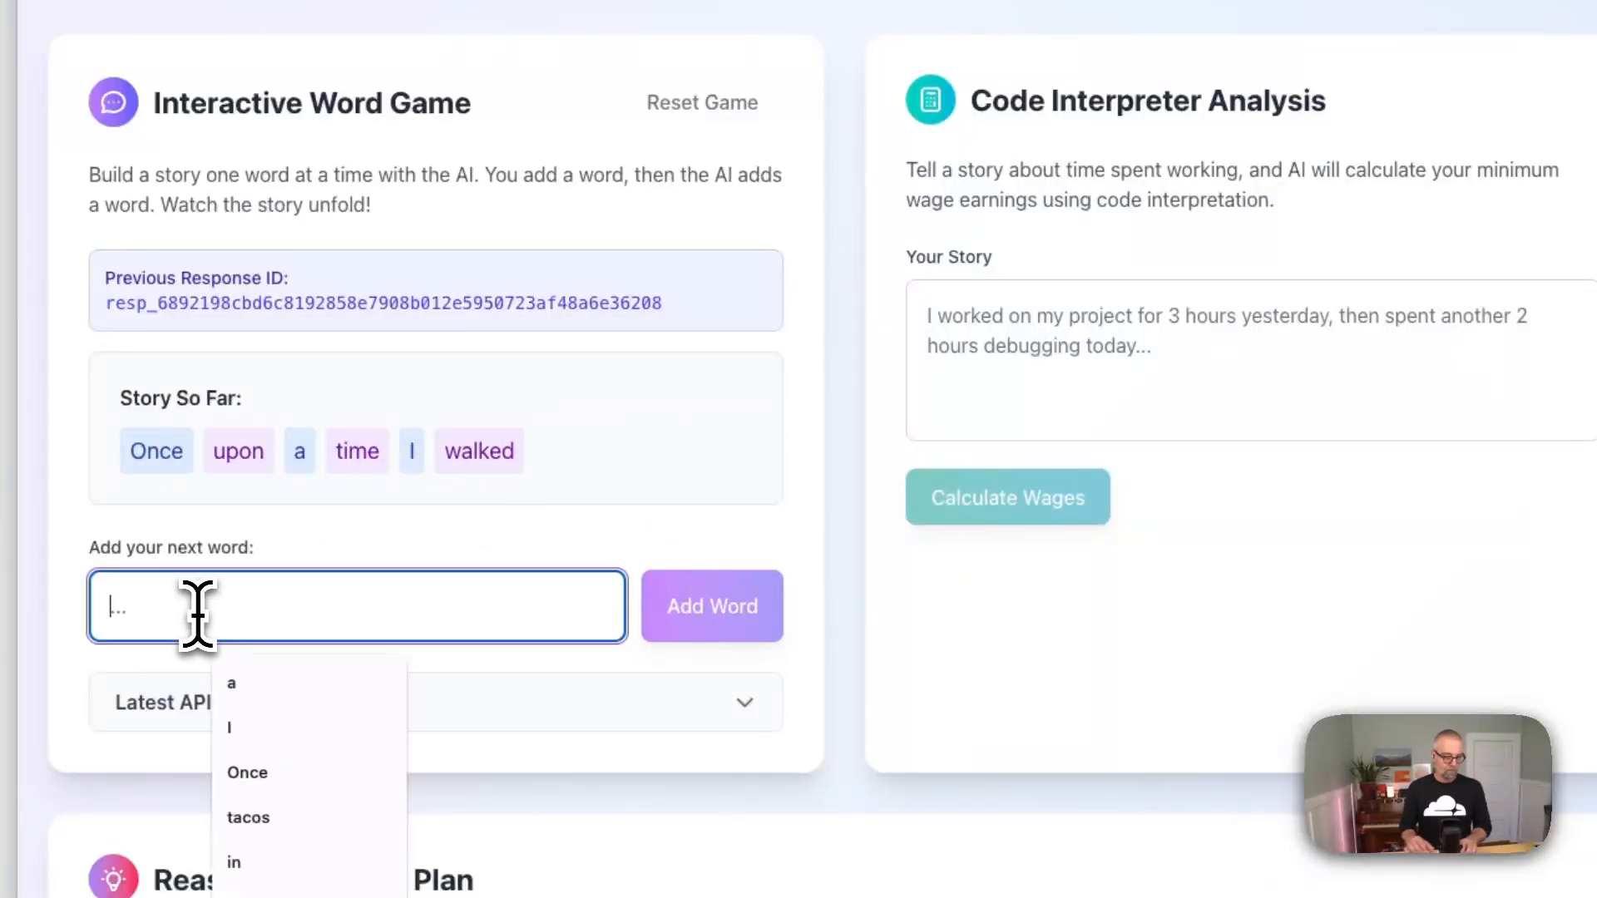
click(712, 606)
text(t)
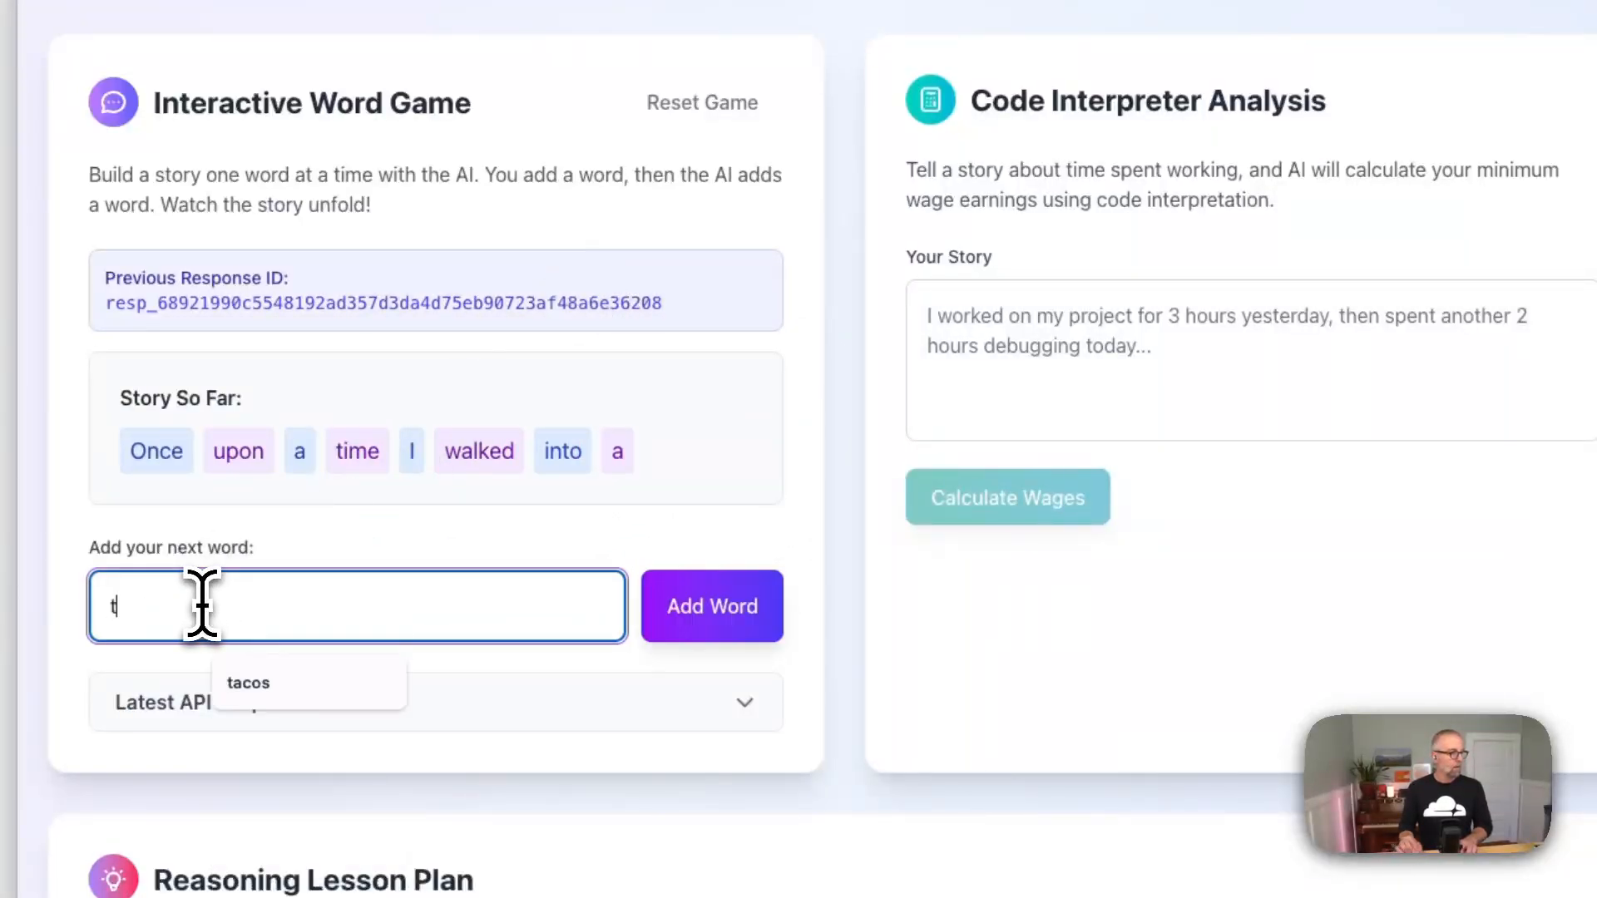
click(711, 606)
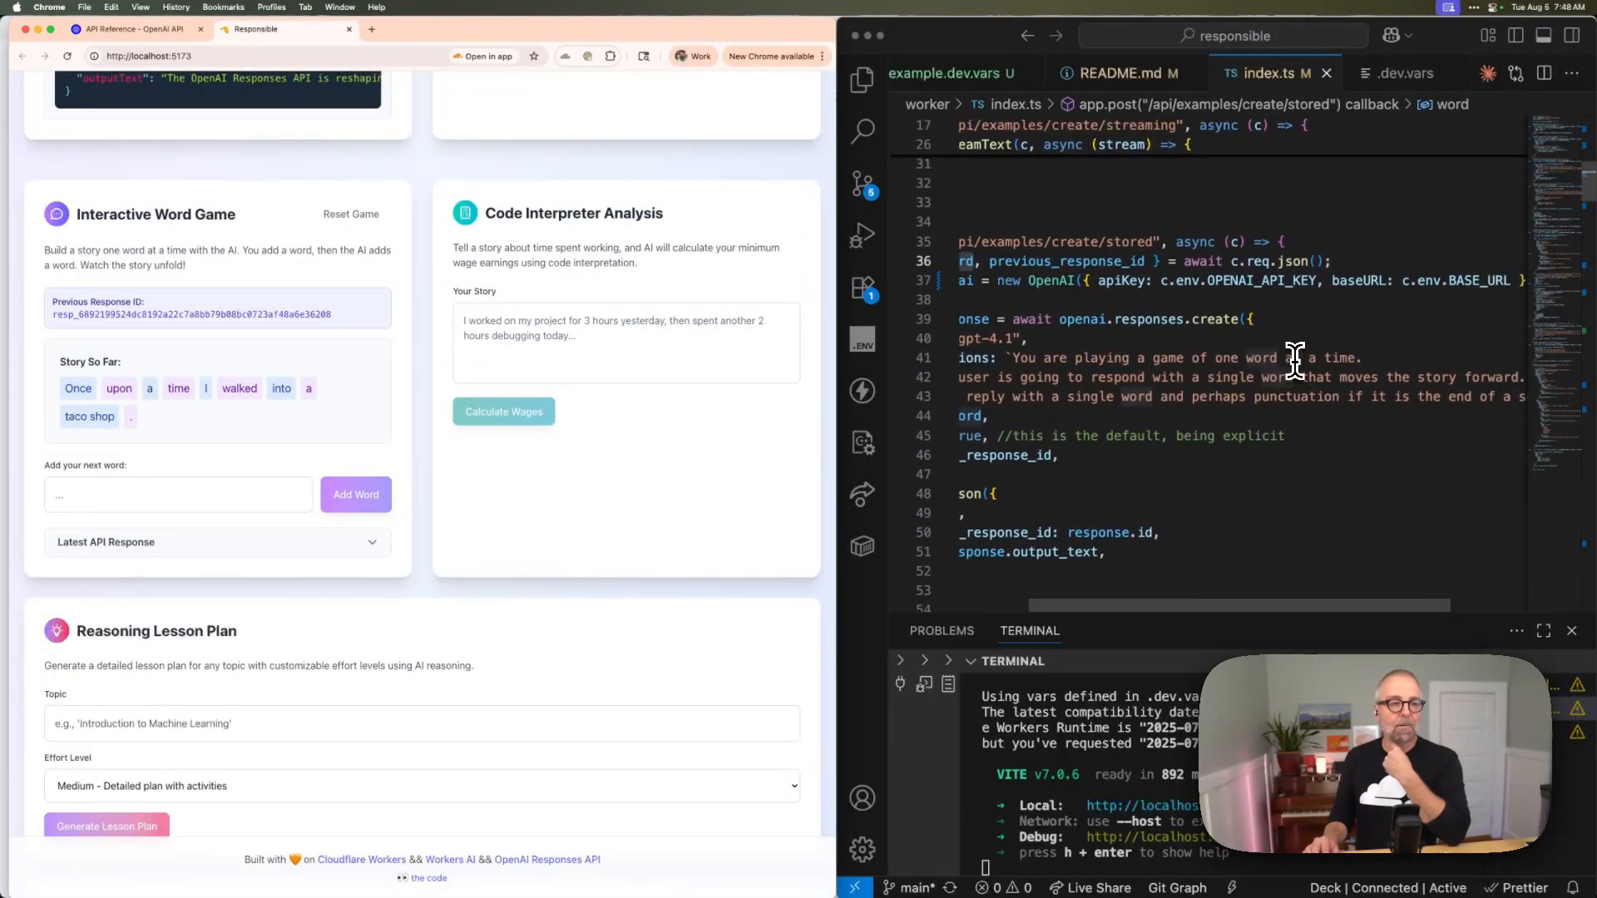
- Scroll index.ts down to the /api/examples/create/code-interpreter route
scroll(right, 3)
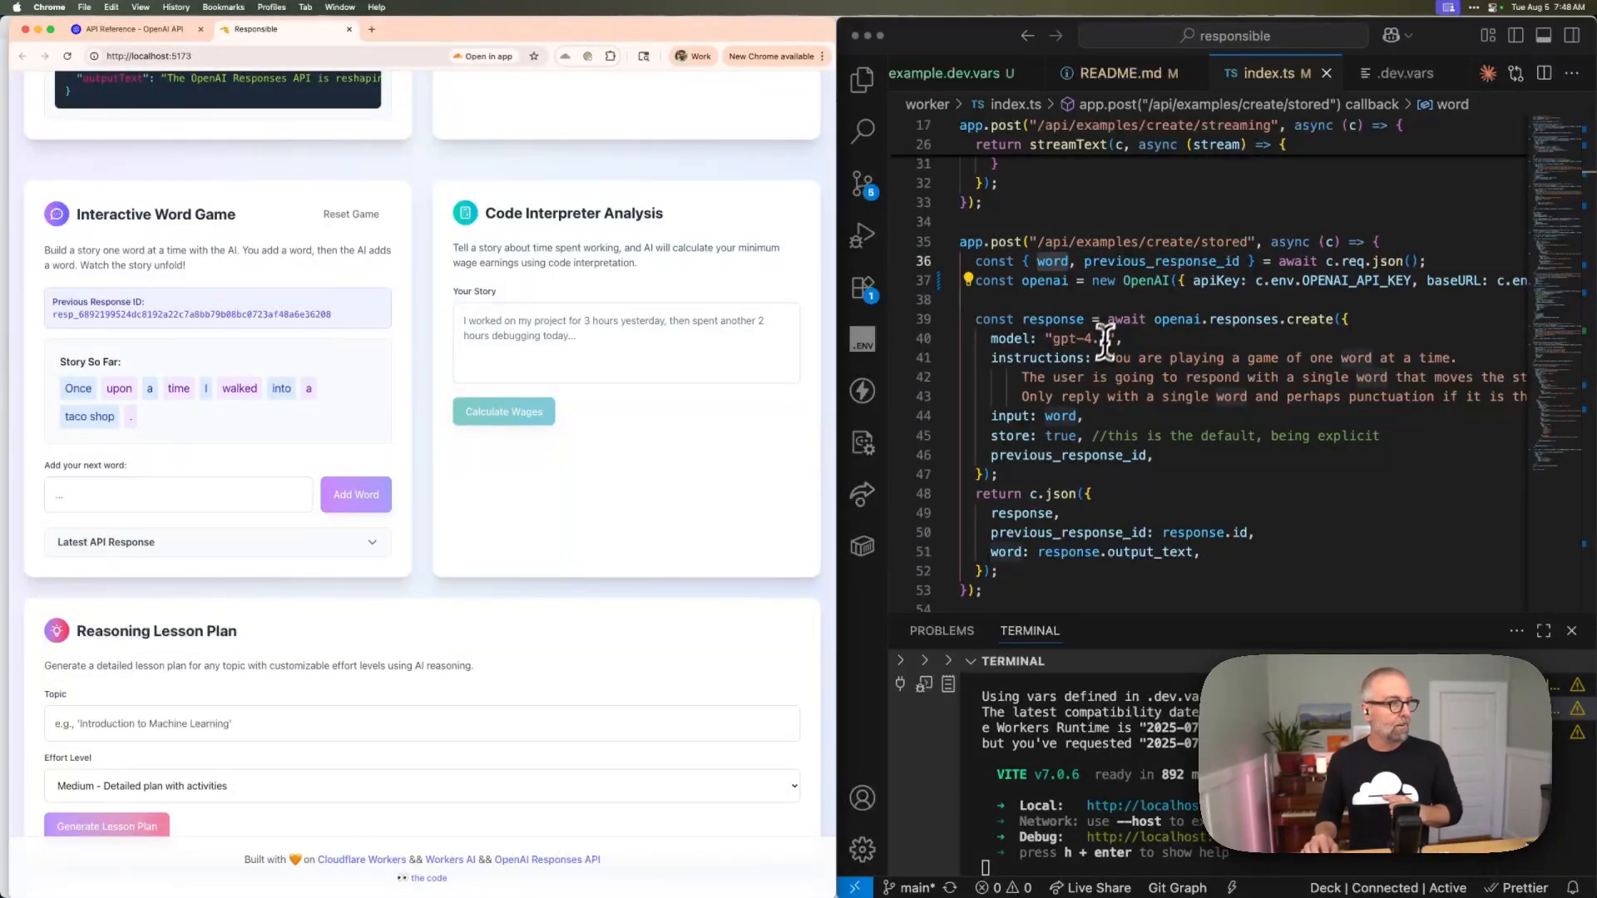
scroll(down, 3)
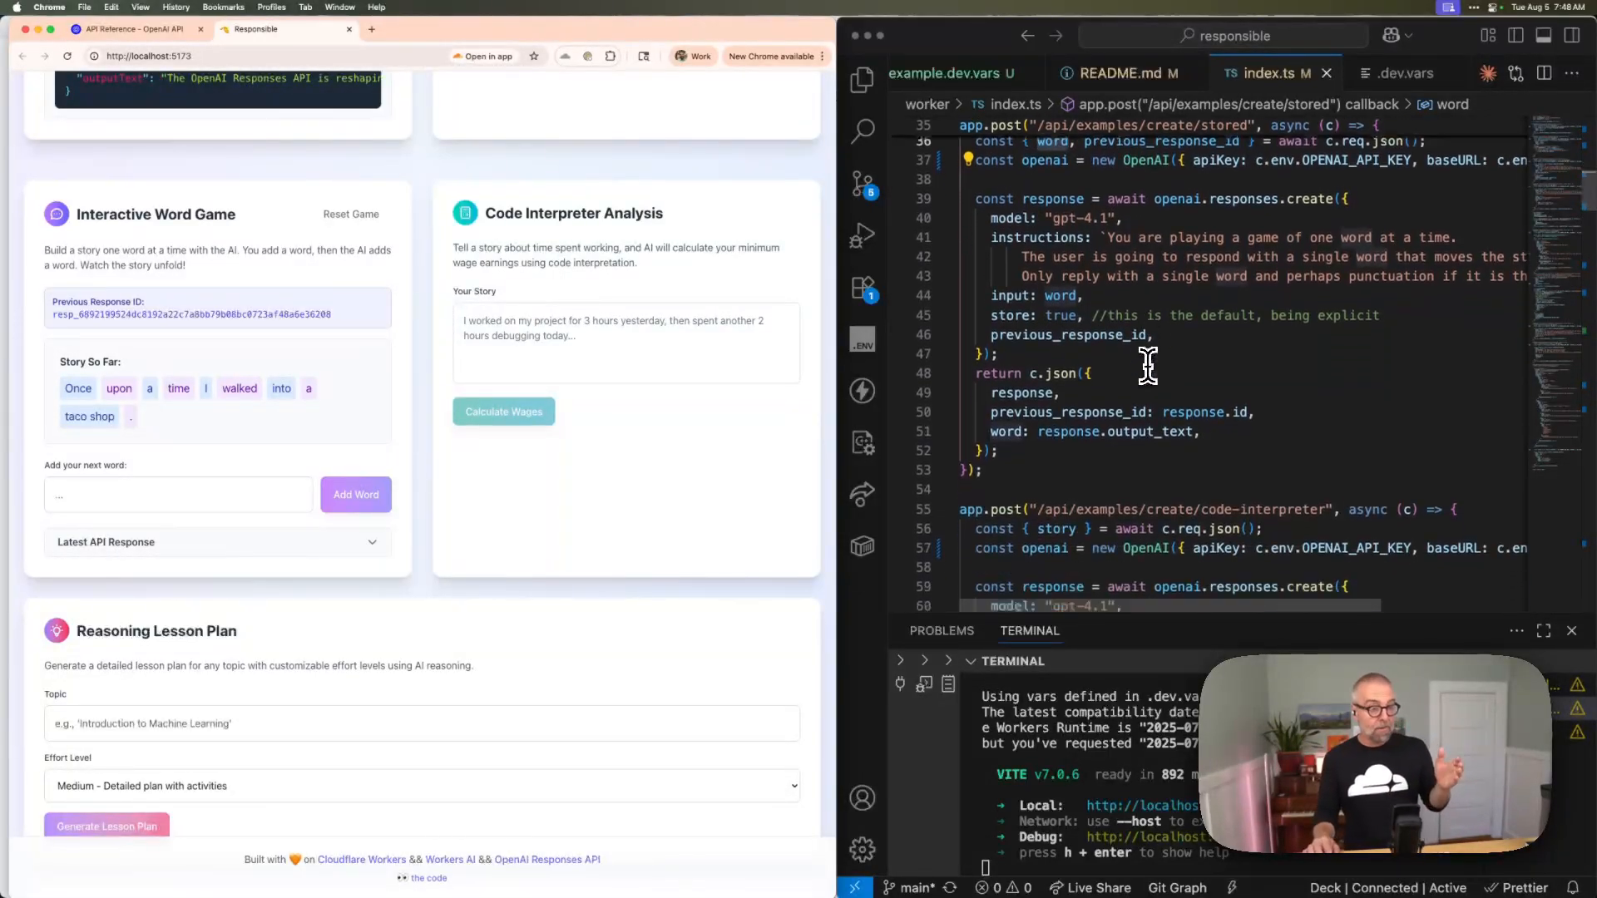
scroll(down, 3)
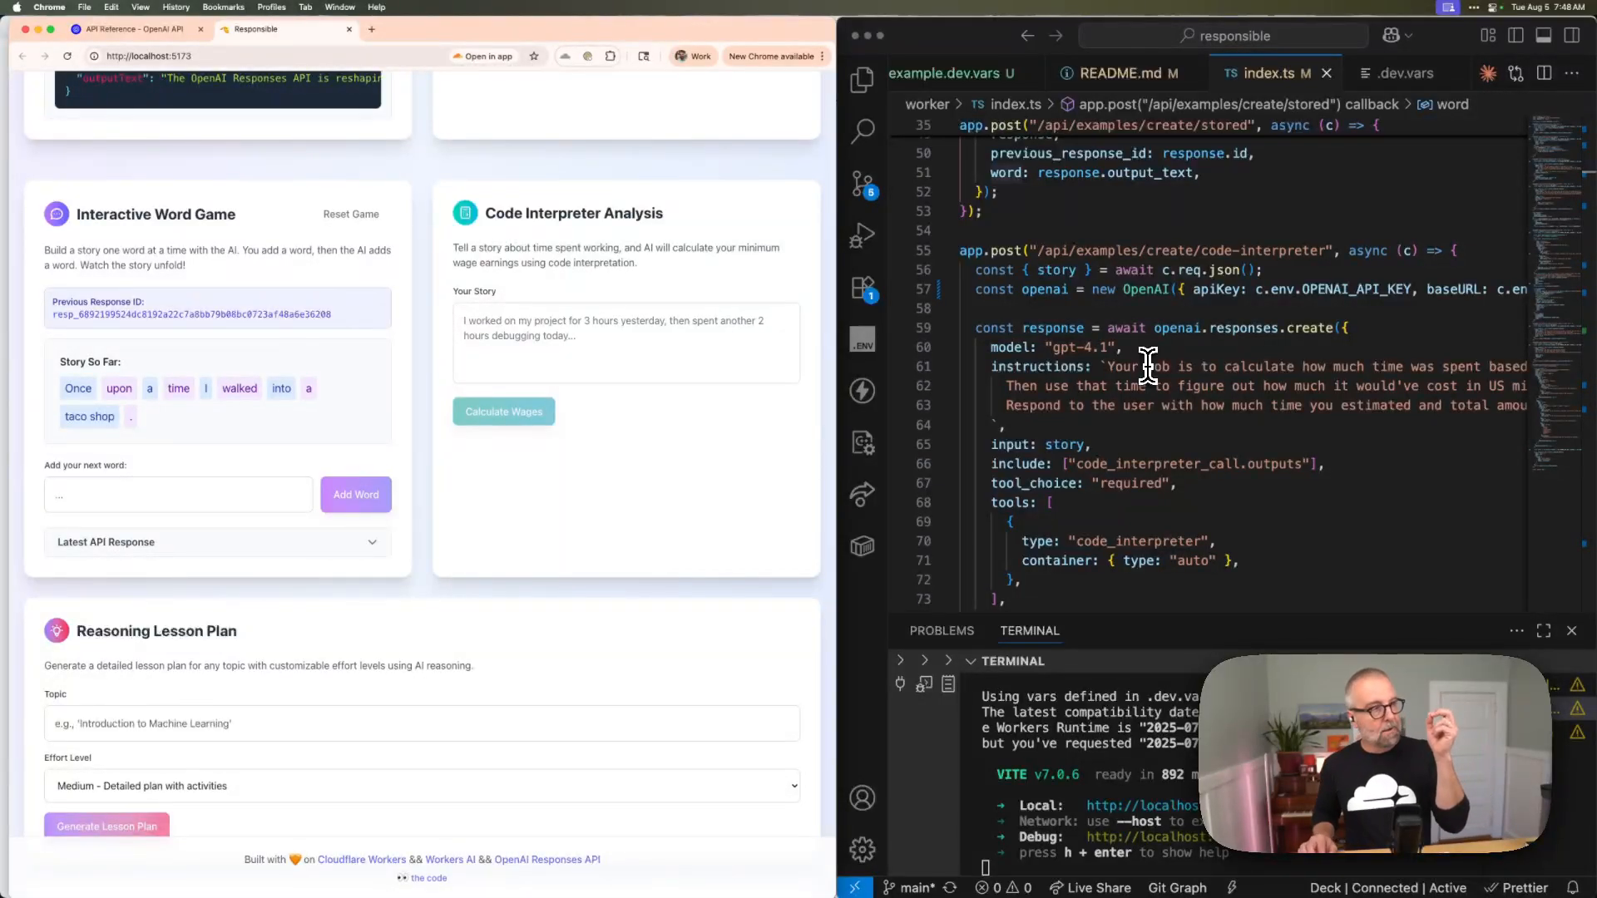
mouse_move(812, 299)
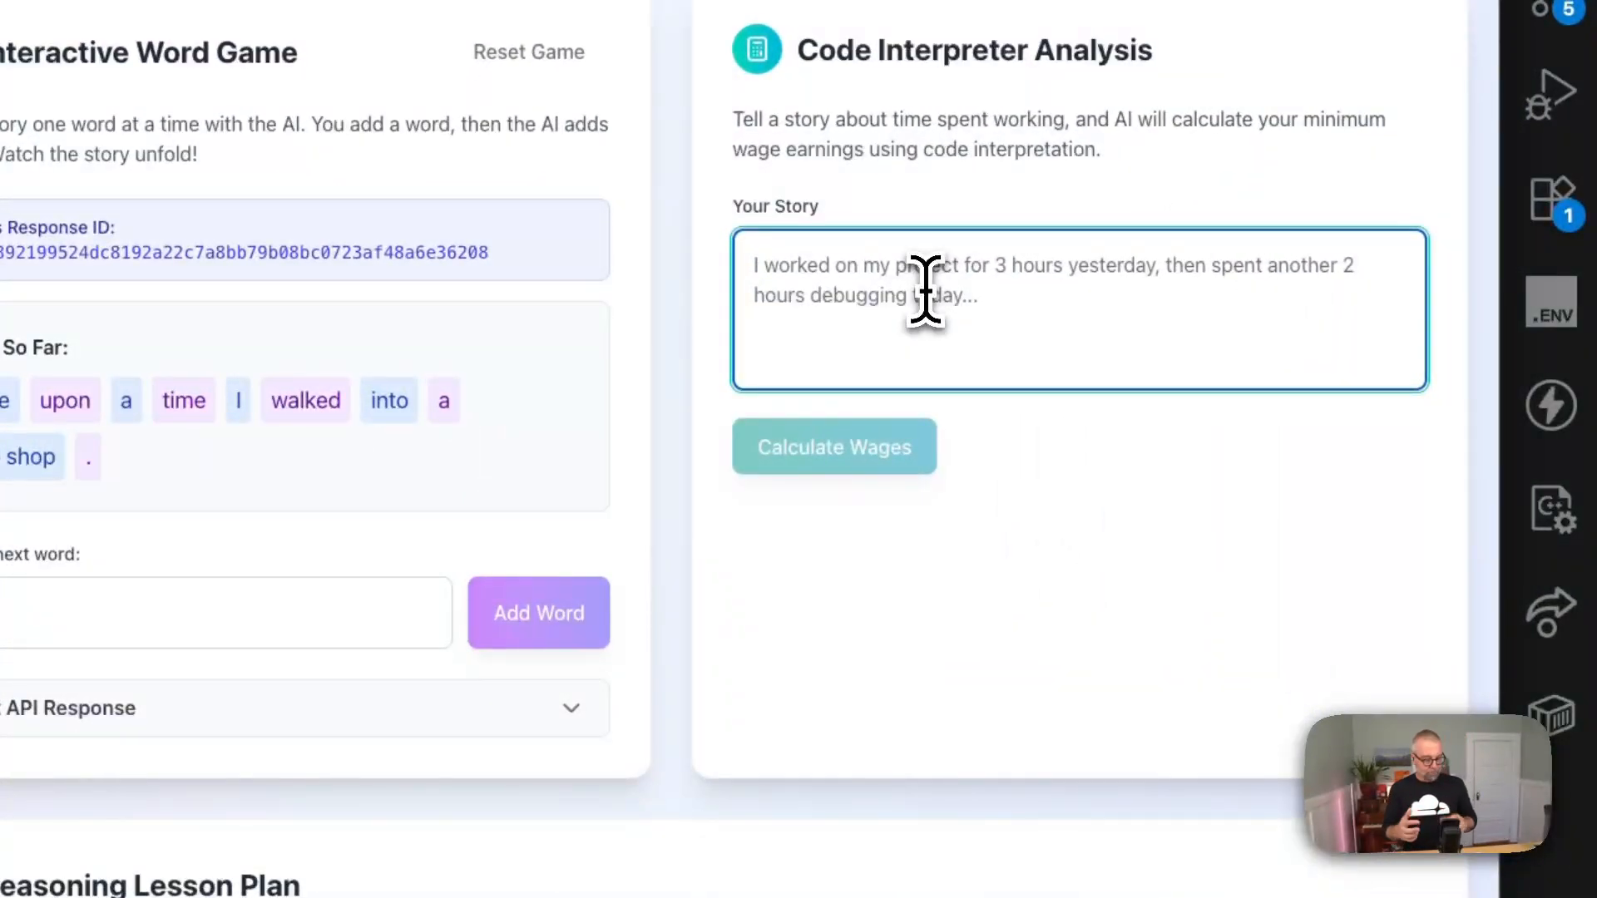
- Submit a story about building demos, learning, and walking a mile to the store for wage calculation
text(I built some demo)
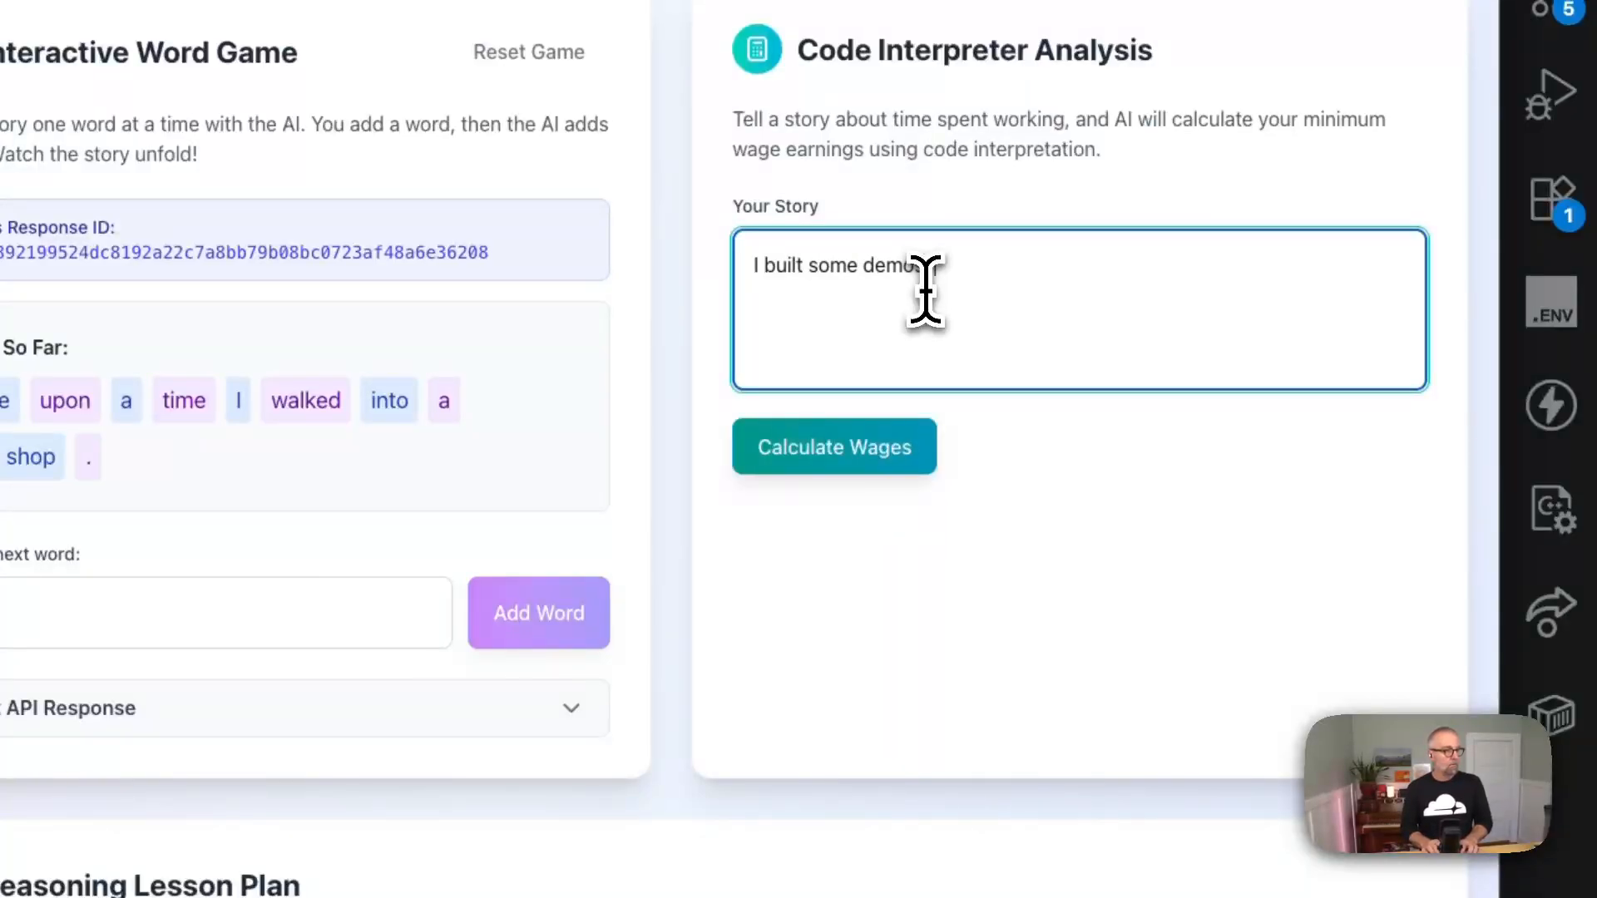
text(spent a few hours lear)
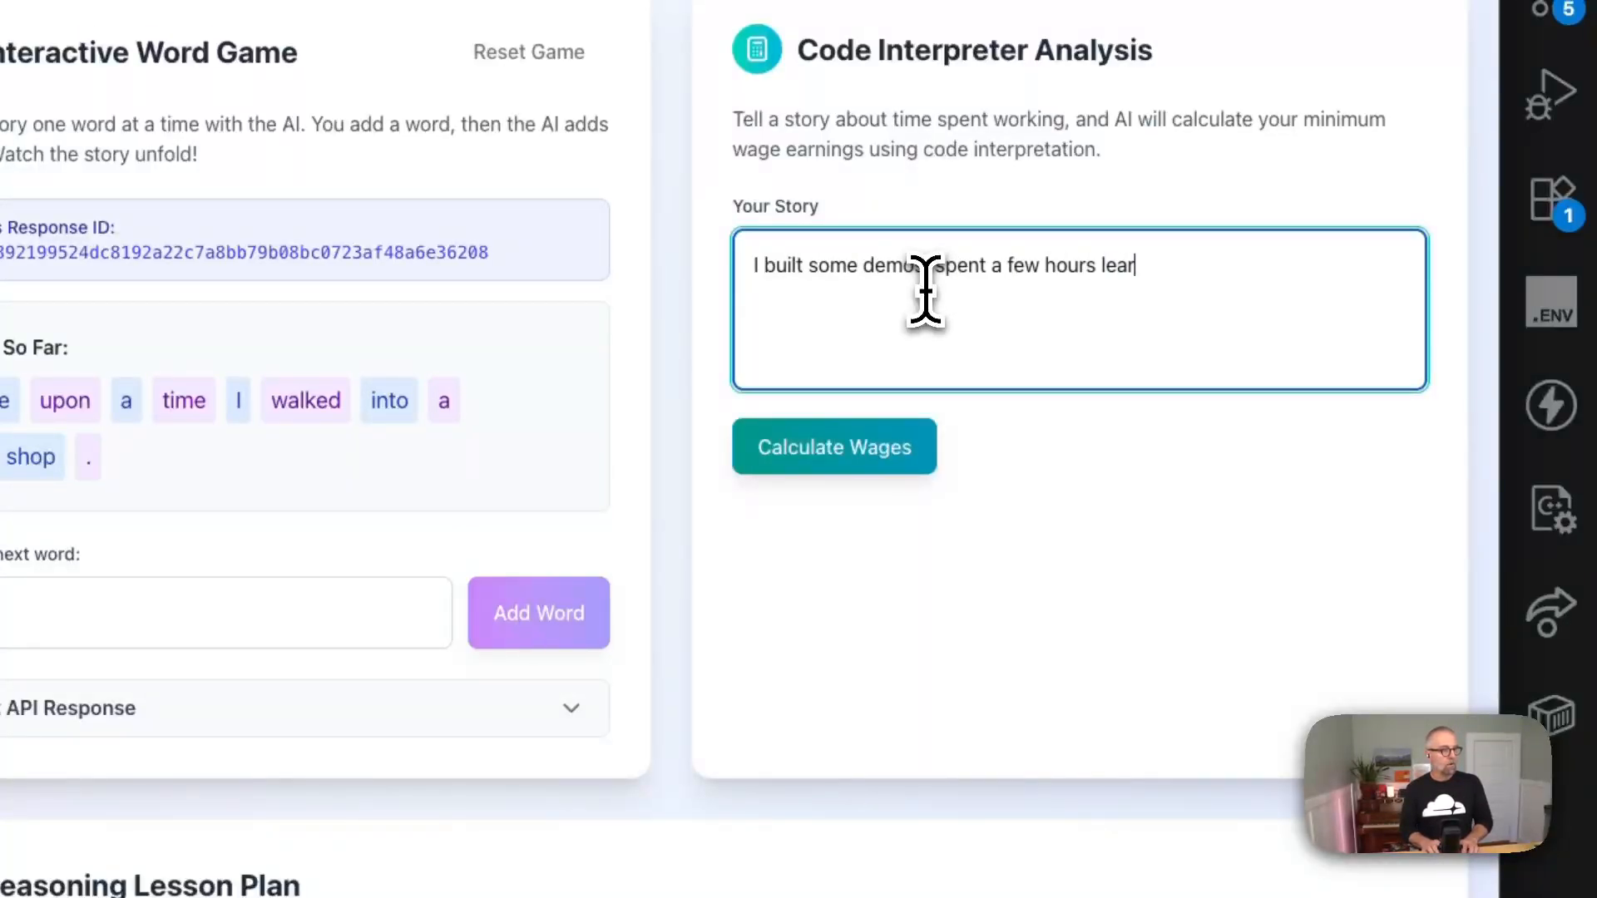
text(ning)
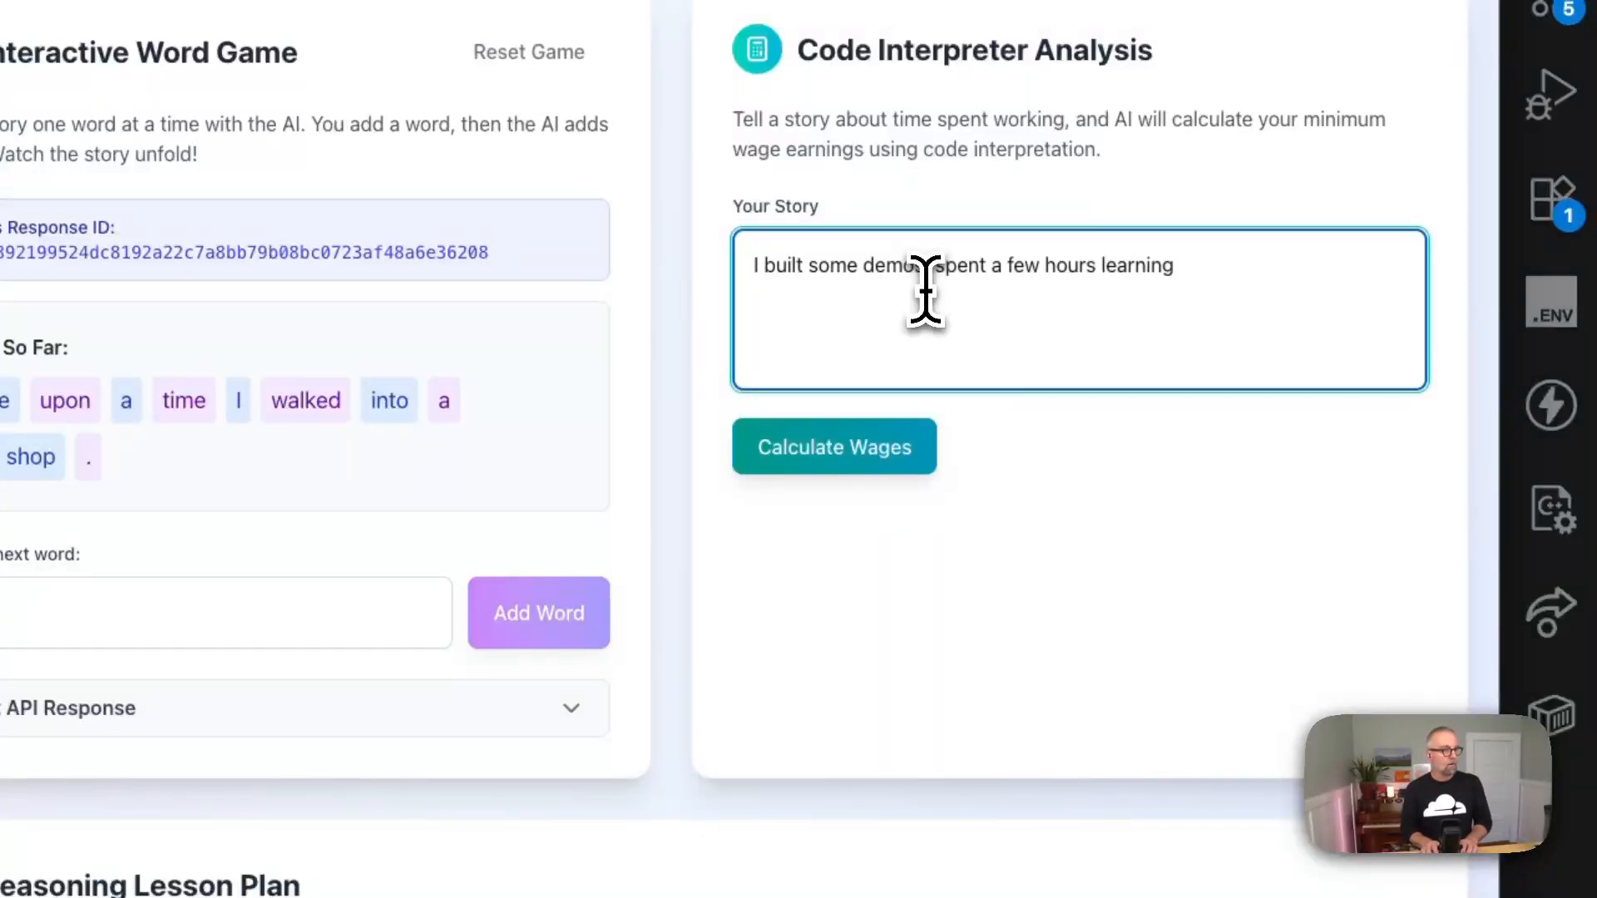
text(, and then I wo)
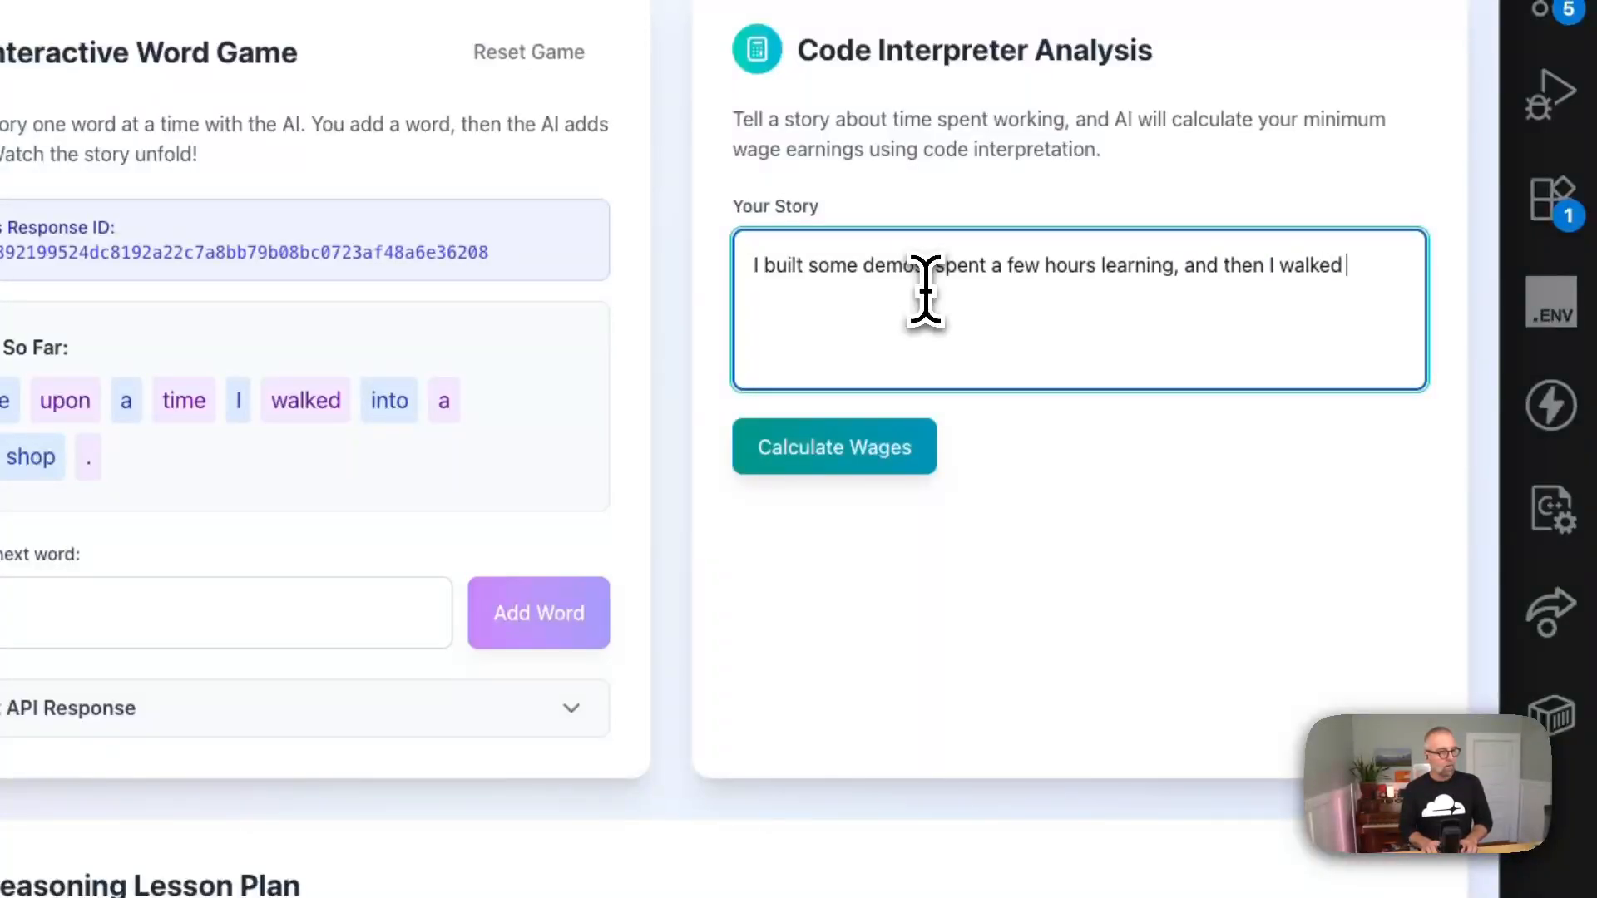
text(a mile to the stor)
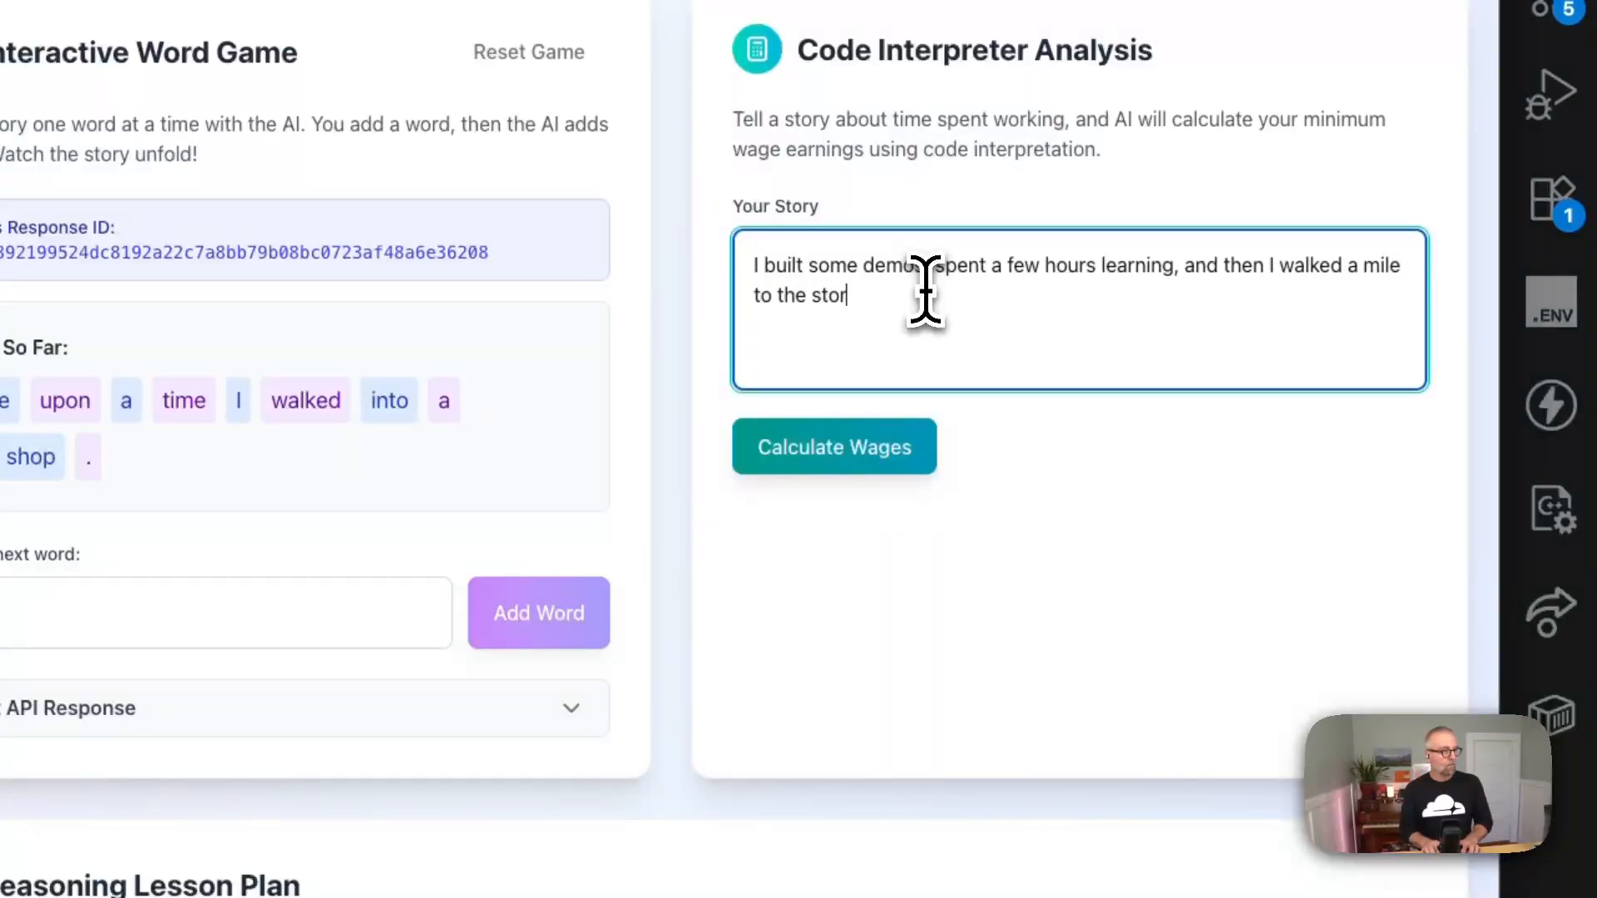
text(e.)
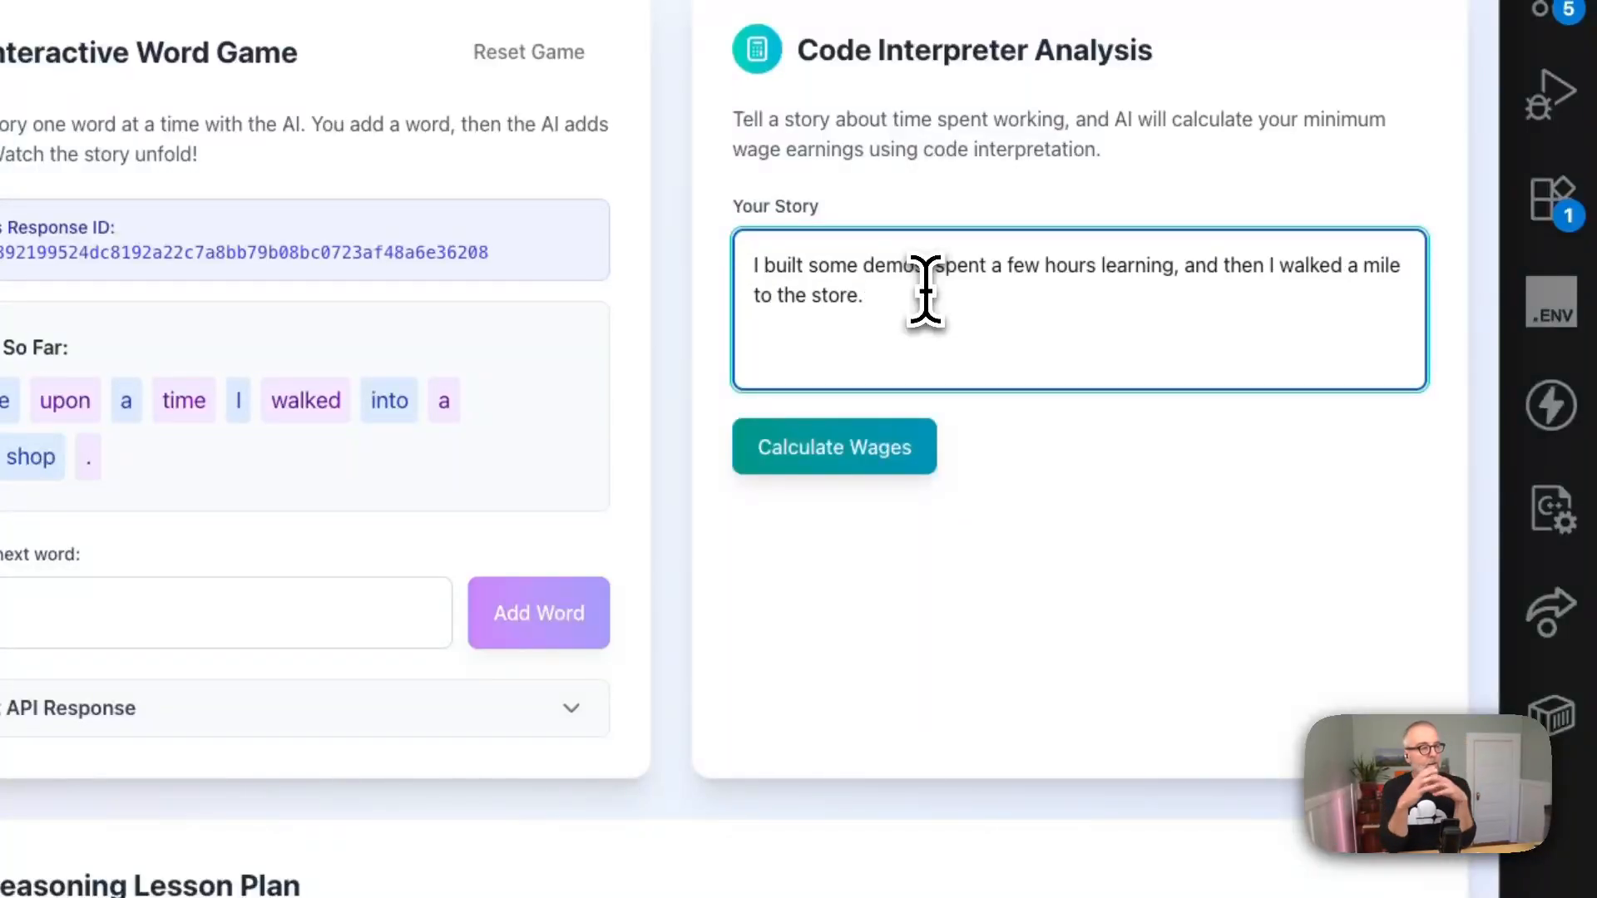
click(833, 446)
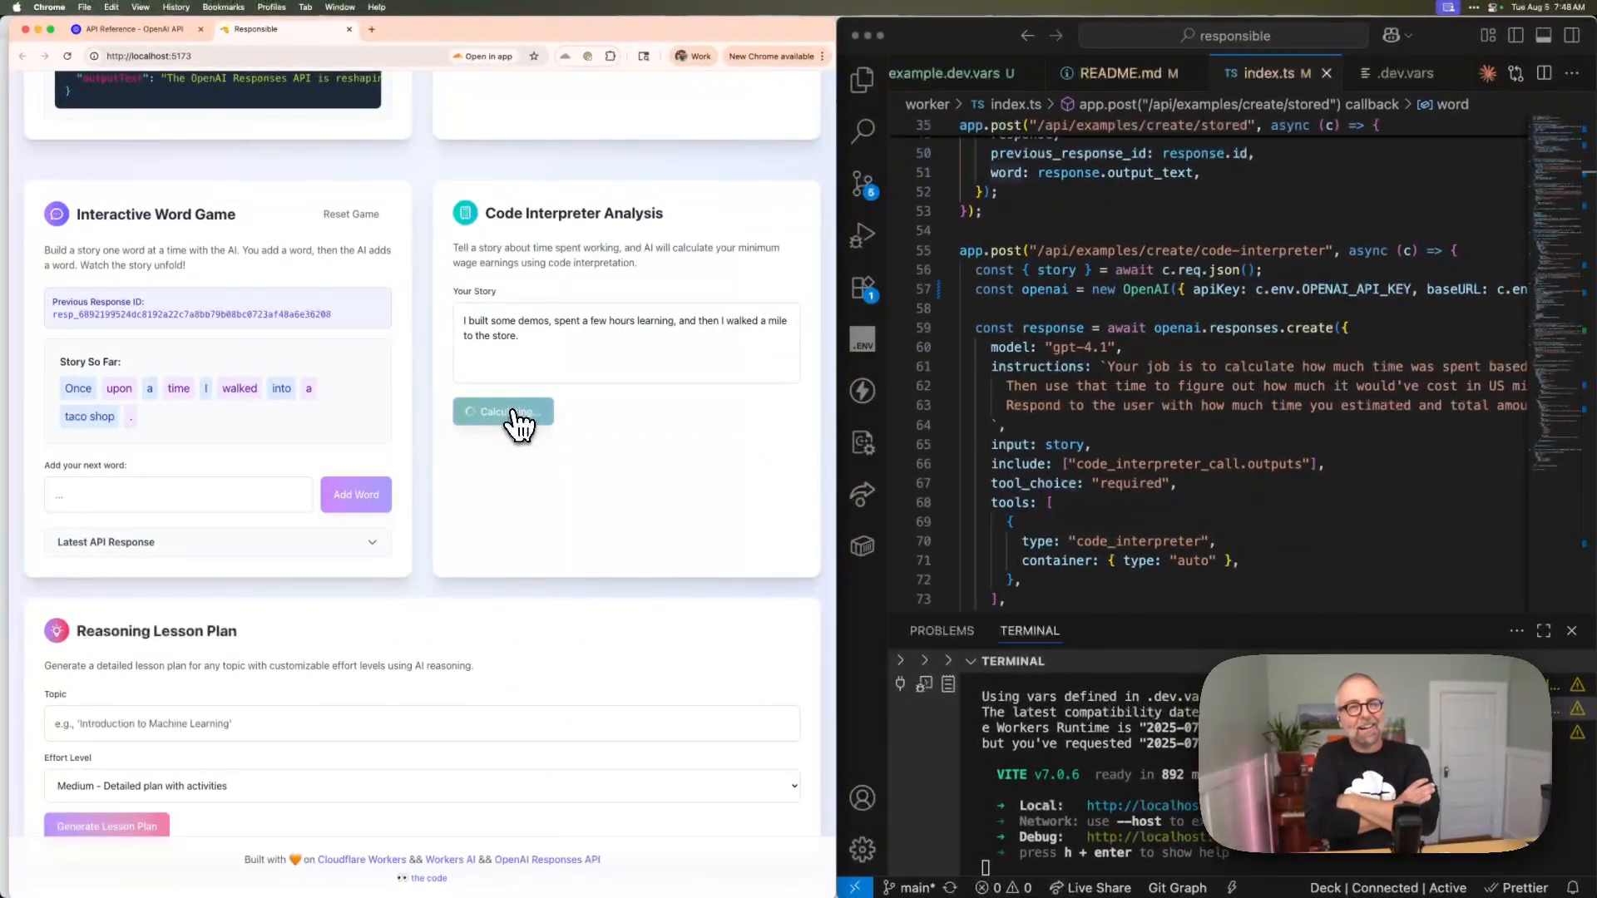
- Wait for the wage analysis result of about 4.33 hours and roughly $65 earned
click(502, 412)
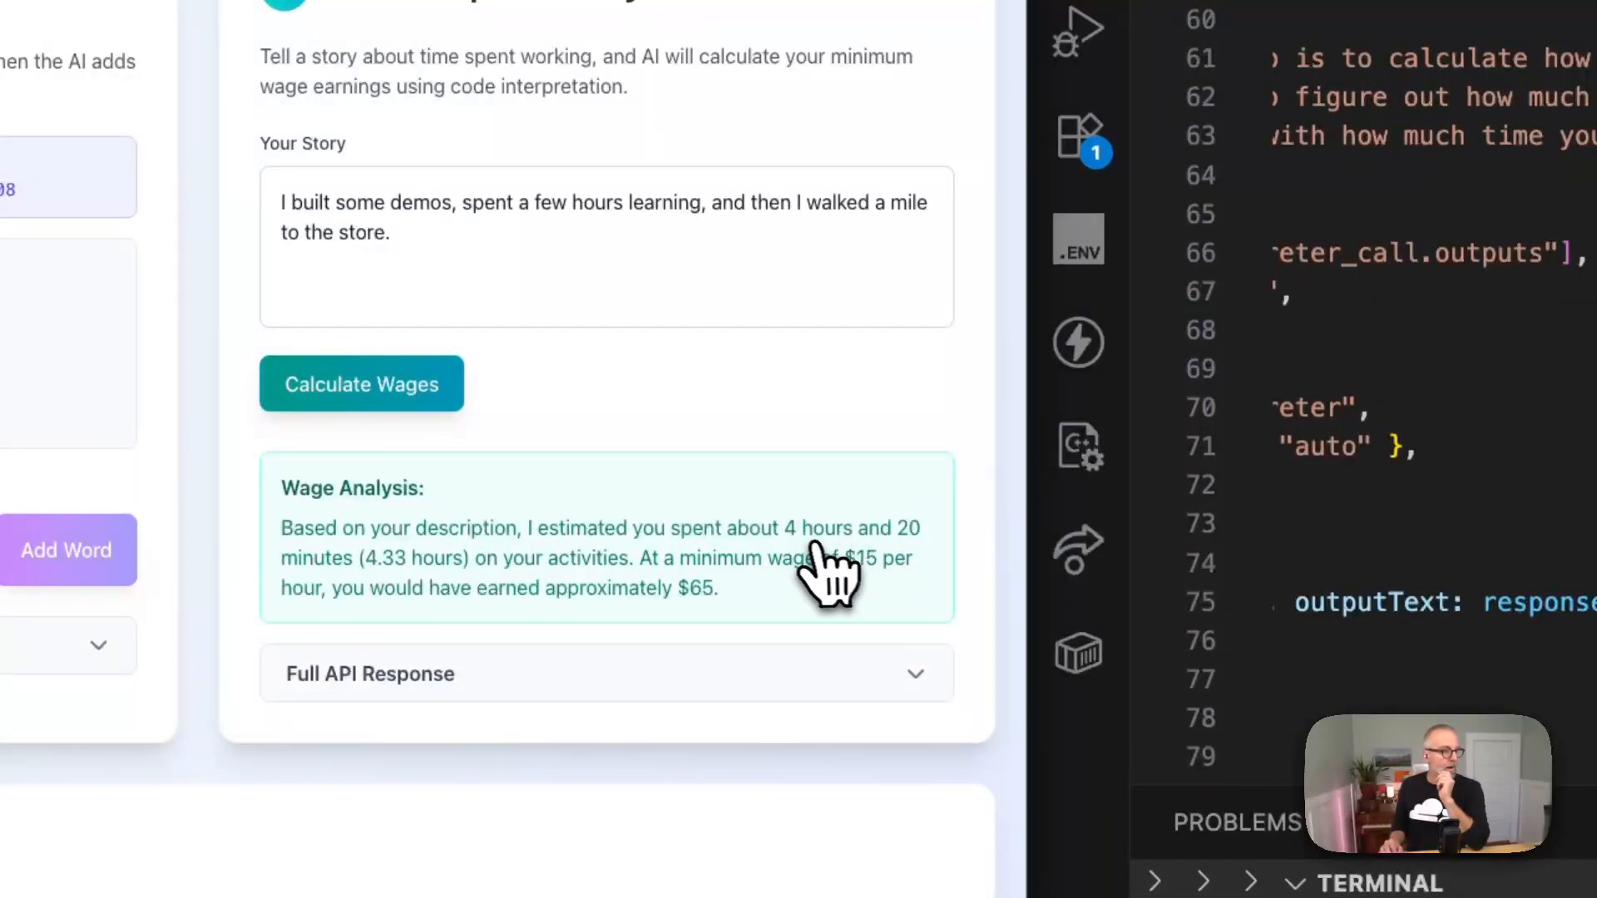
mouse_move(724, 589)
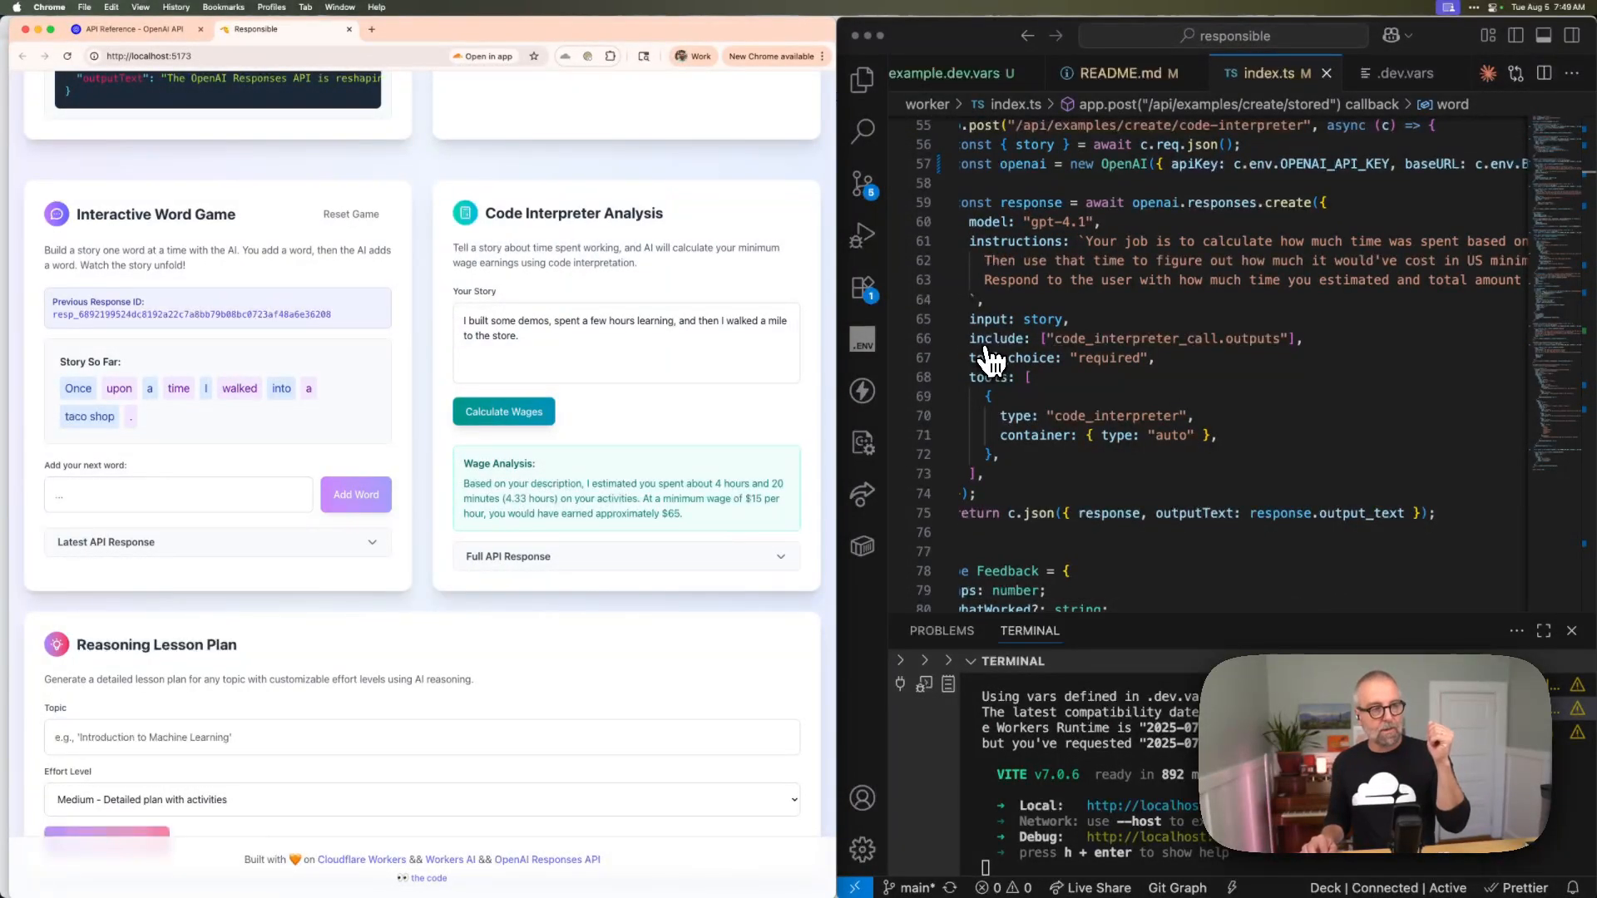
mouse_move(1006, 359)
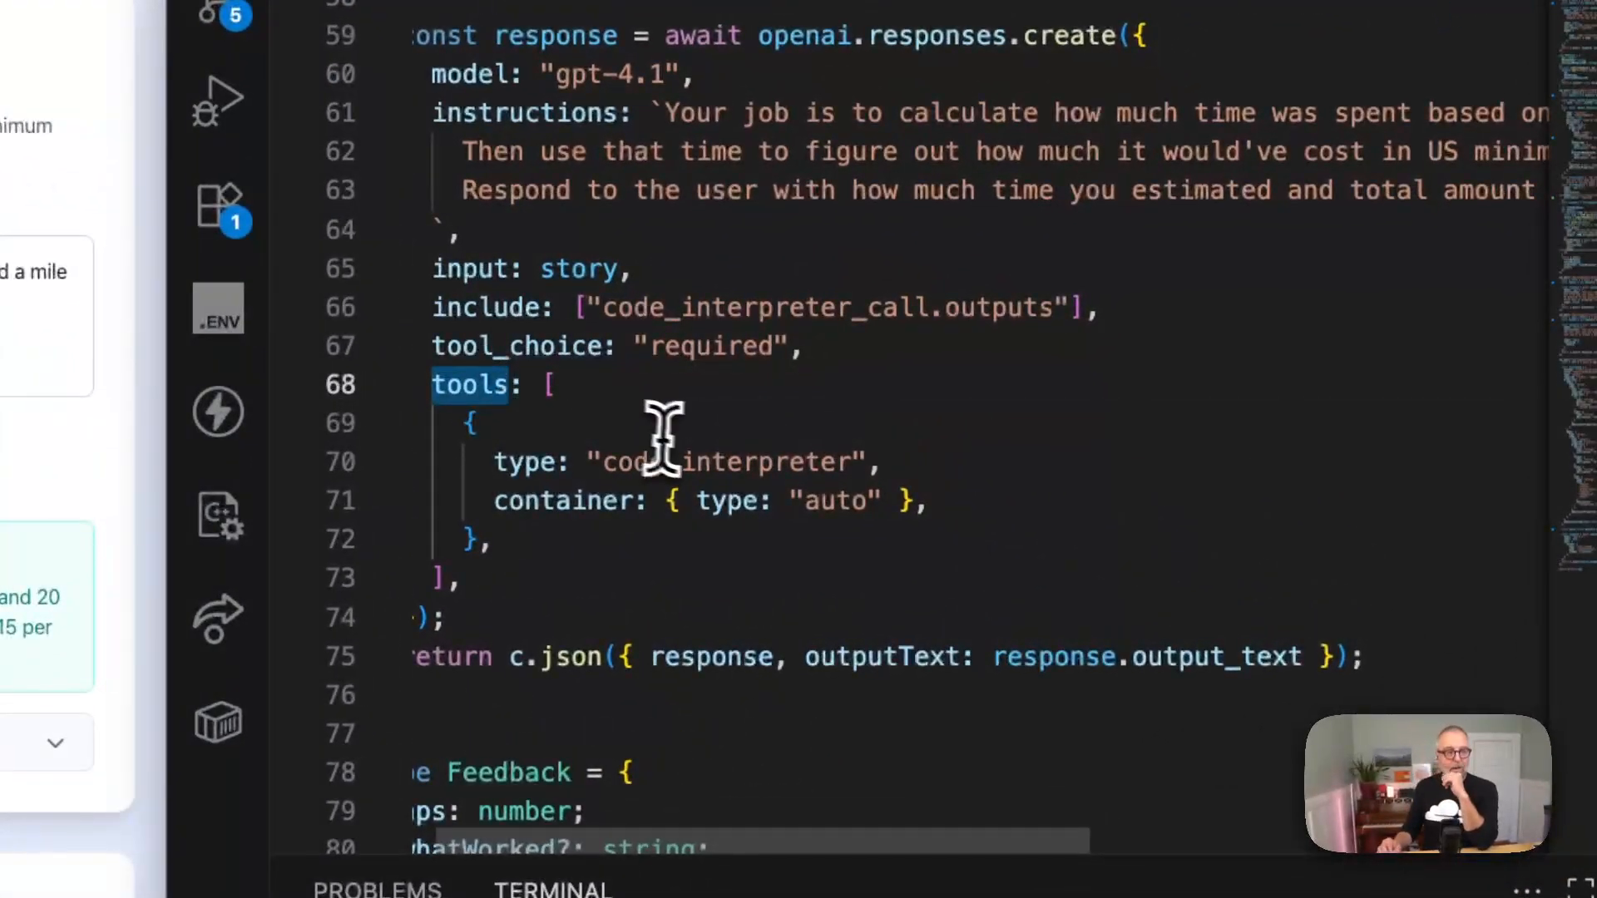
double_click(526, 463)
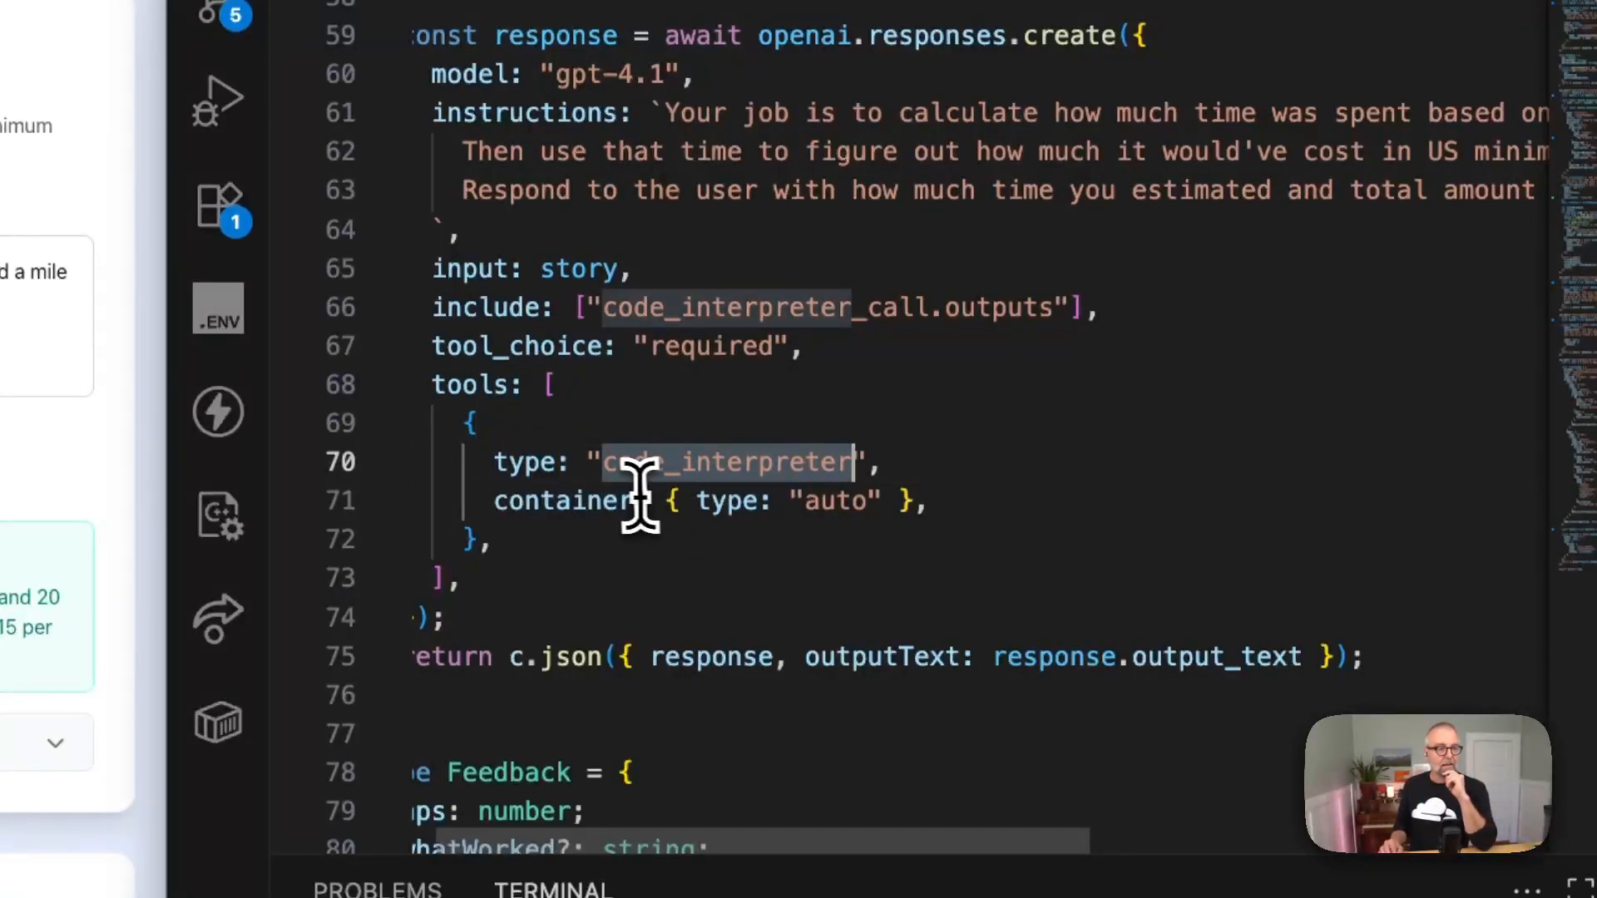
mouse_move(548, 509)
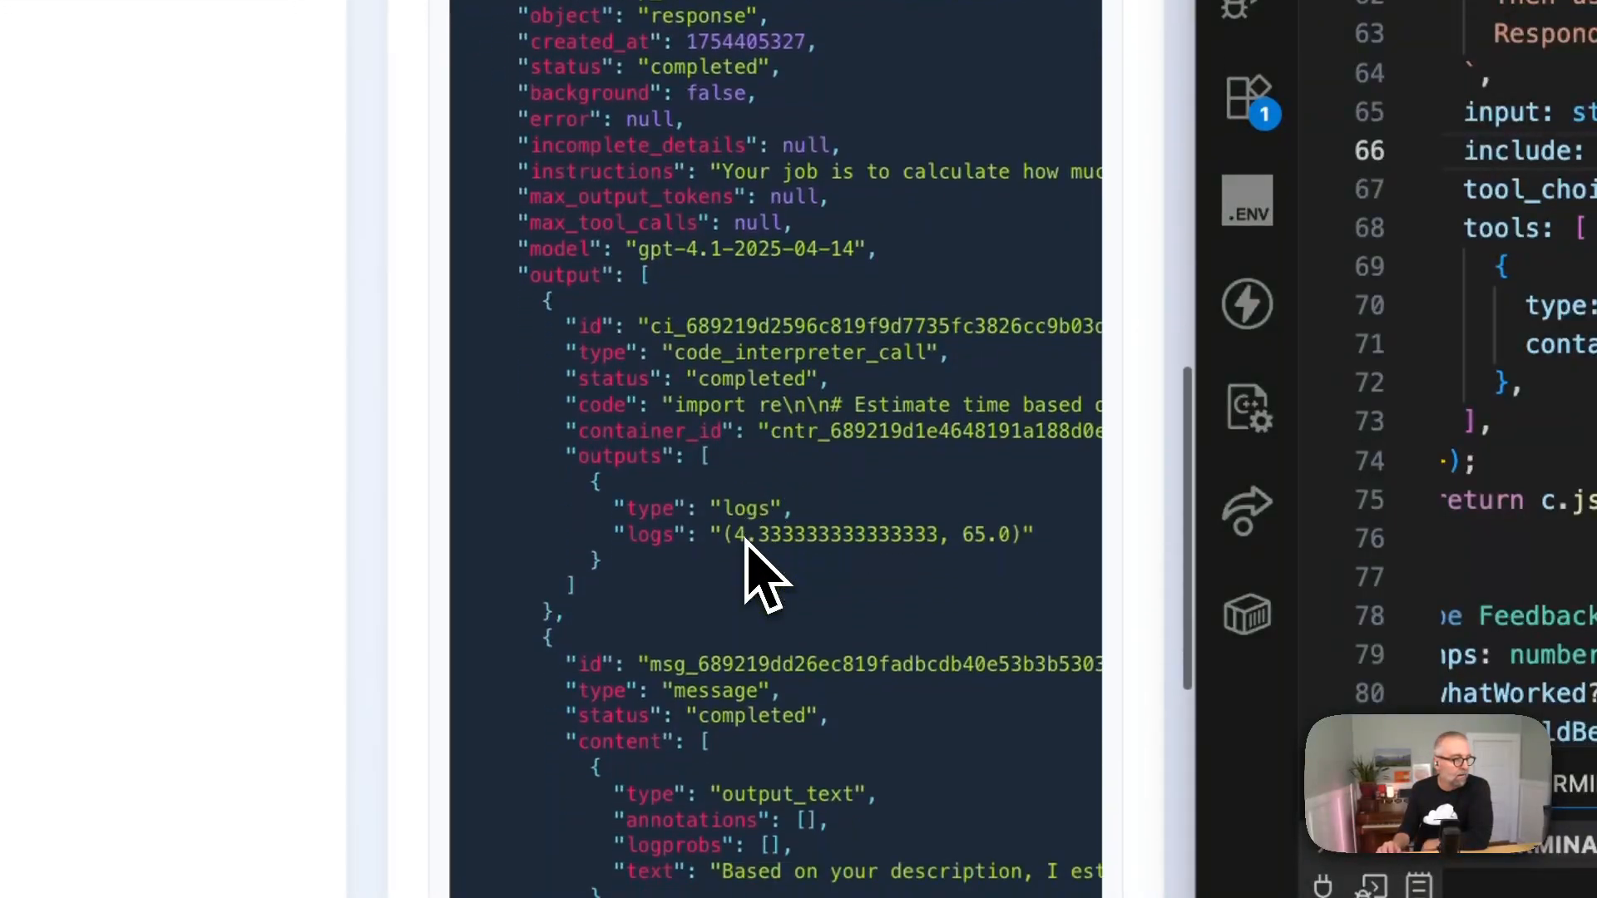
- Scroll the Full API Response to the code_interpreter_call output
scroll(down, 3)
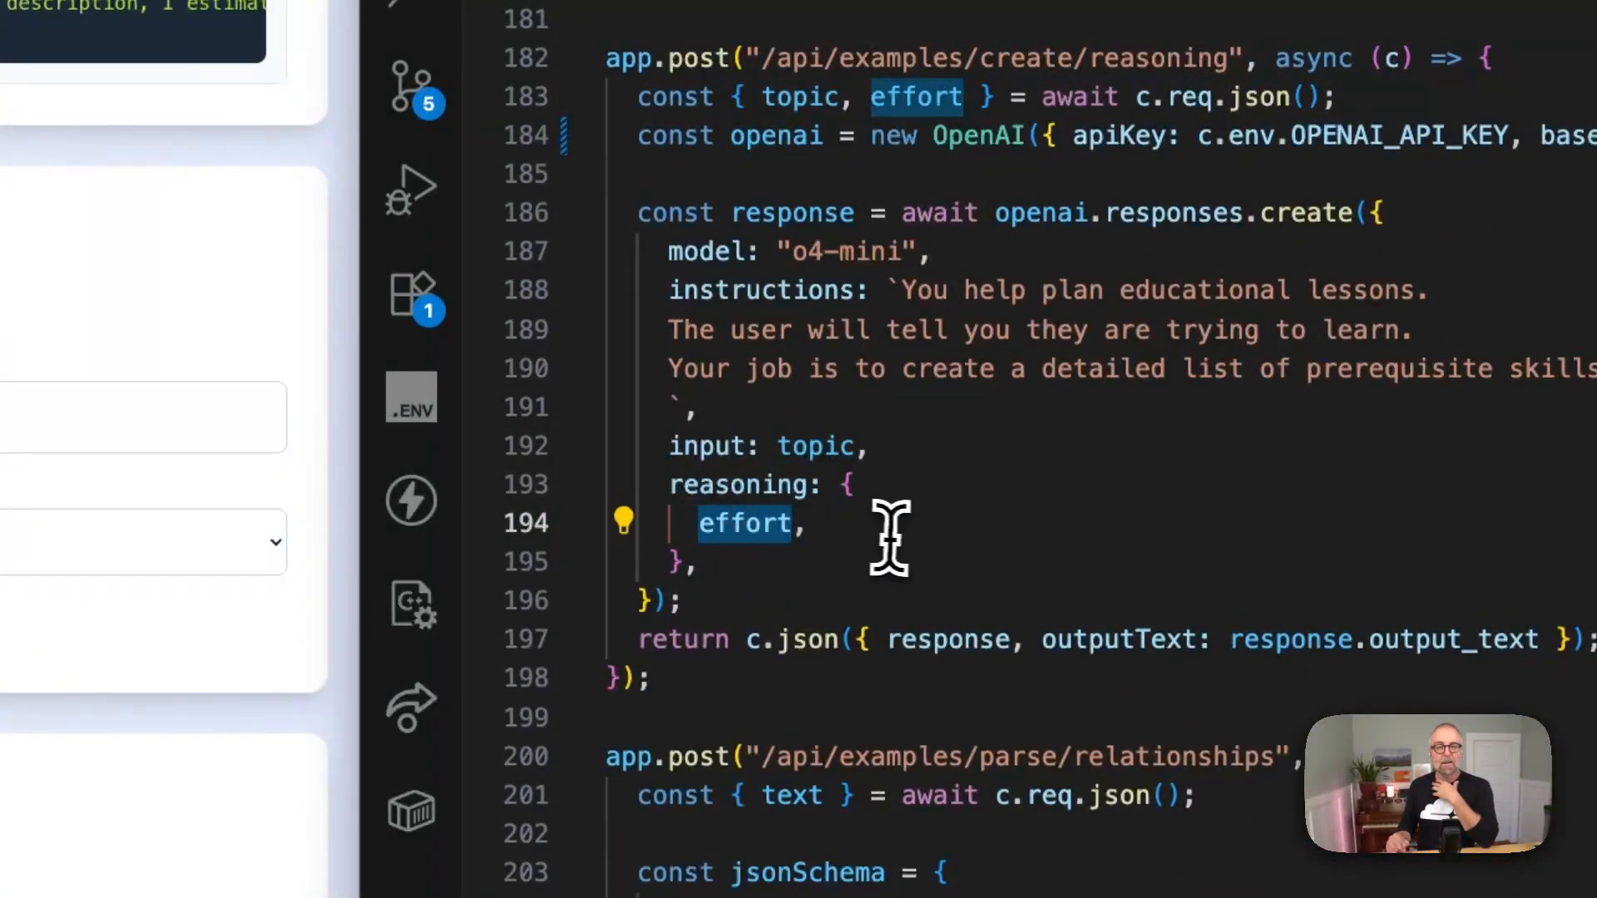
mouse_move(900, 539)
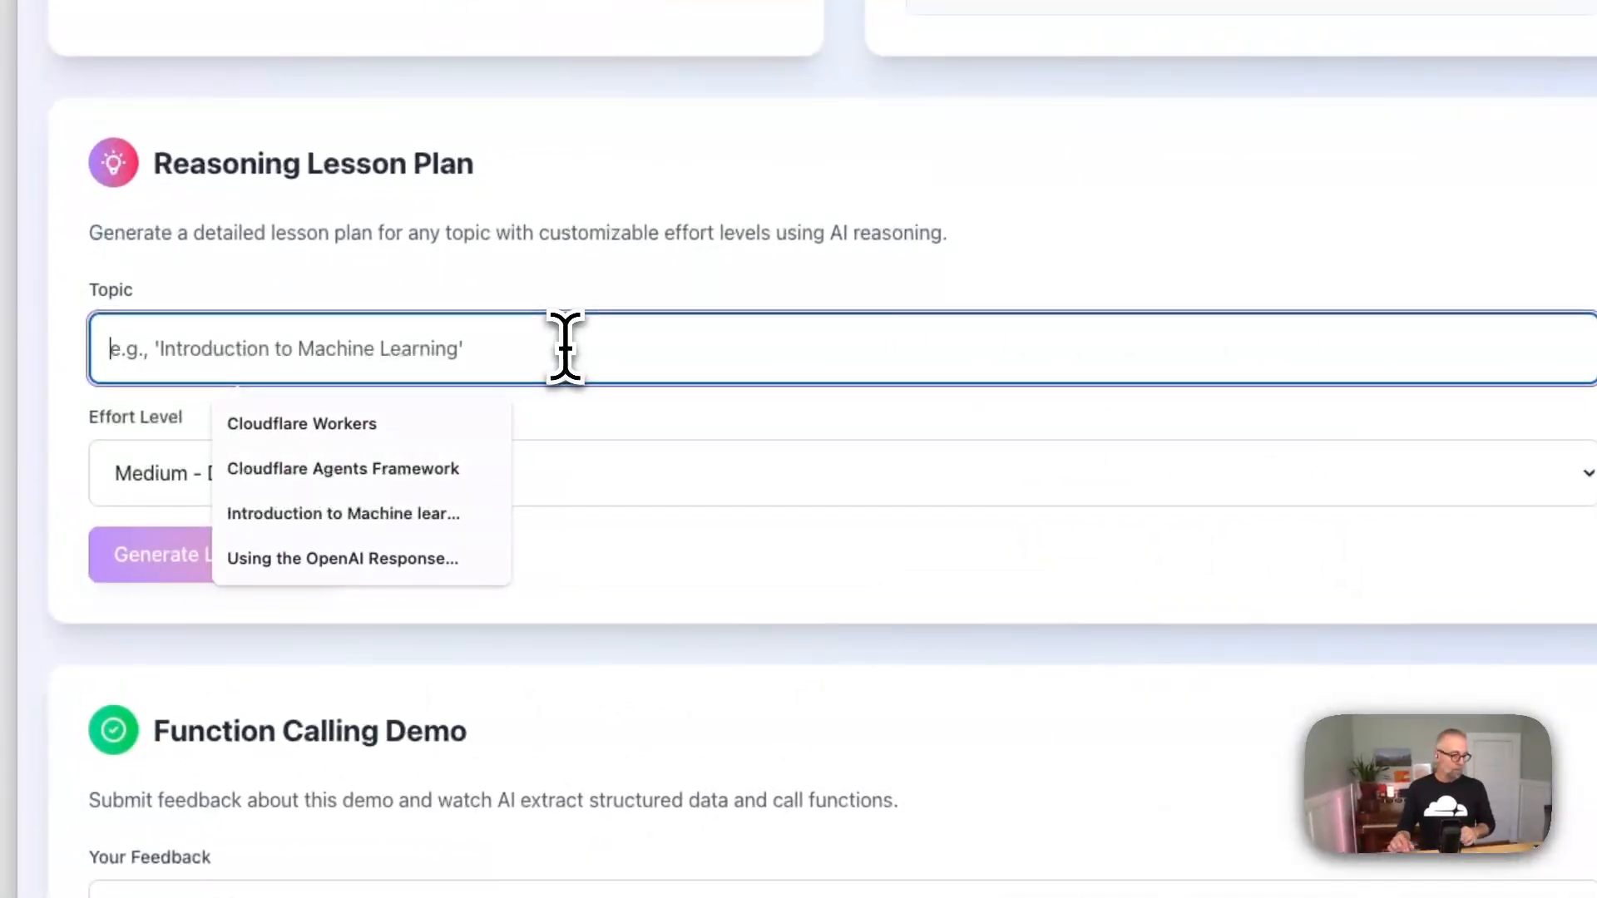
- Enter the topic 'OpenAI R...' with Medium effort and generate the Reasoning Lesson Plan
text(OpenAI Responses API)
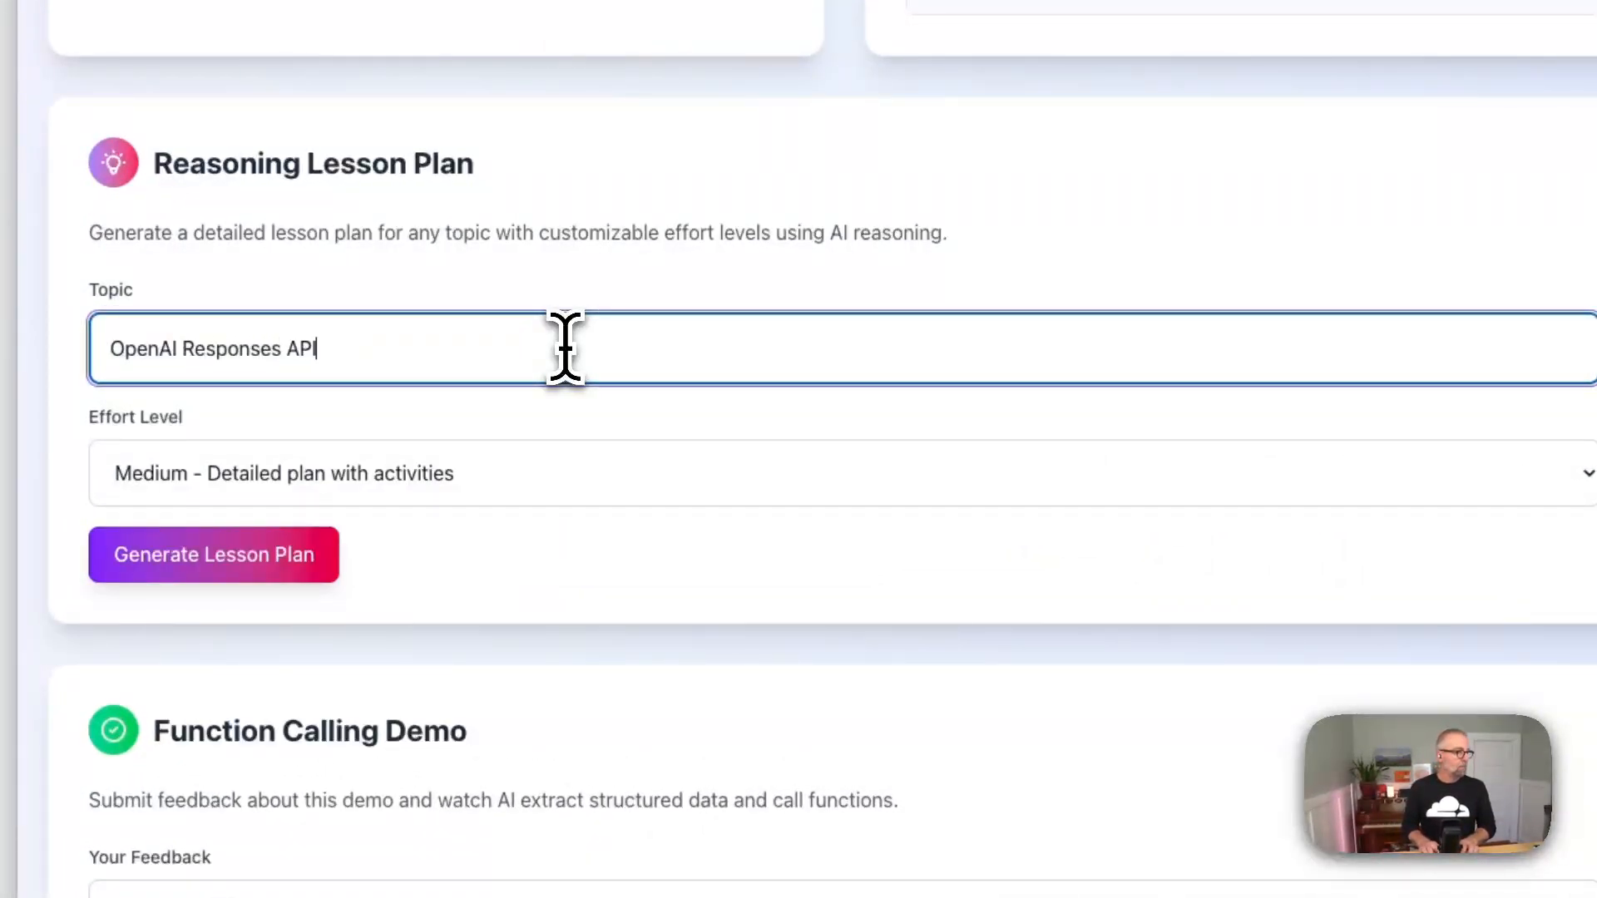
click(795, 480)
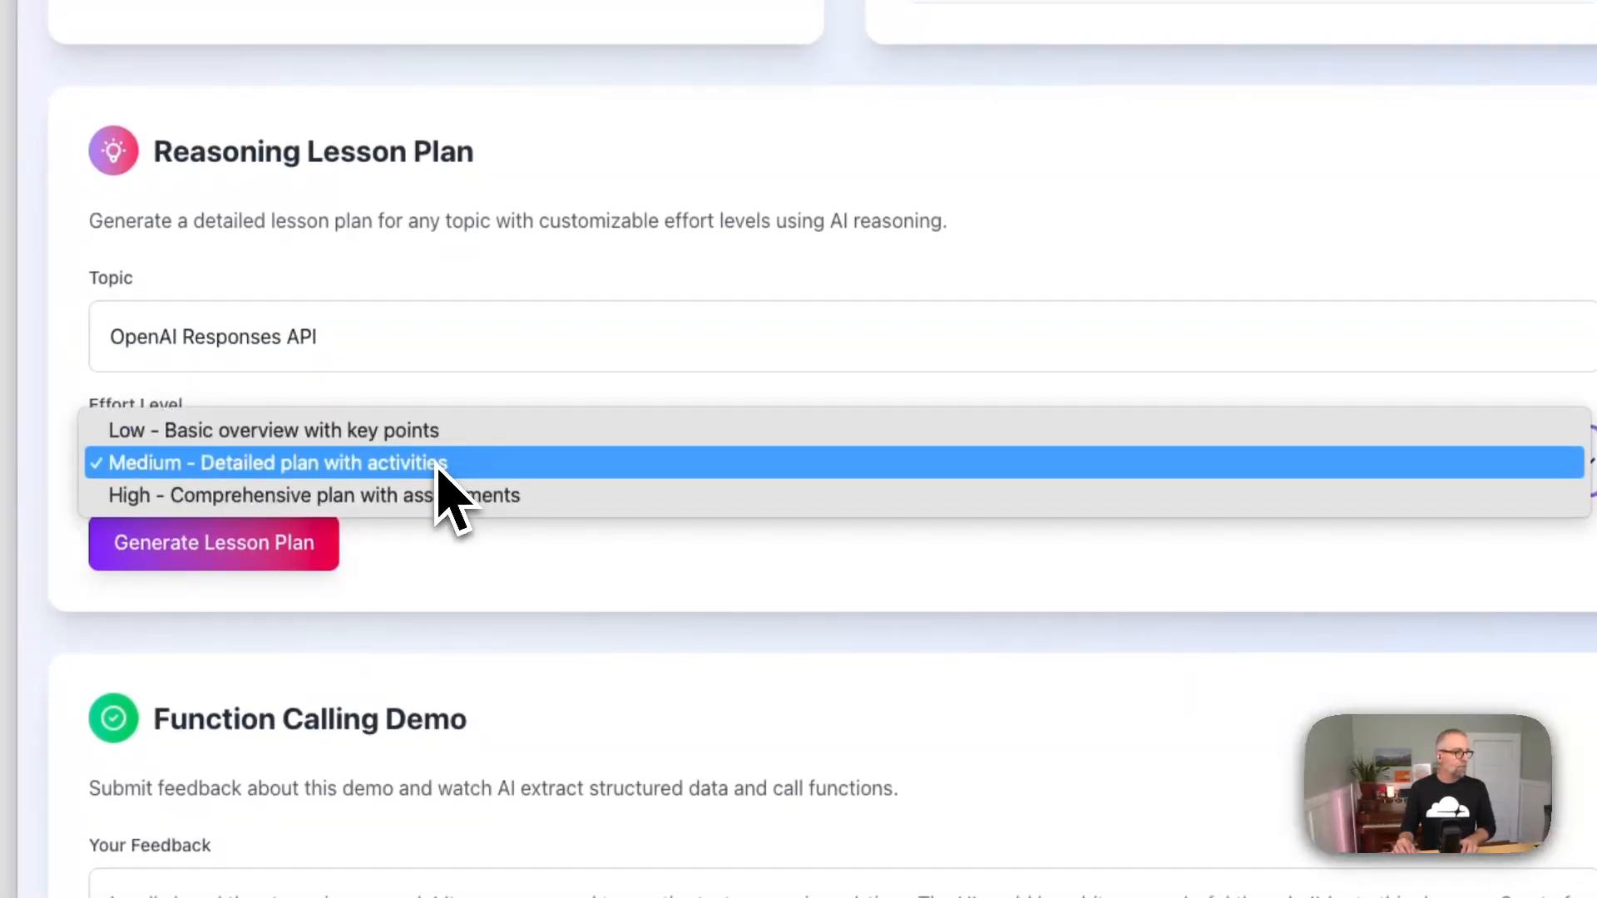
click(276, 462)
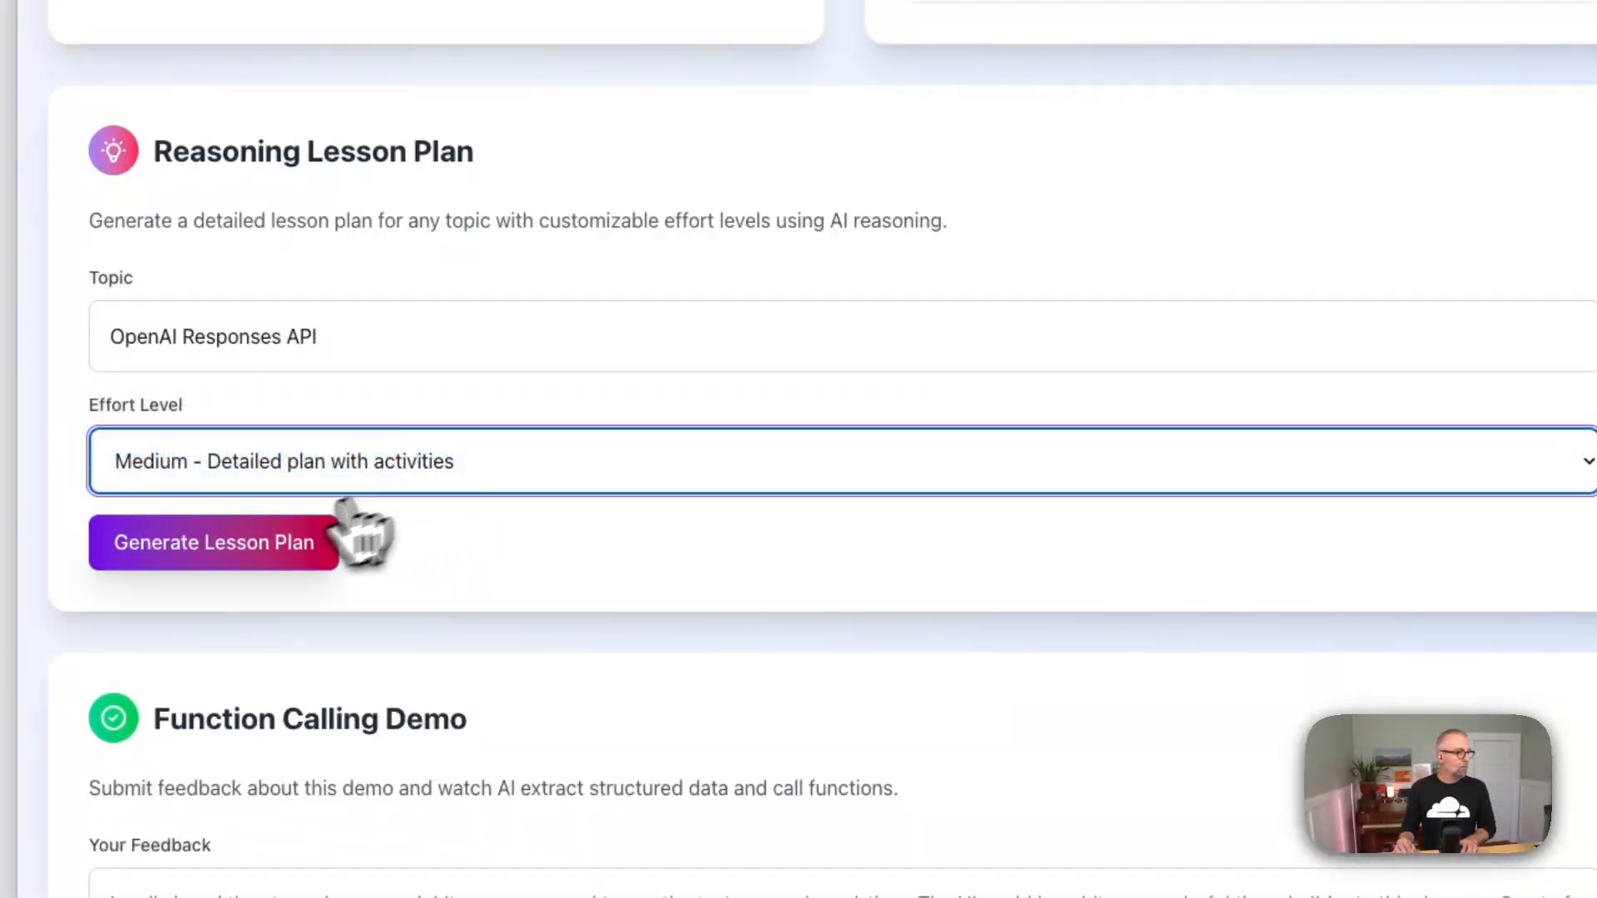
click(213, 542)
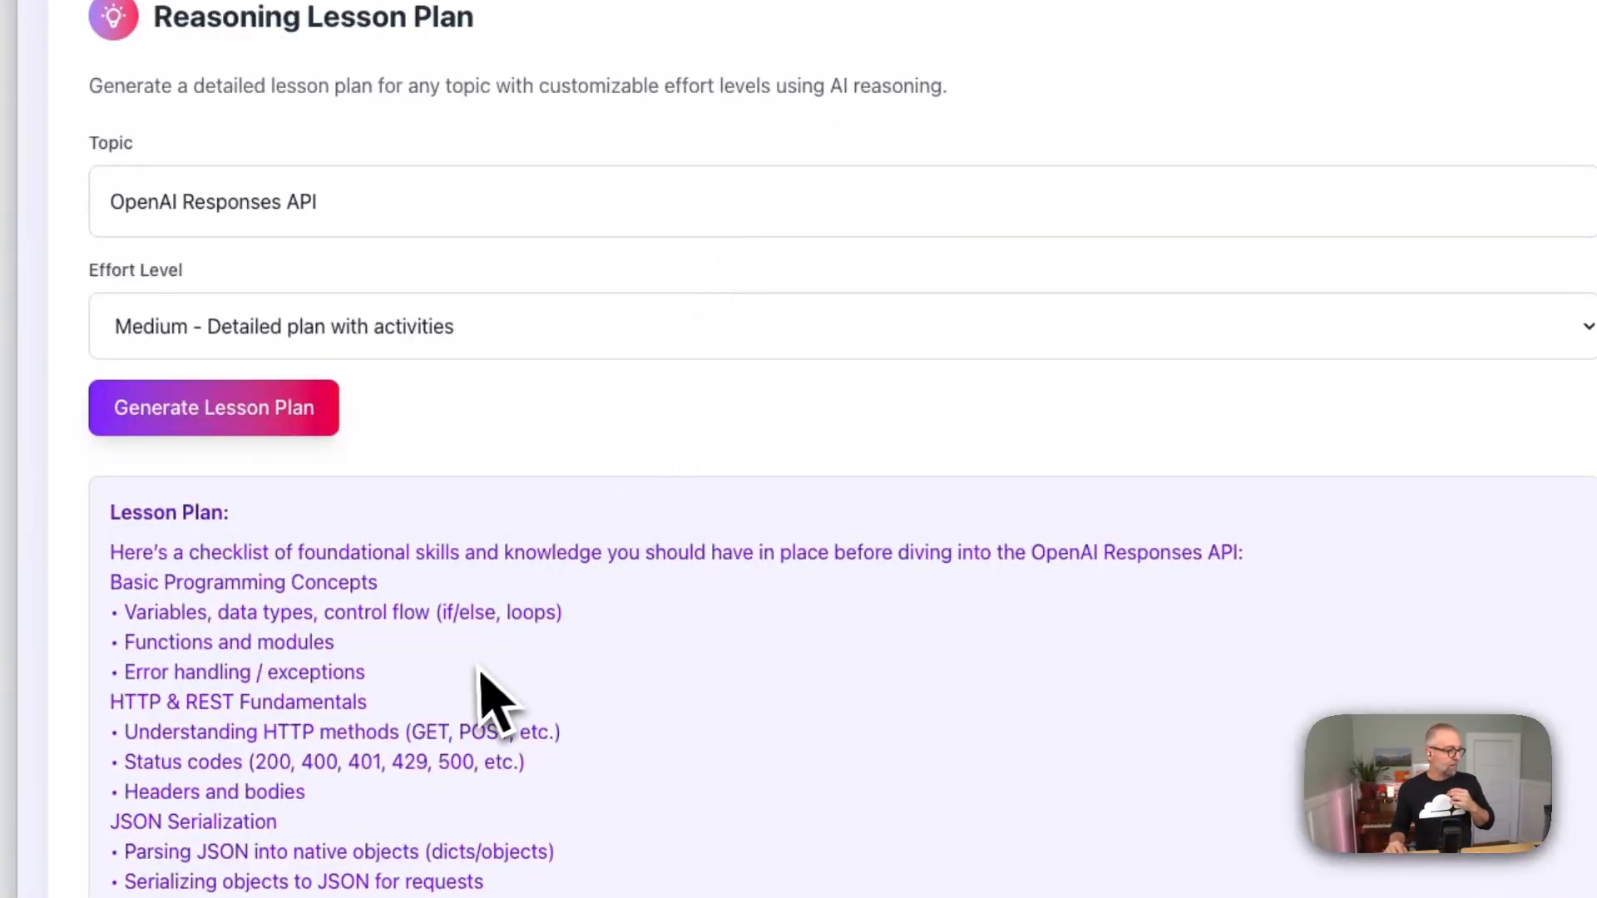
- Read through the generated prerequisite-skills lesson plan to its end
scroll(down, 3)
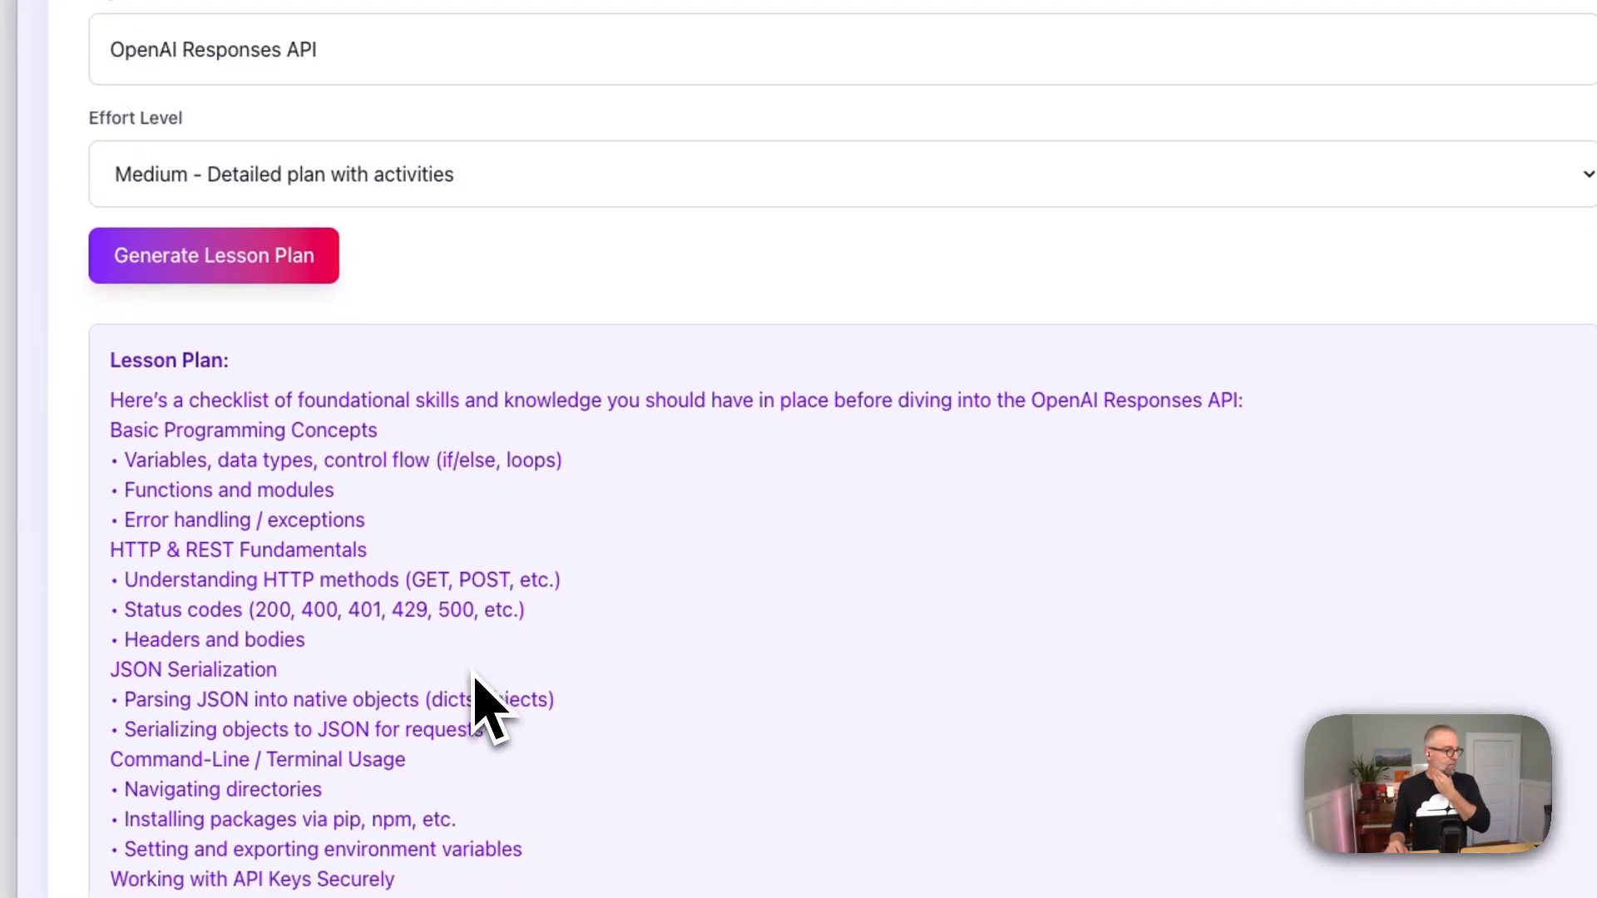
scroll(down, 3)
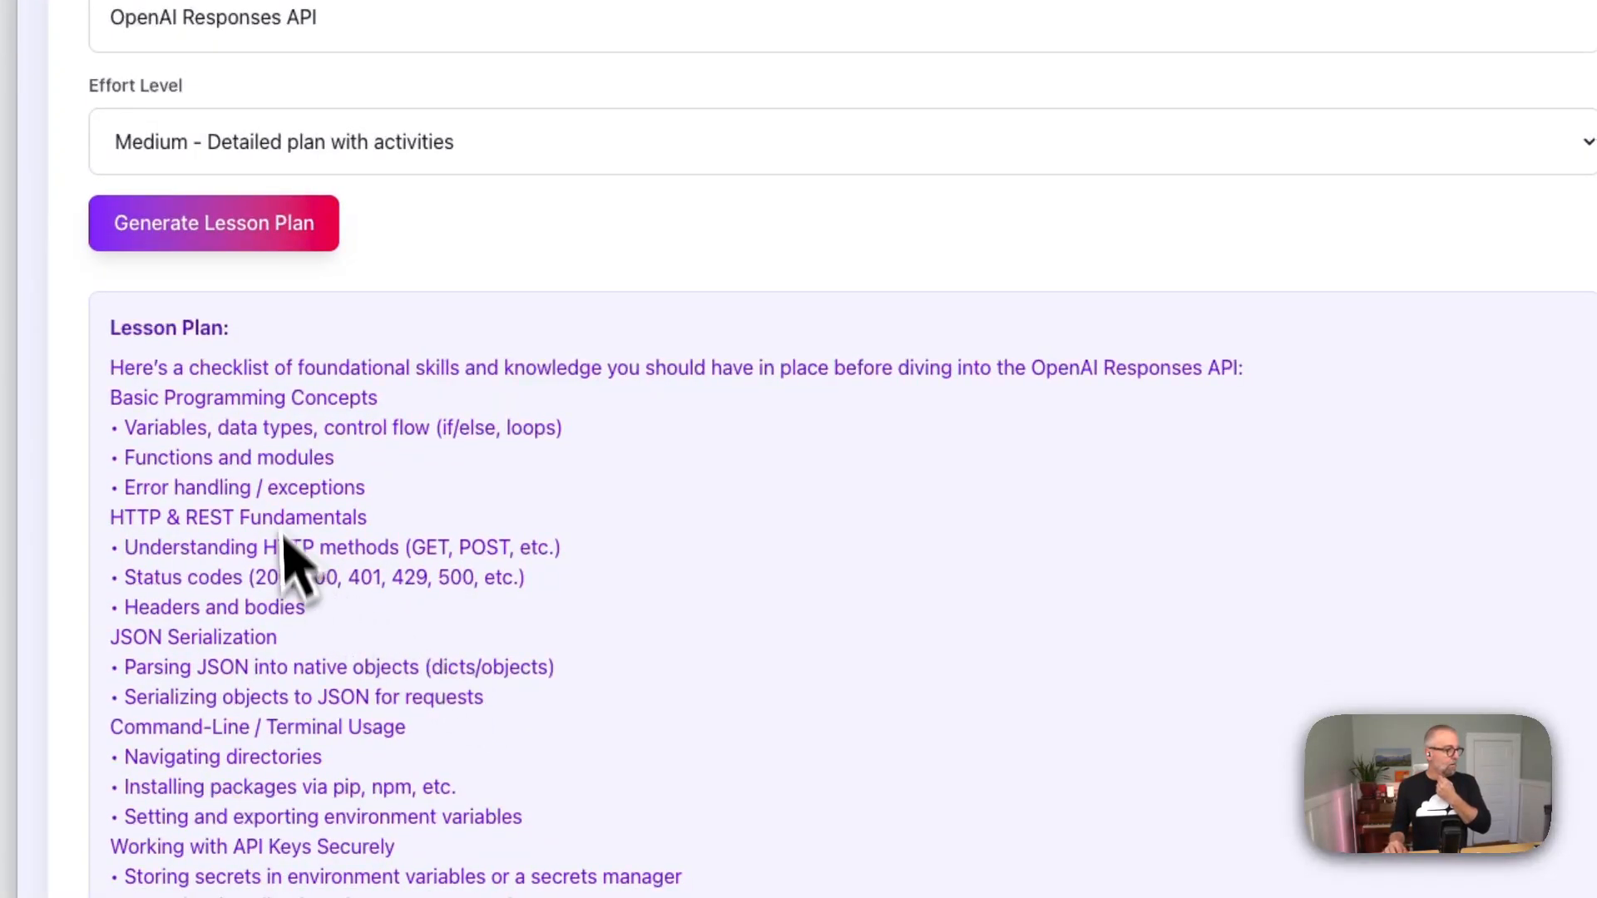
mouse_move(264, 559)
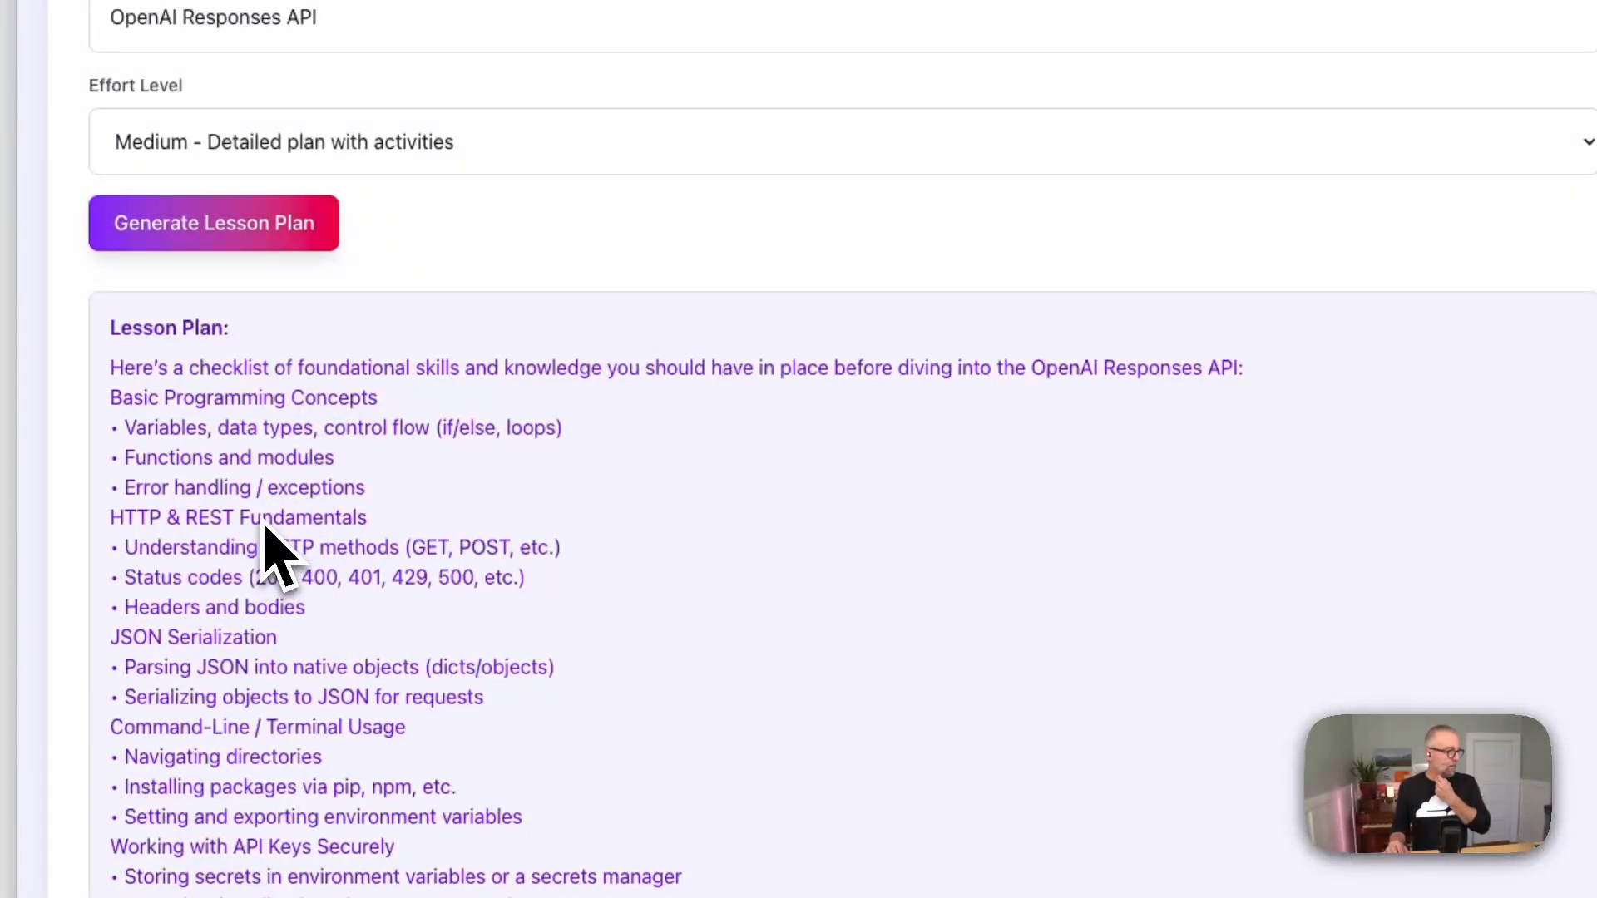
scroll(down, 3)
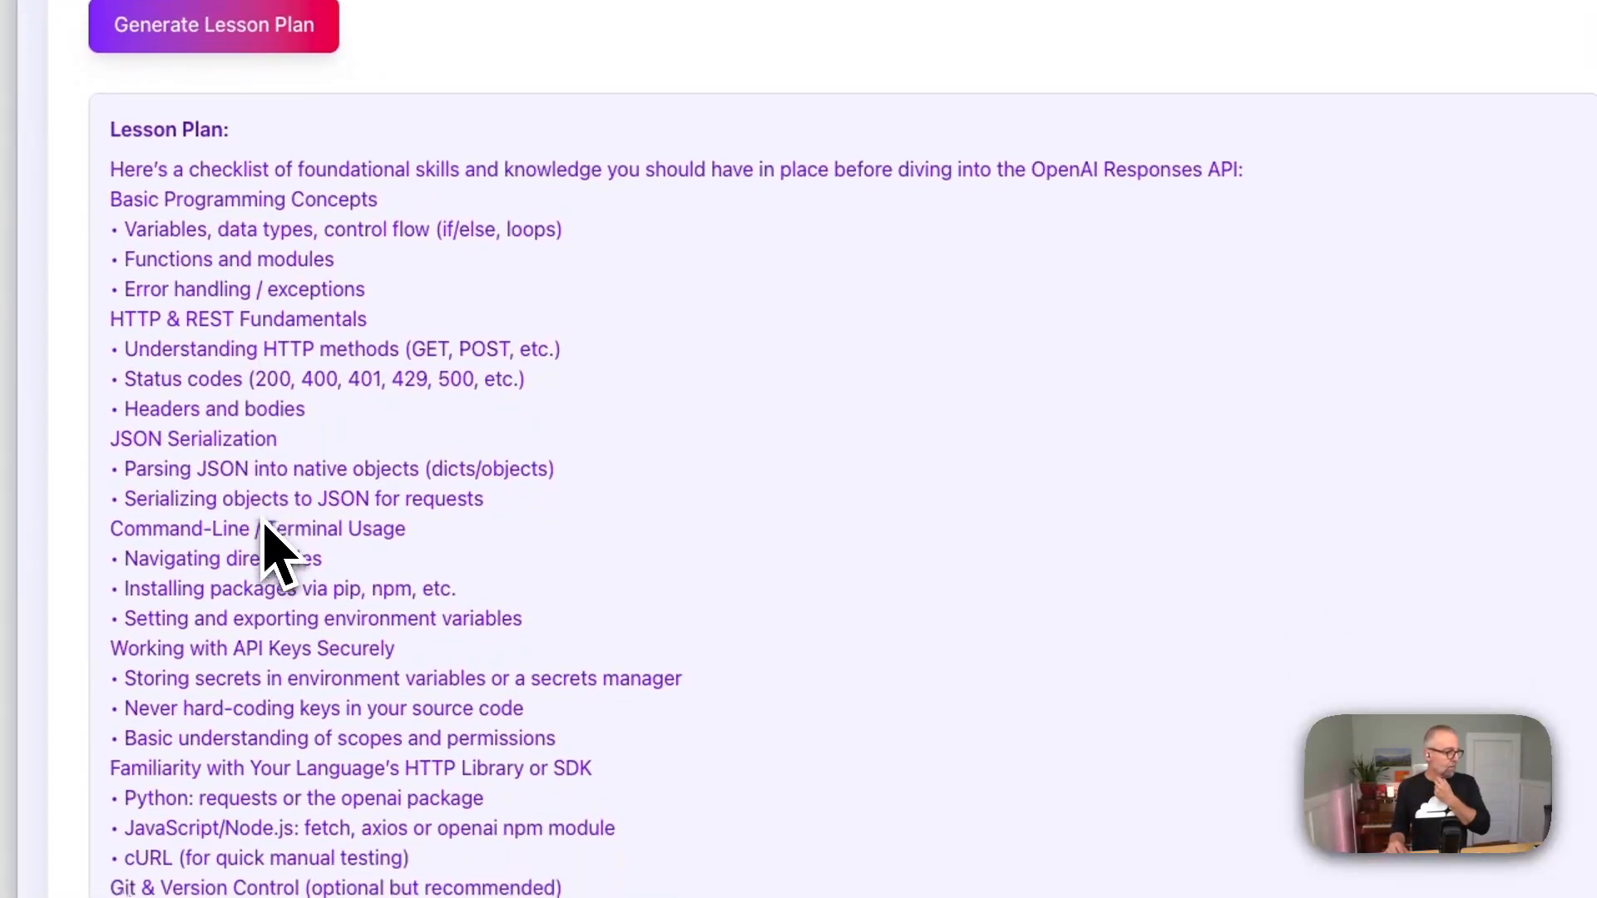
scroll(down, 3)
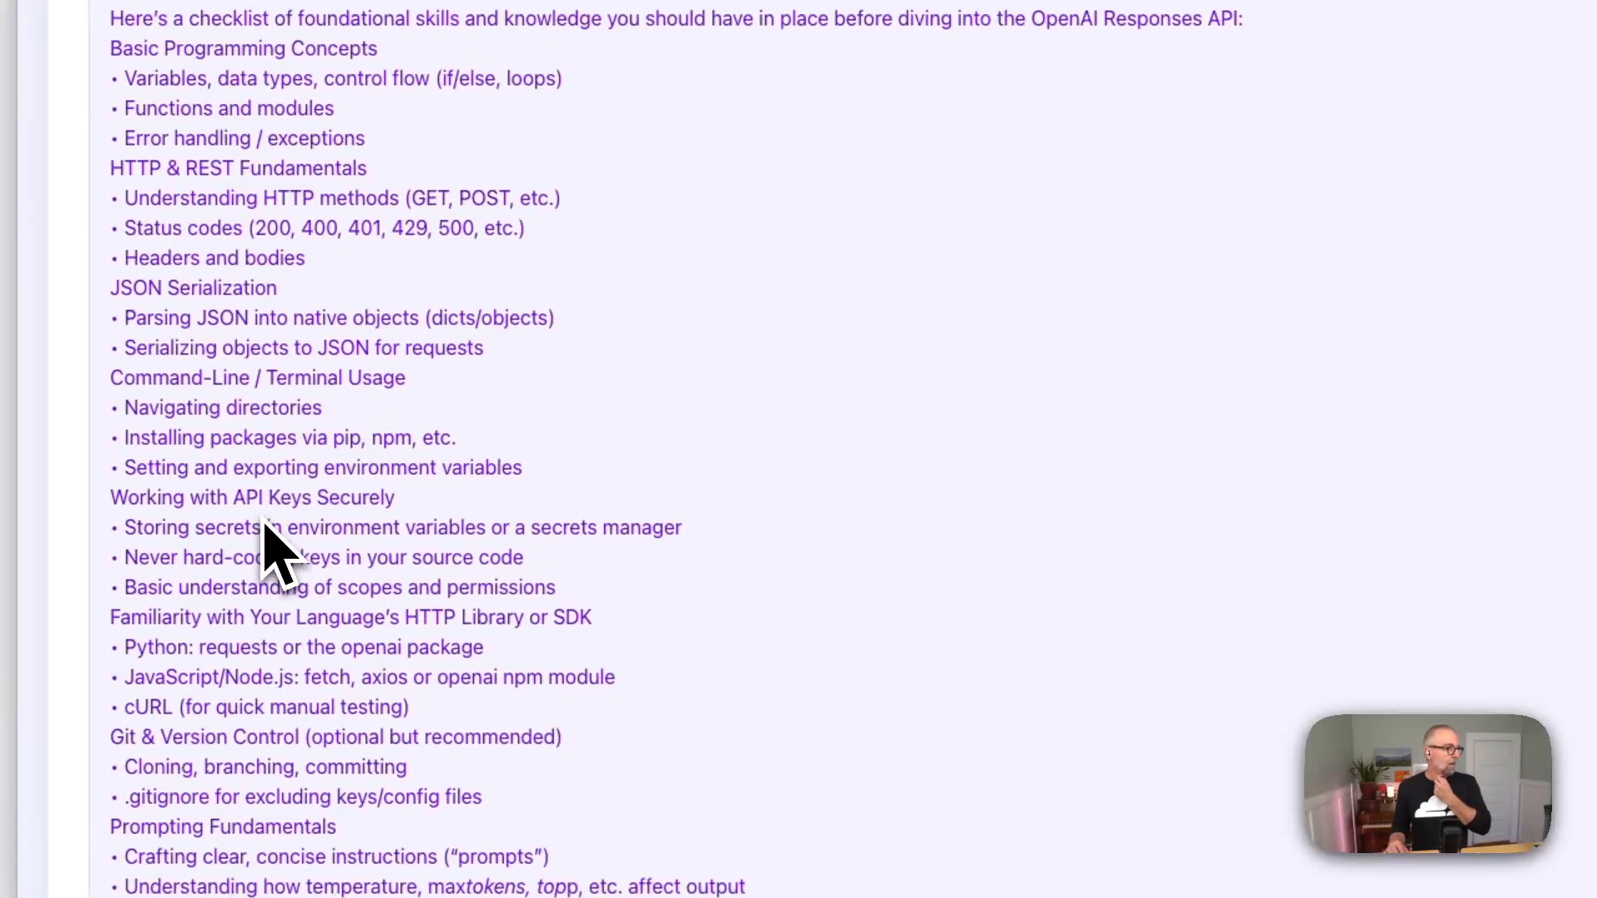
scroll(down, 3)
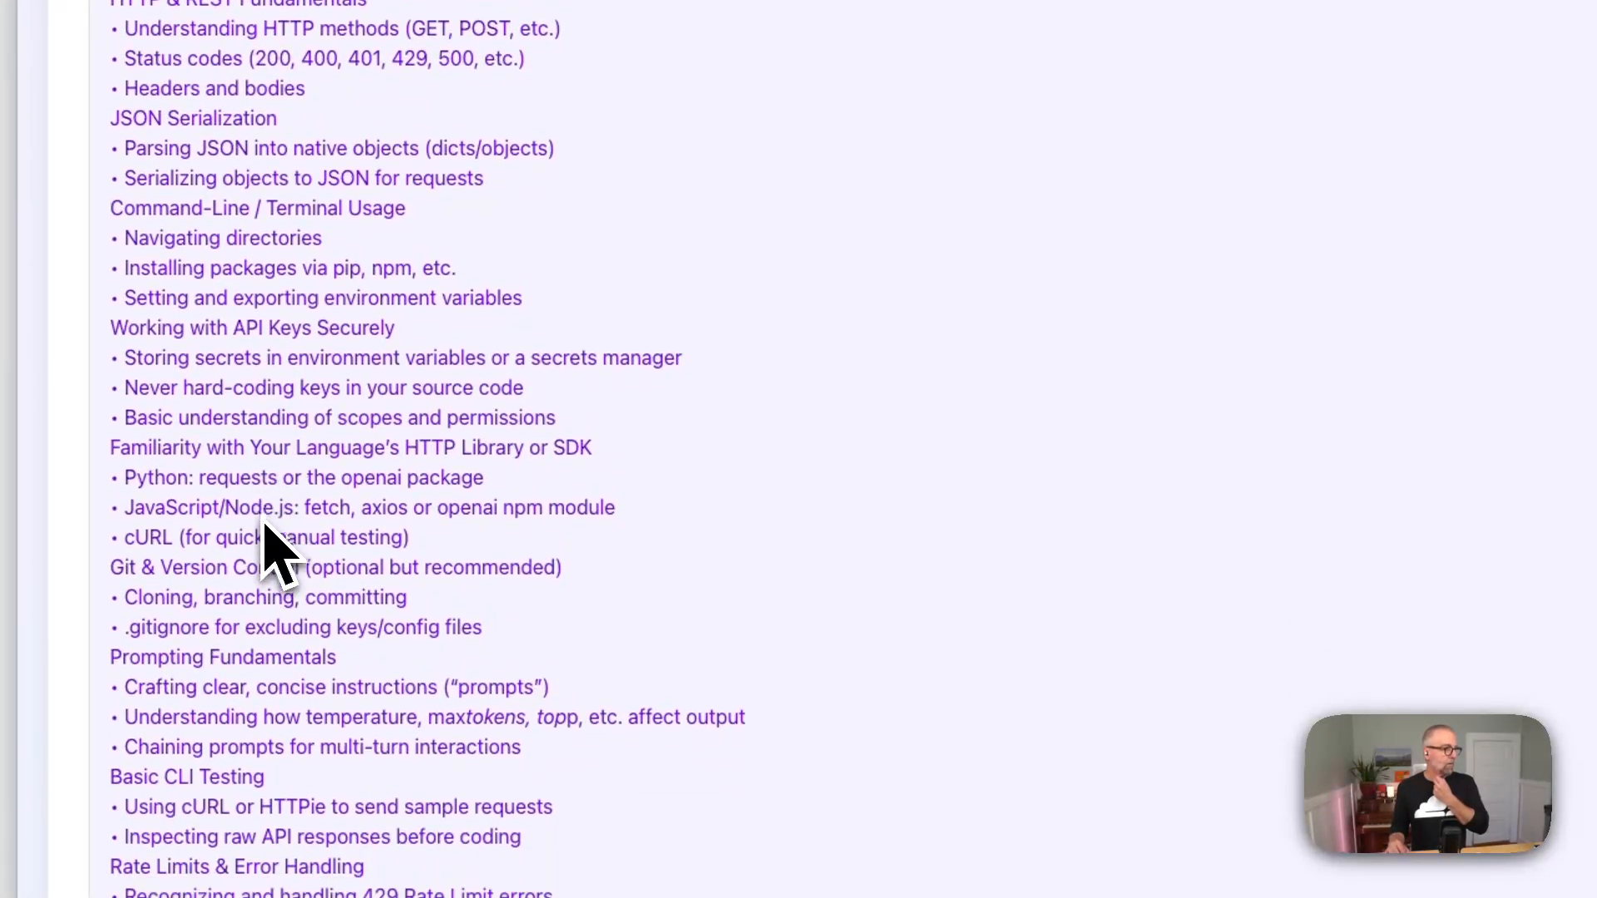
scroll(down, 3)
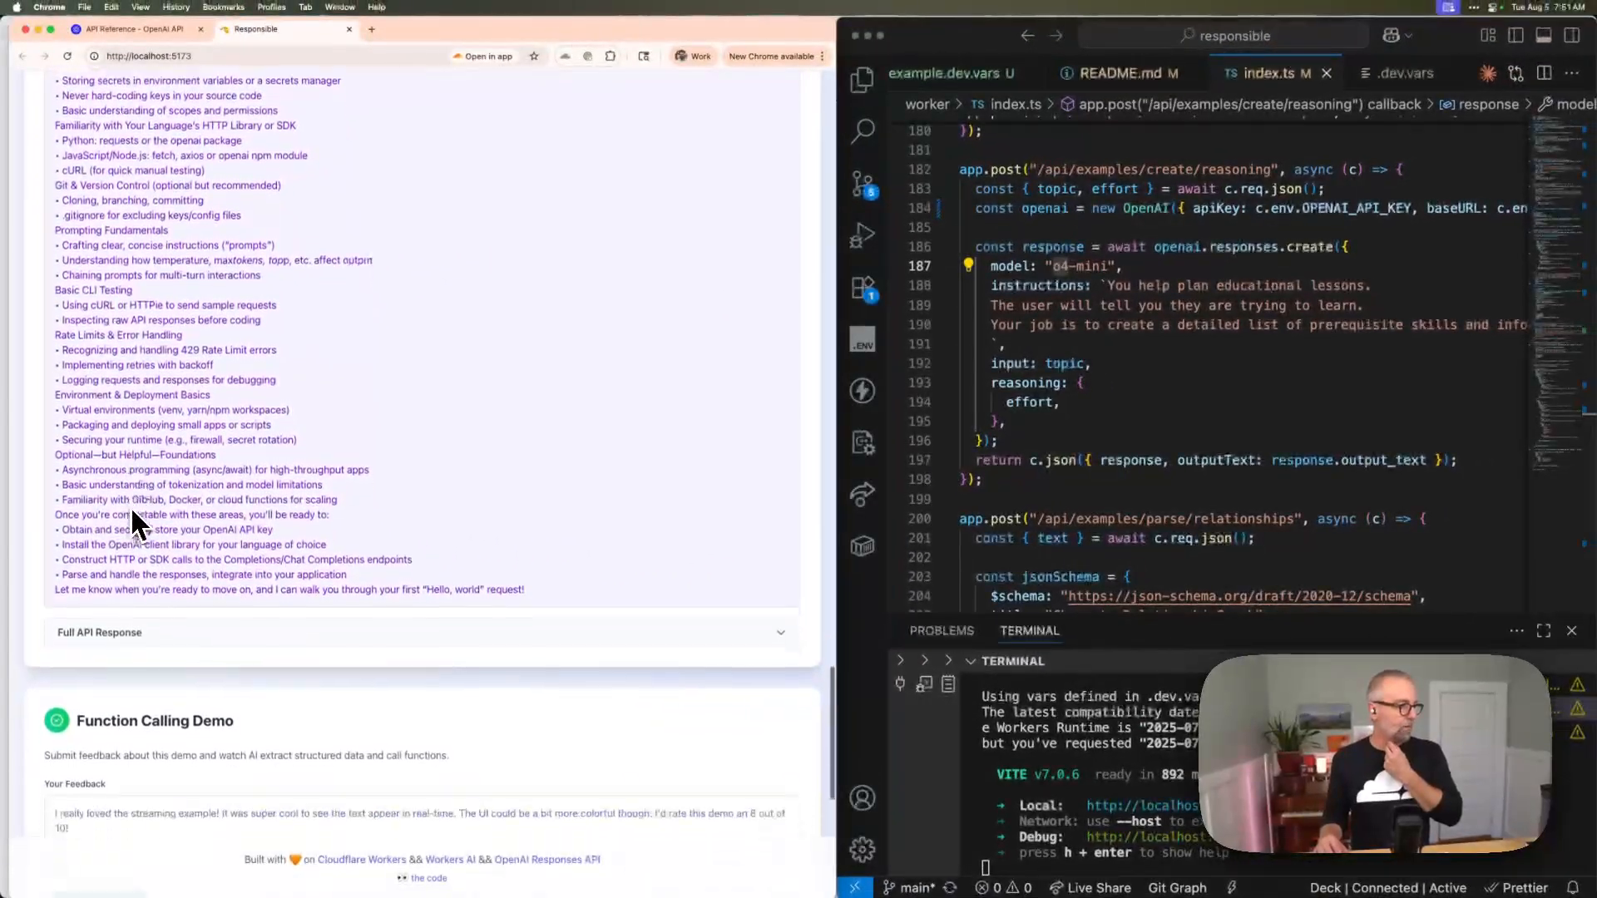
- Expand the Full API Response and reach its usage section showing 256 reasoning tokens
click(99, 632)
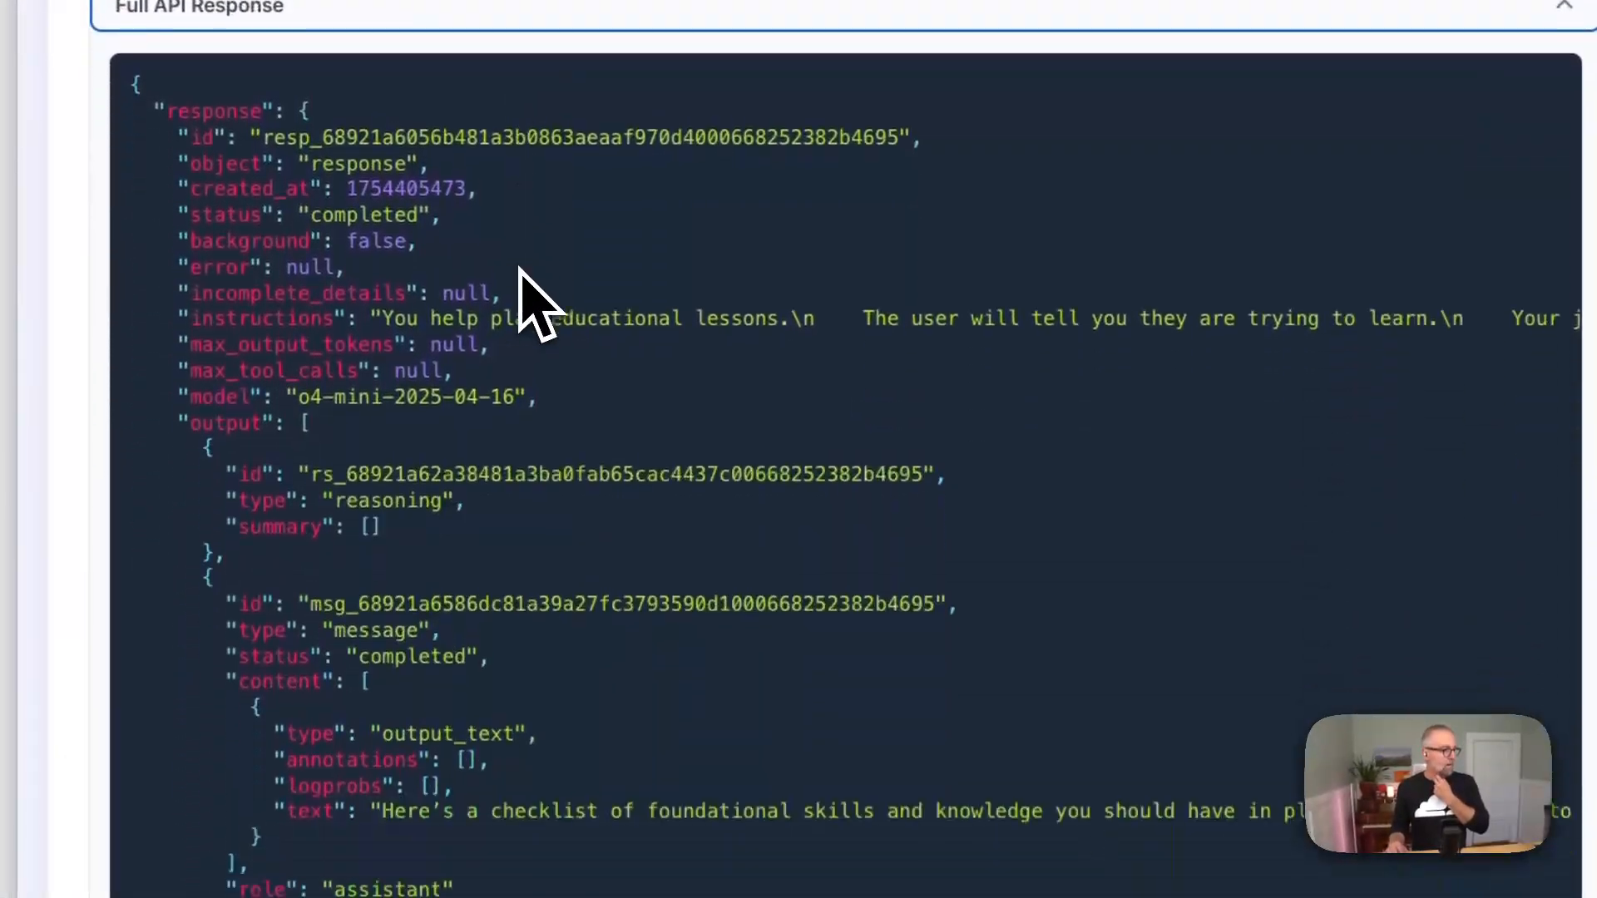
scroll(down, 3)
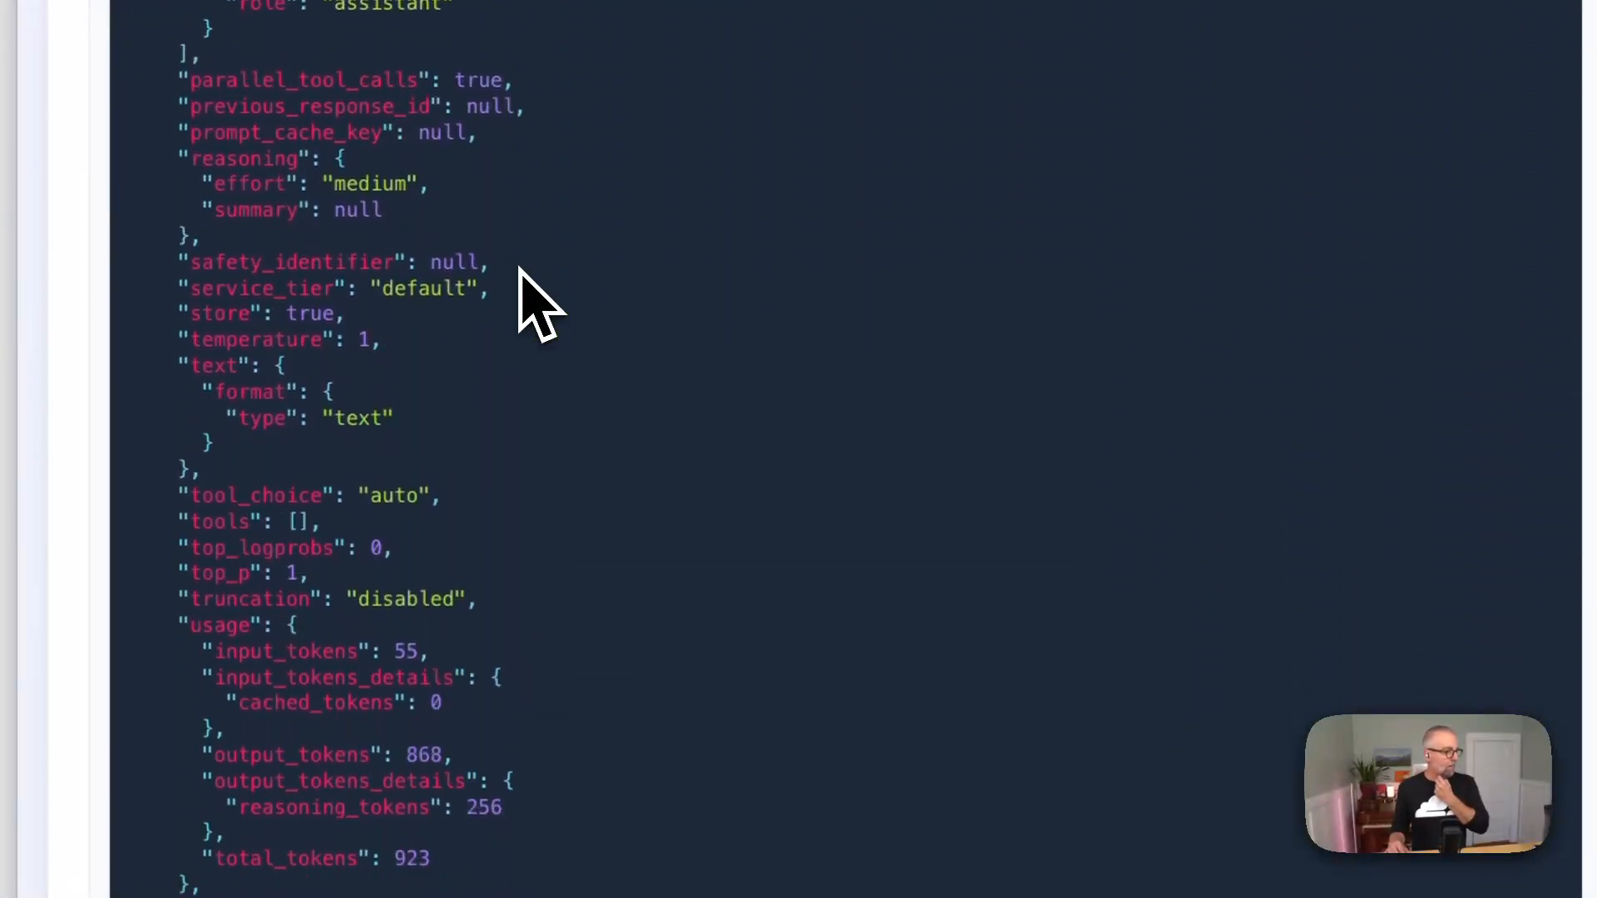
scroll(down, 3)
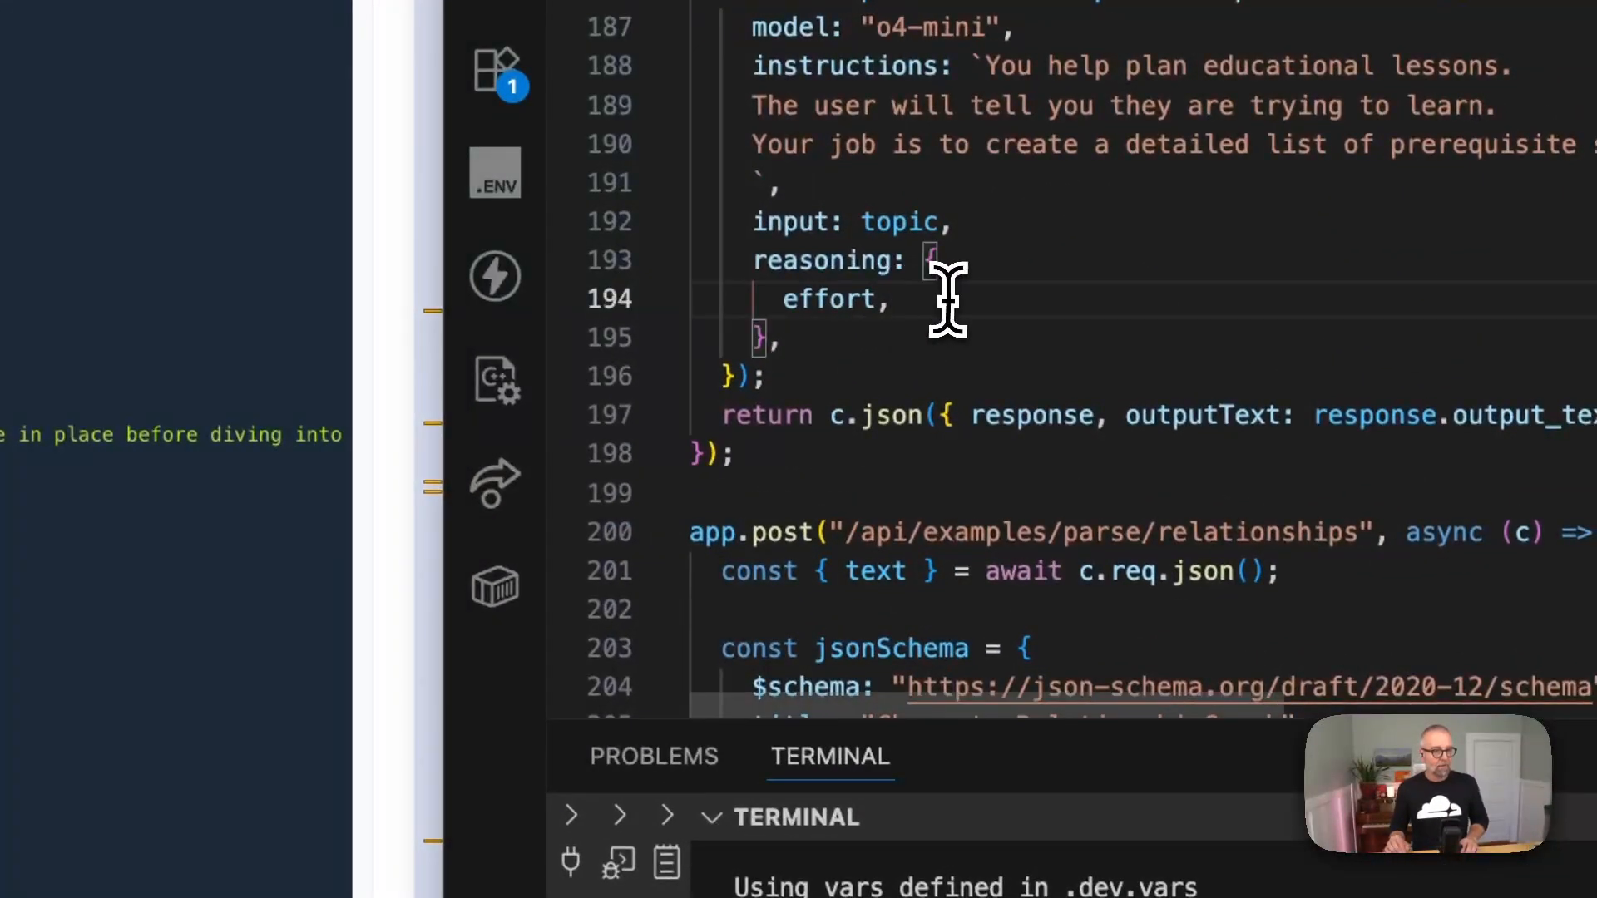
- Add a 'summary:' key after effort inside the lesson-plan route's reasoning object
text(summare)
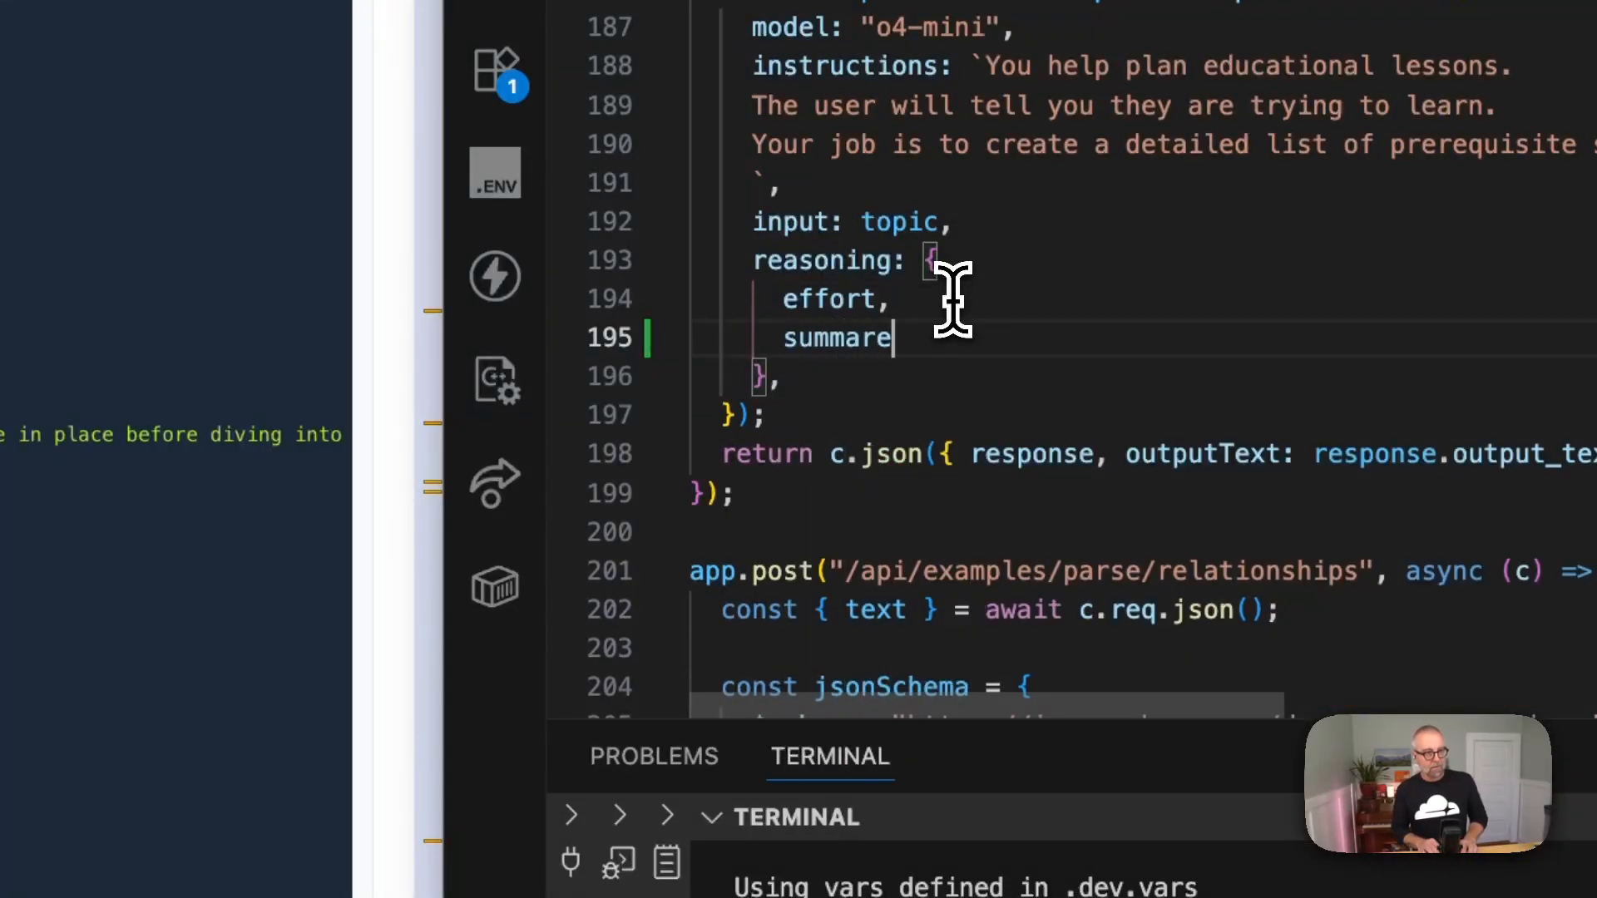
text(y:)
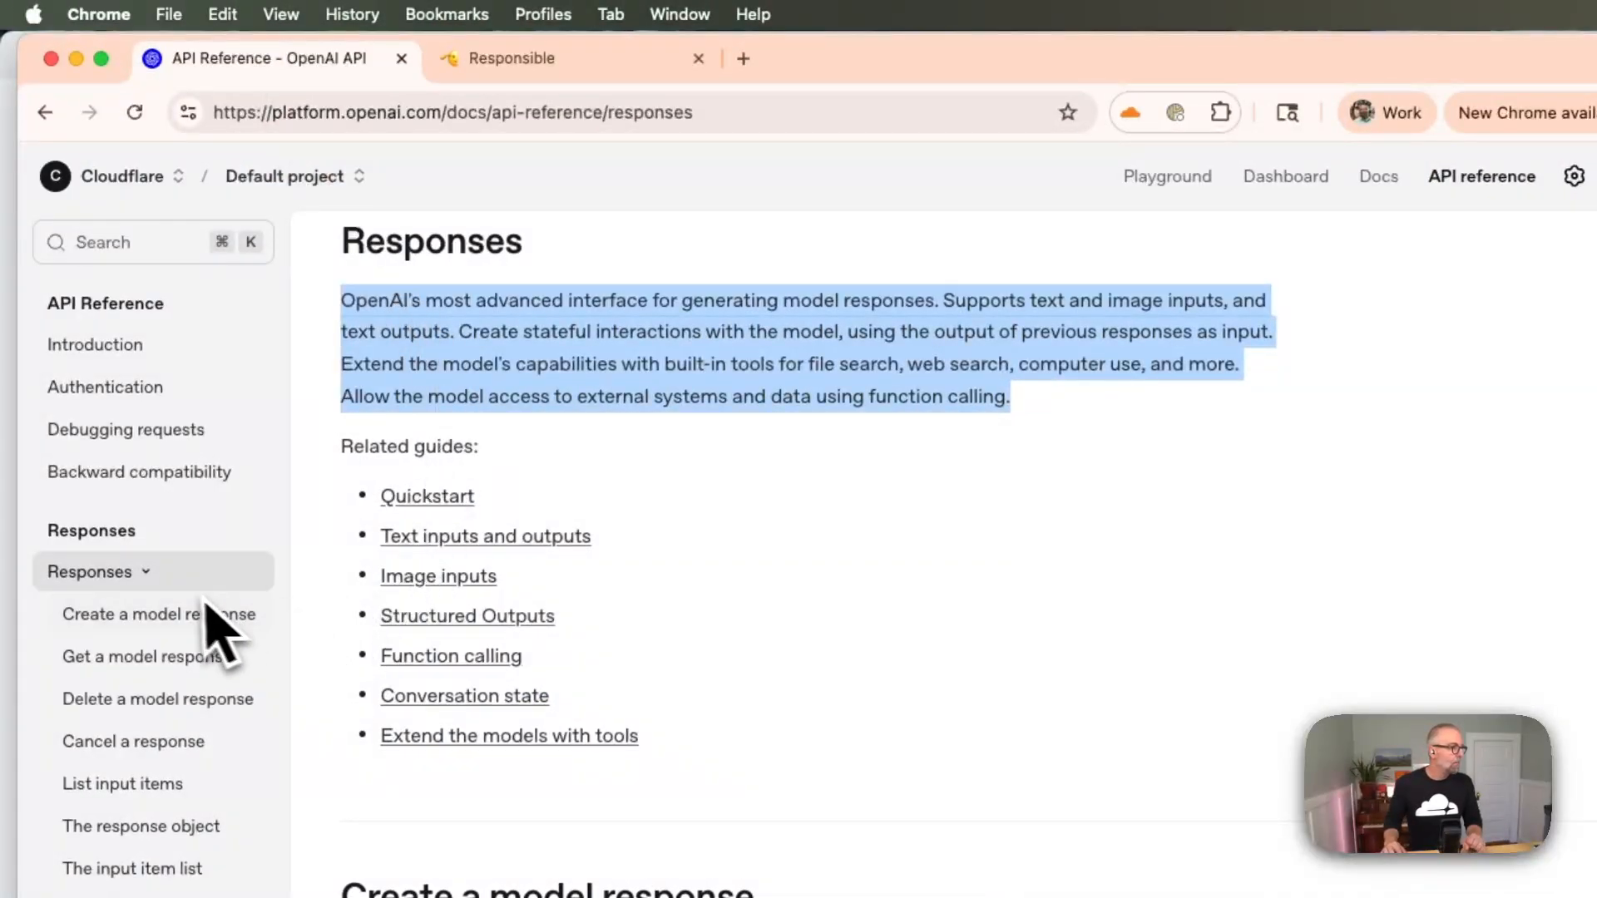
- Browse the Responses streaming events in the API reference and view response.failed details
scroll(down, 3)
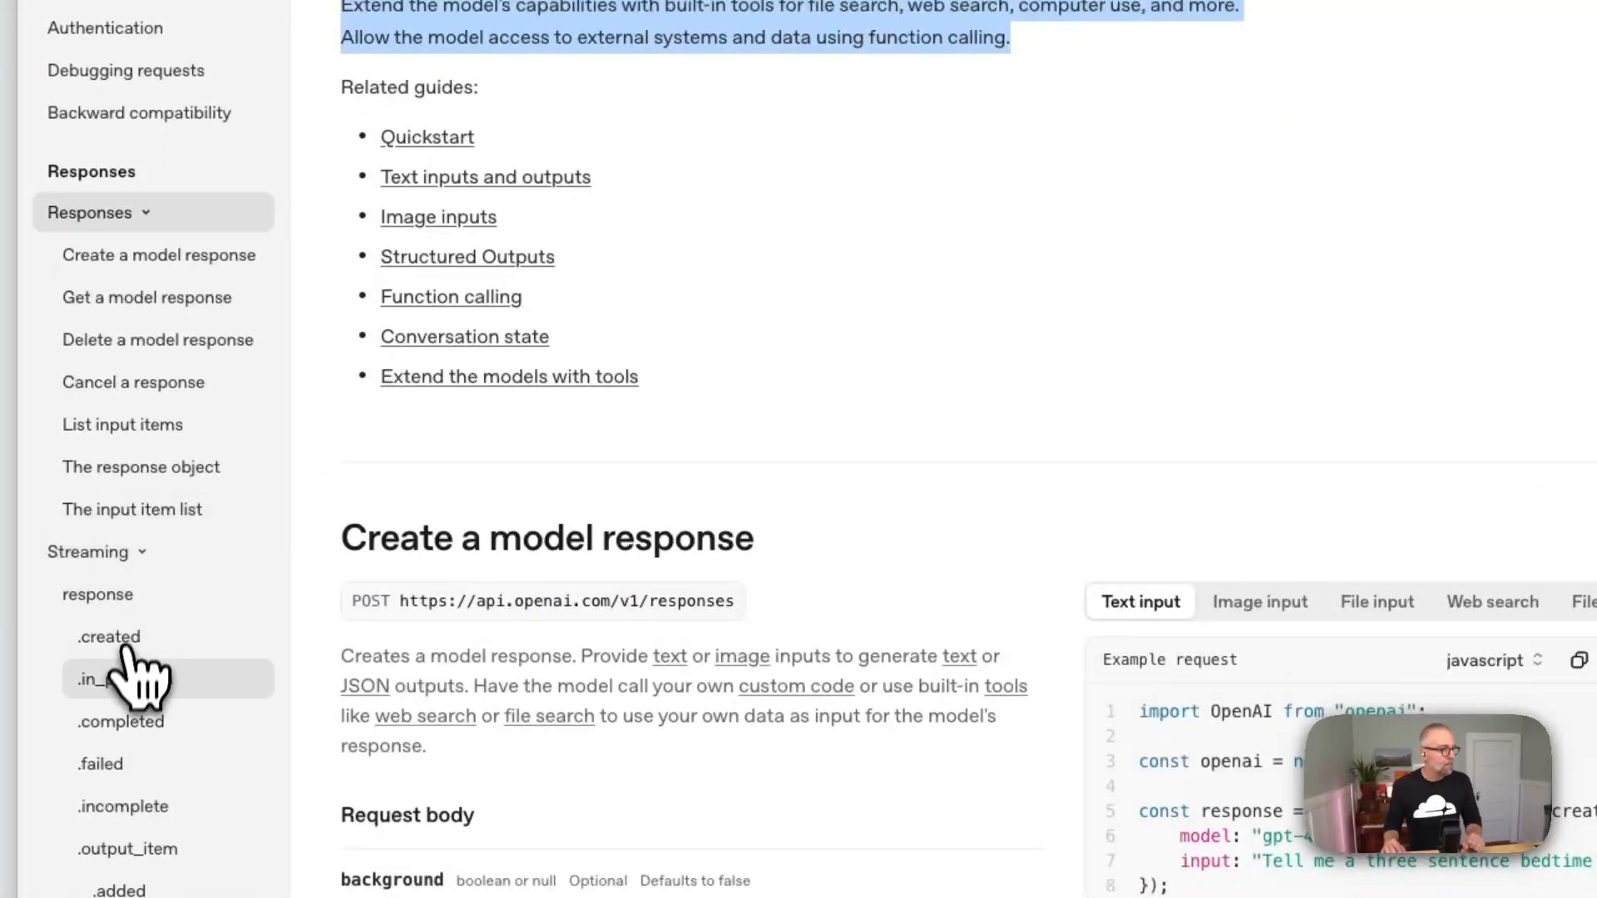
scroll(down, 3)
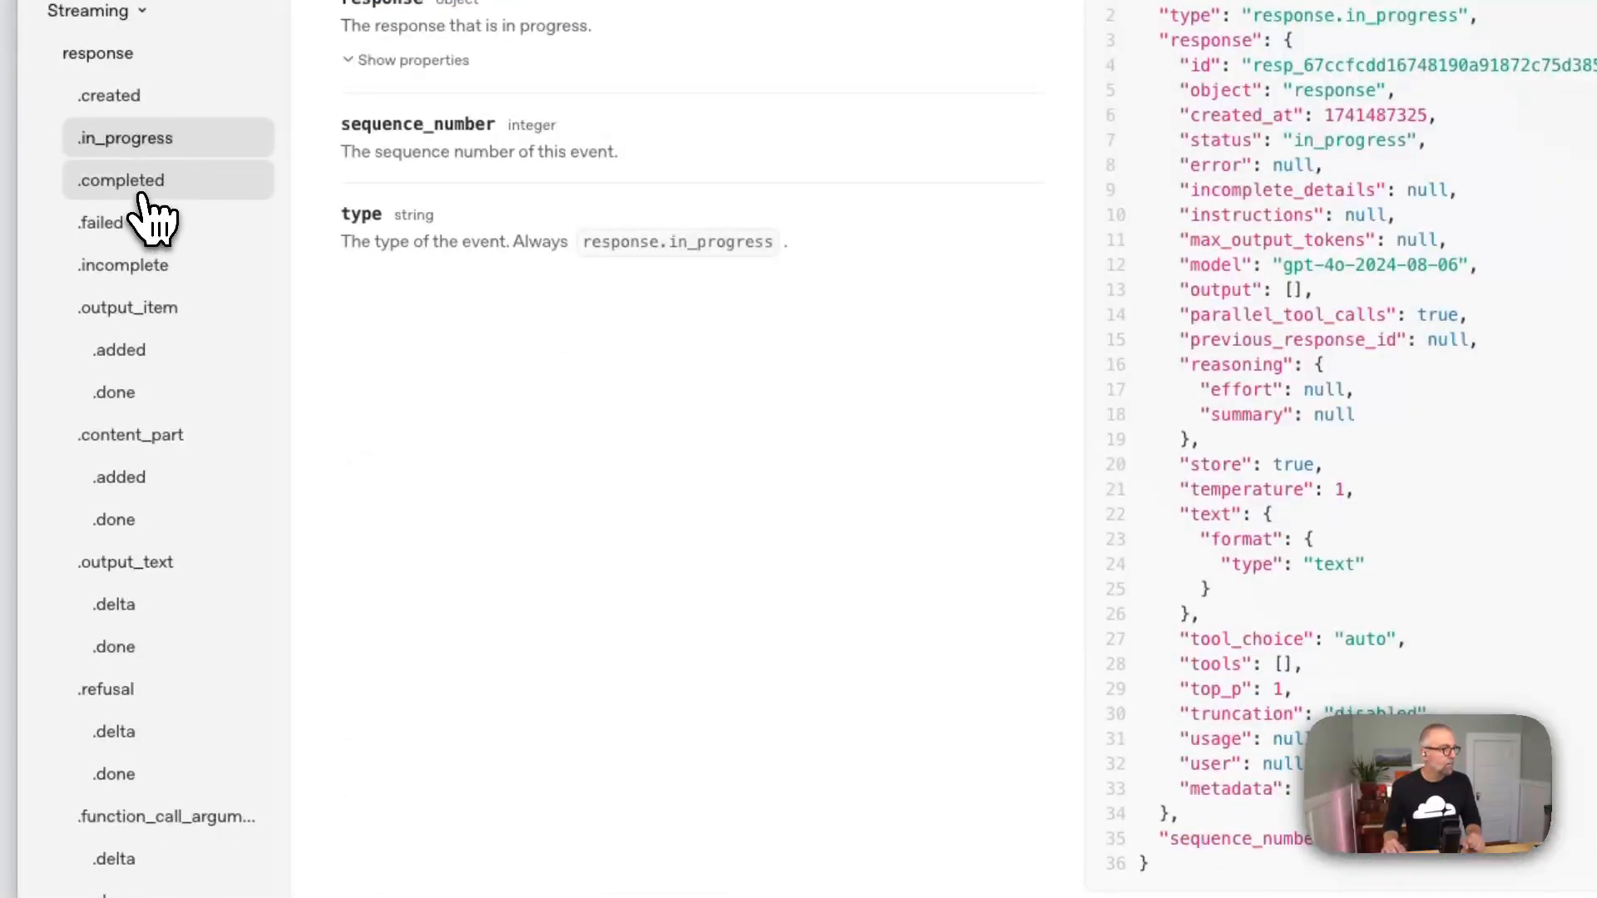
click(98, 223)
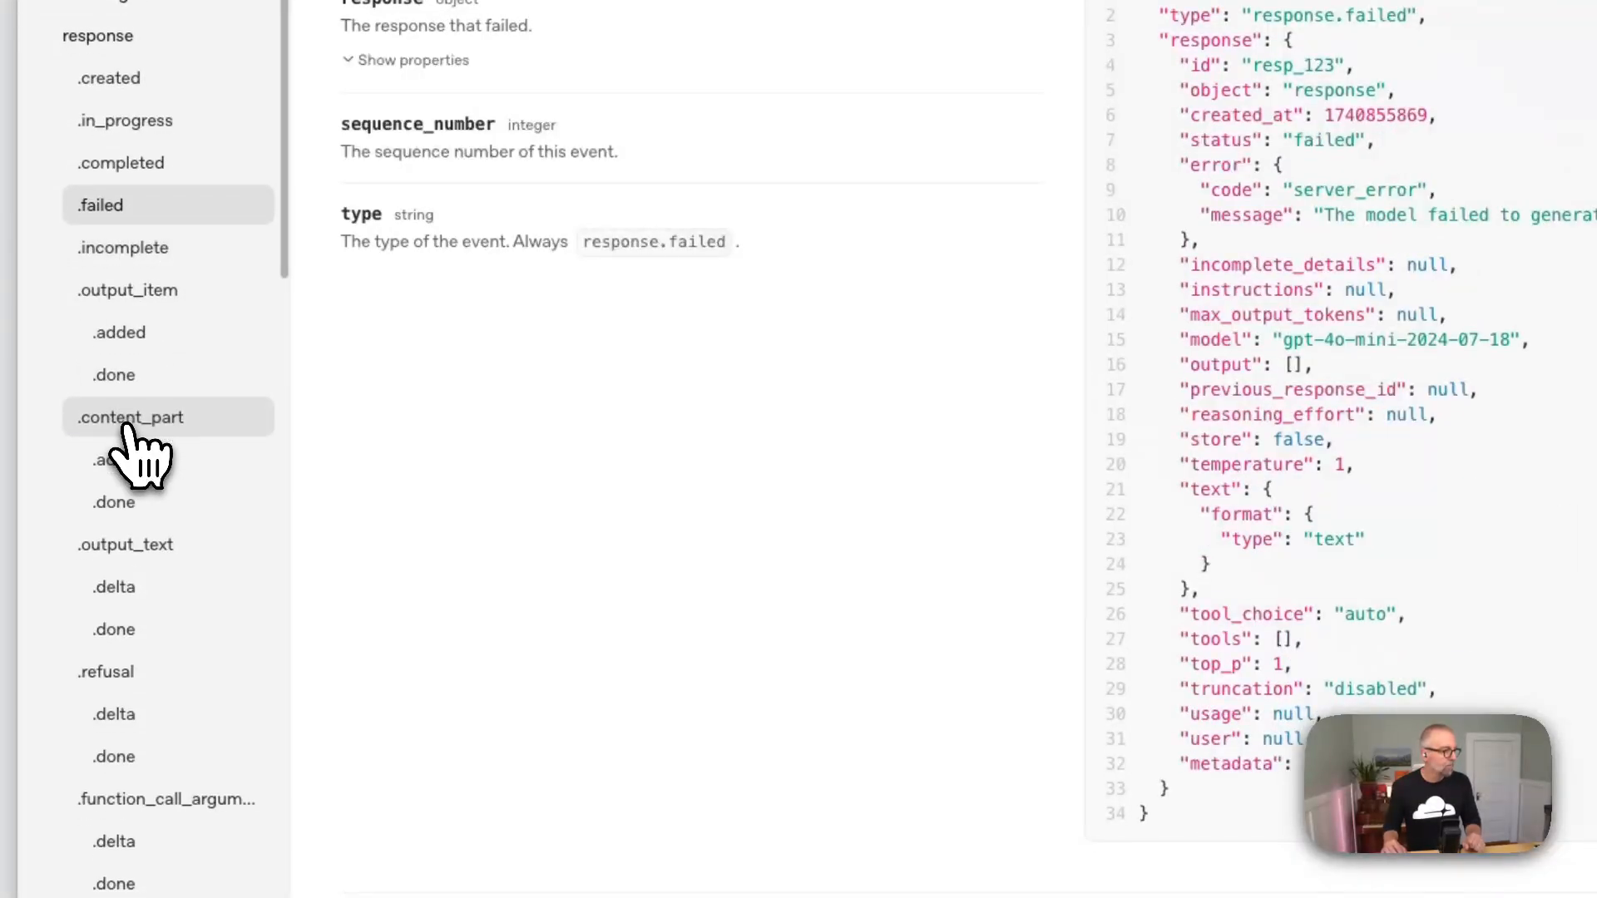
scroll(down, 3)
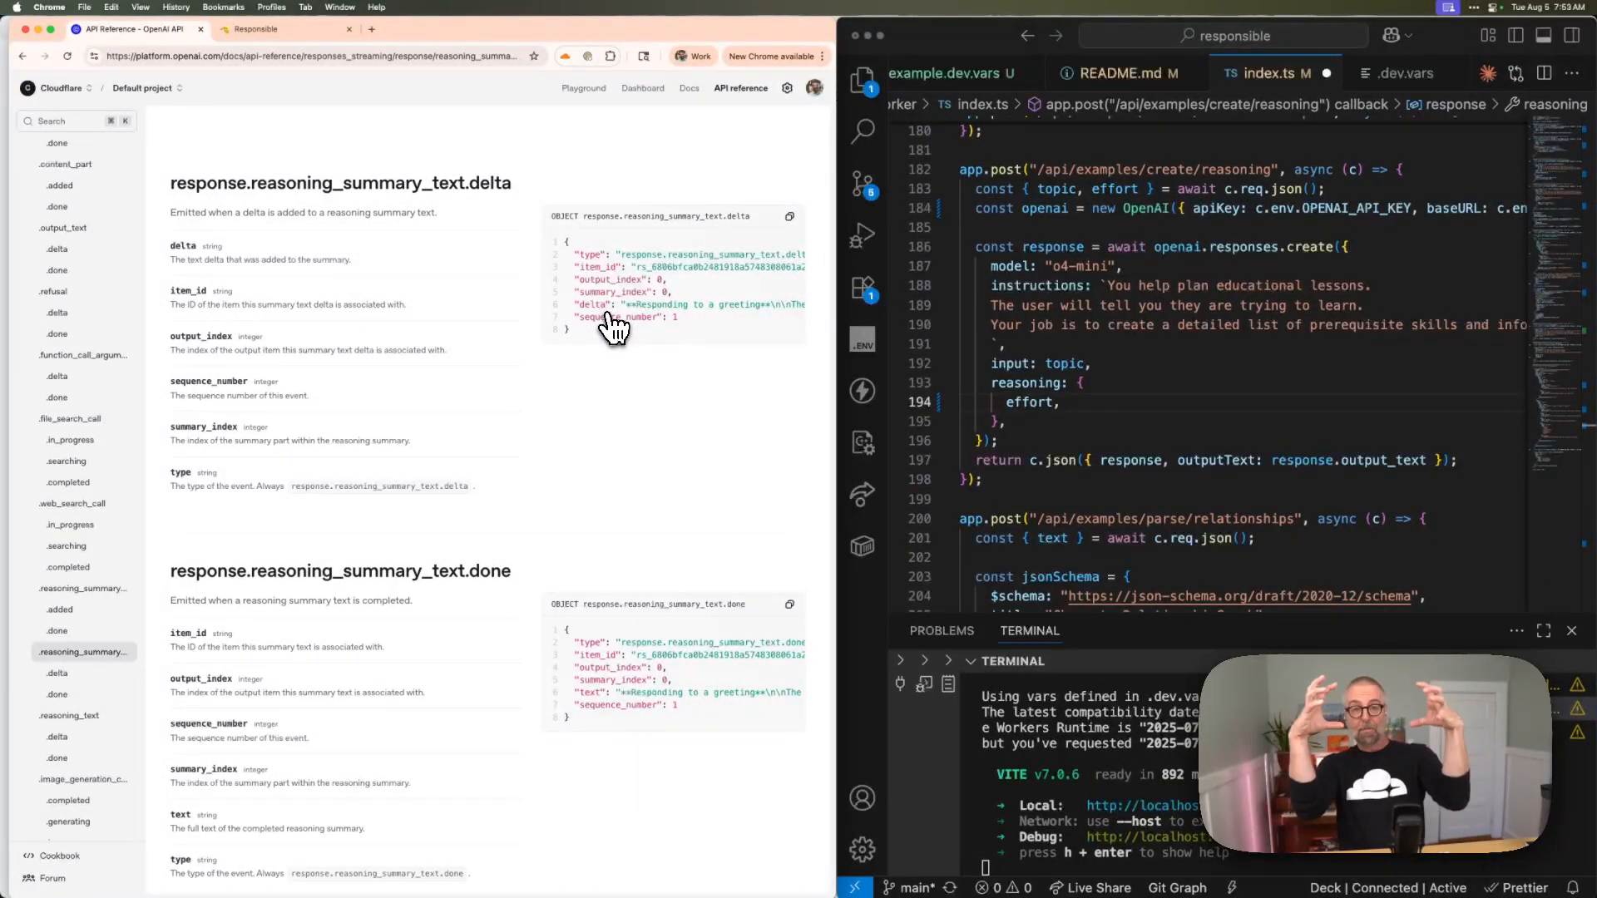
mouse_move(650, 347)
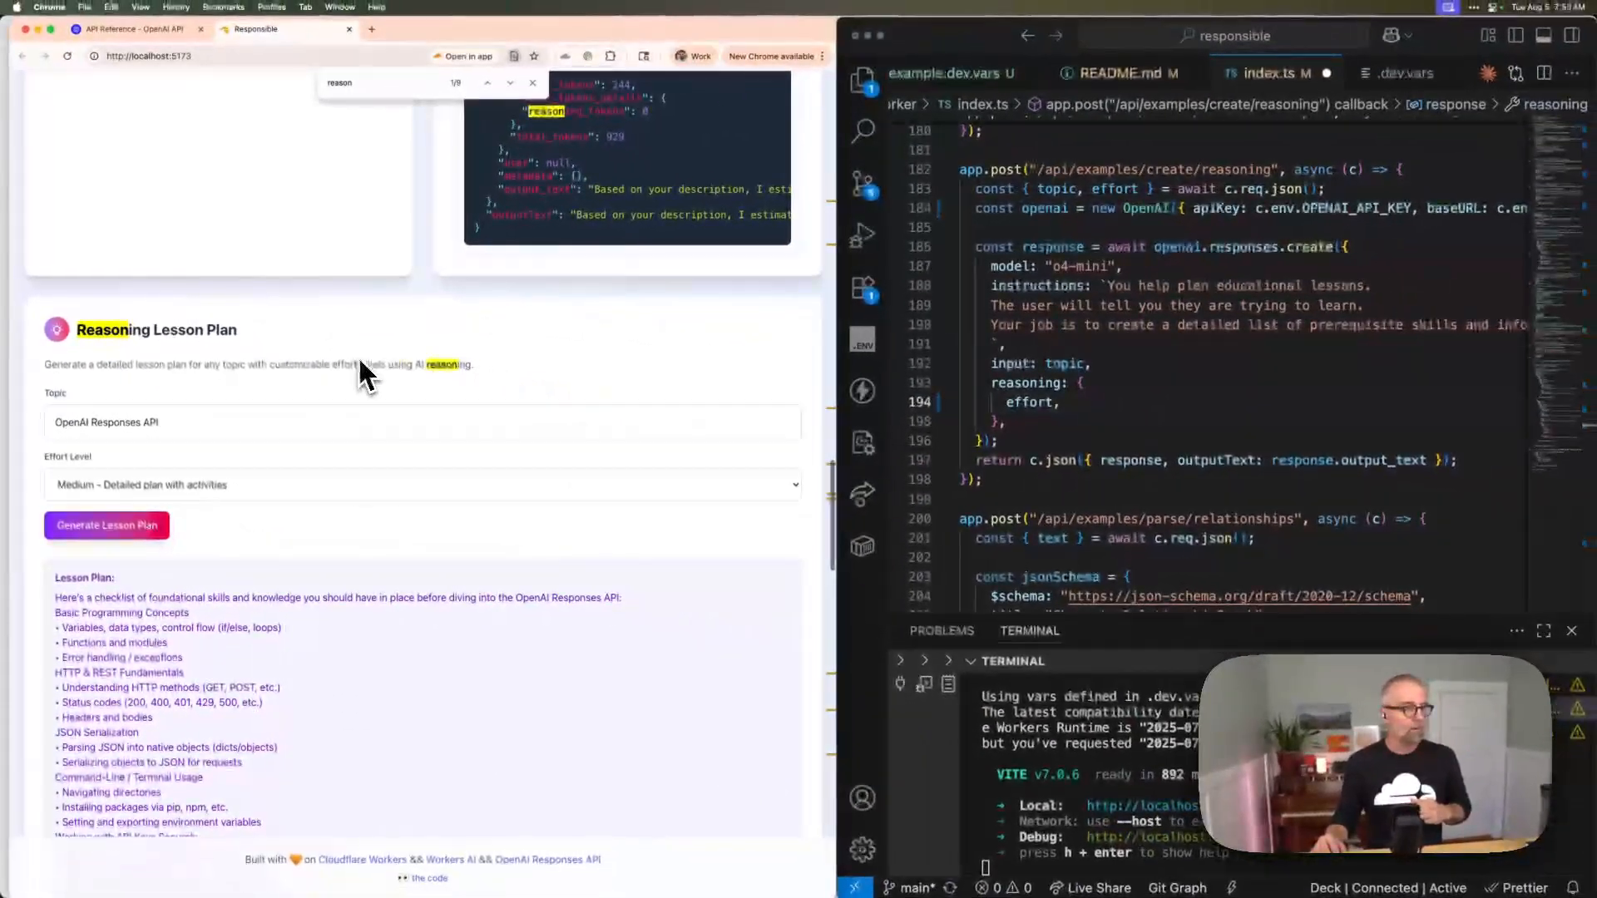
- Submit feedback: 'I really loved these demos! ... I wish there were more demos about tacos.'
scroll(down, 3)
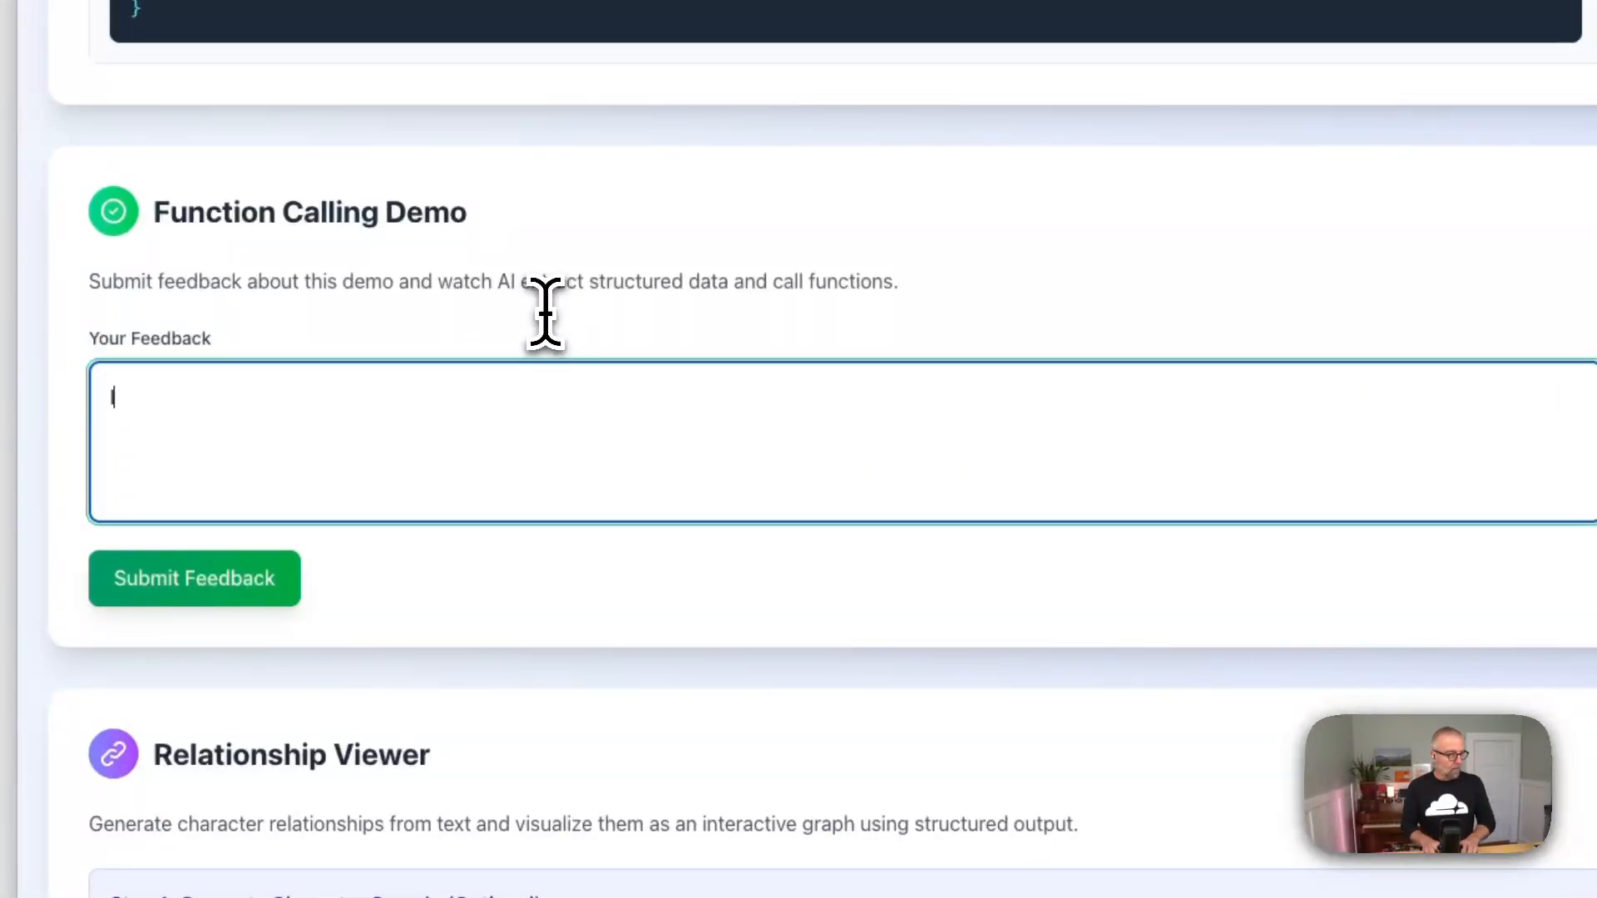
text(I really loe)
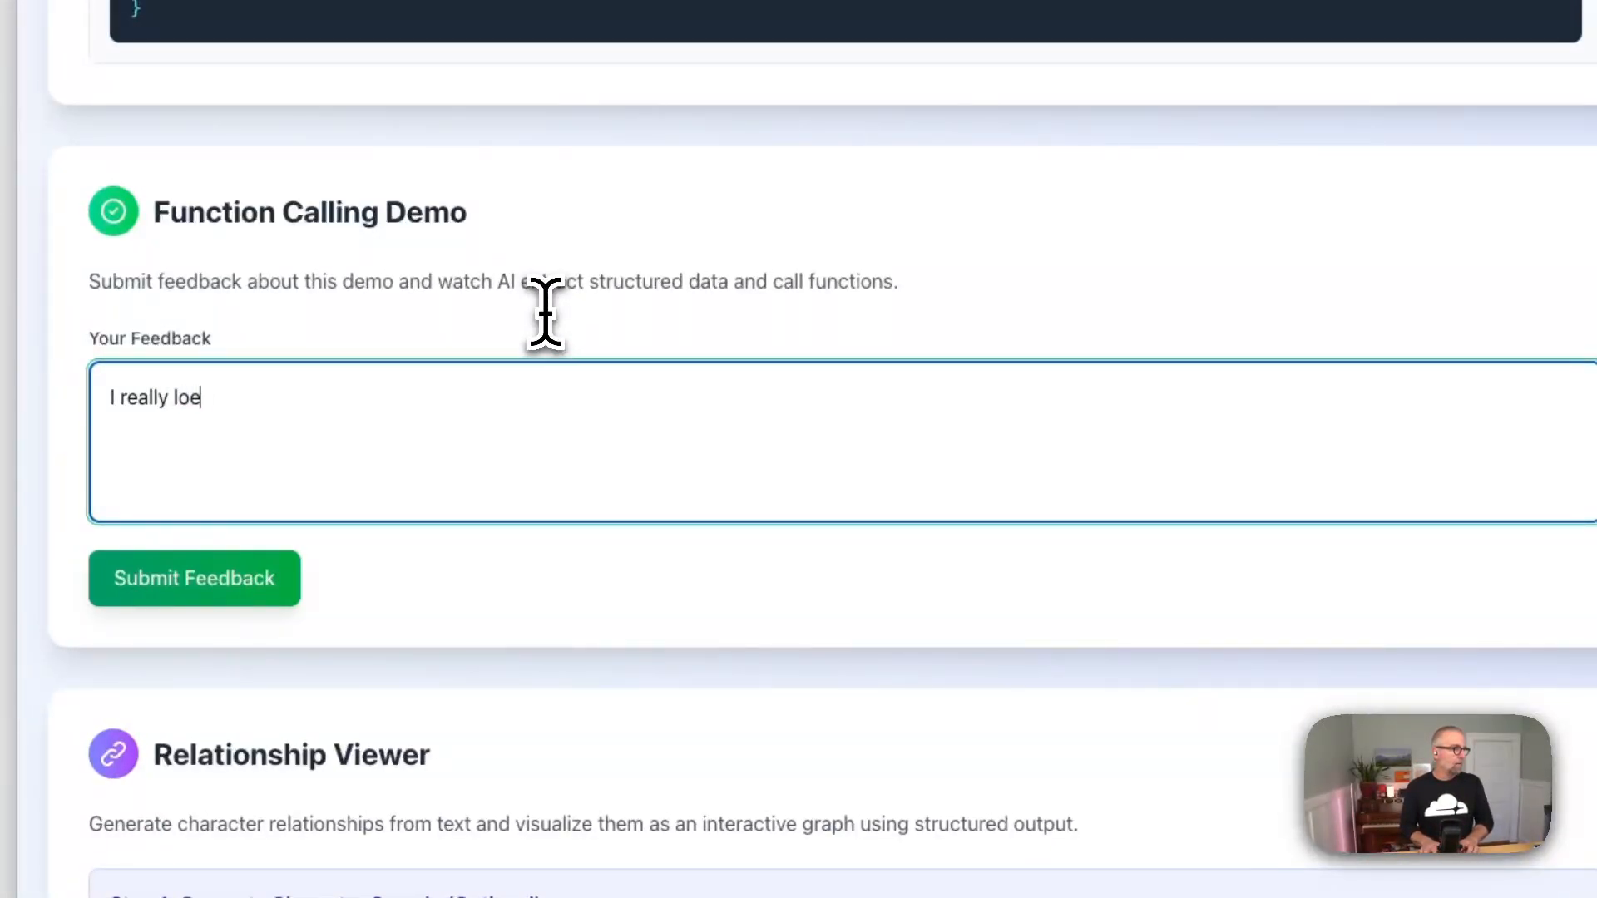
text(ved these)
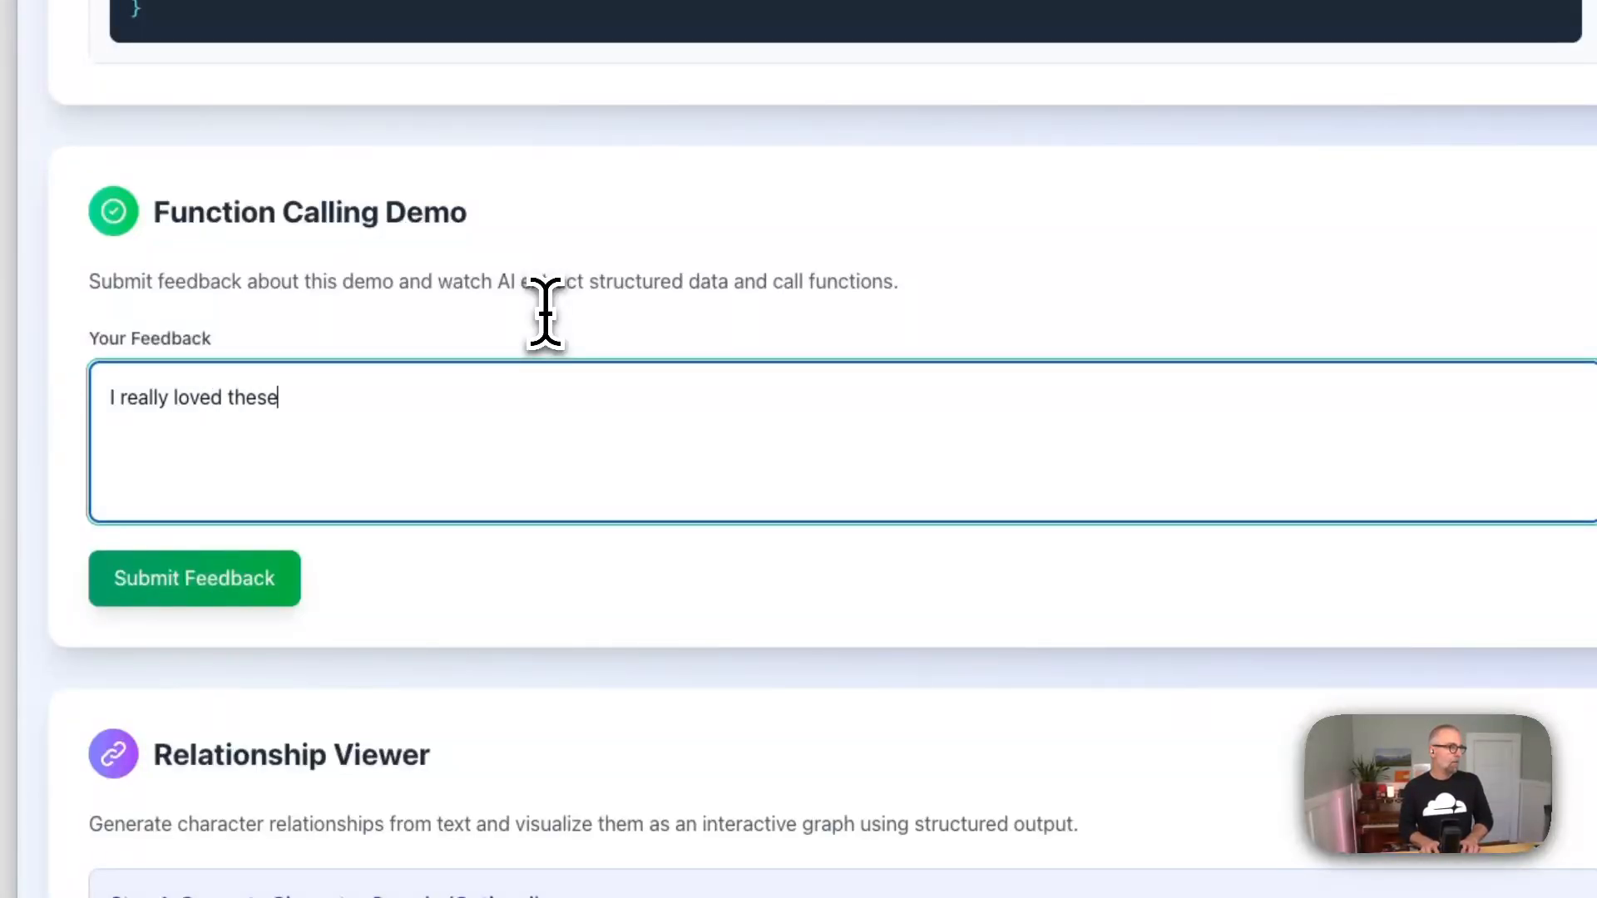
text(demos! I am g)
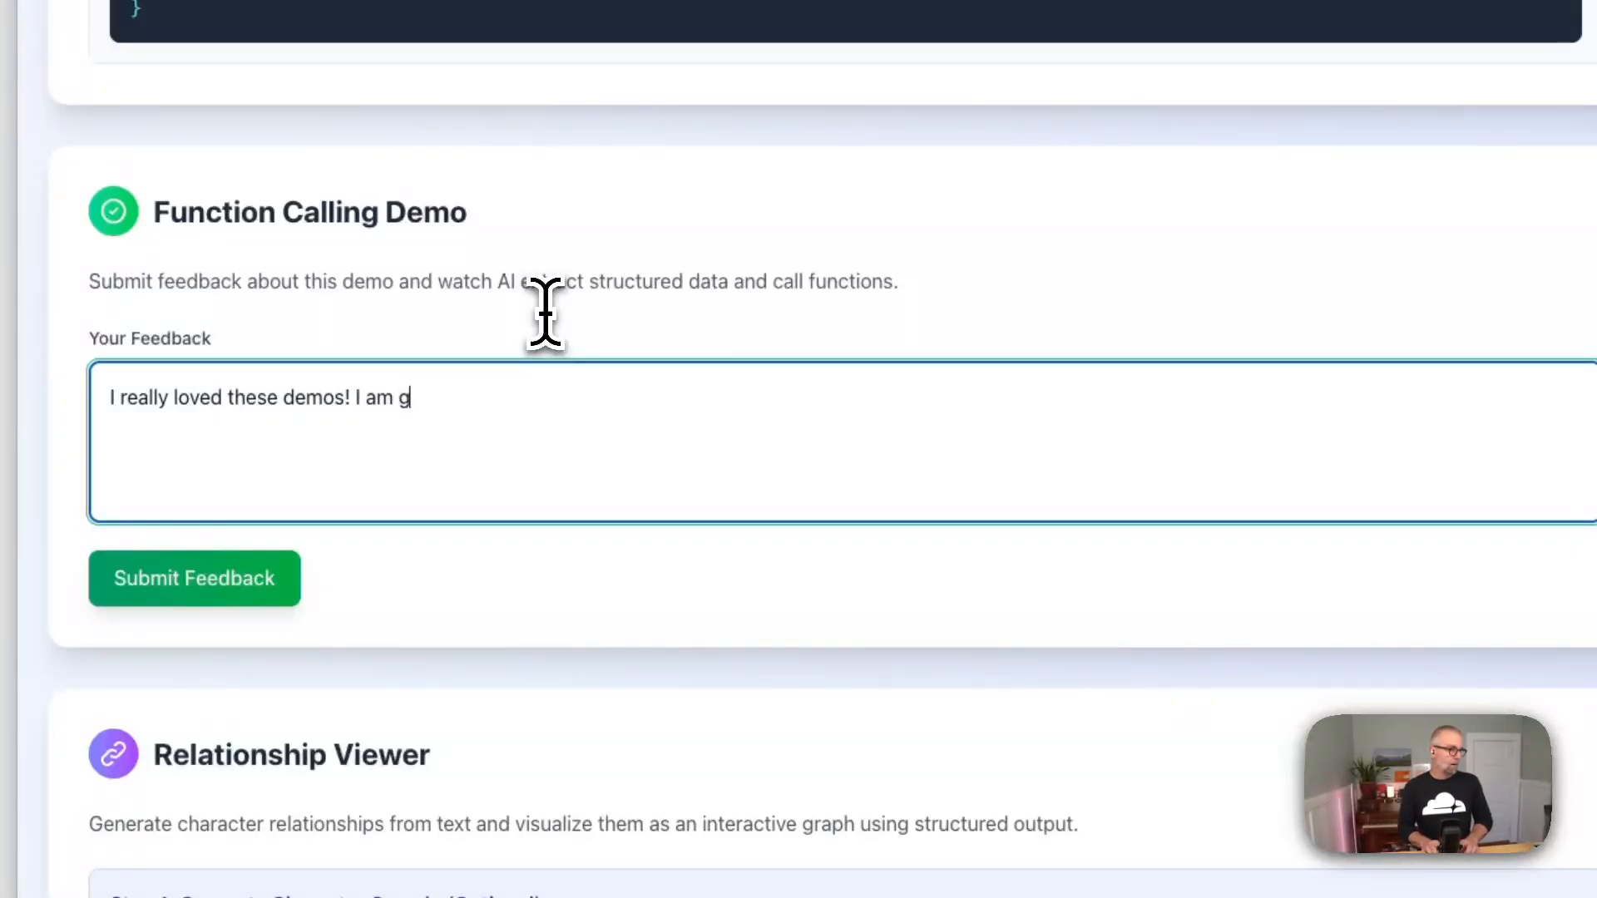
text(oing to share with)
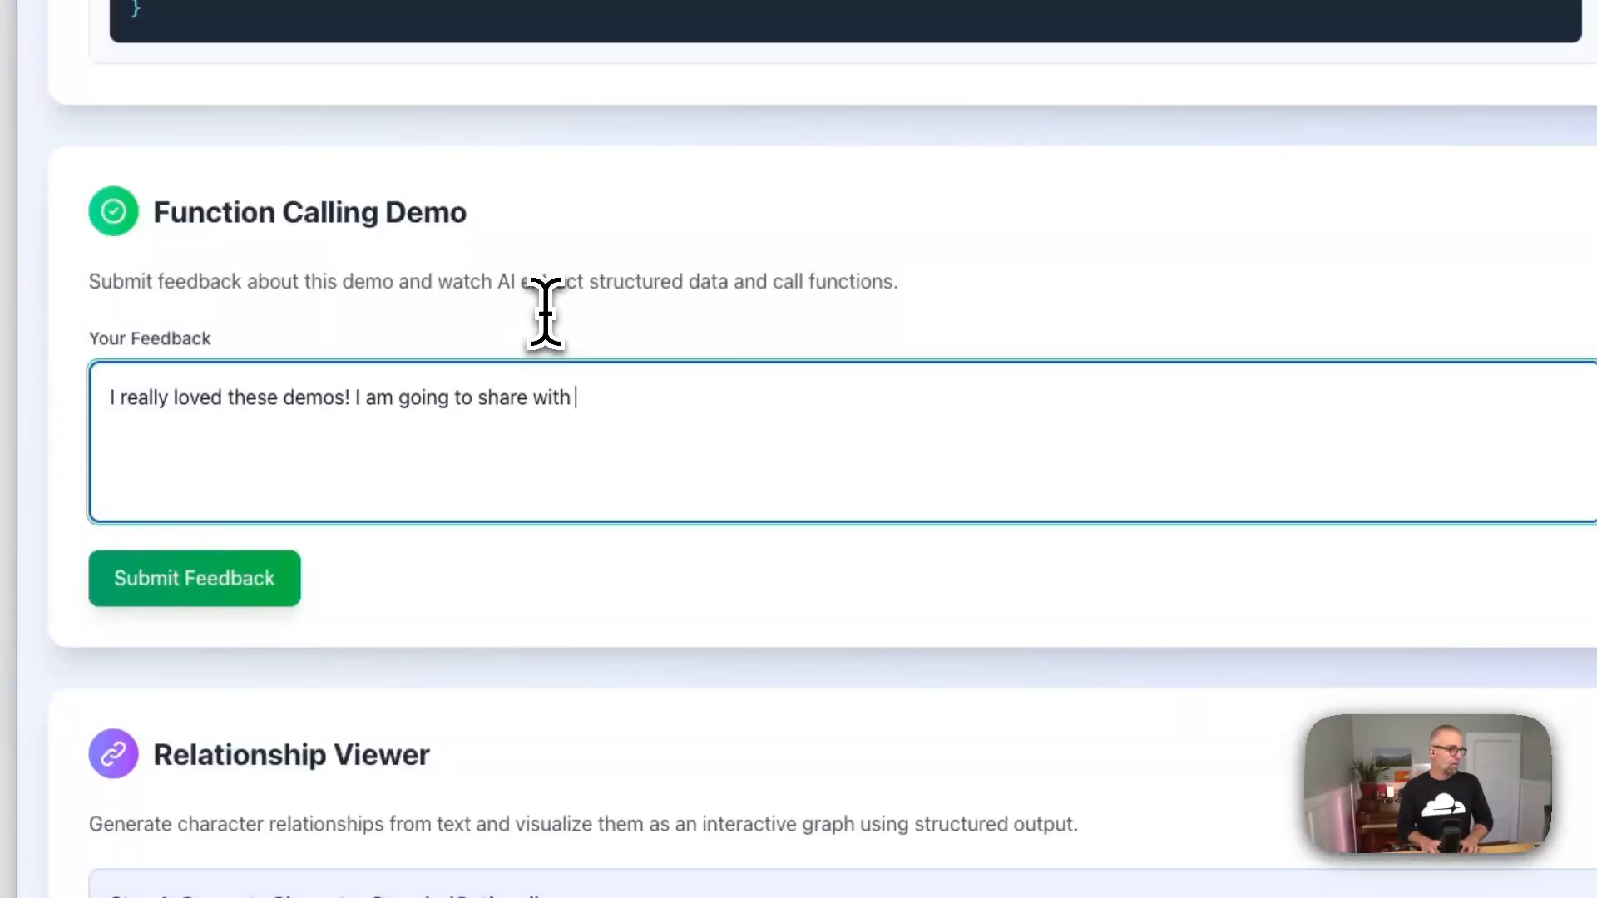
text(my co-workers)
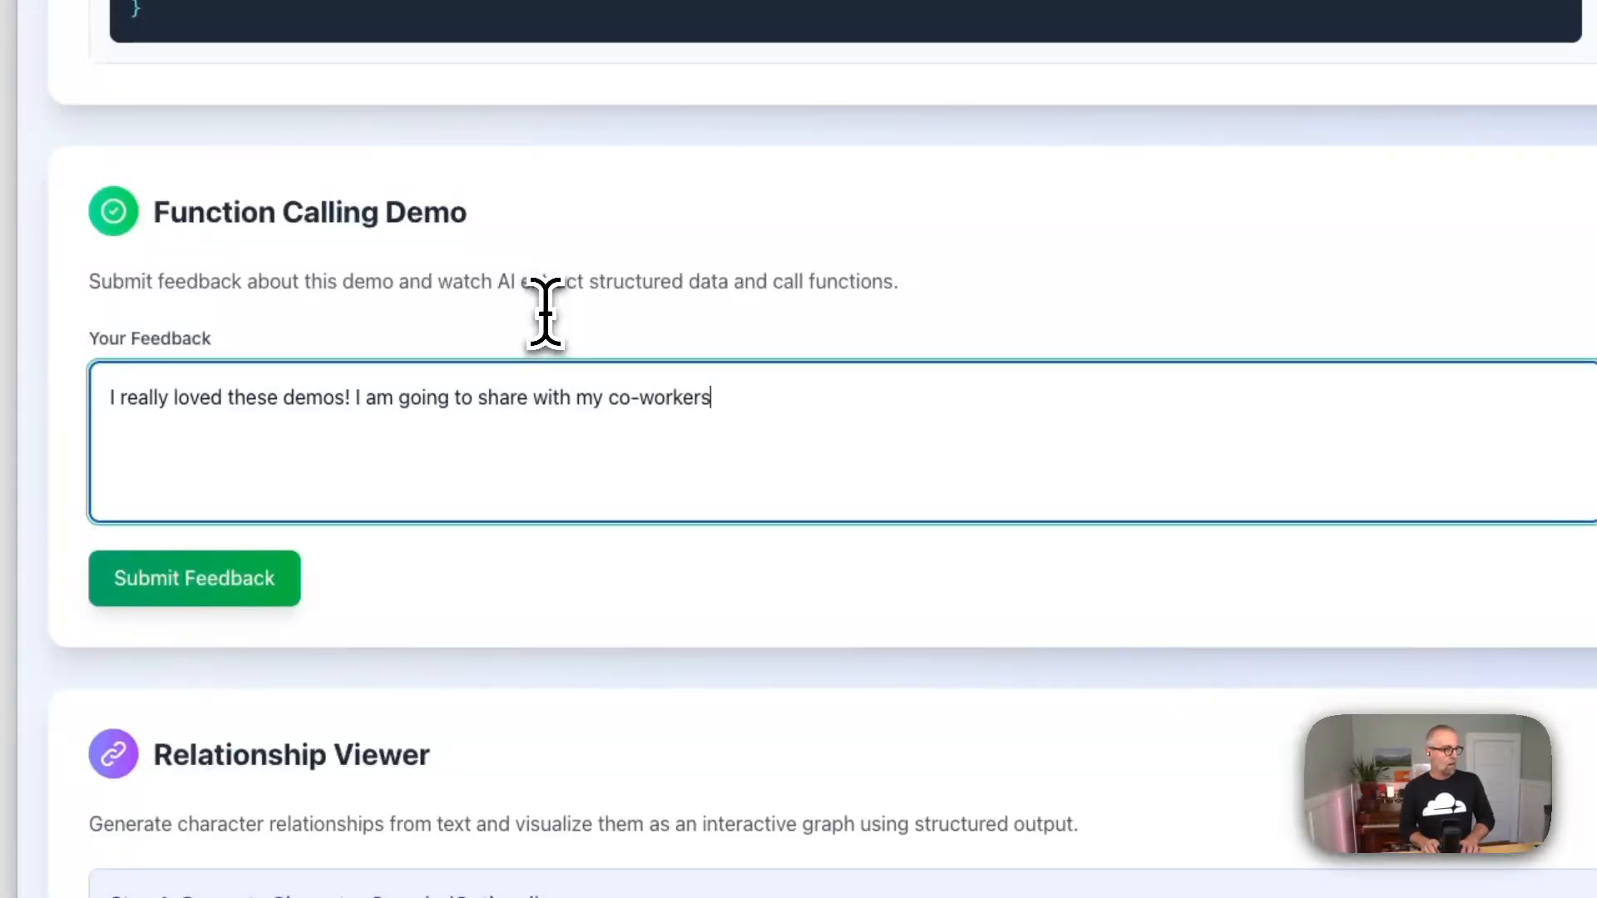
text(. I wish there w)
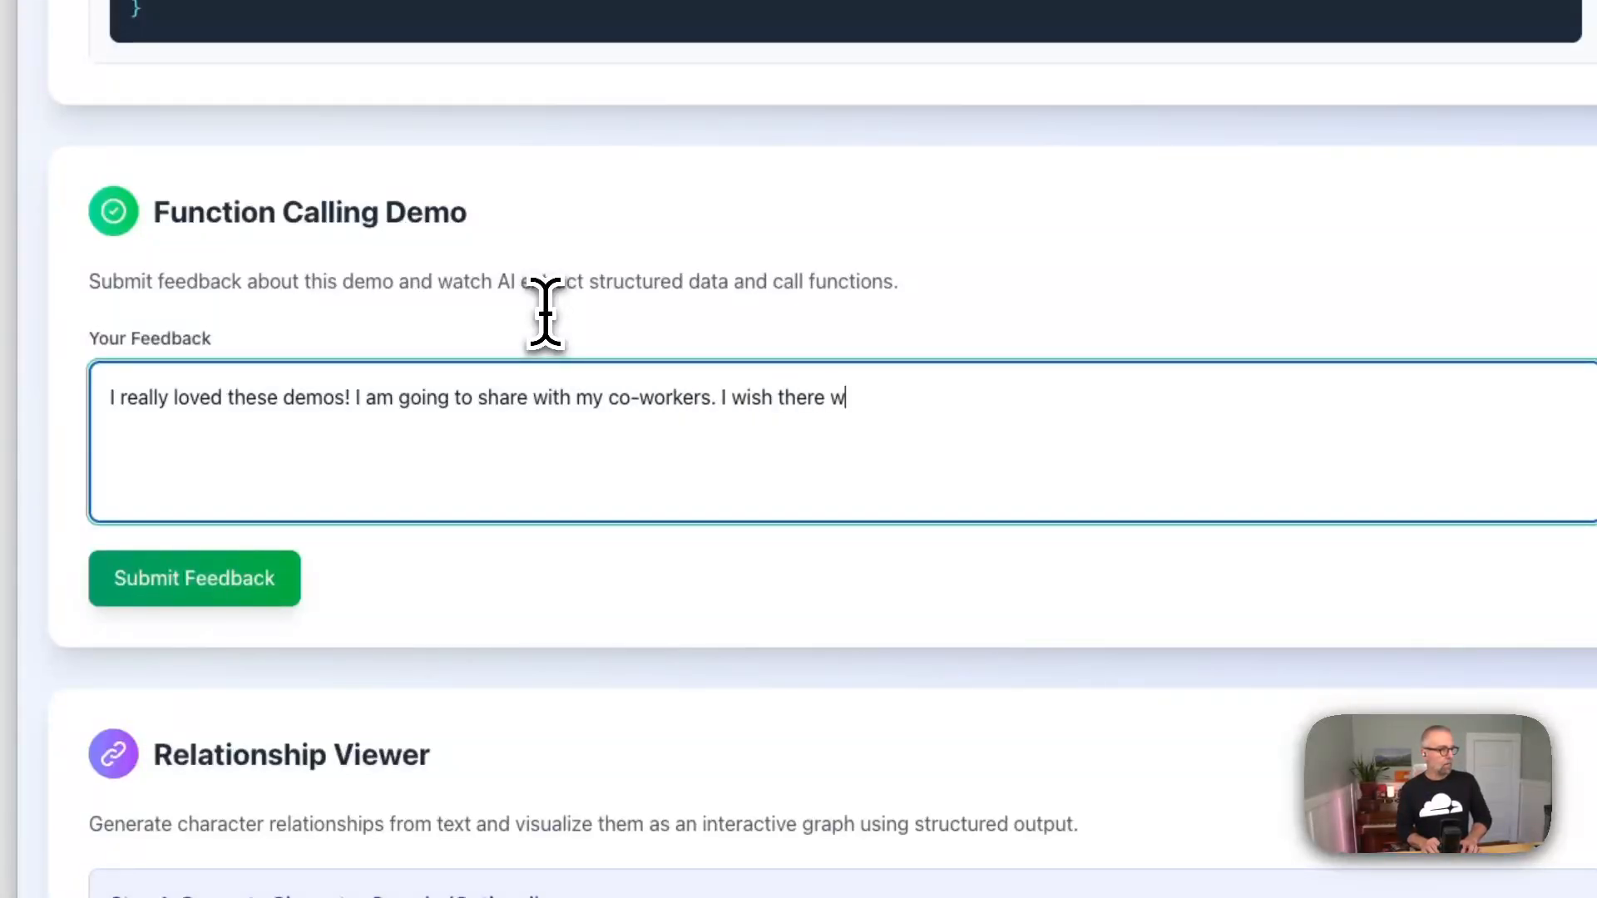
text(ere more dem)
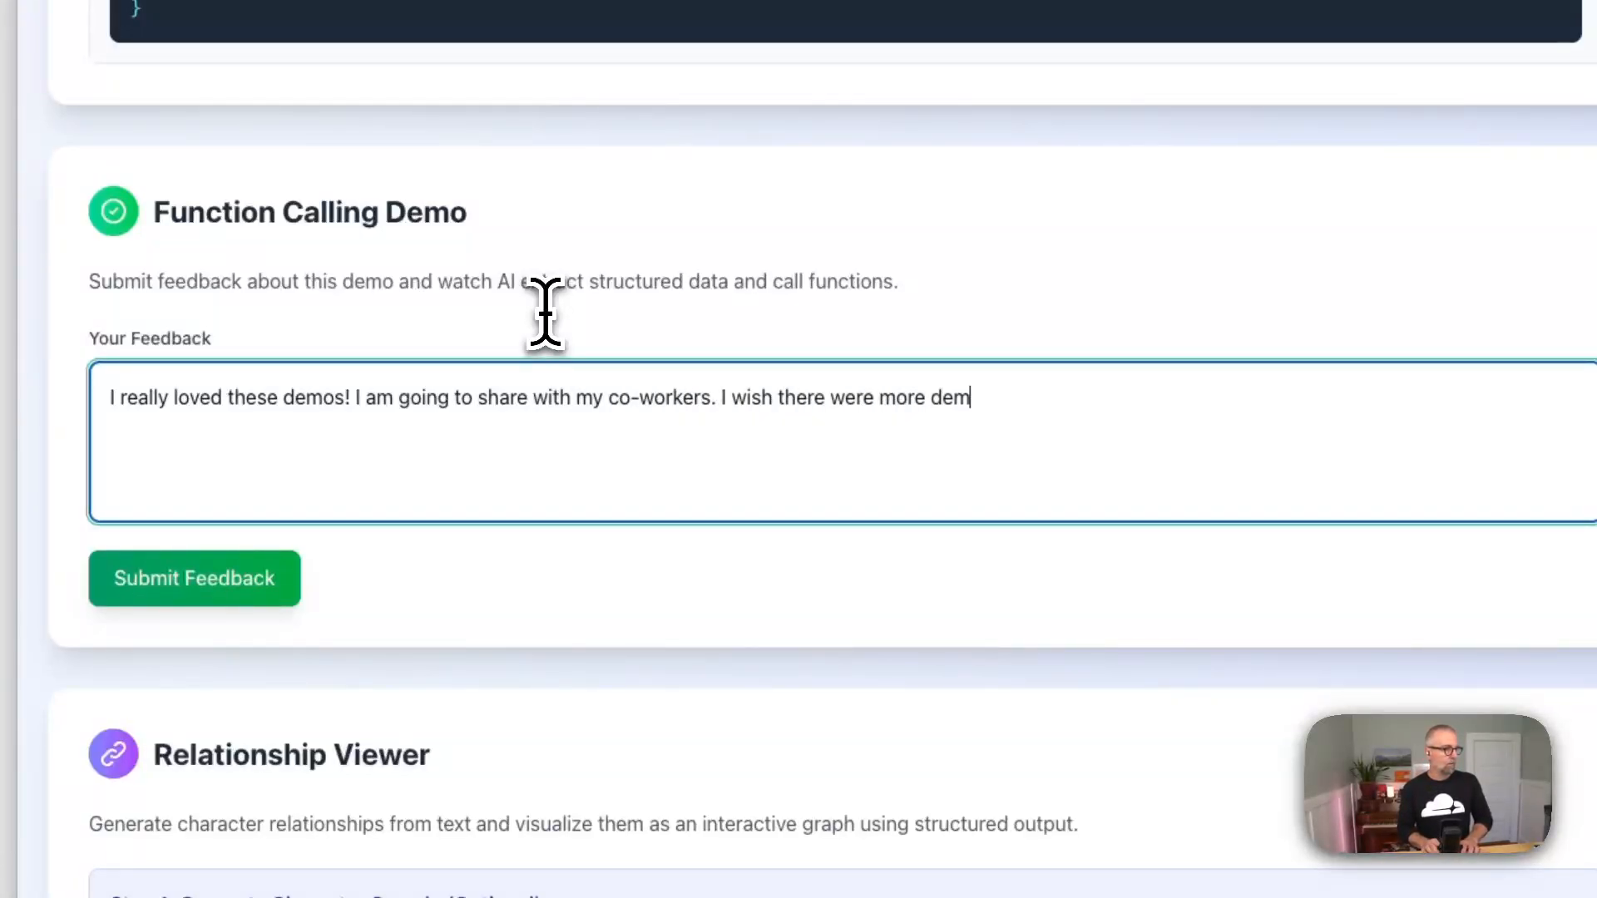
text(os about tacos.)
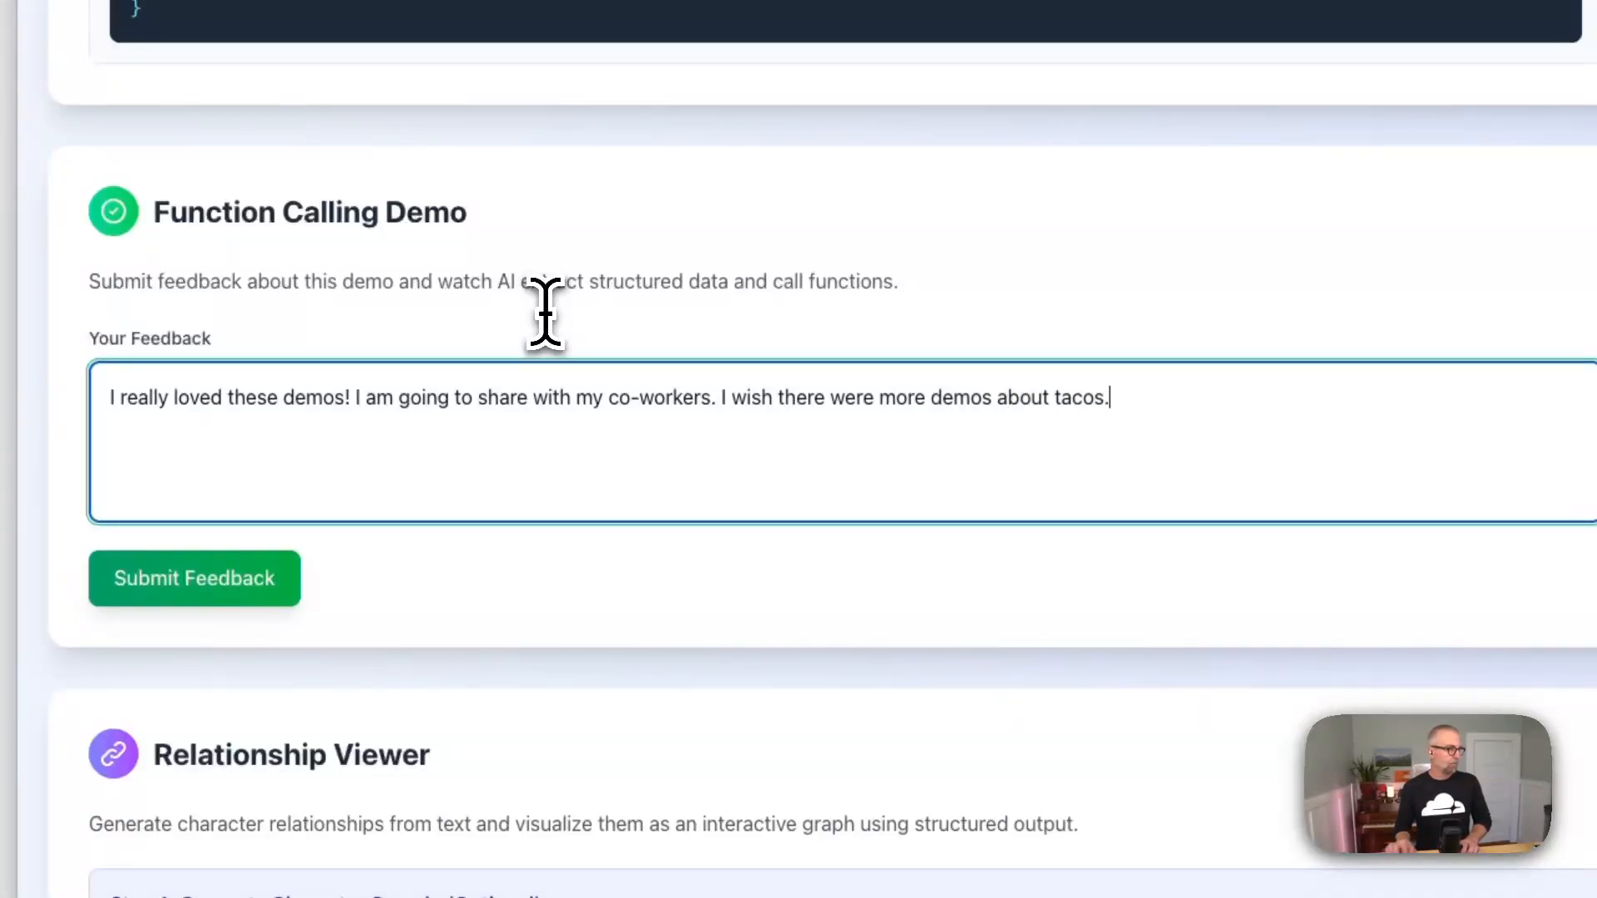
click(193, 579)
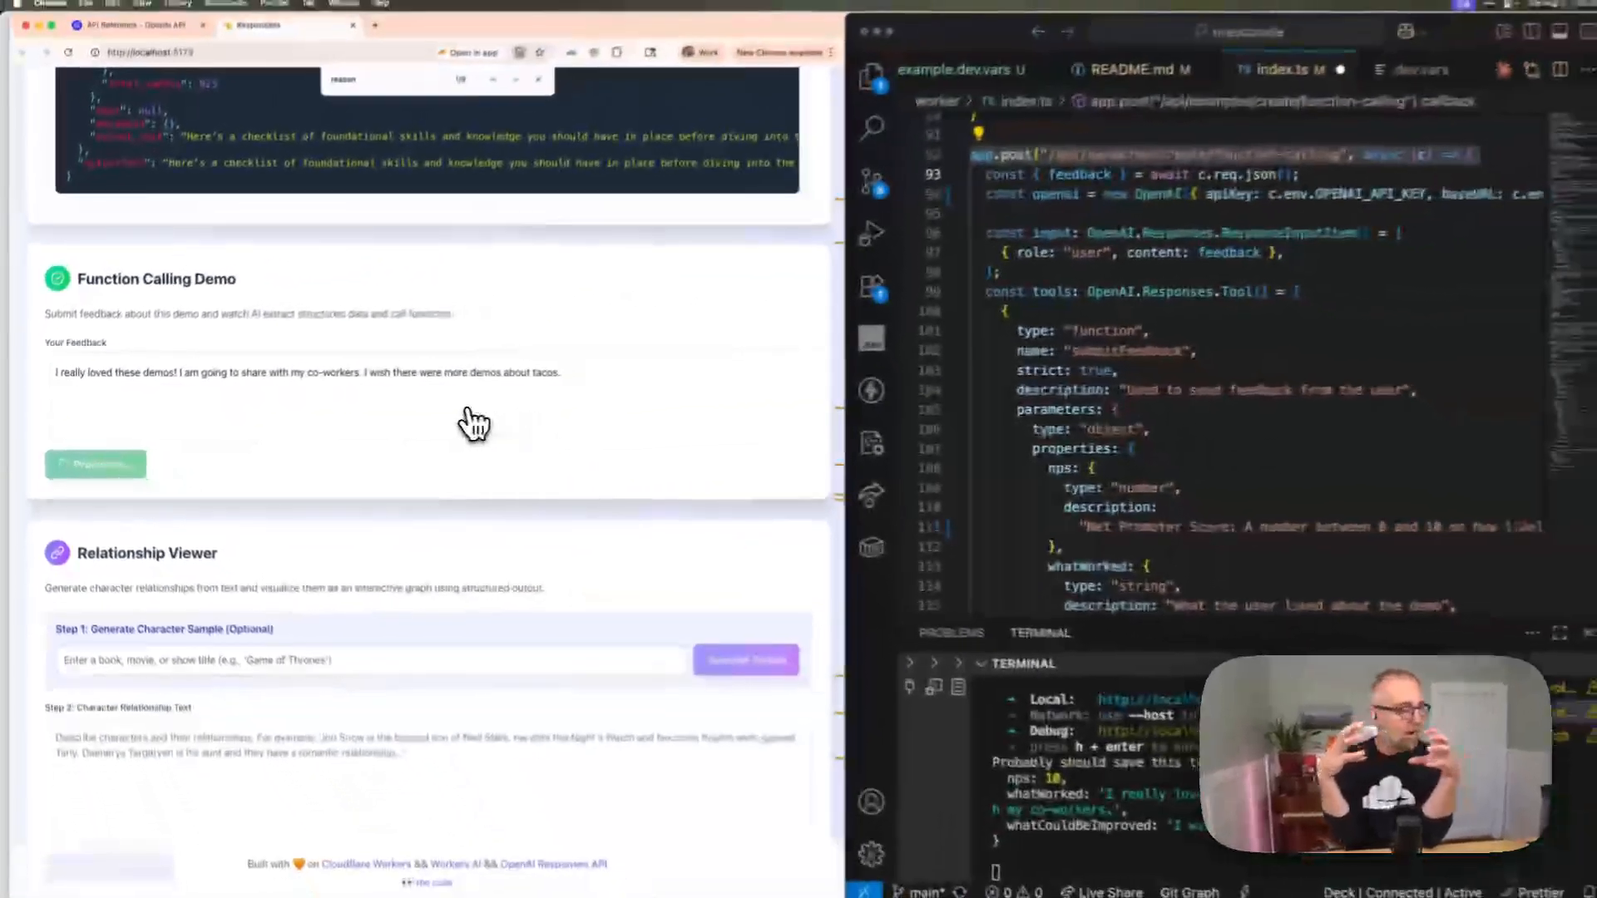
- Select submitFeedback in the worker's tools definition to locate its function
click(97, 462)
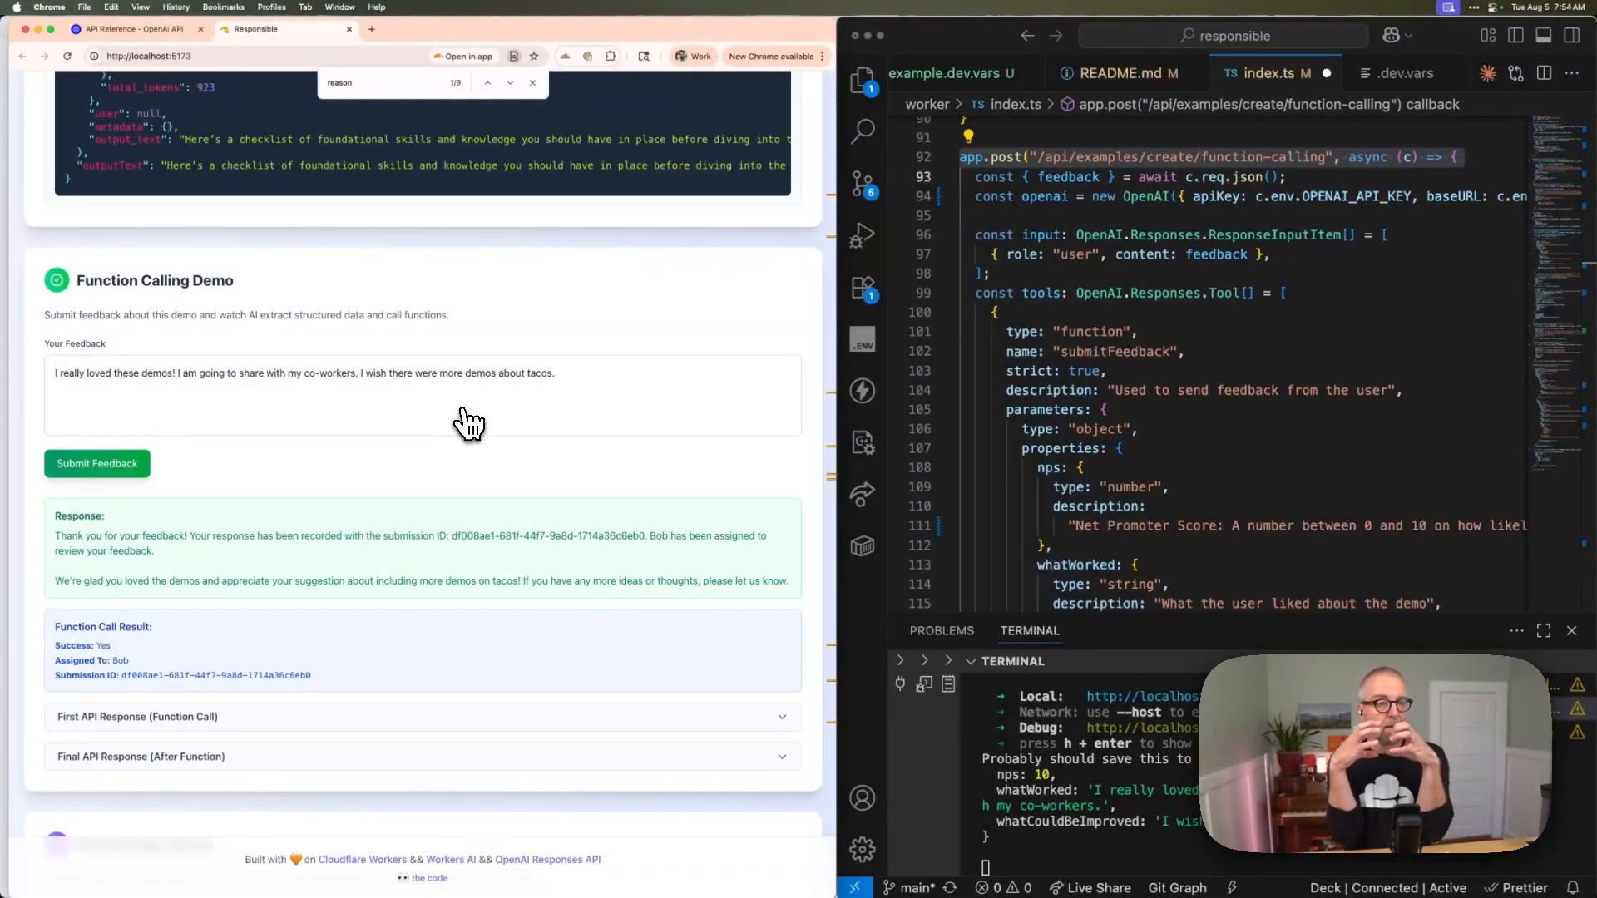
mouse_move(464, 422)
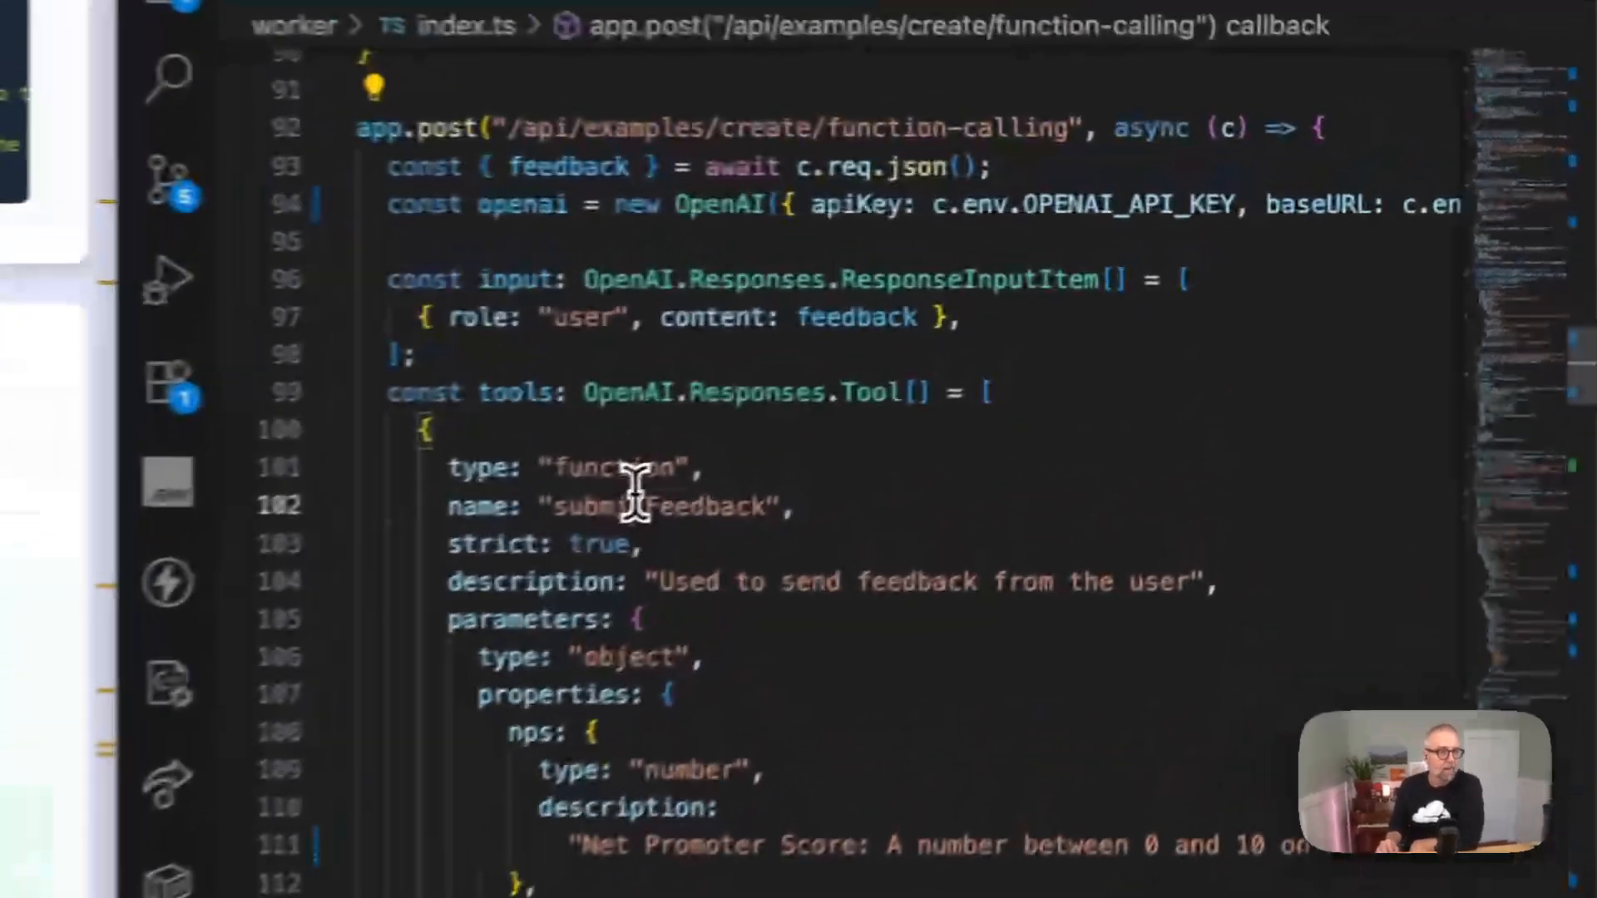
double_click(632, 516)
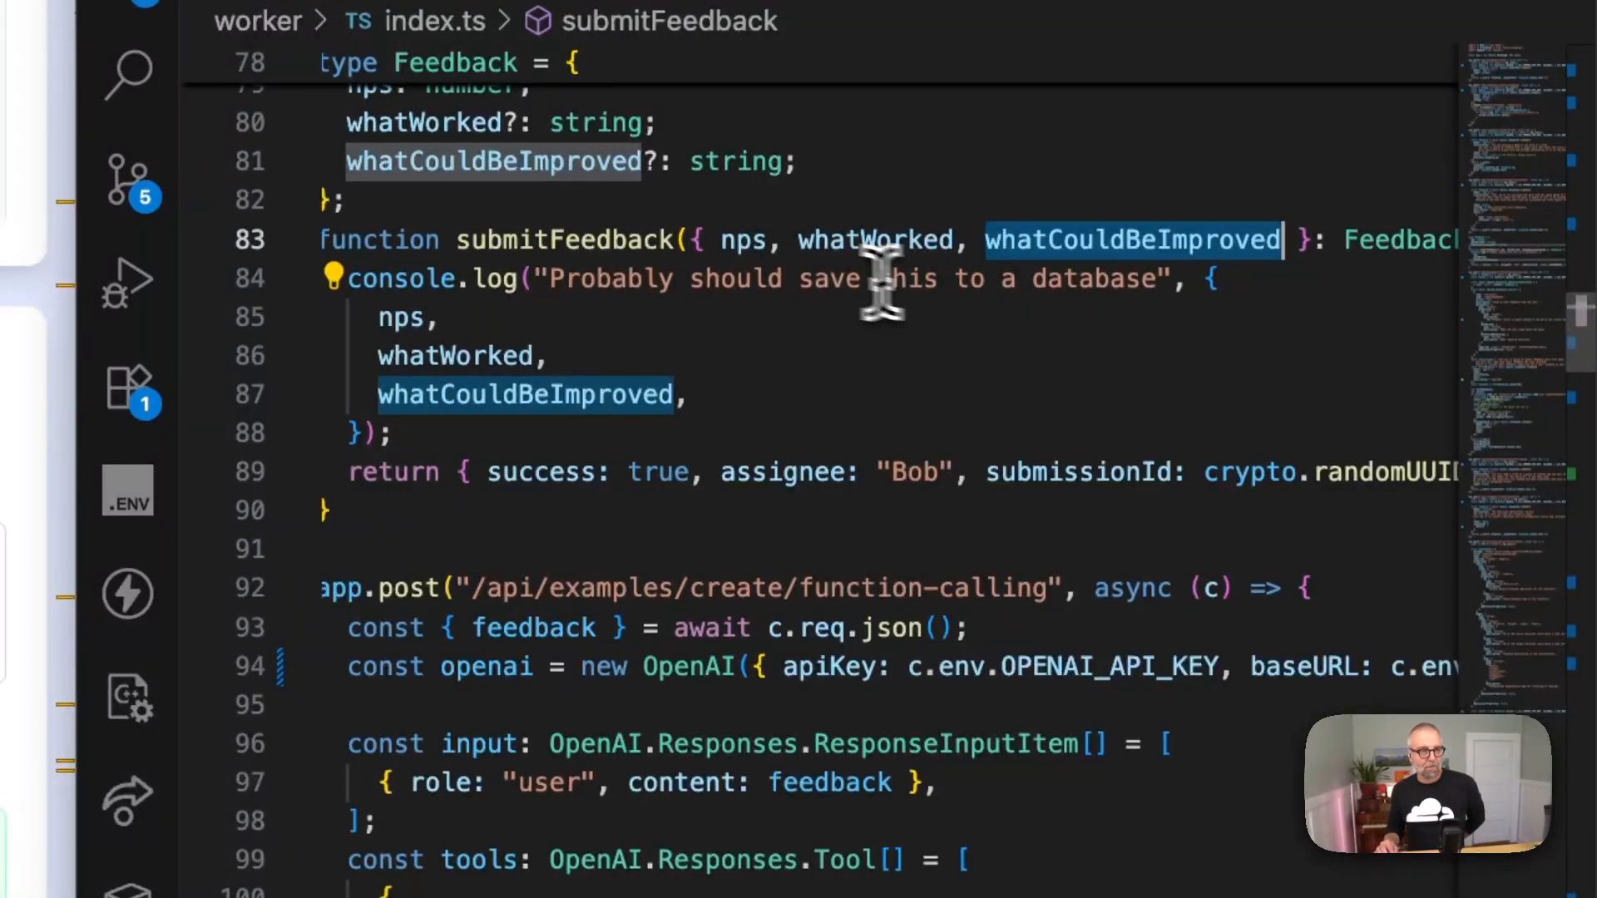
mouse_move(686, 491)
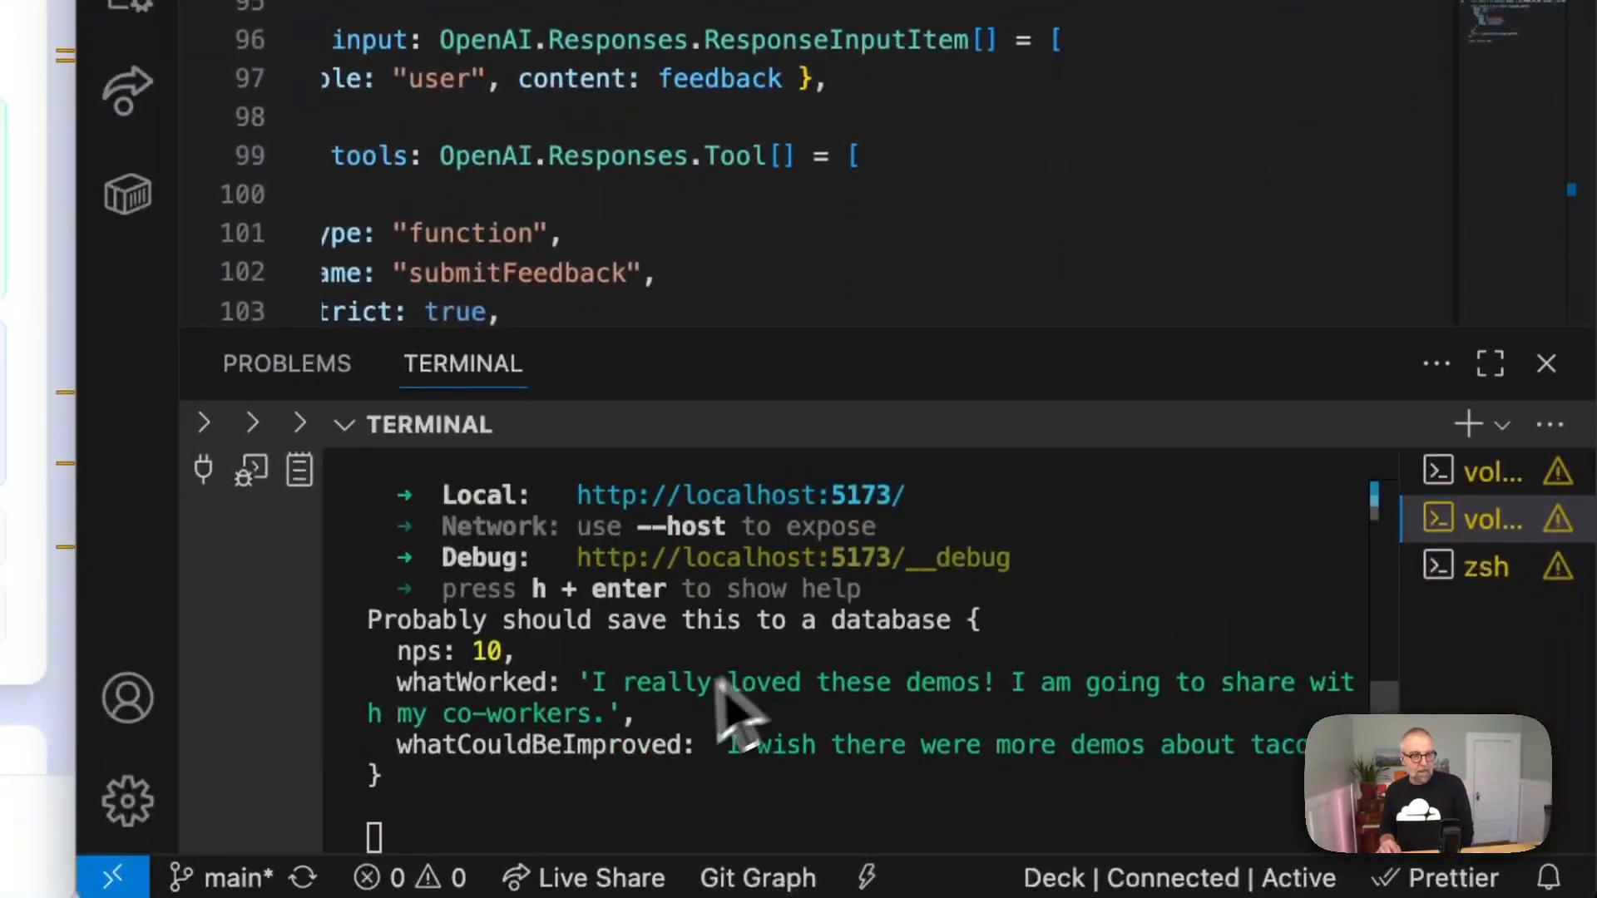
mouse_move(795, 750)
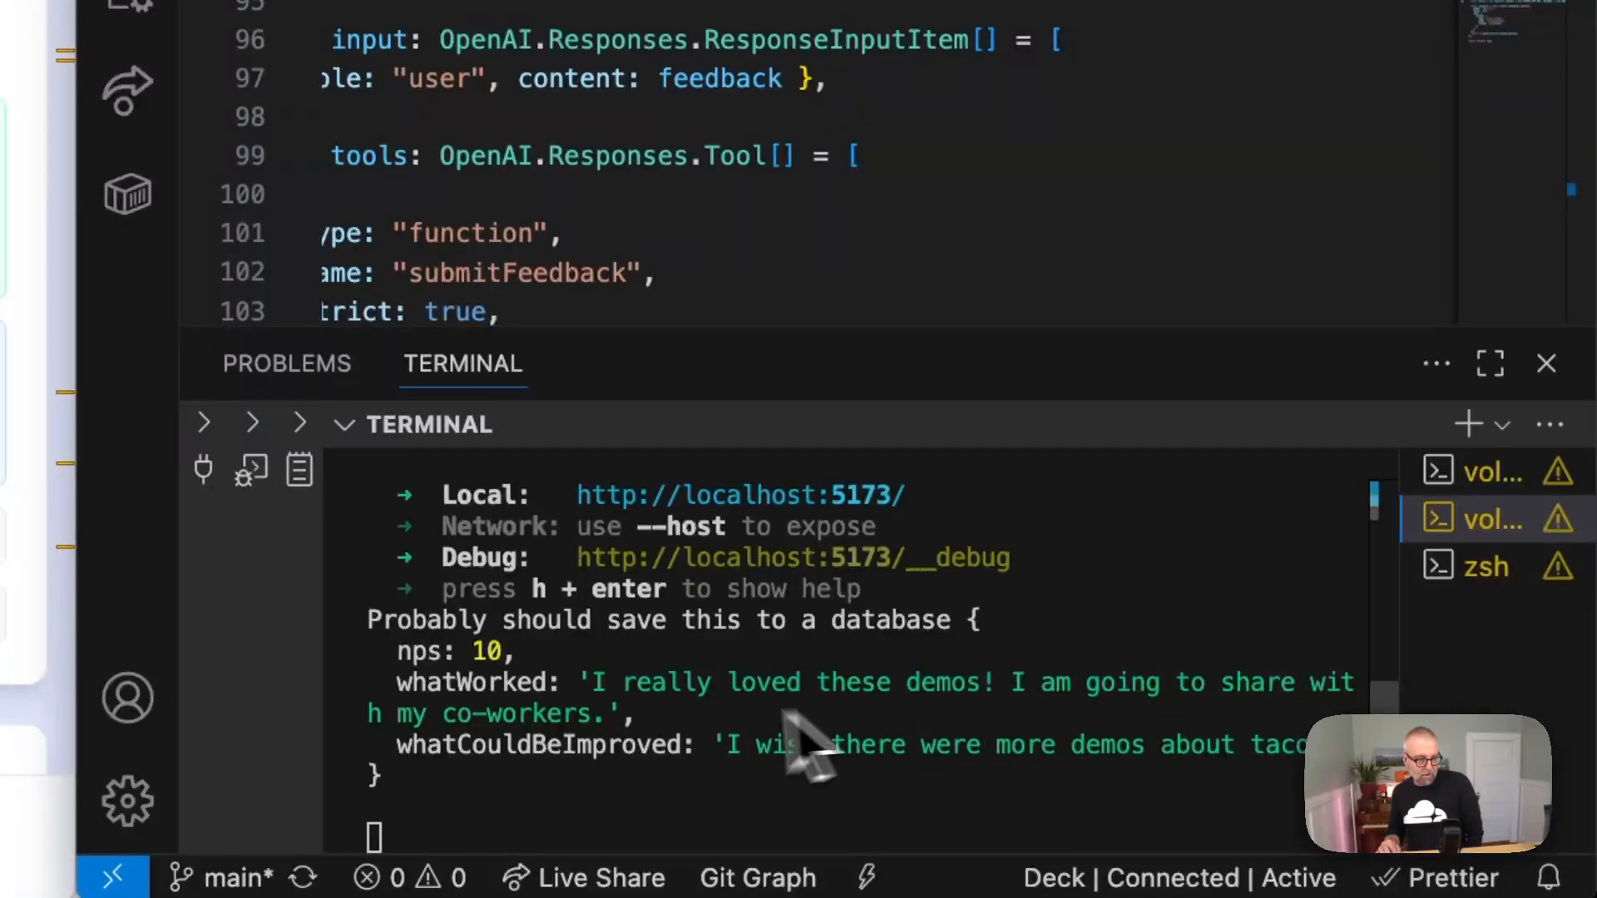
mouse_move(1045, 708)
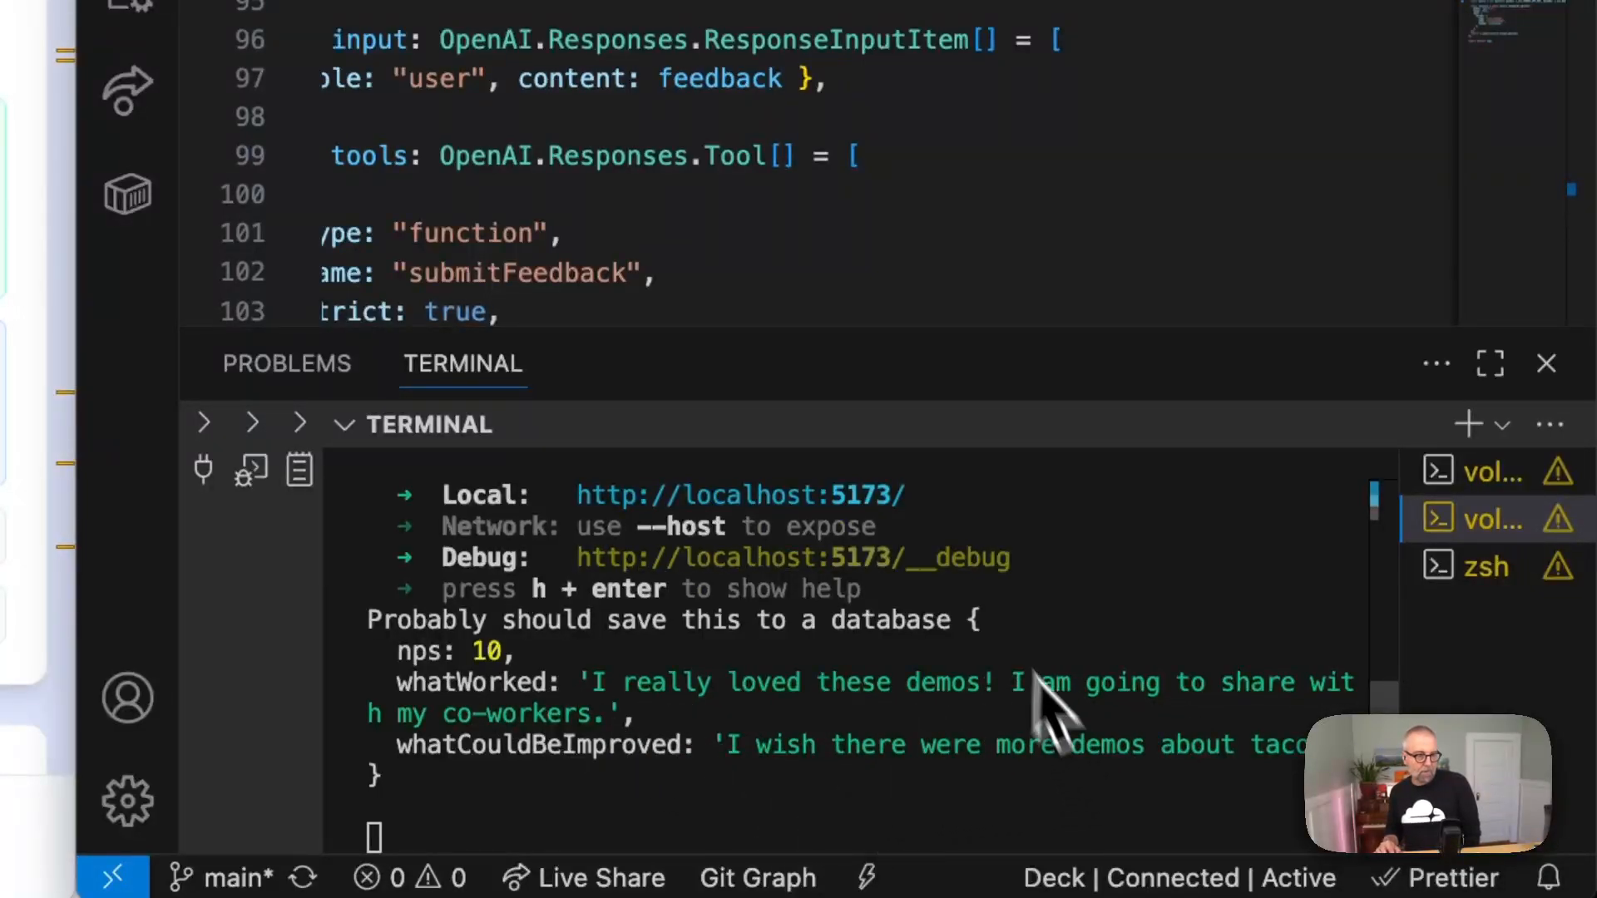
mouse_move(859, 449)
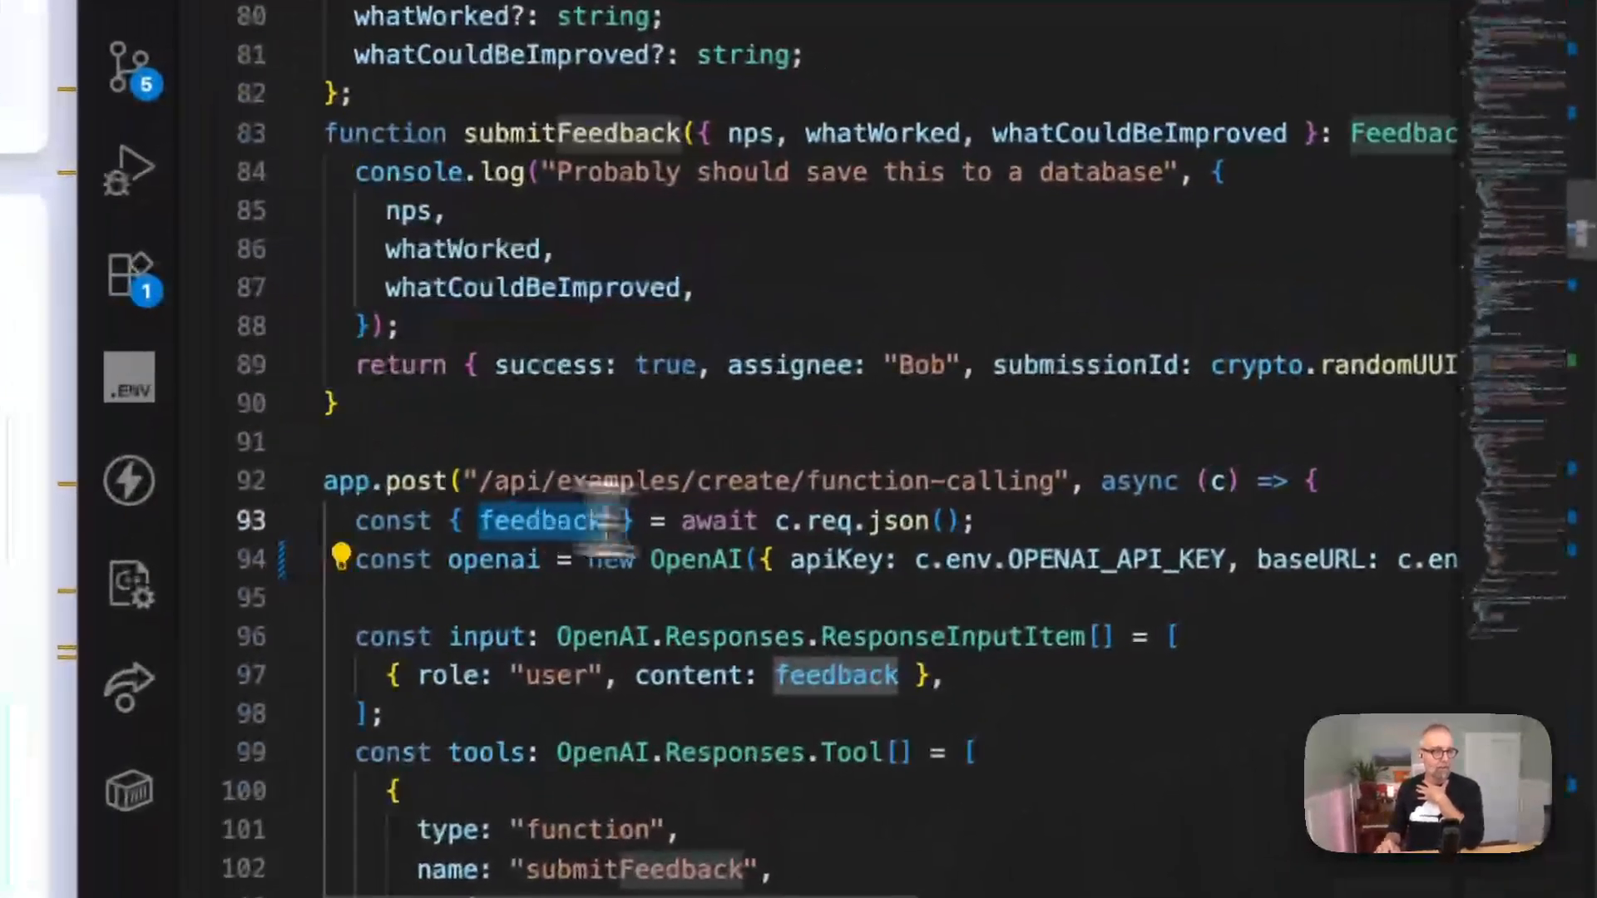
- Review the function-calling route's tools definition down to the first gpt-4.1 responses.create request
scroll(down, 3)
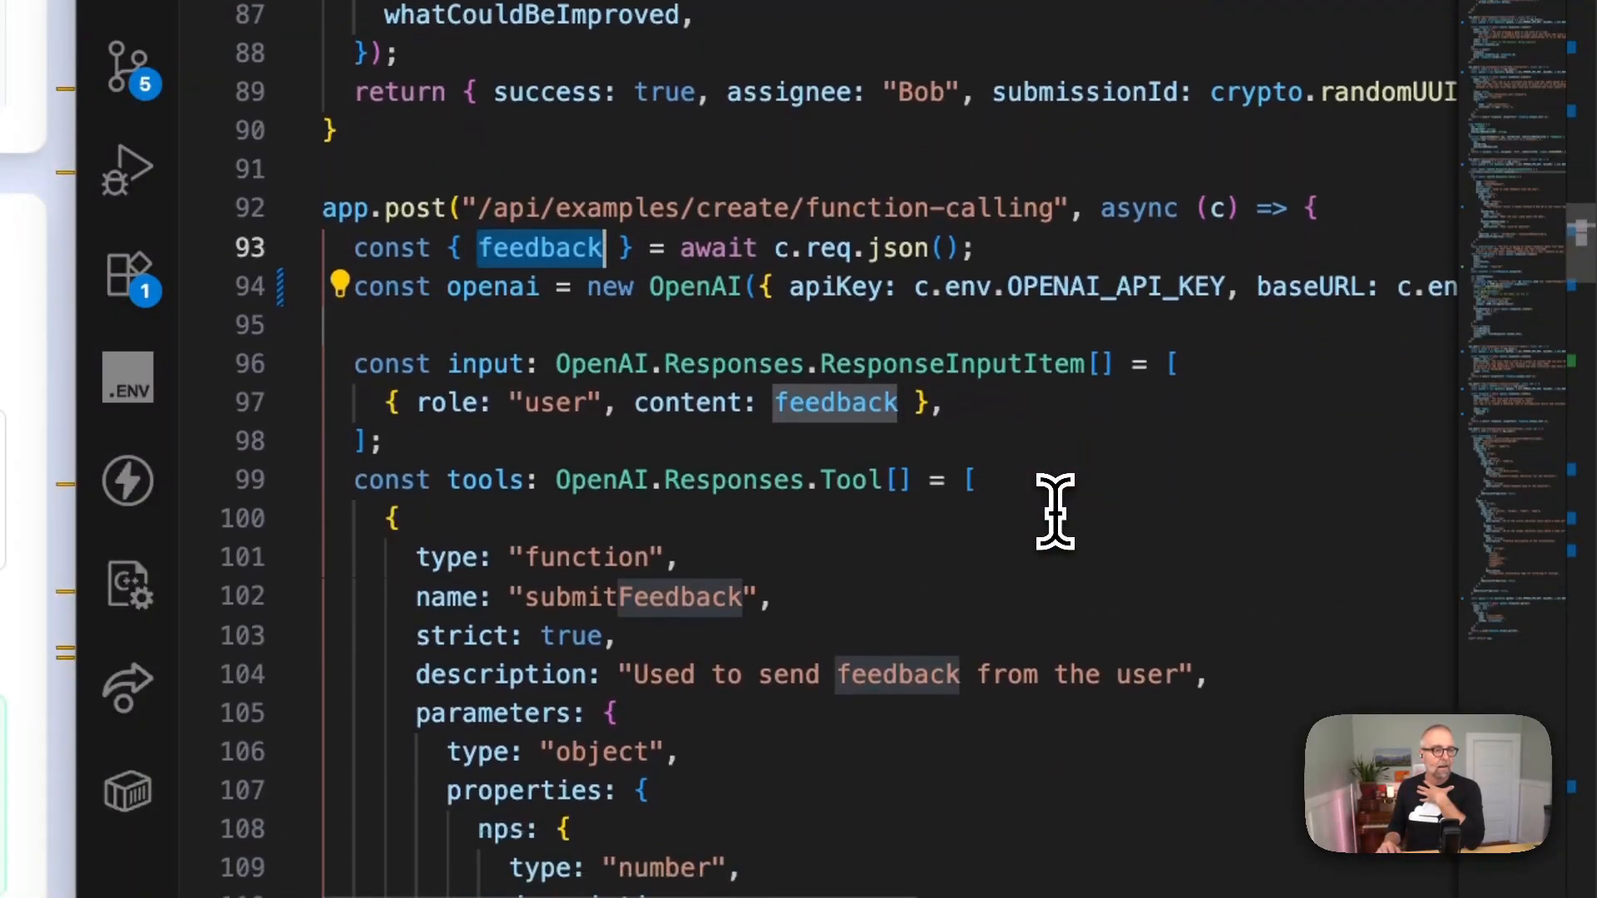
scroll(down, 3)
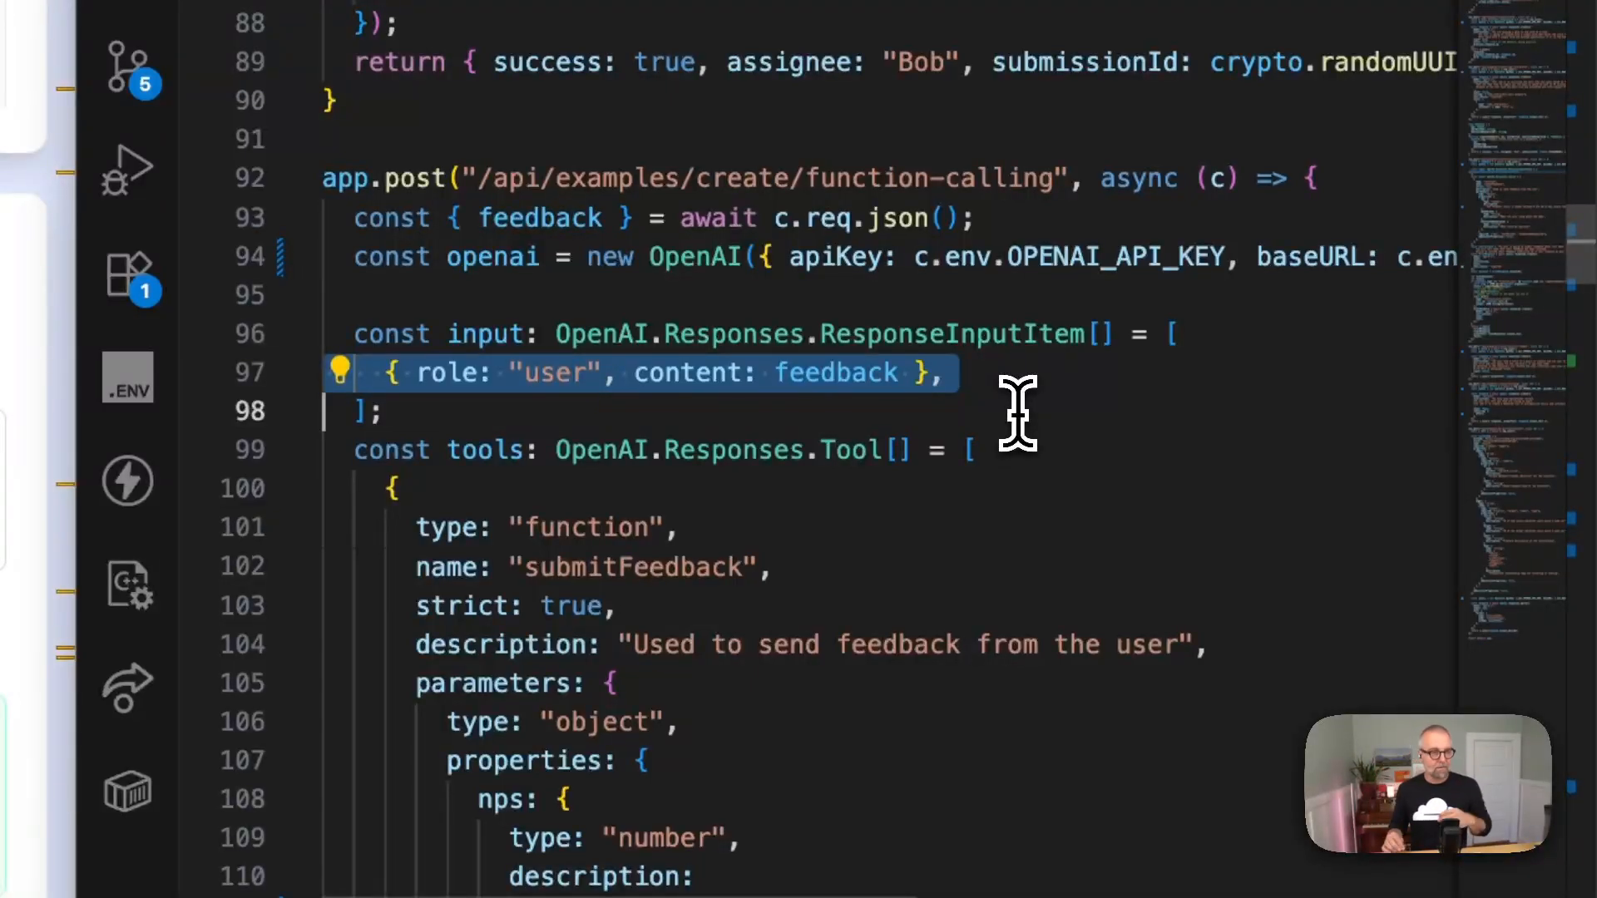
mouse_move(989, 333)
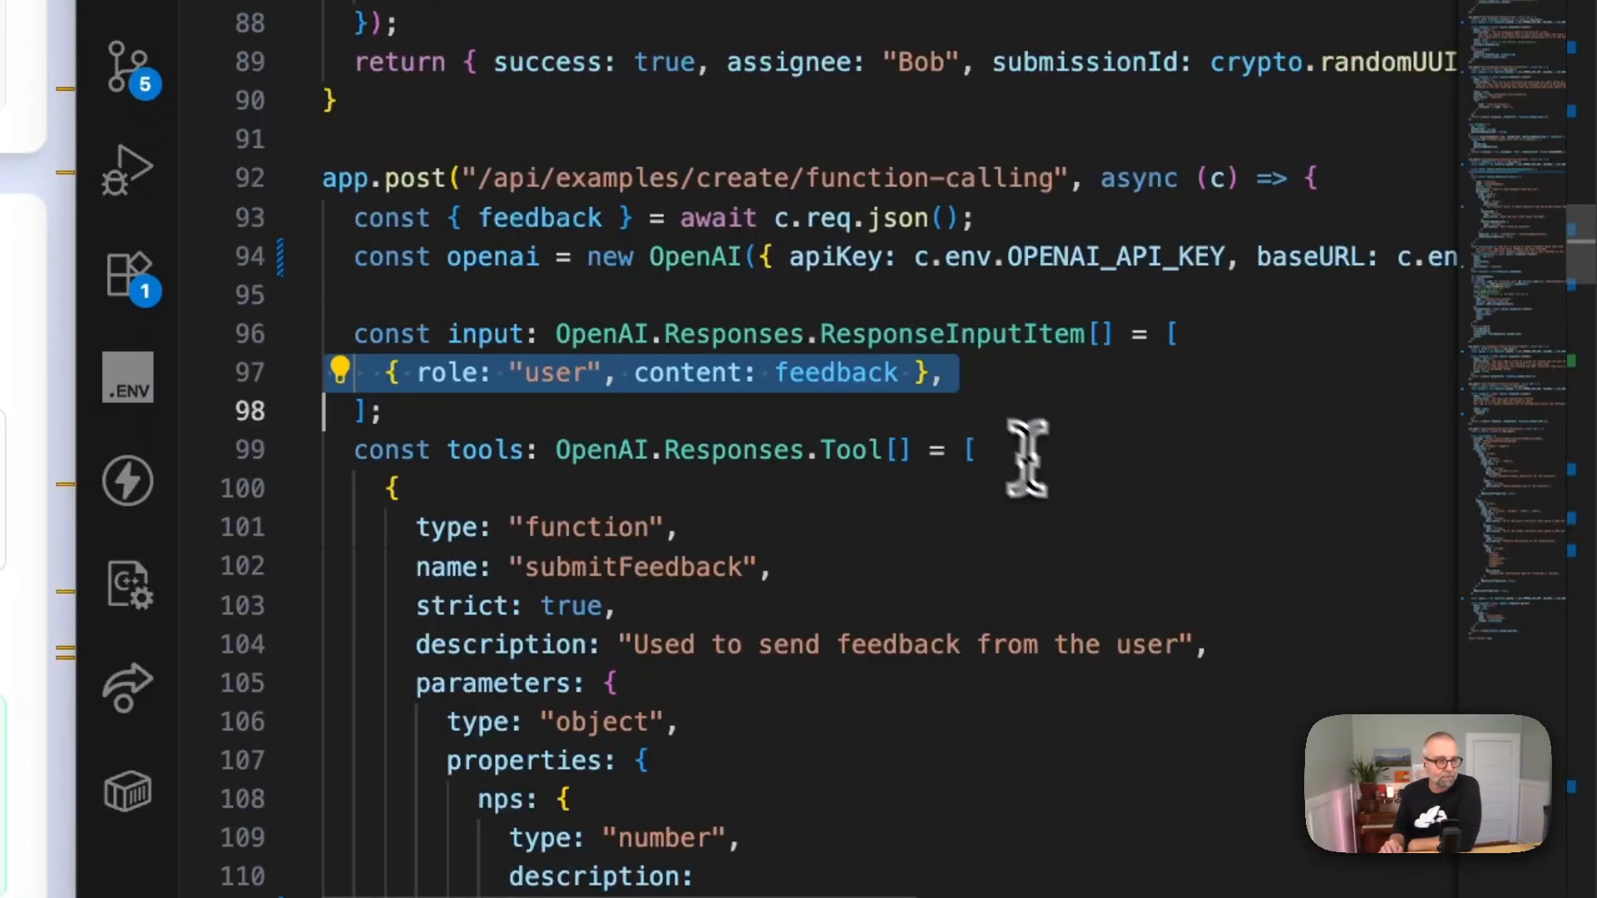
scroll(down, 3)
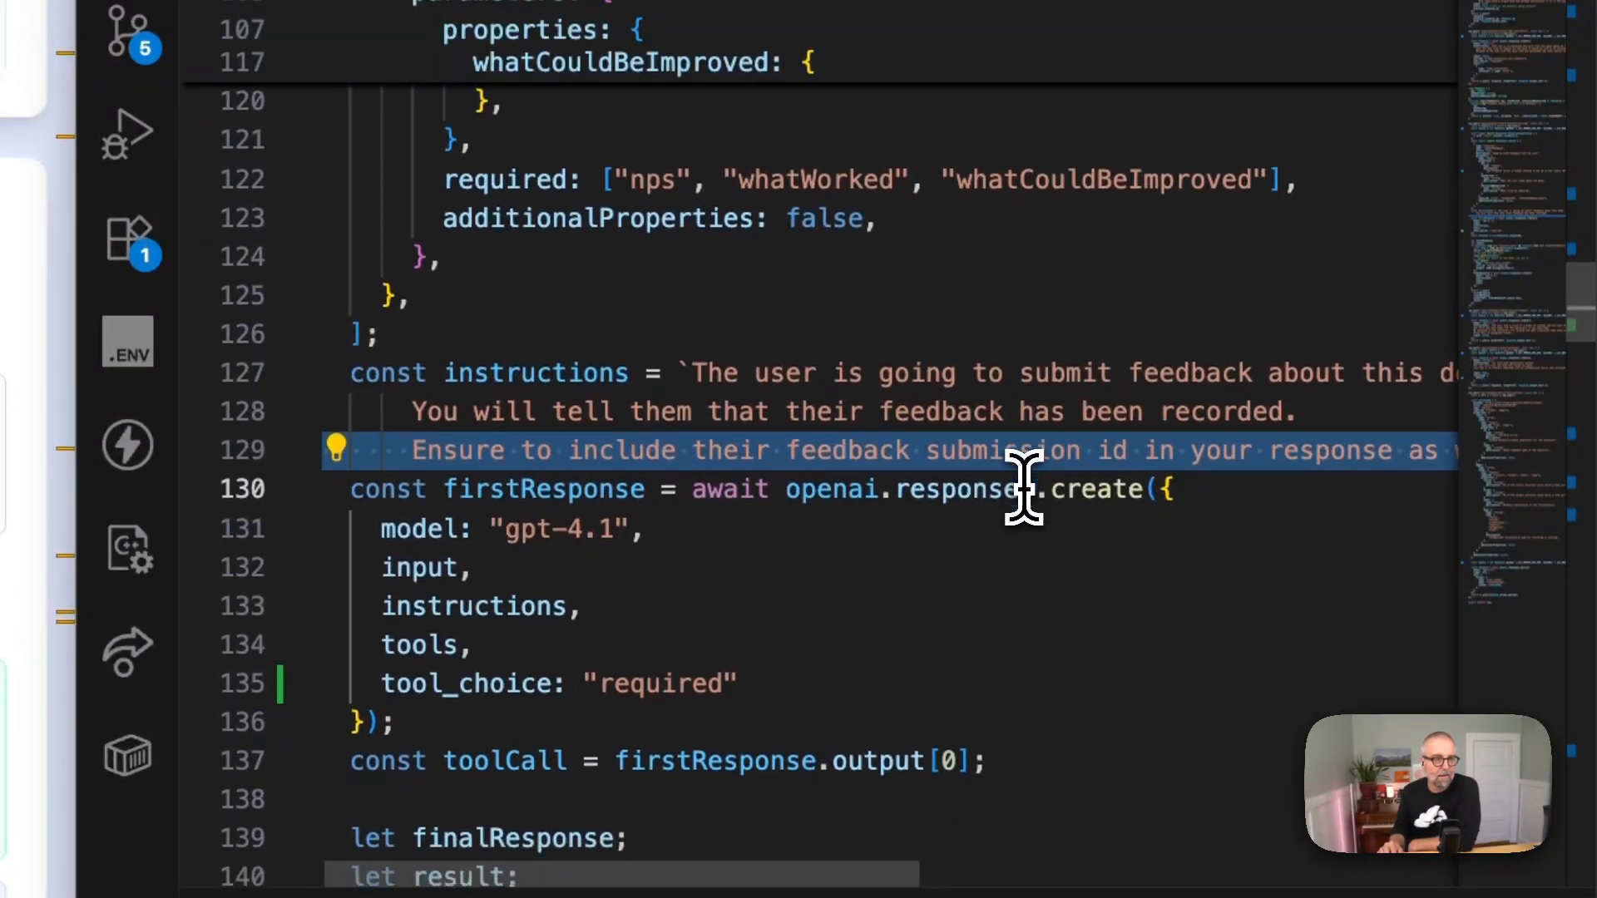
scroll(right, 3)
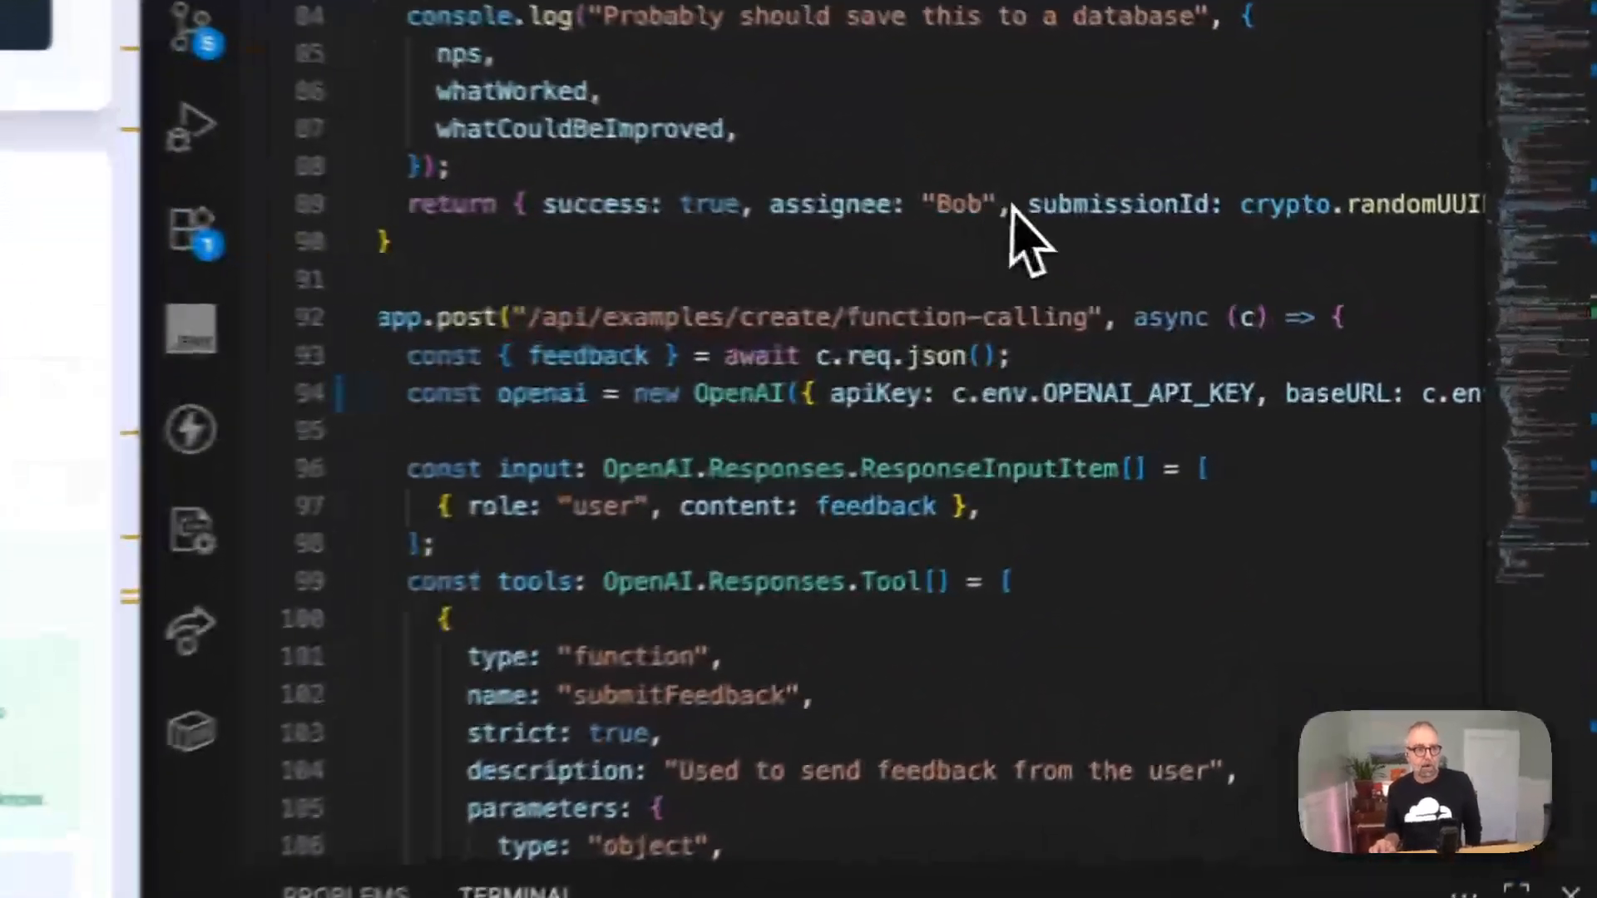
scroll(down, 3)
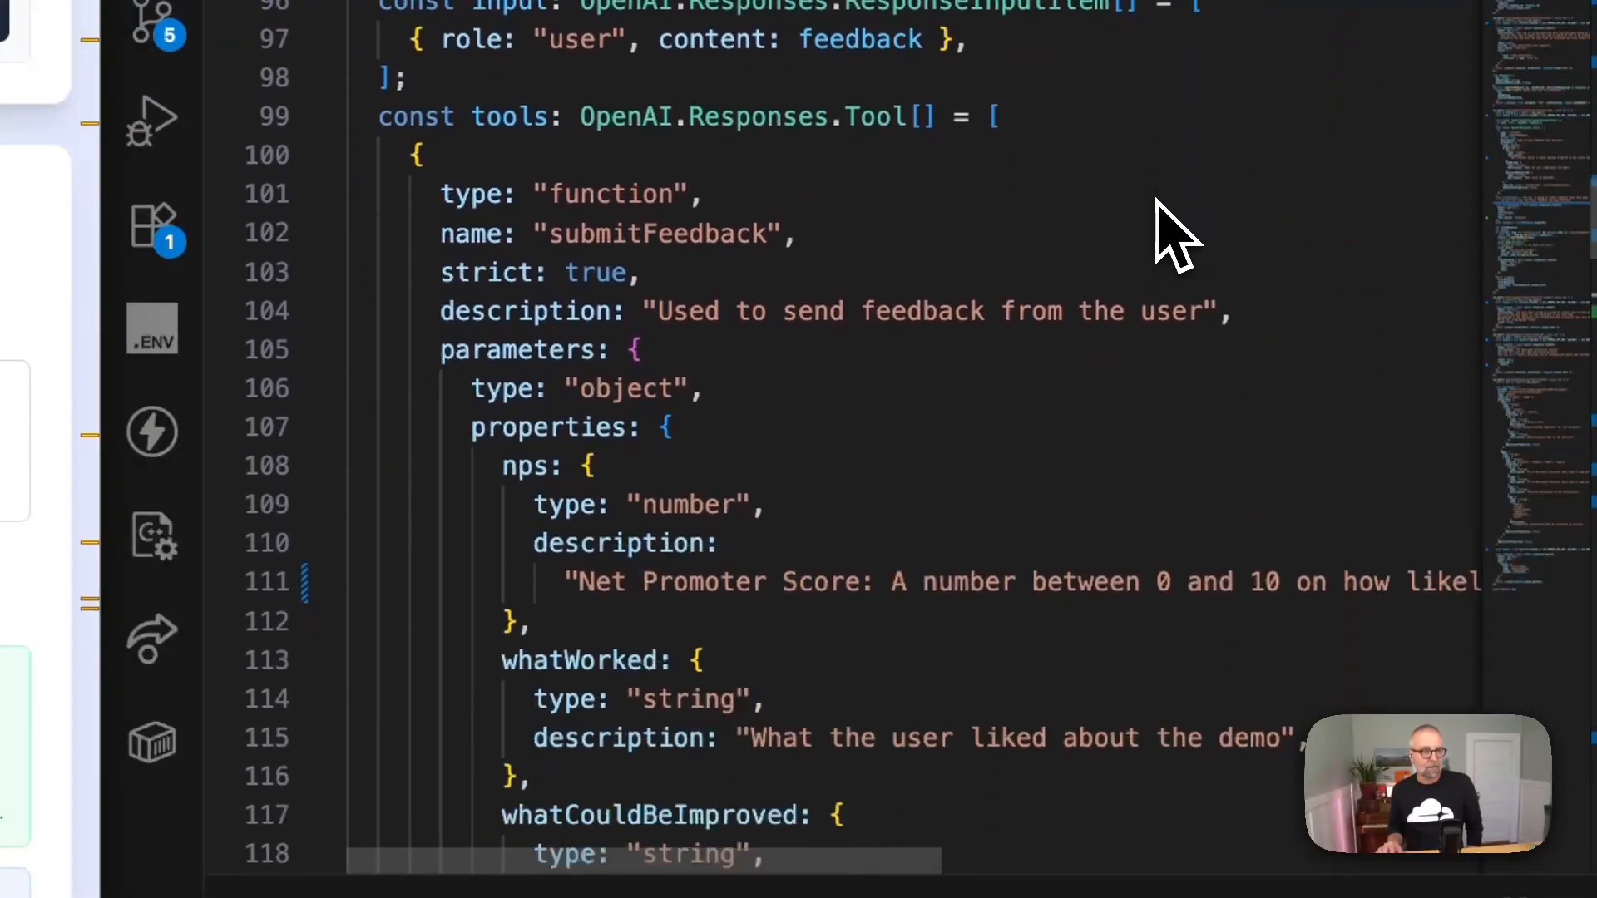
scroll(down, 3)
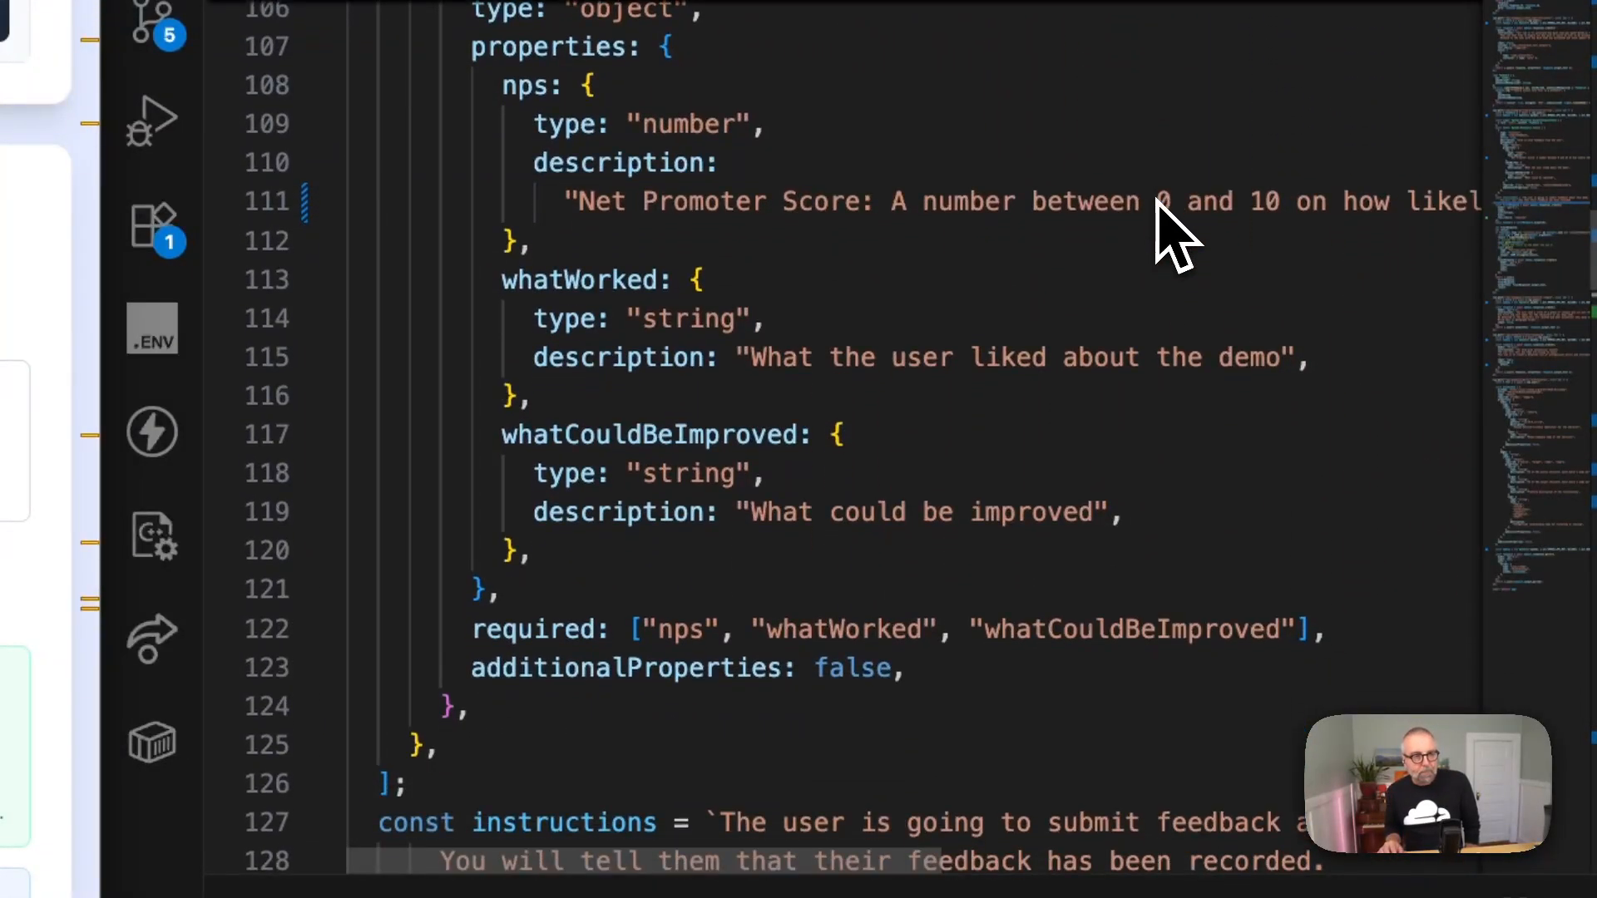
scroll(down, 3)
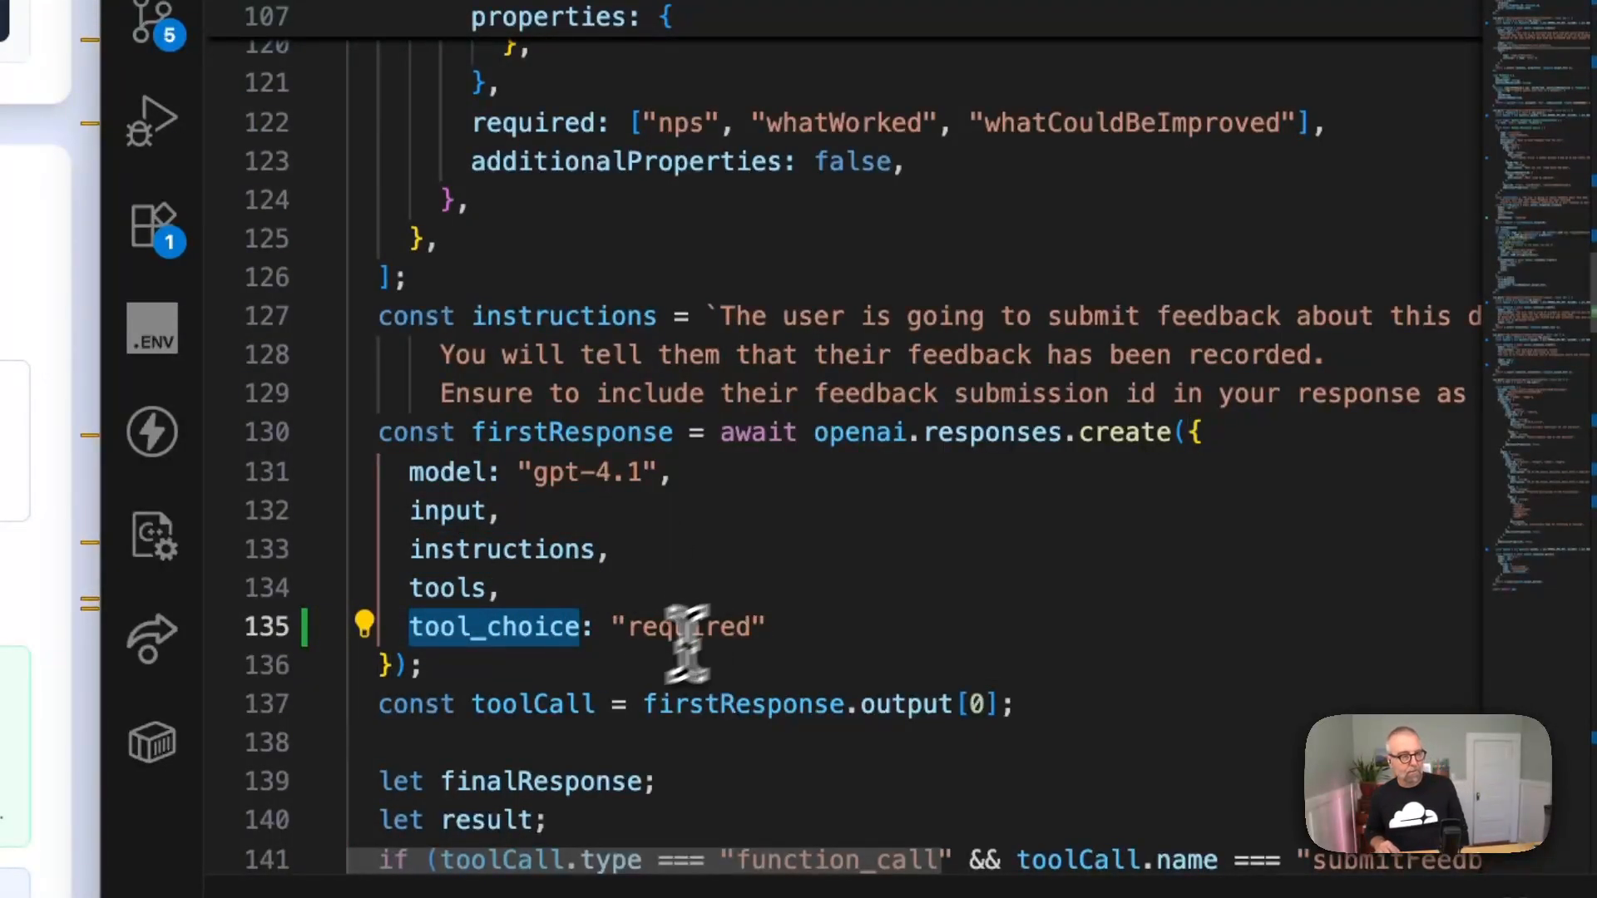
- Clear tool_choice, consider auto and none, and set it back to "required"
key(Backspace)
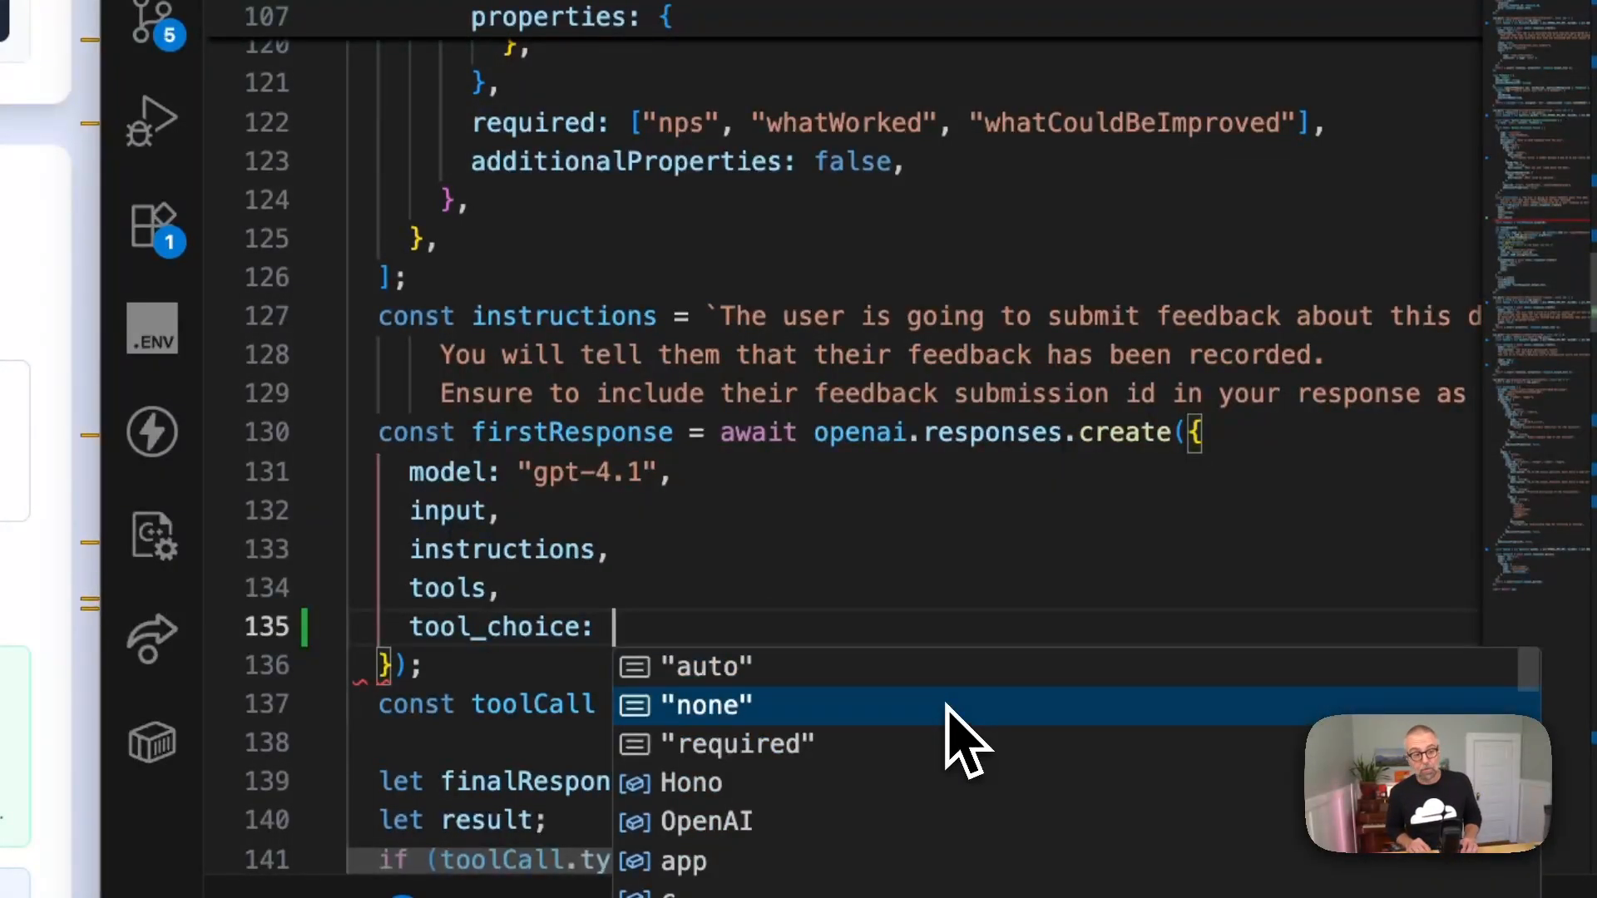
key(Down)
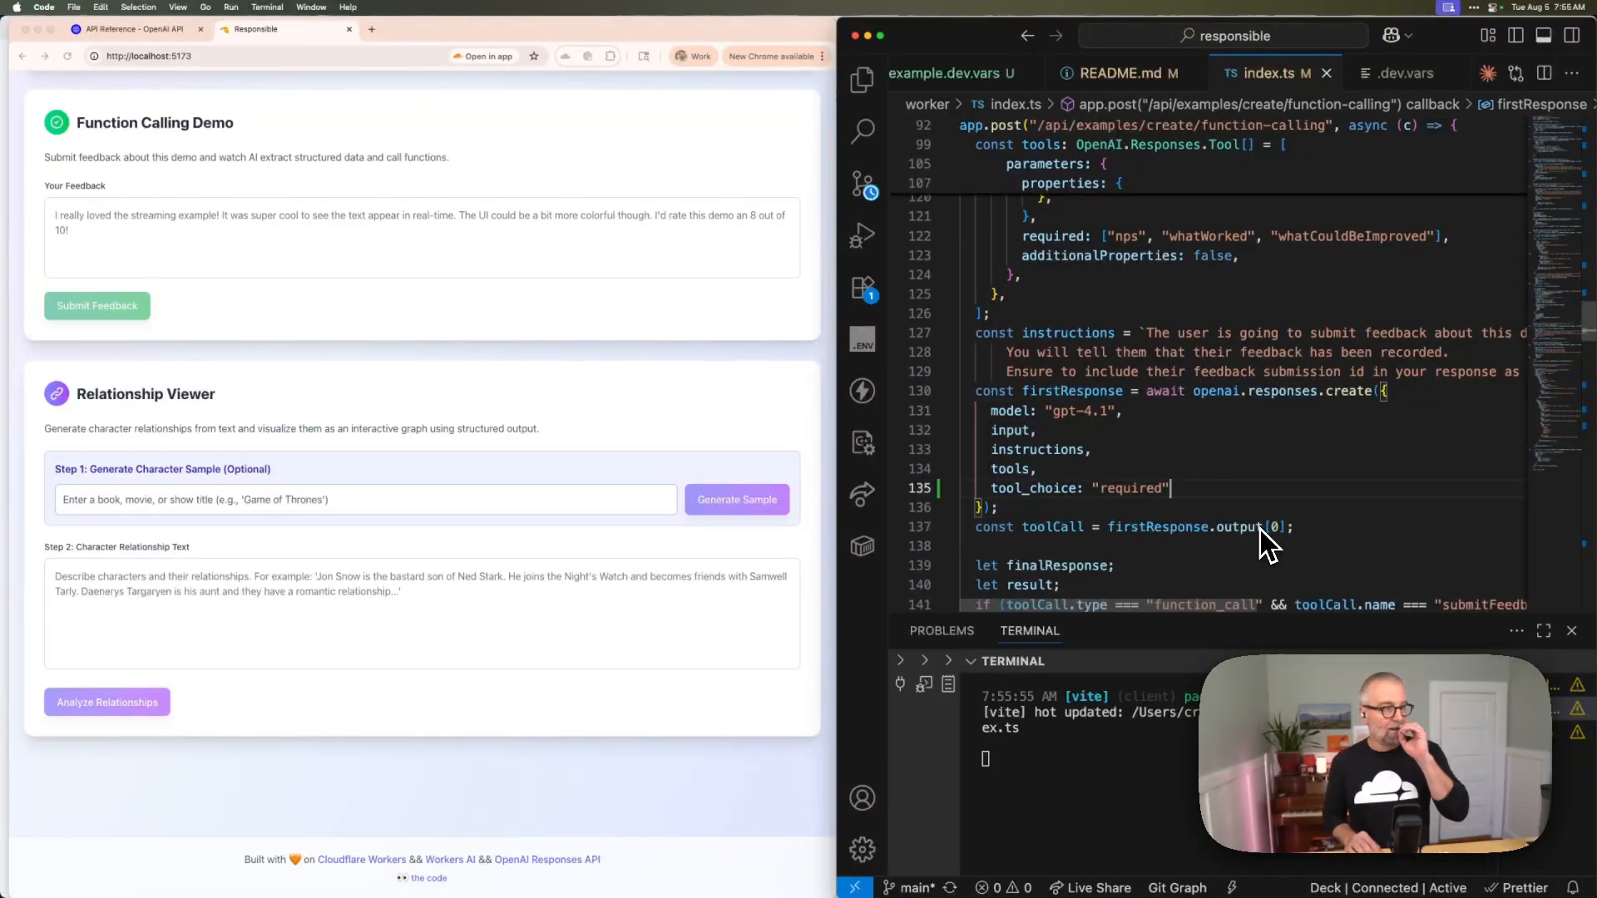
- Write feedback 'I wish there were demos. I think they are pretty good.' in Your Feedback
scroll(down, 3)
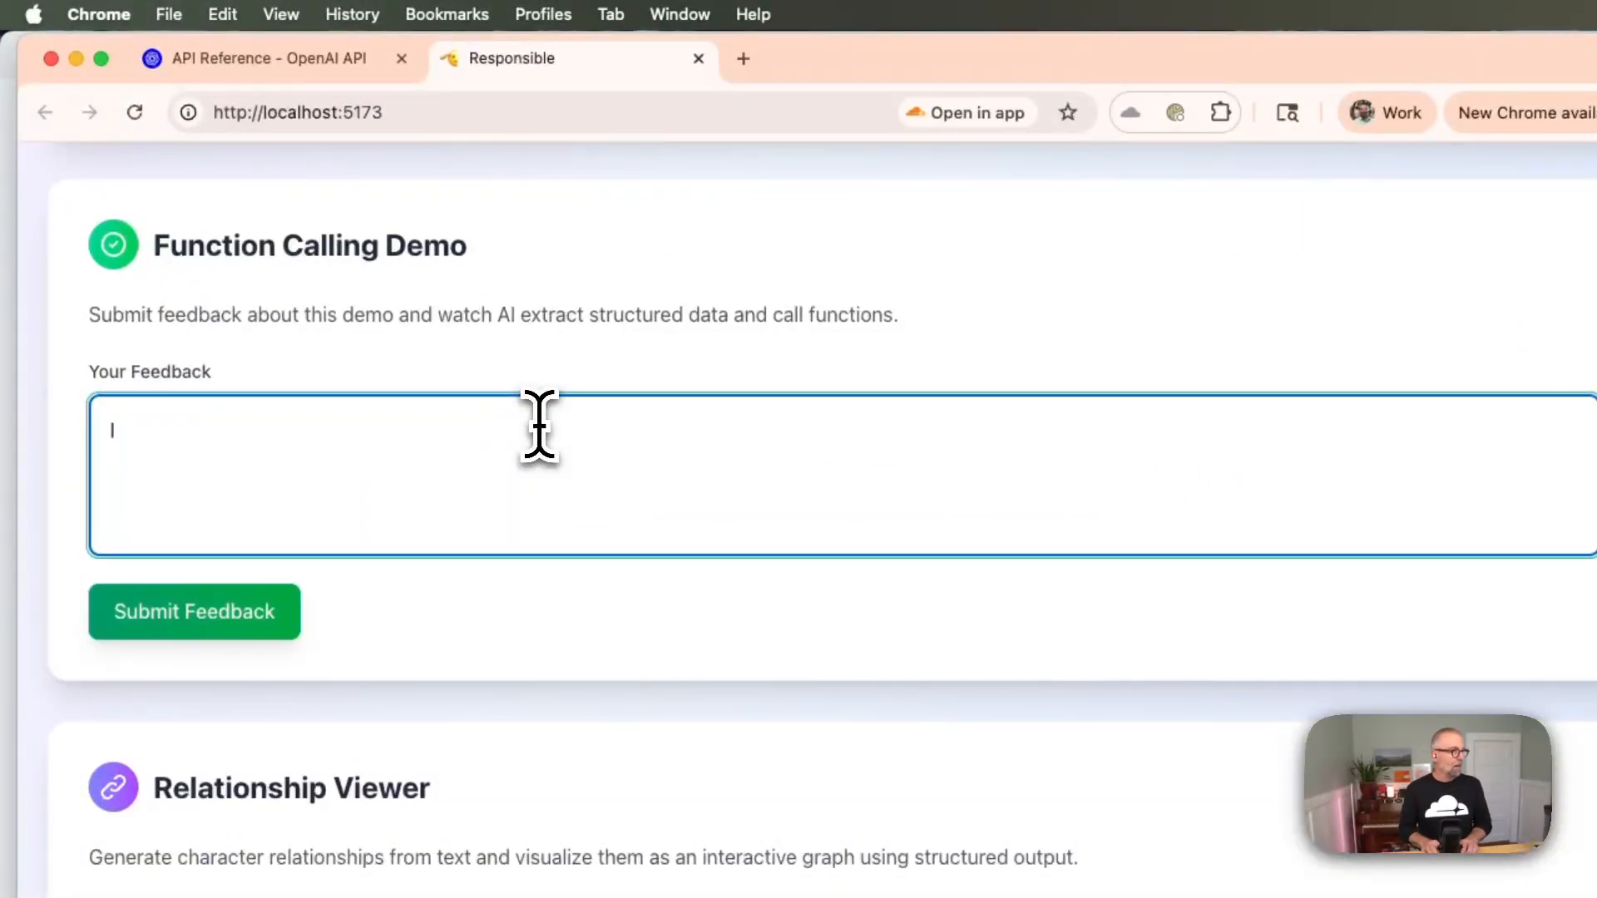
text(I wish)
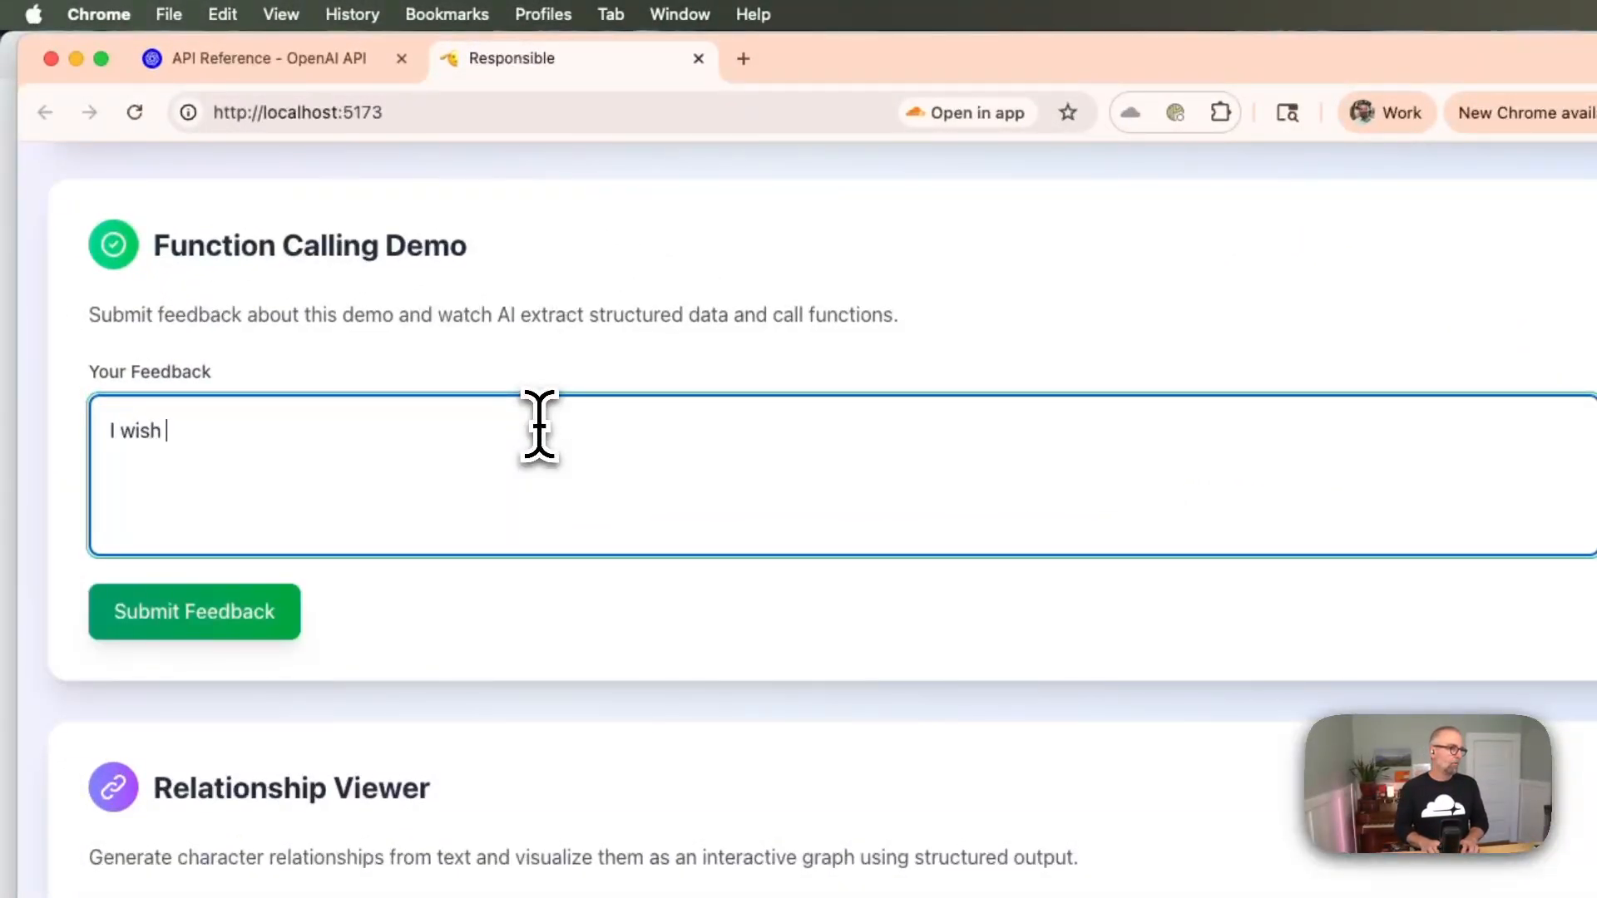
text(there were)
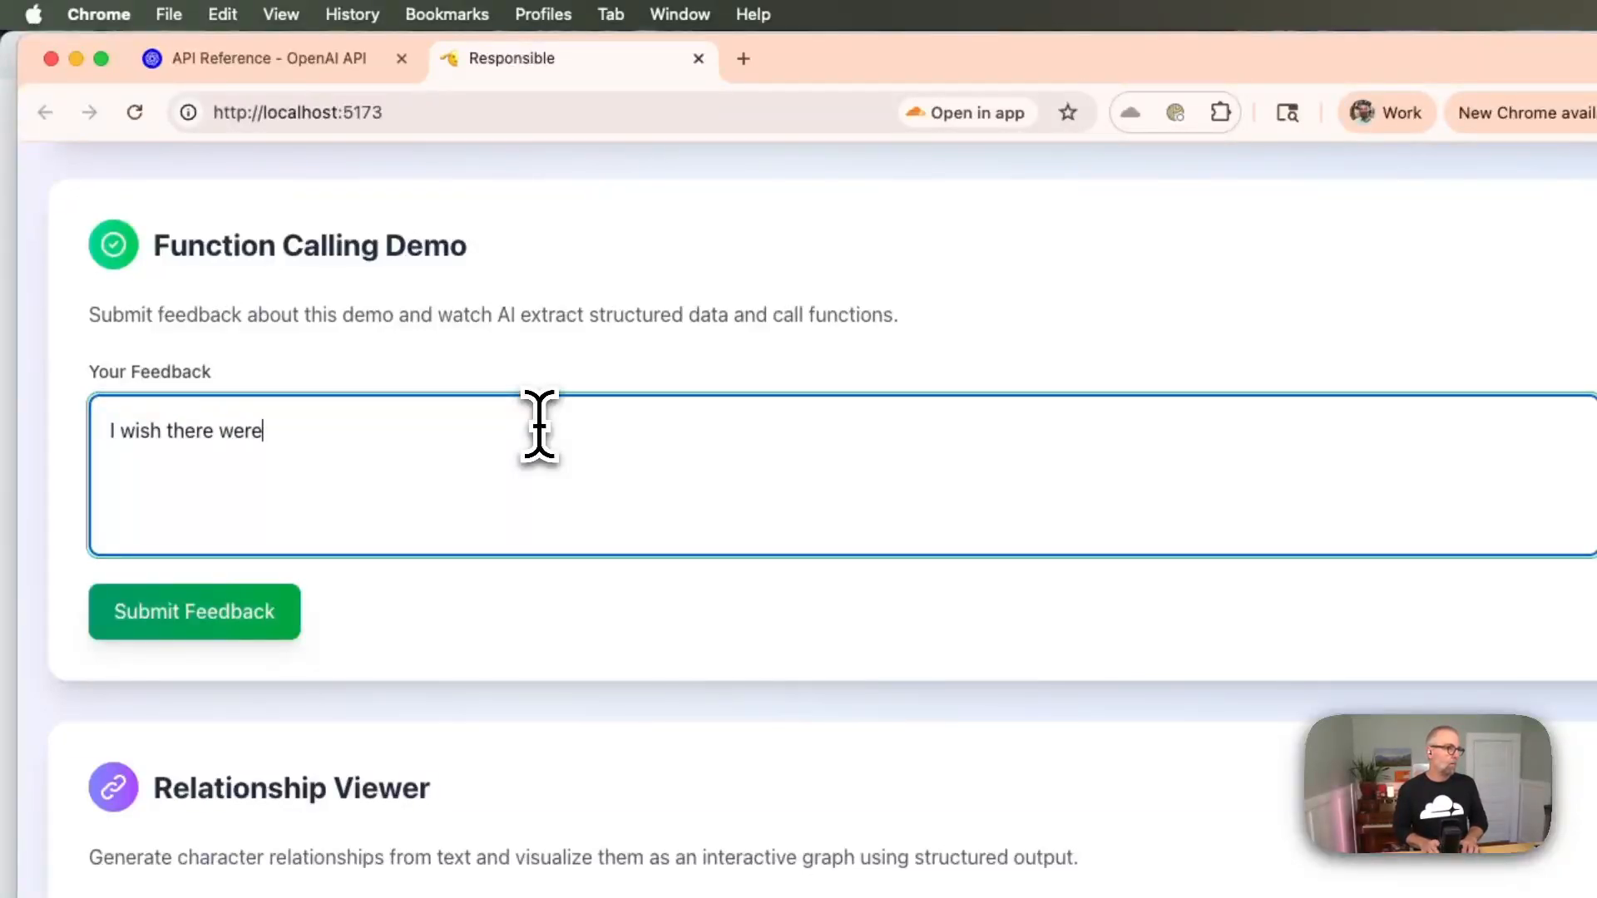
text(demos.)
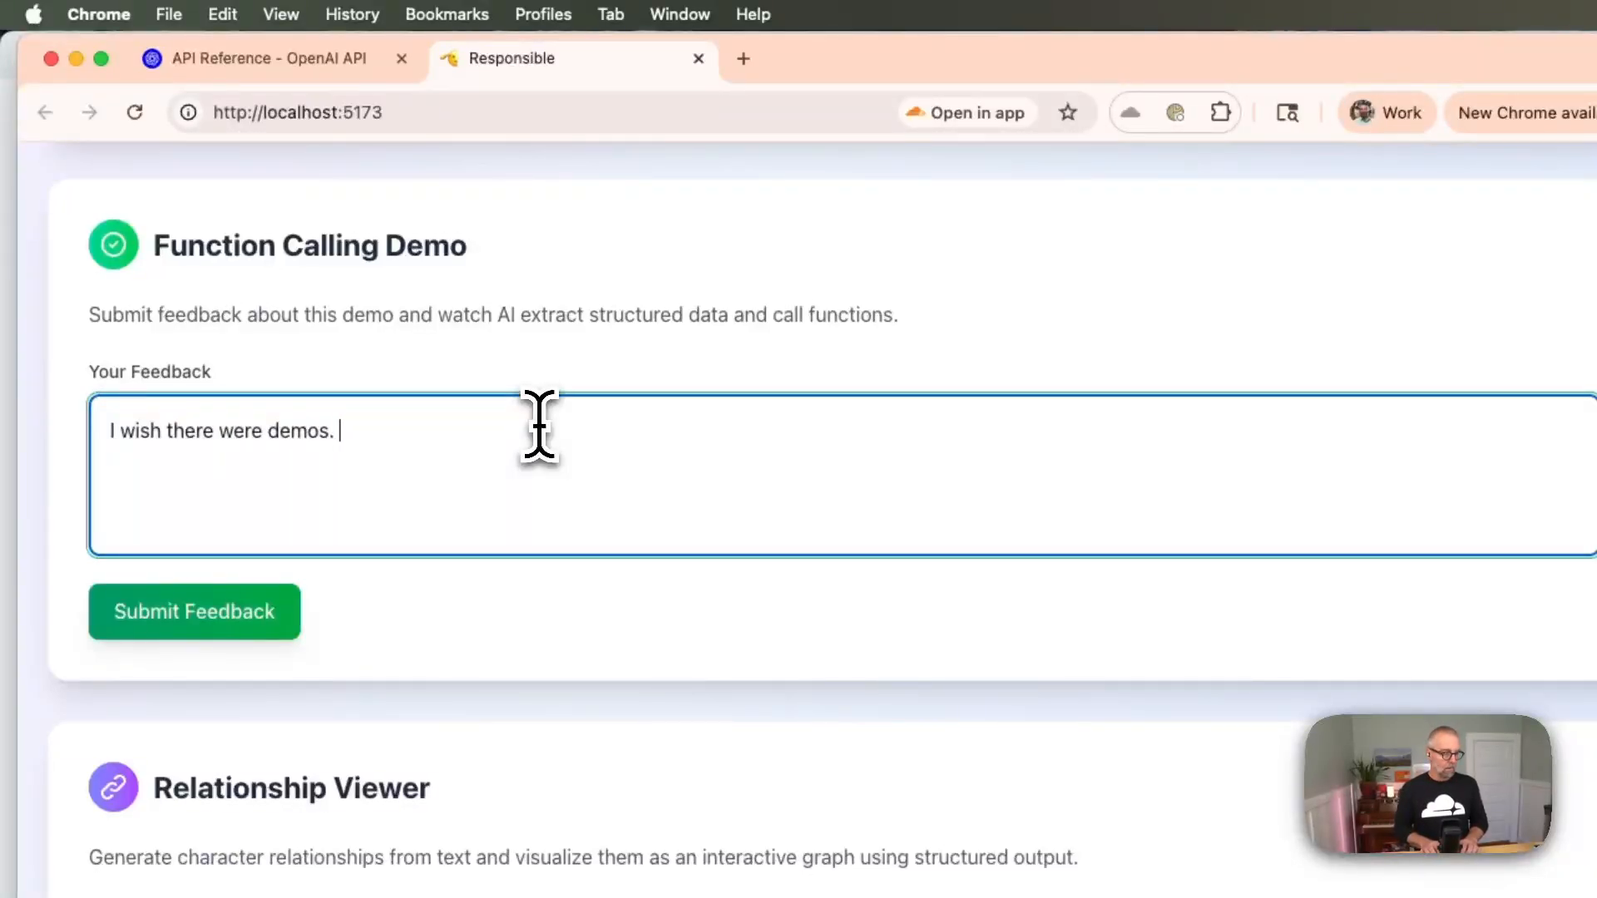
text(I think th)
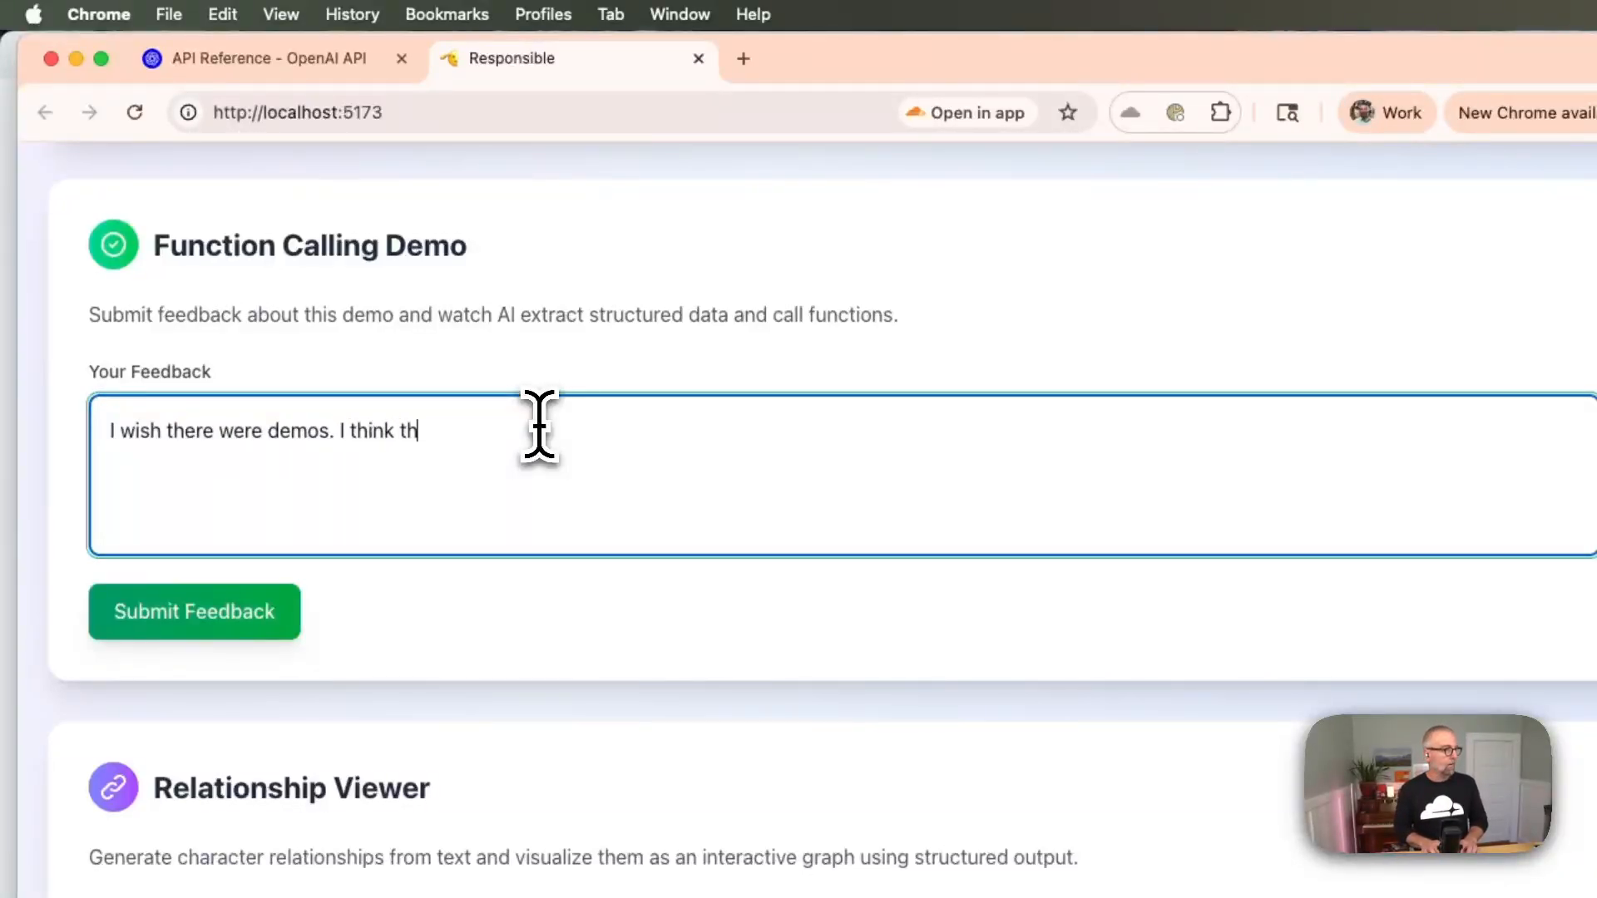
text(ey are pretty)
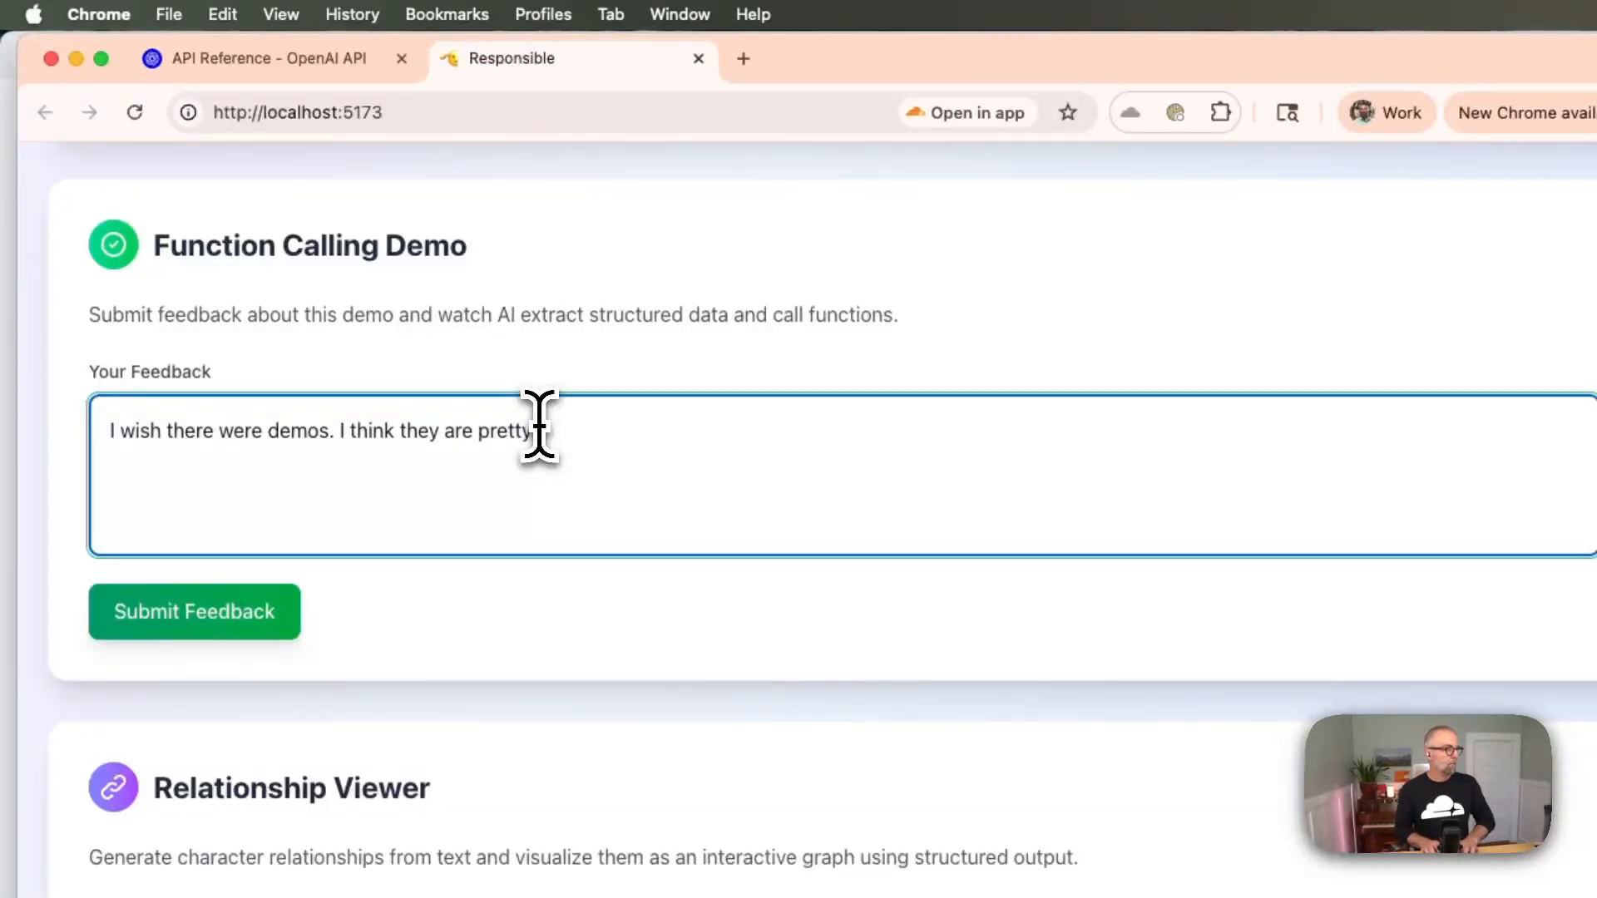
text(good.)
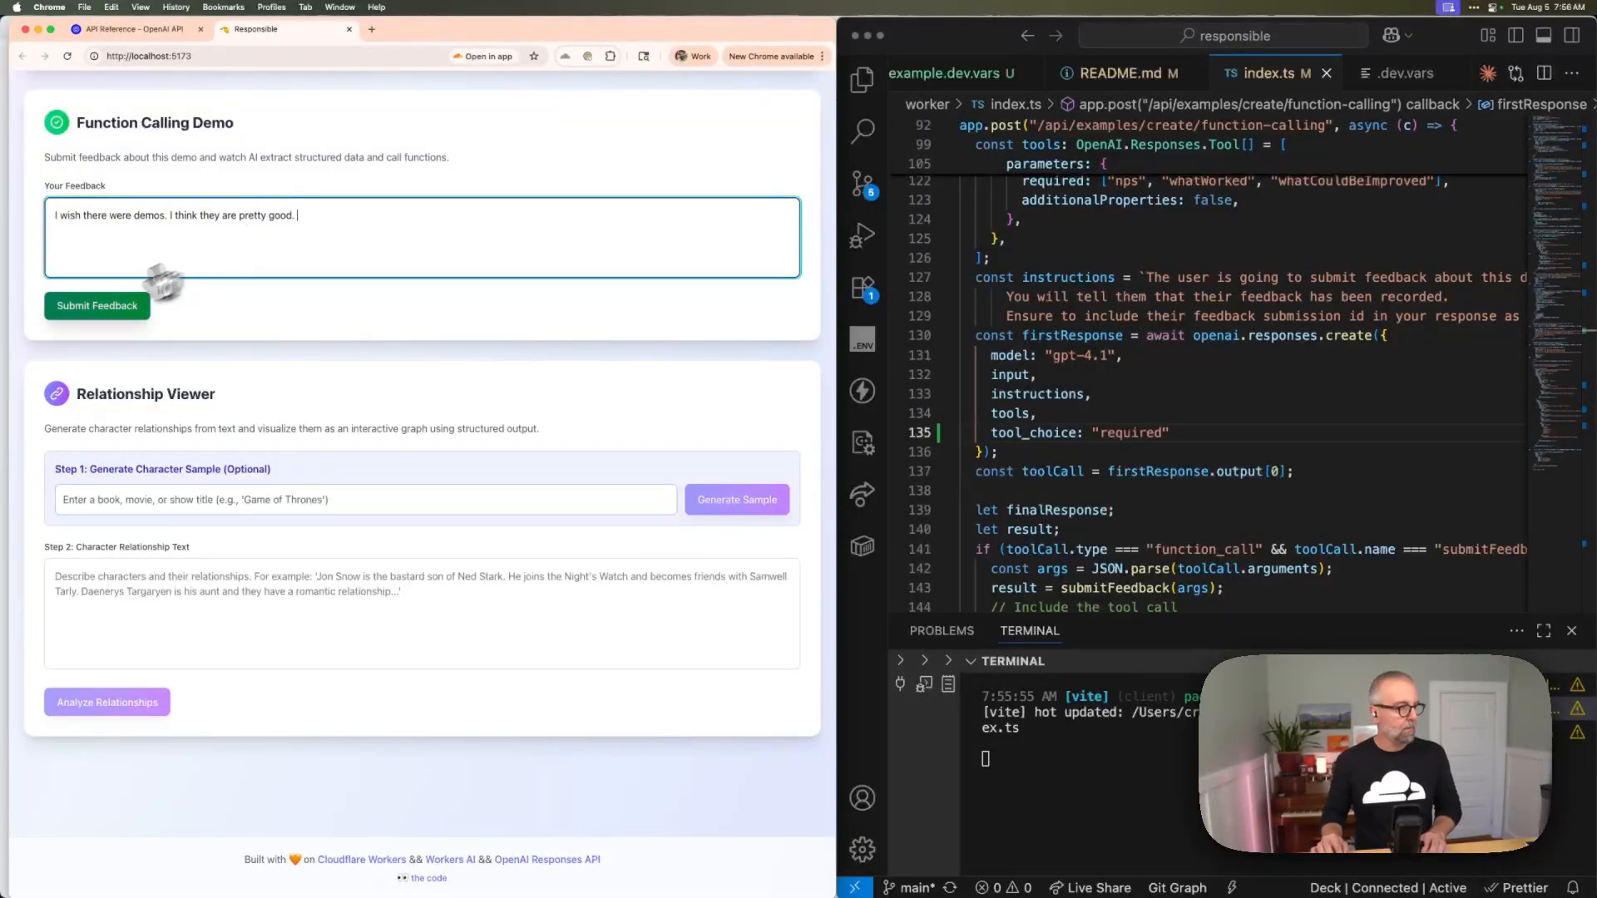
- Submit the feedback and inspect the function_call entry scoring NPS 8 against the route's handling code
click(97, 306)
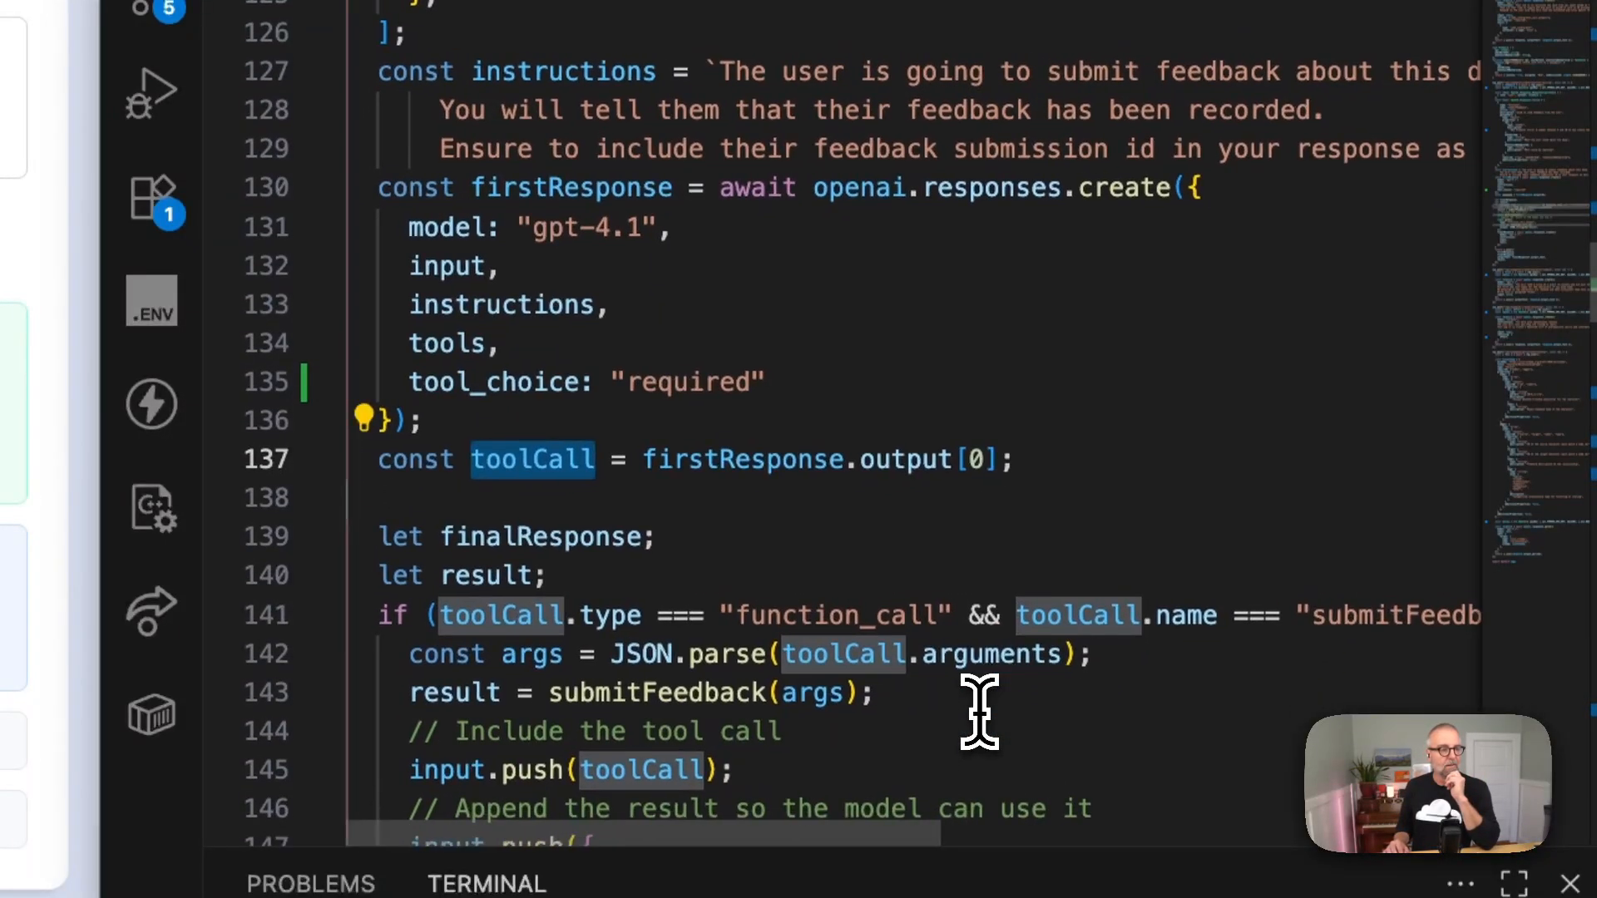
scroll(down, 3)
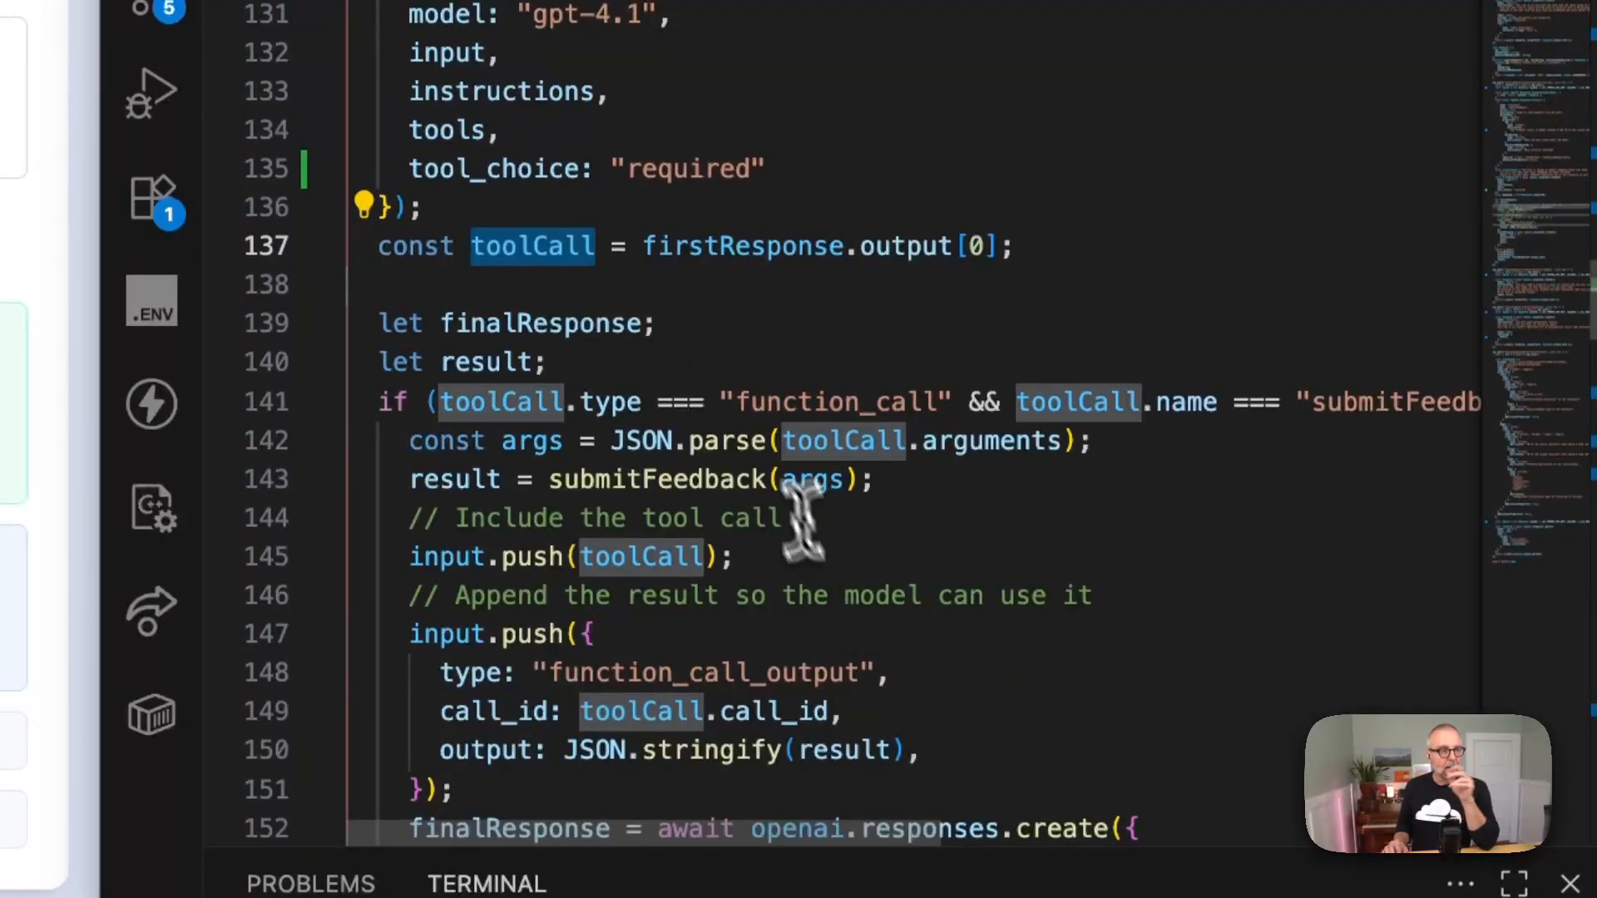
mouse_move(1078, 286)
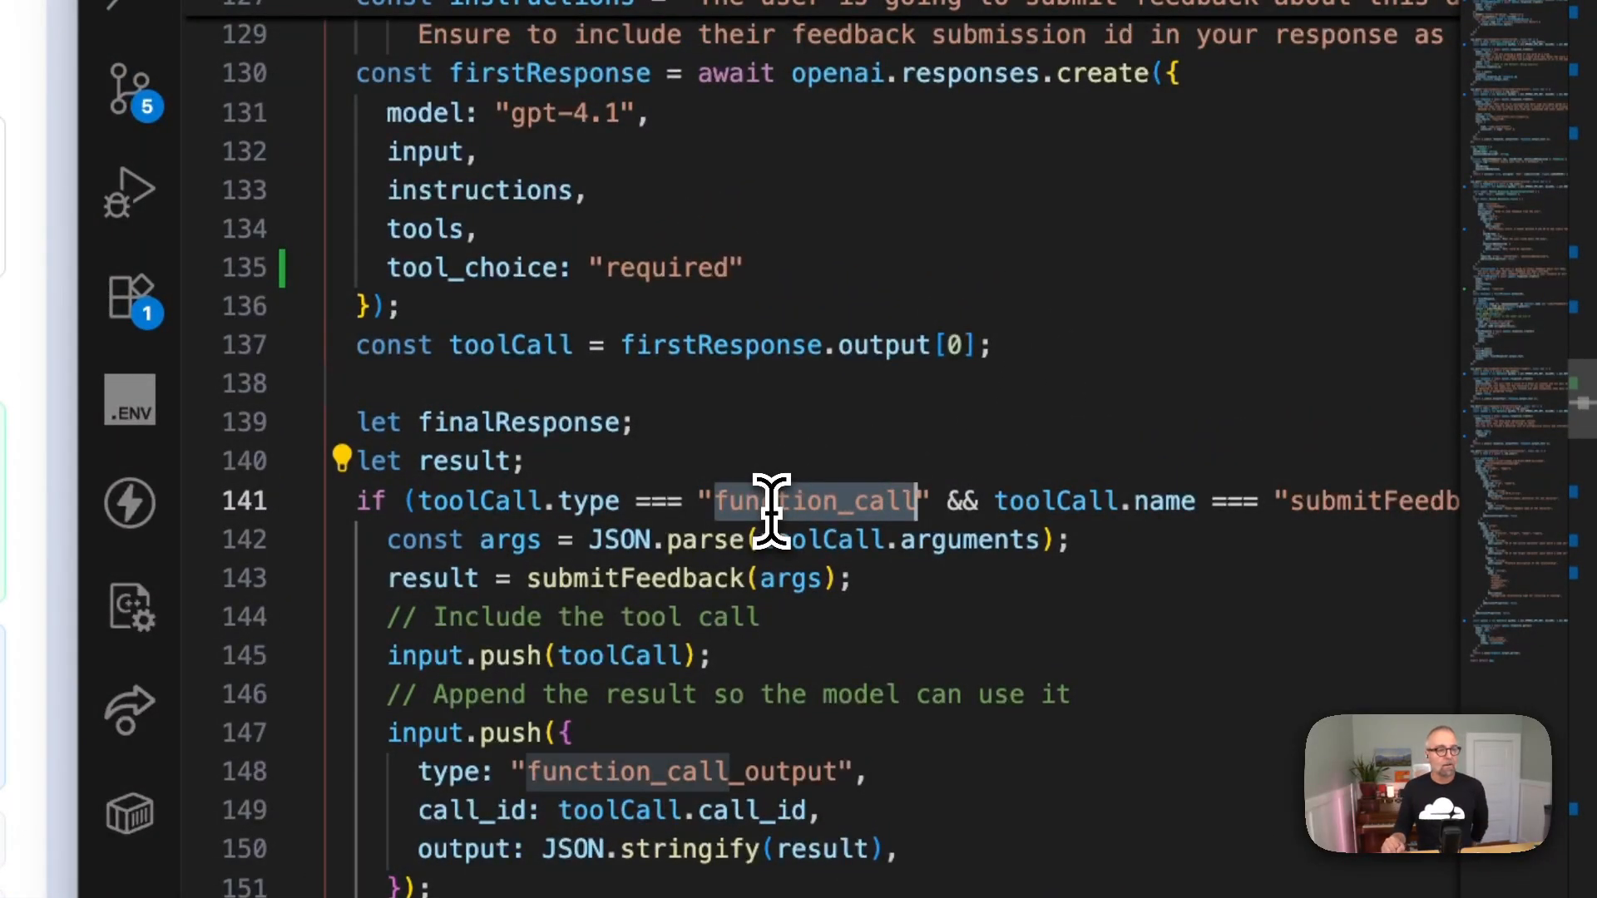
mouse_move(497, 513)
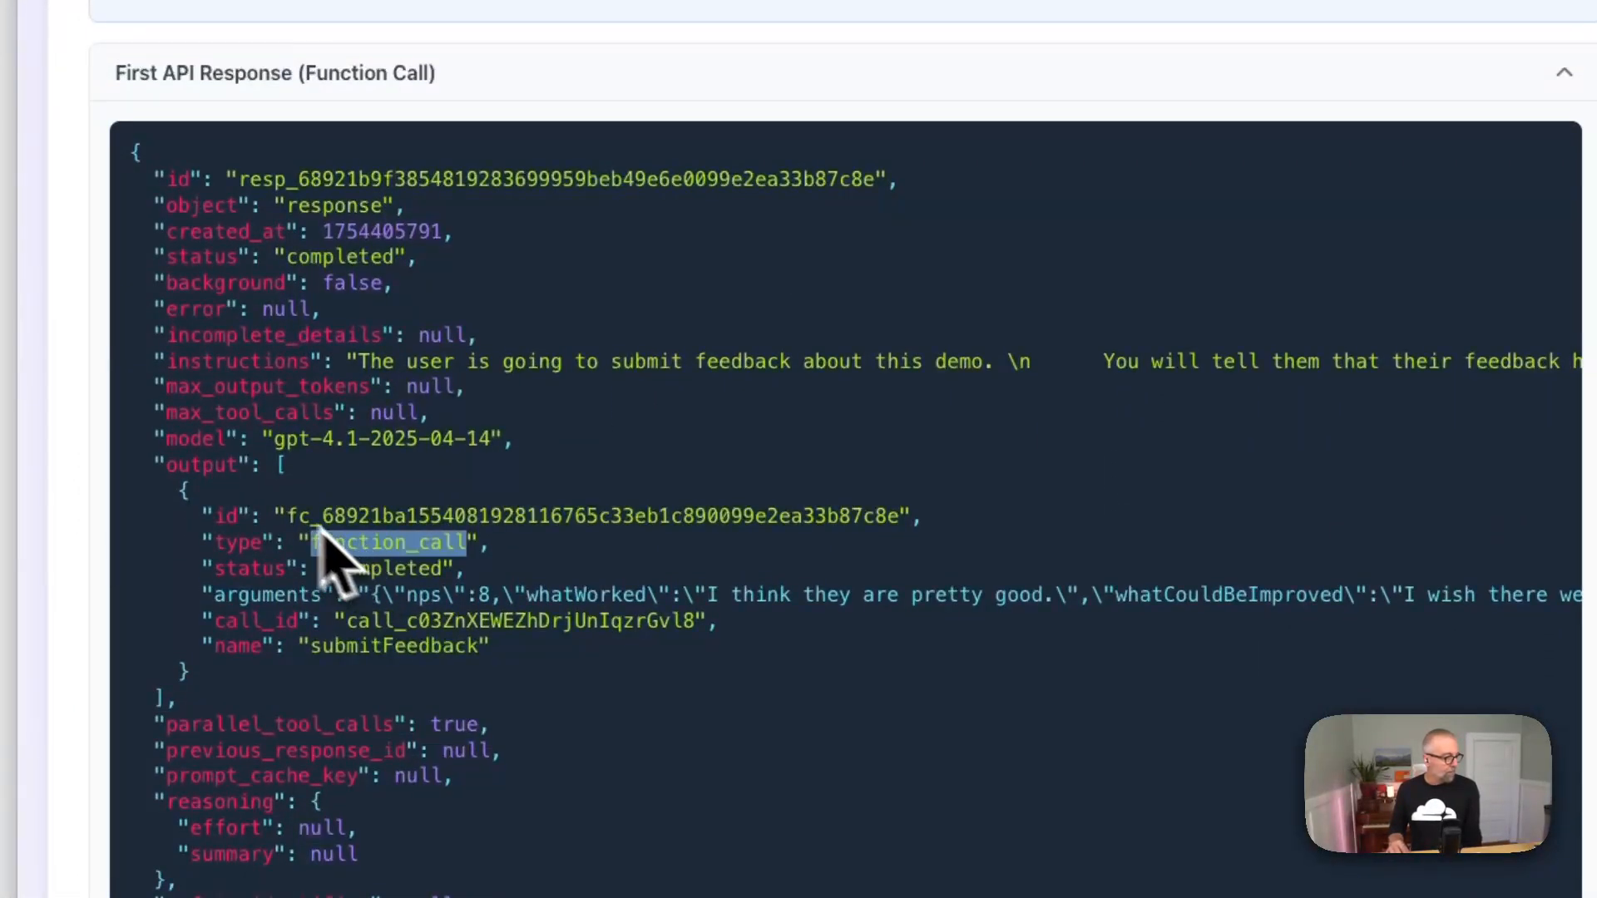
double_click(387, 569)
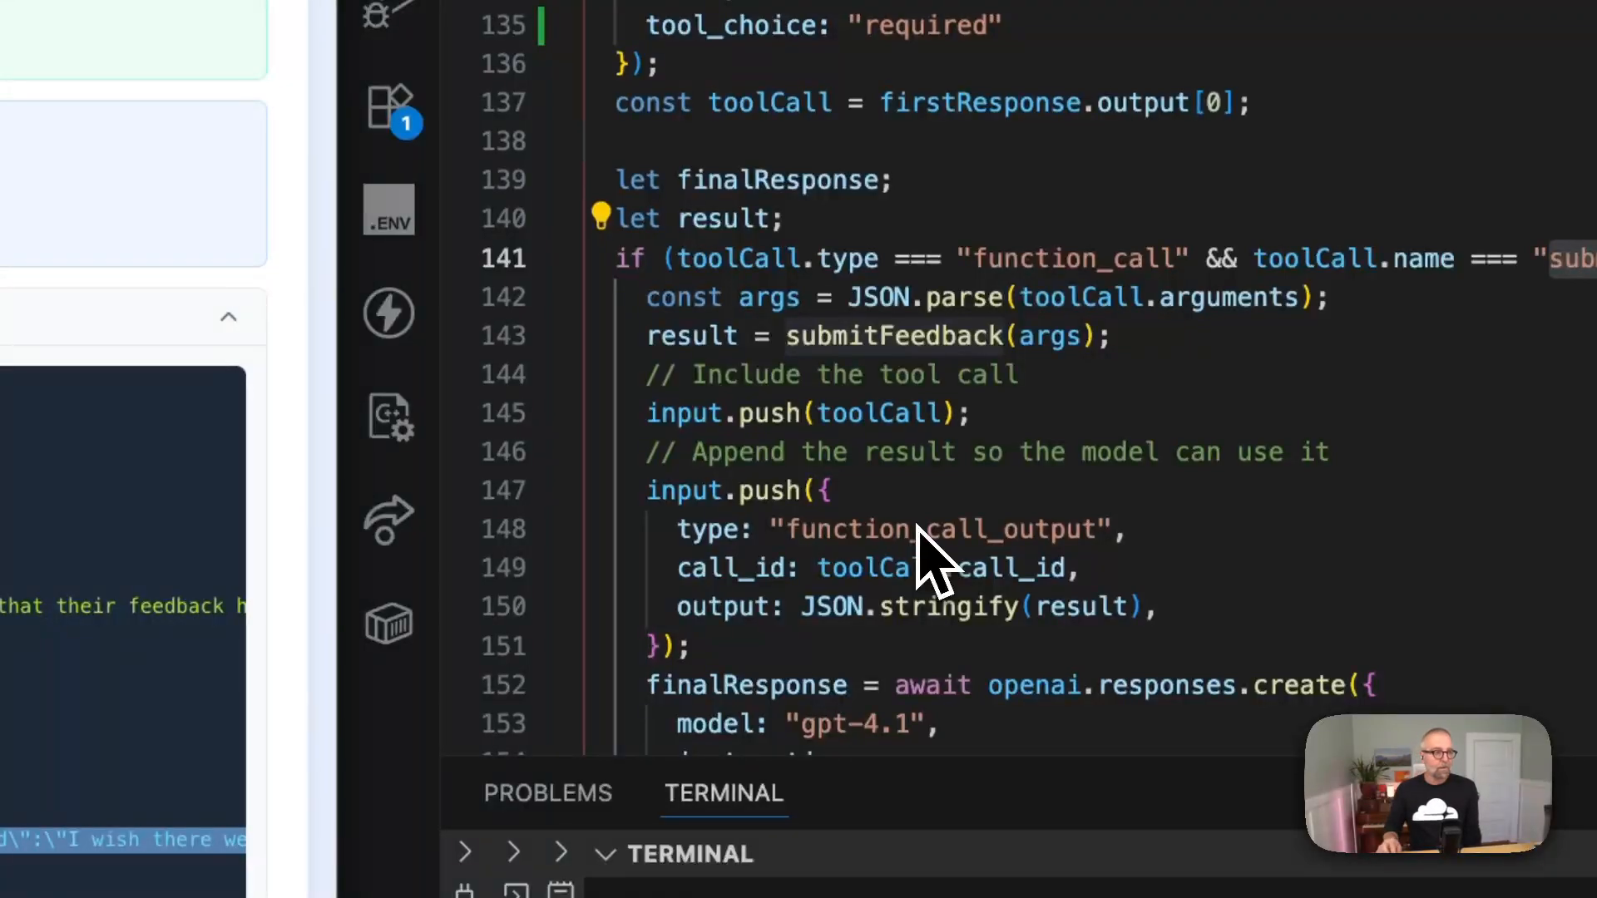
scroll(down, 3)
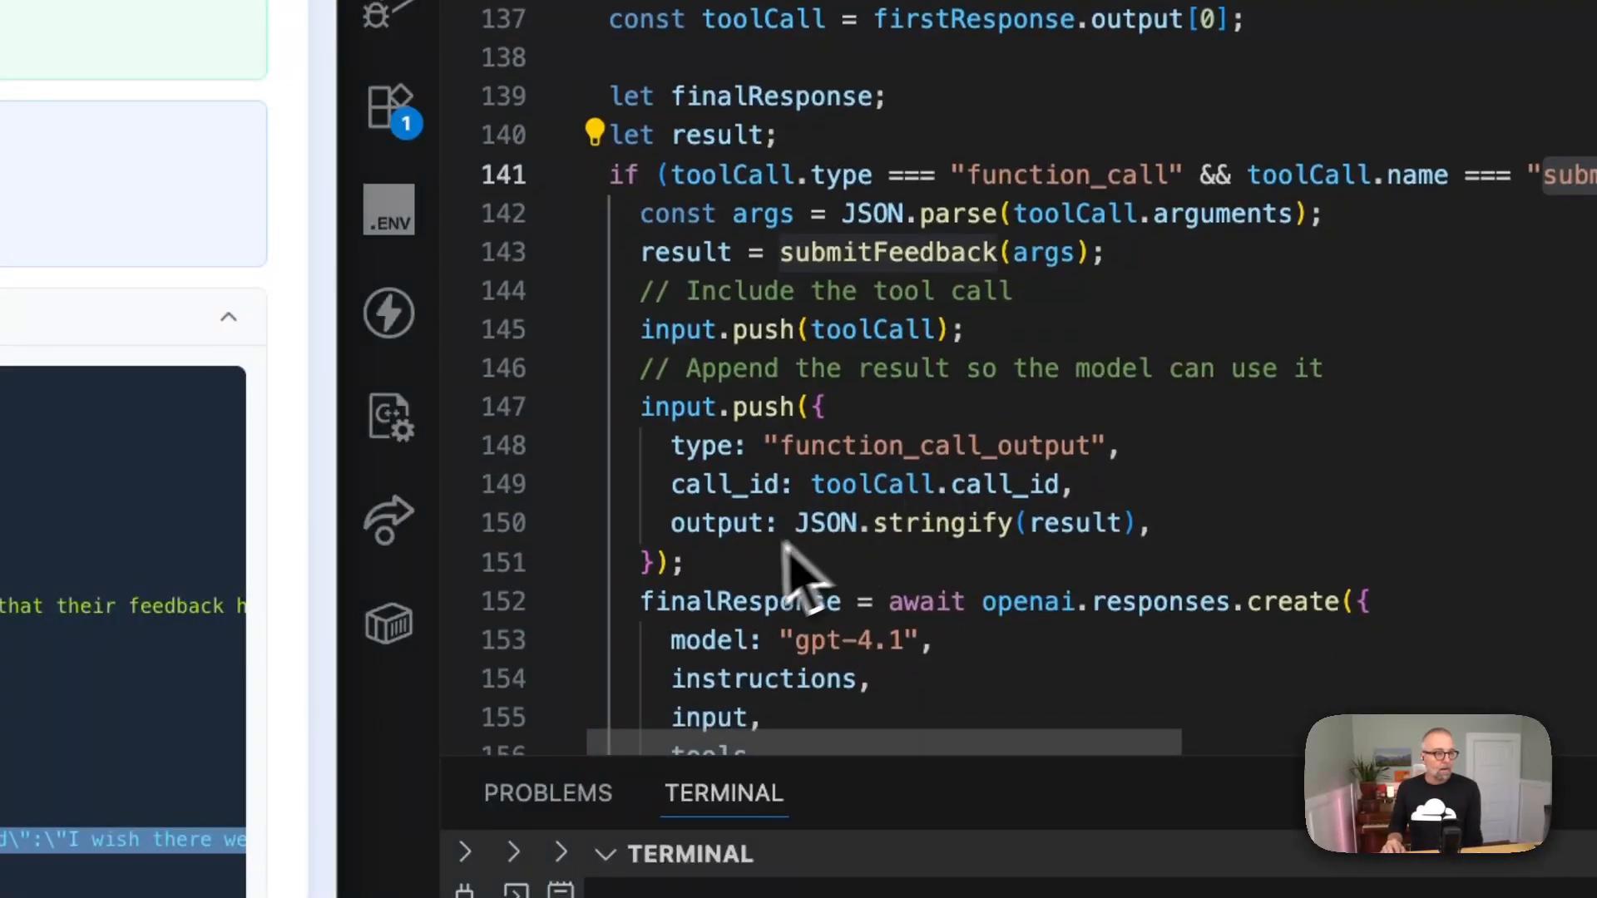
mouse_move(821, 562)
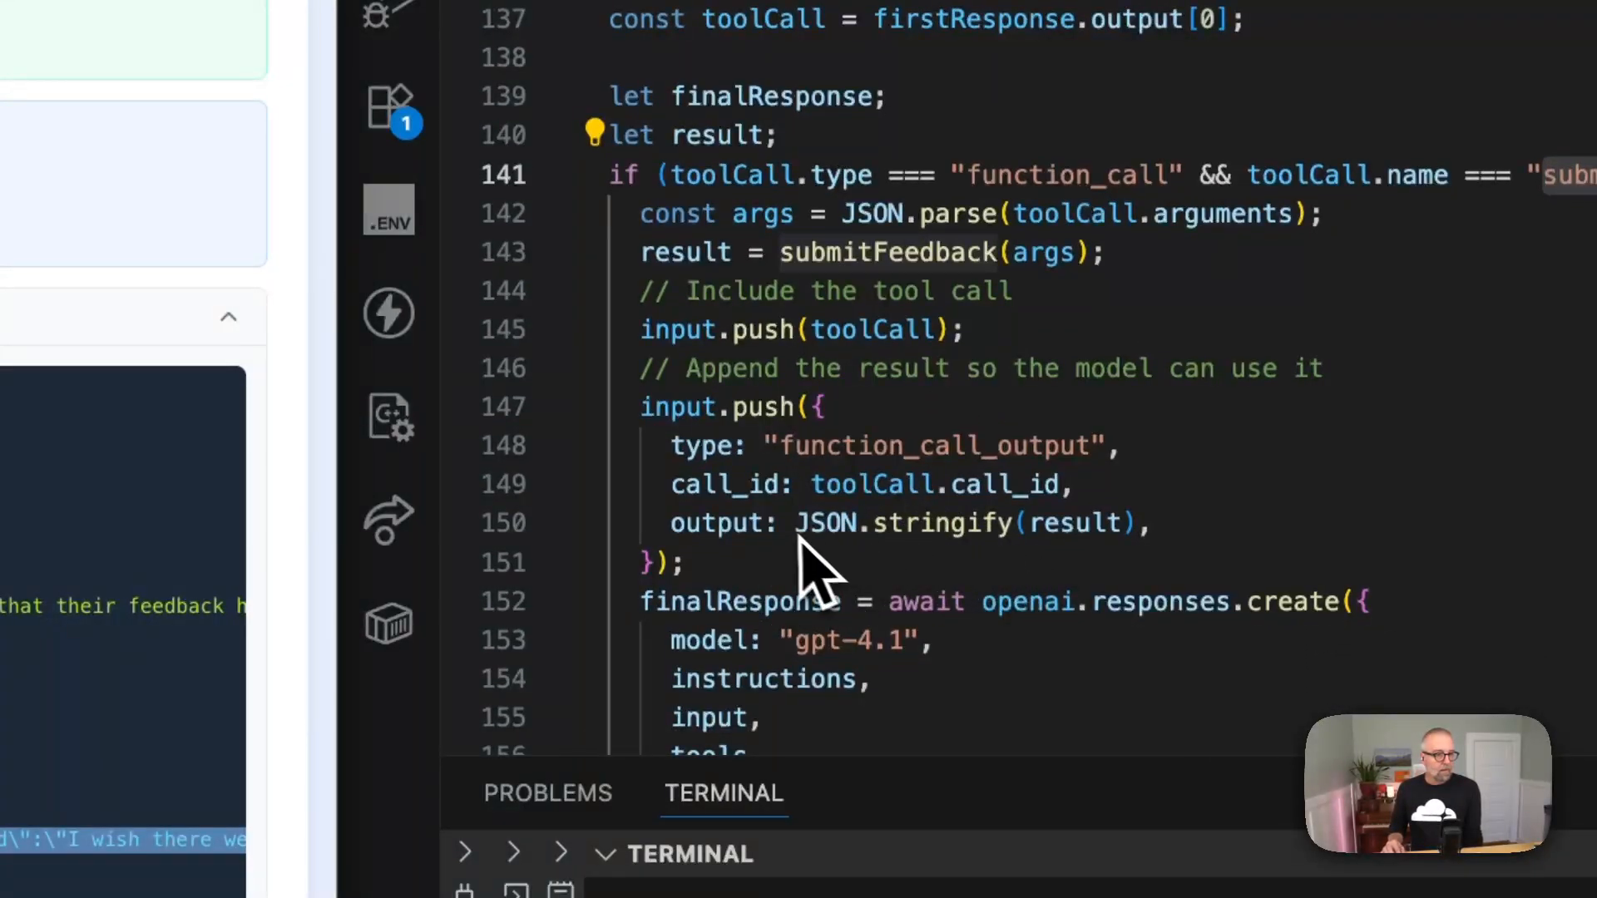
mouse_move(965, 556)
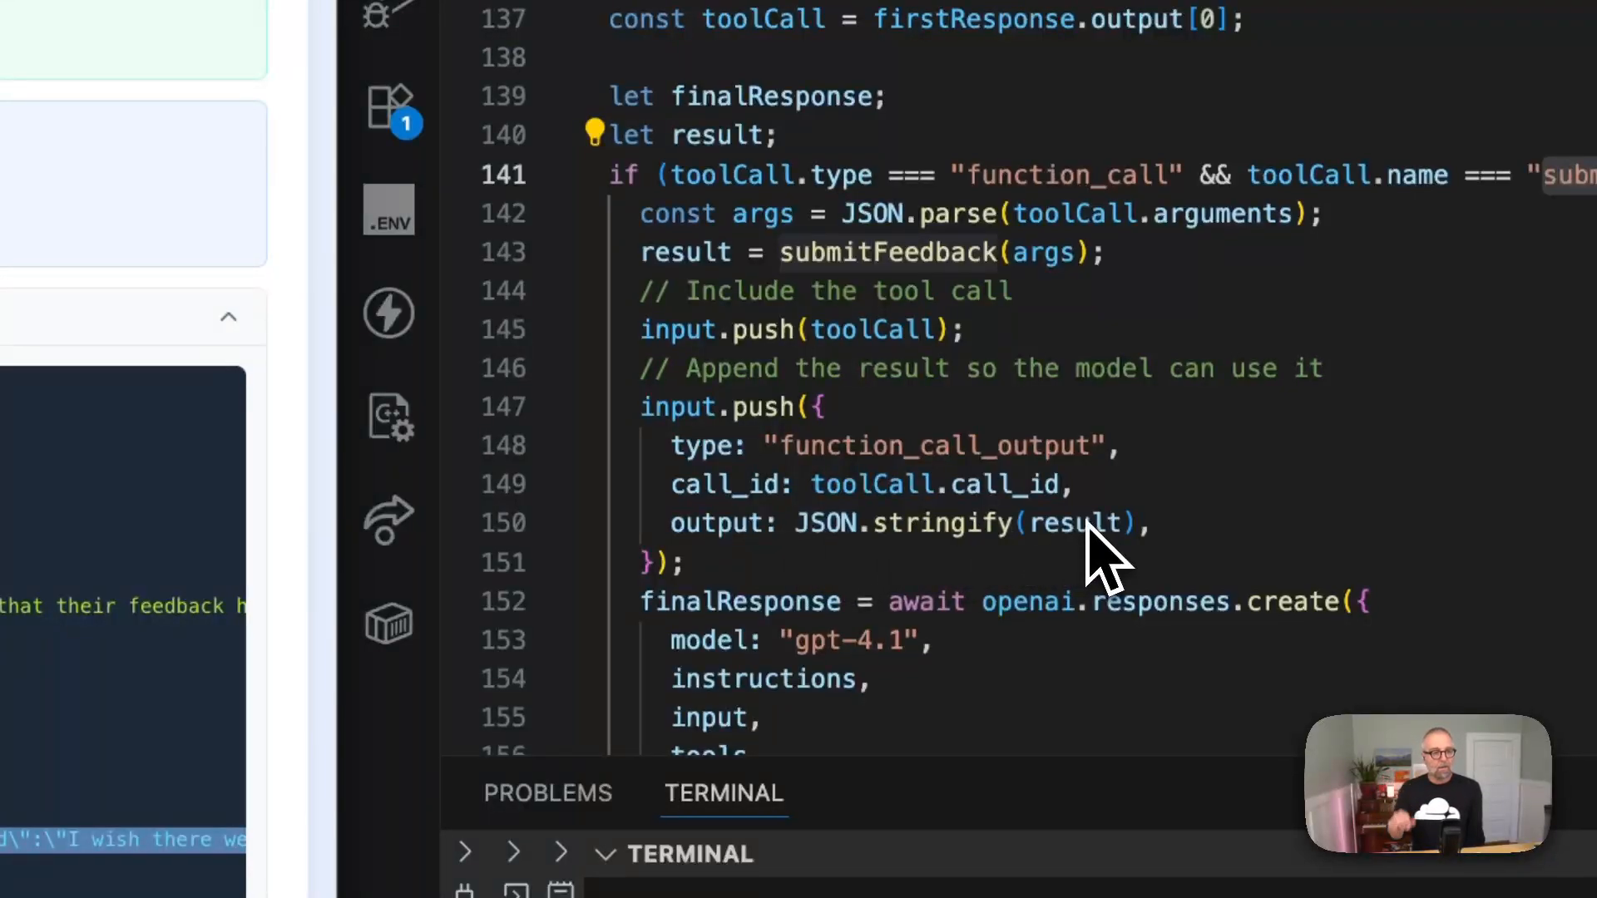
mouse_move(885, 274)
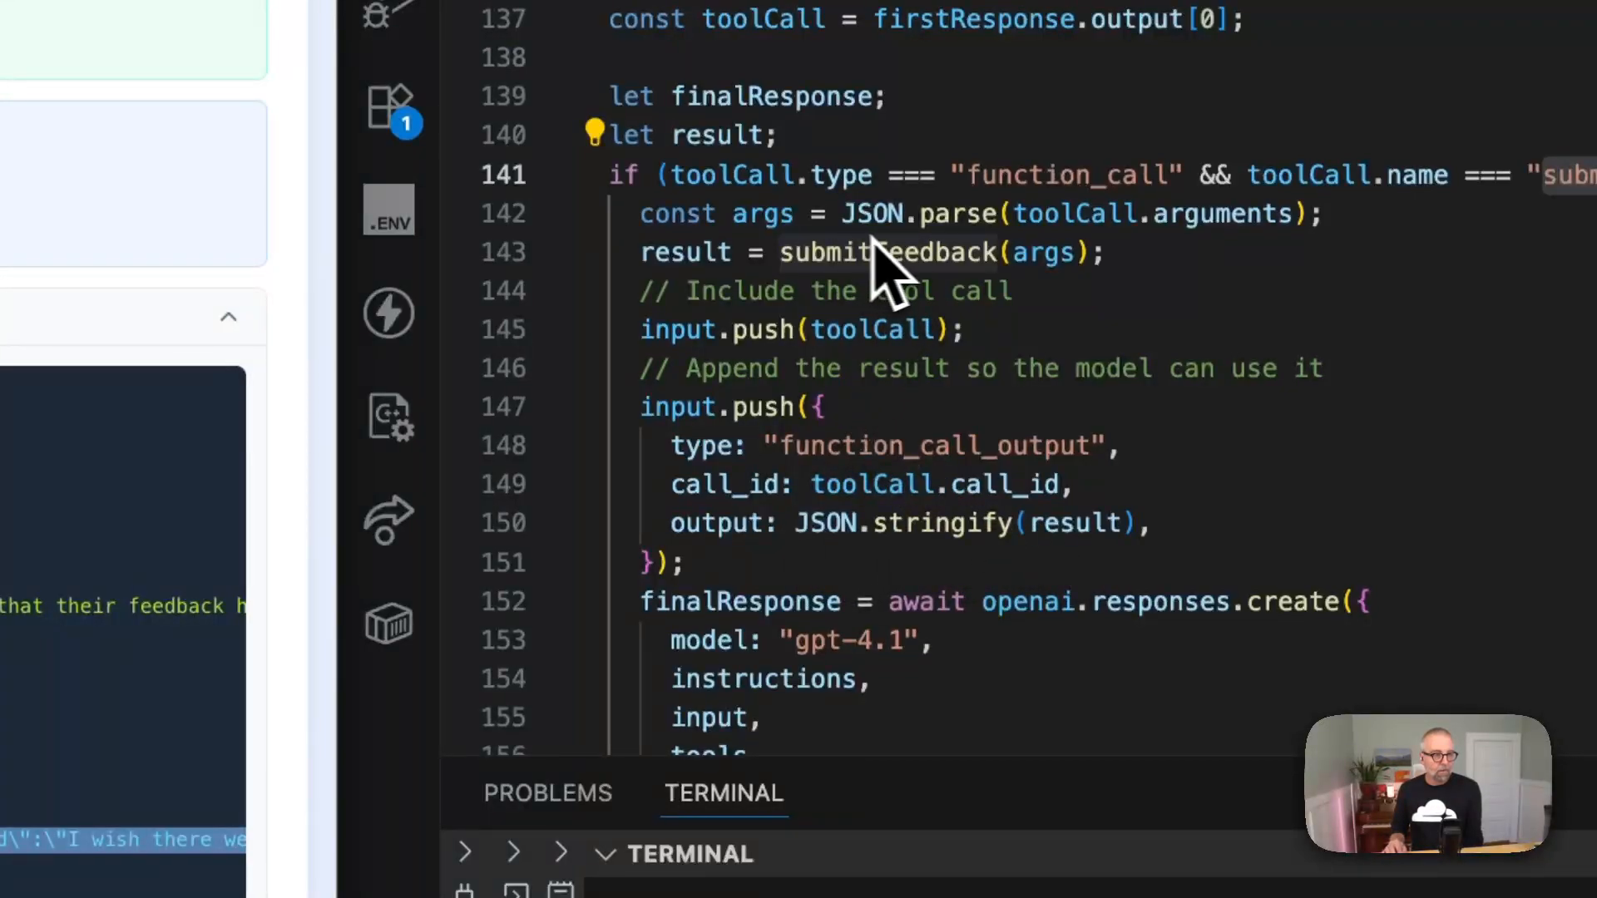
mouse_move(1054, 286)
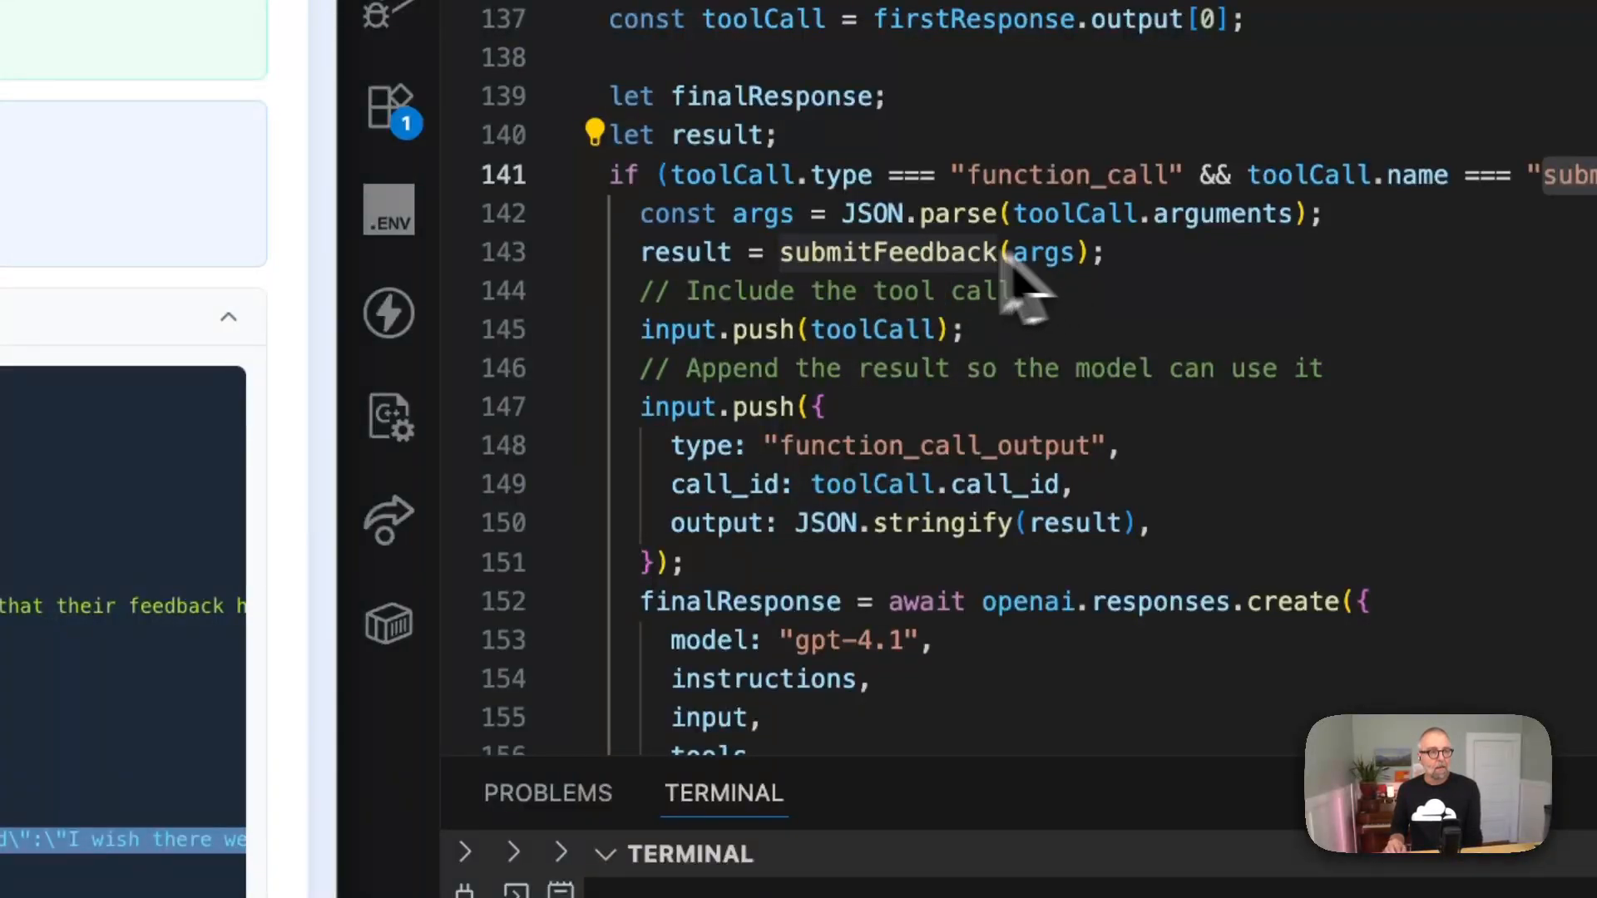
mouse_move(845, 362)
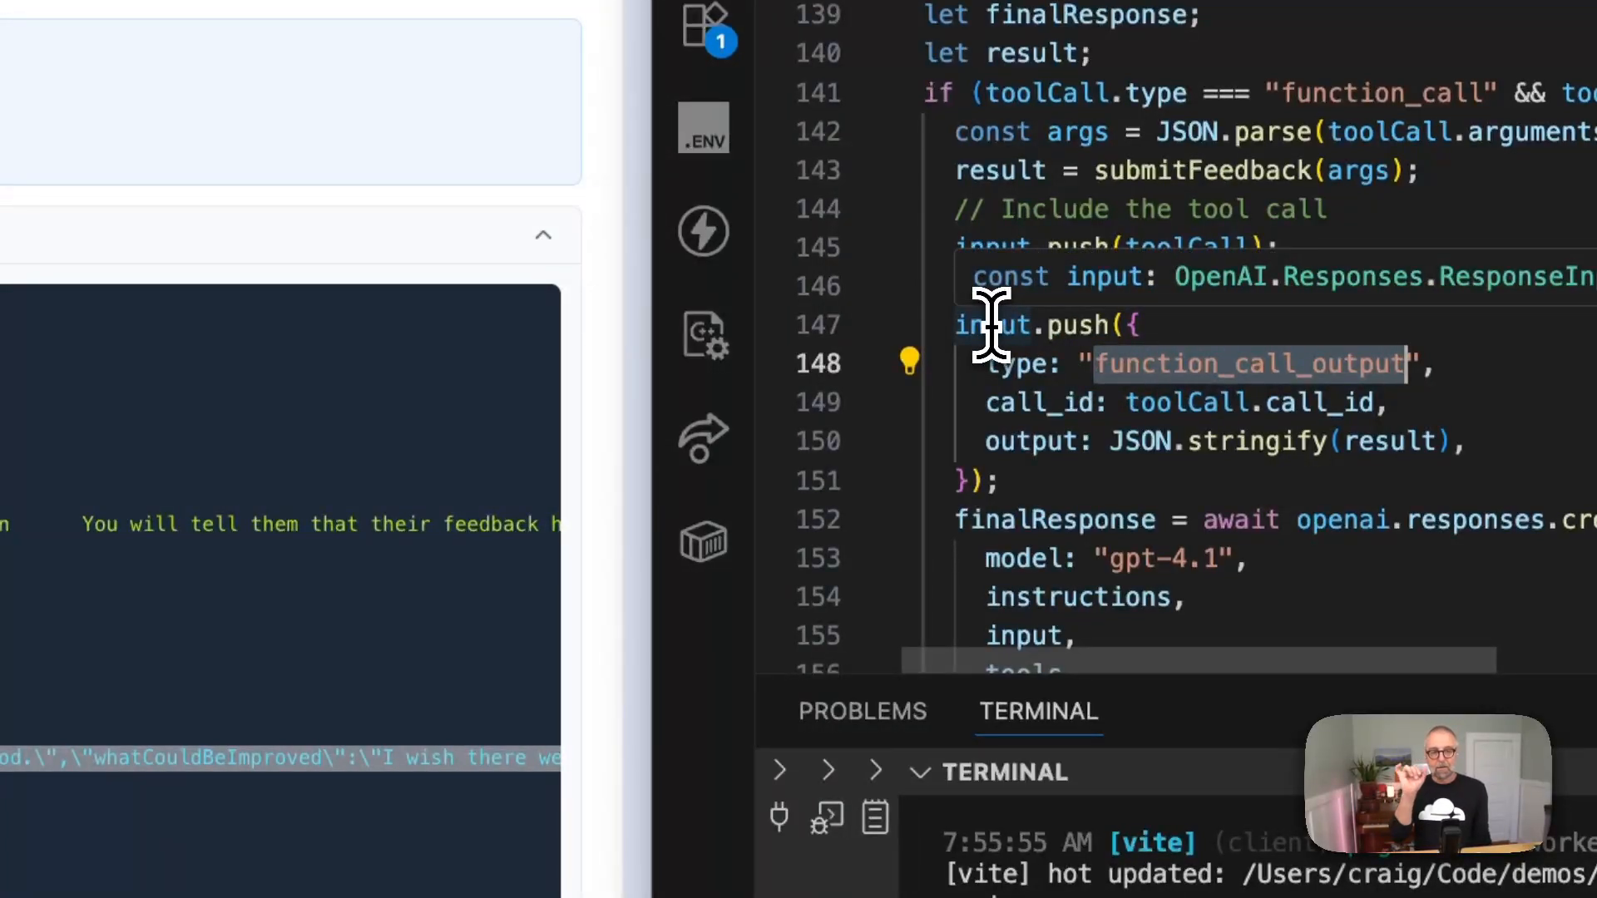
mouse_move(1028, 386)
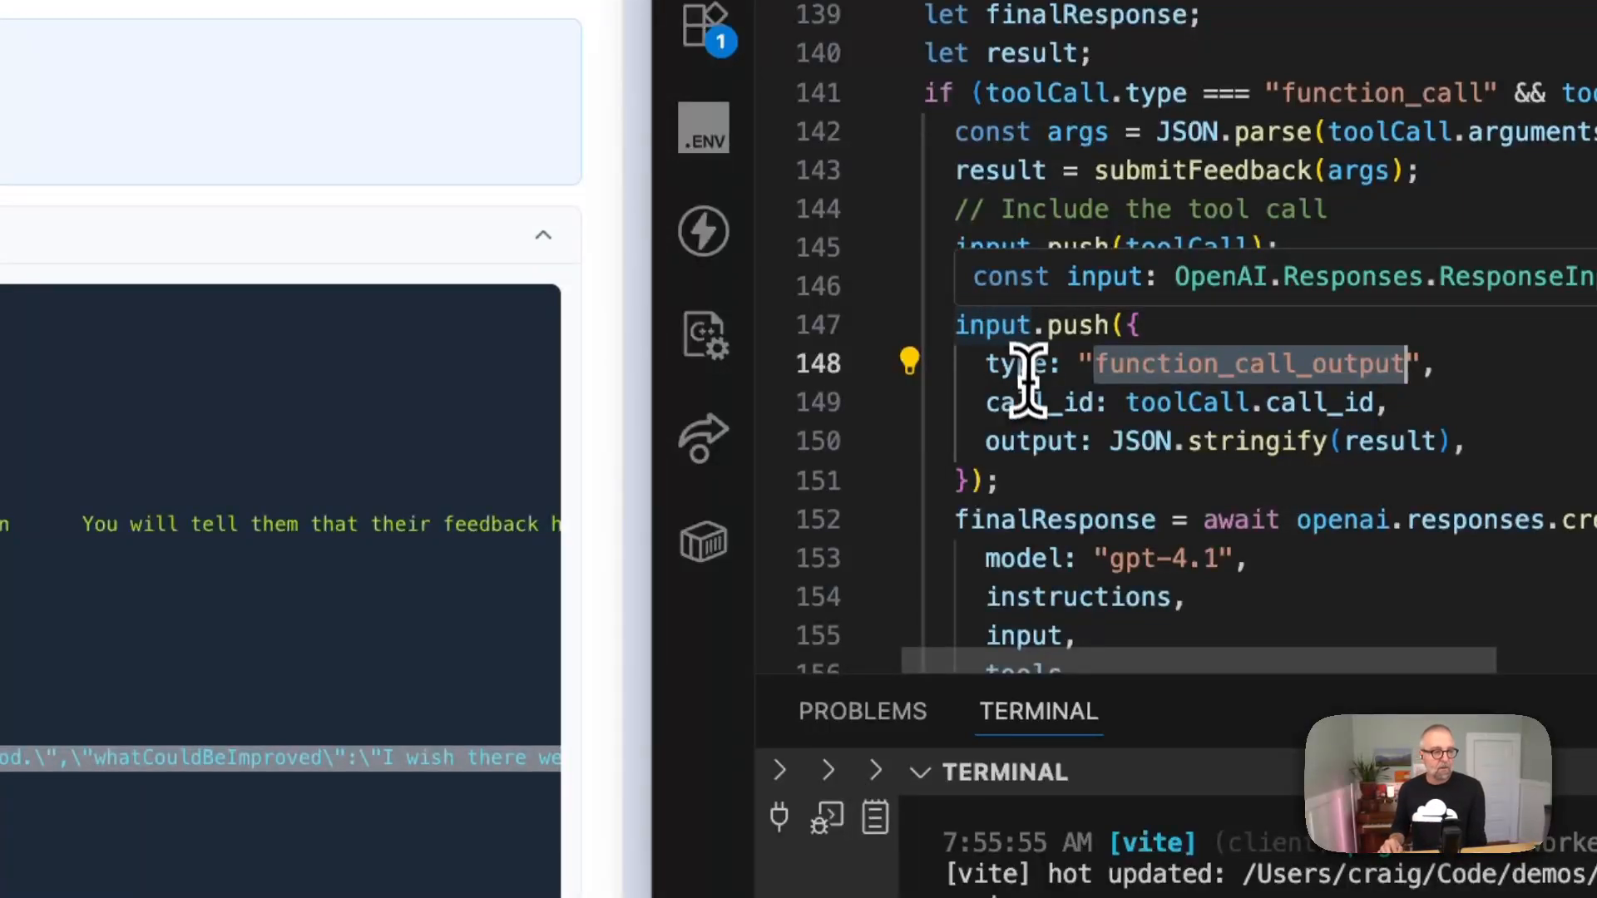
mouse_move(1038, 409)
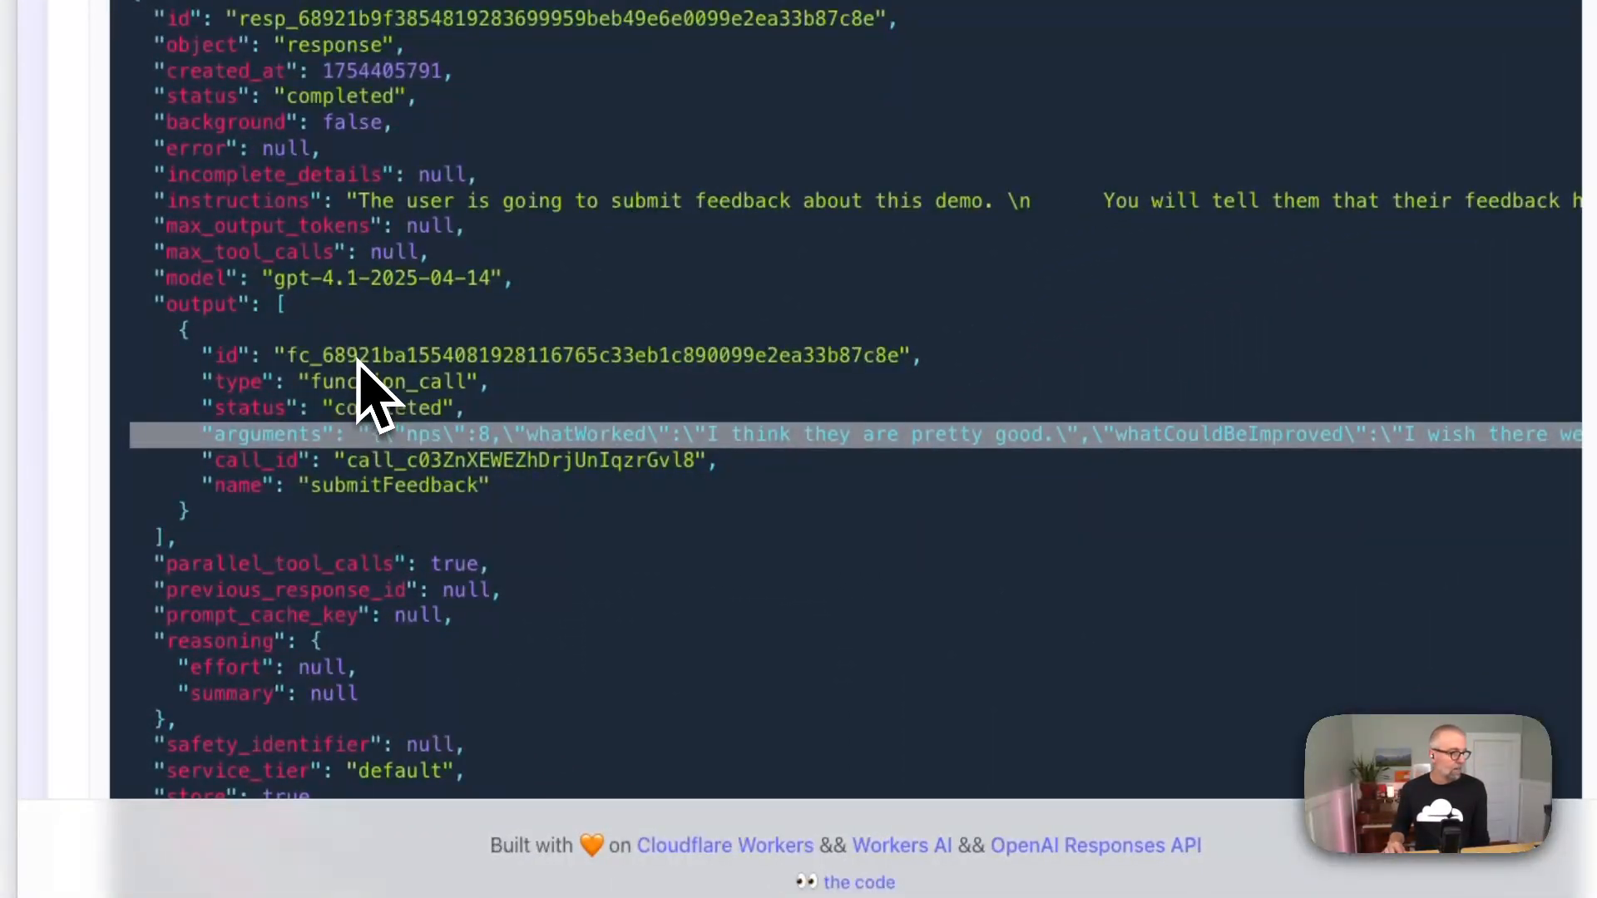
mouse_move(572, 482)
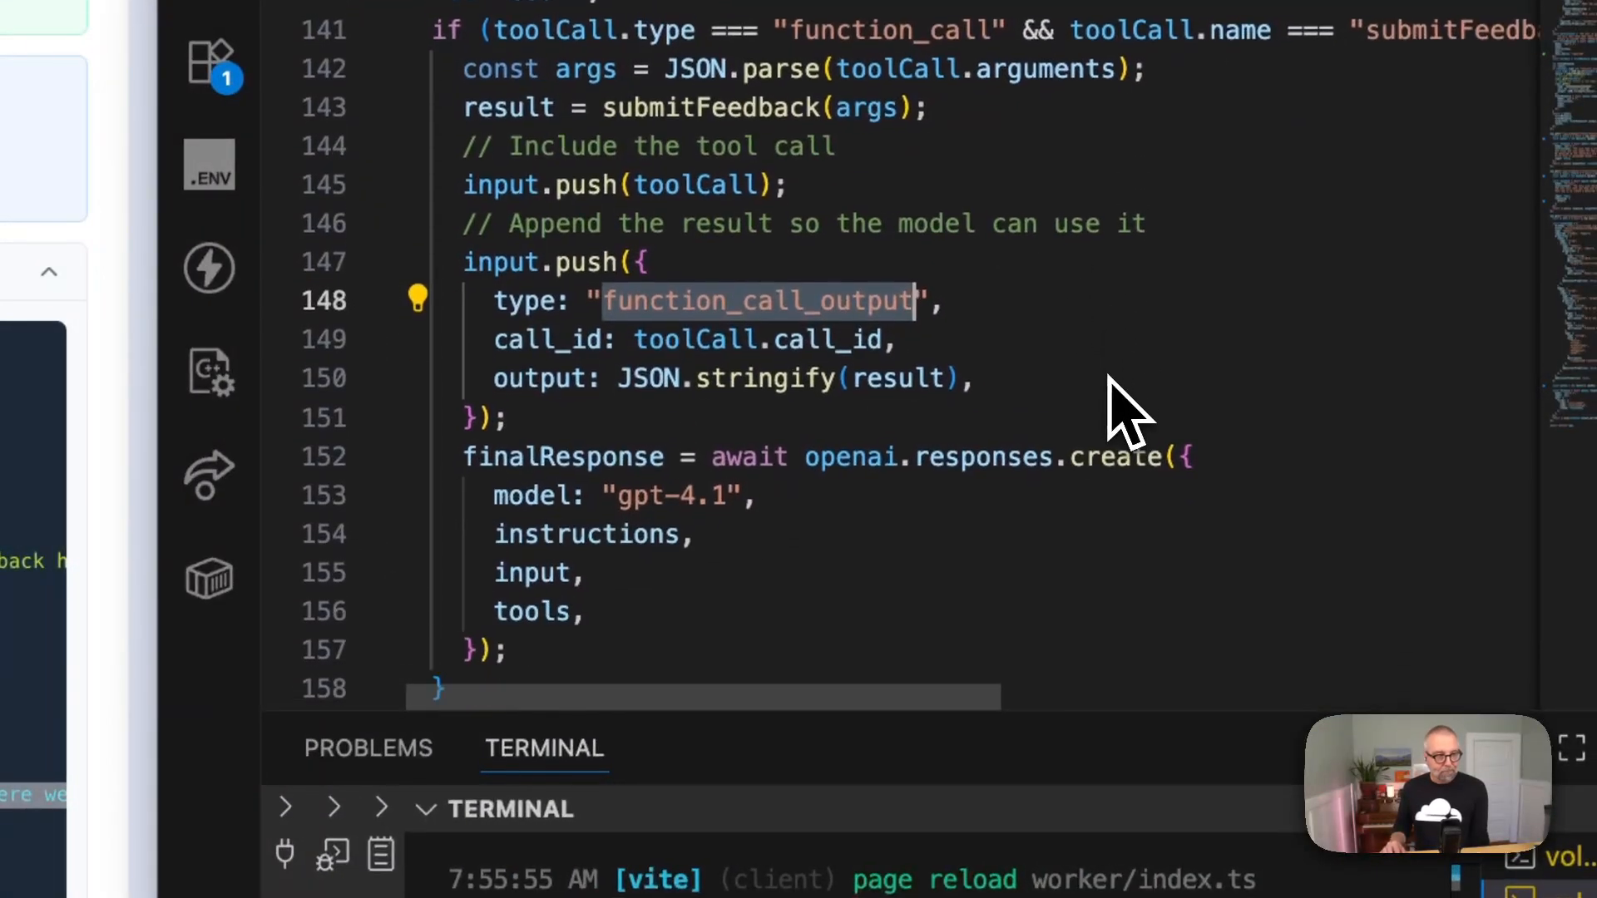
scroll(down, 3)
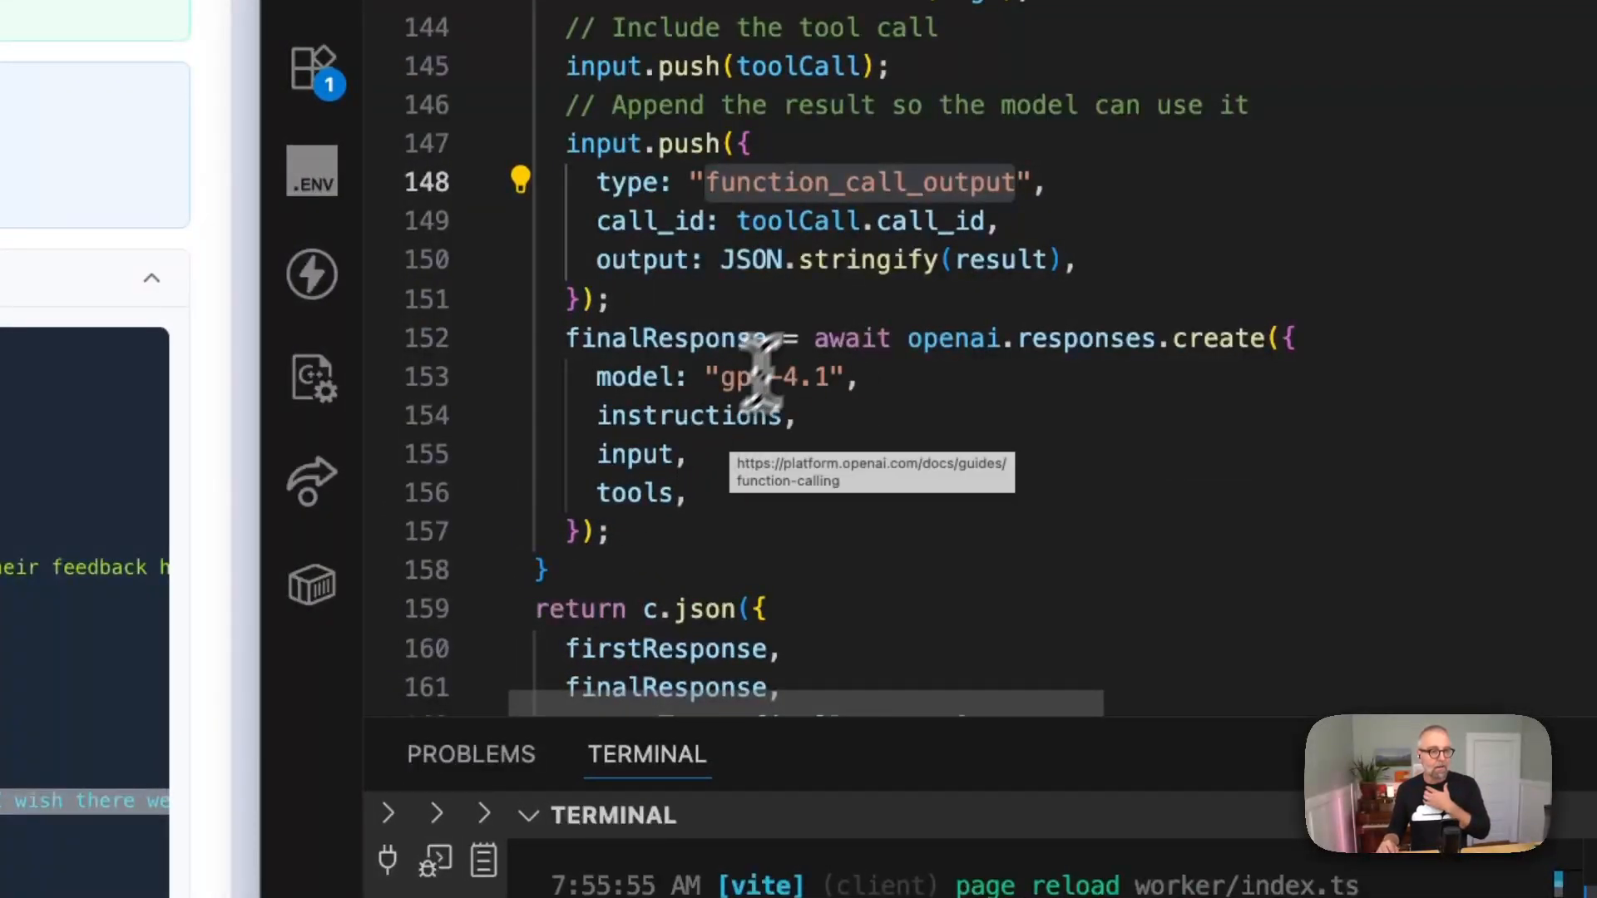
double_click(660, 339)
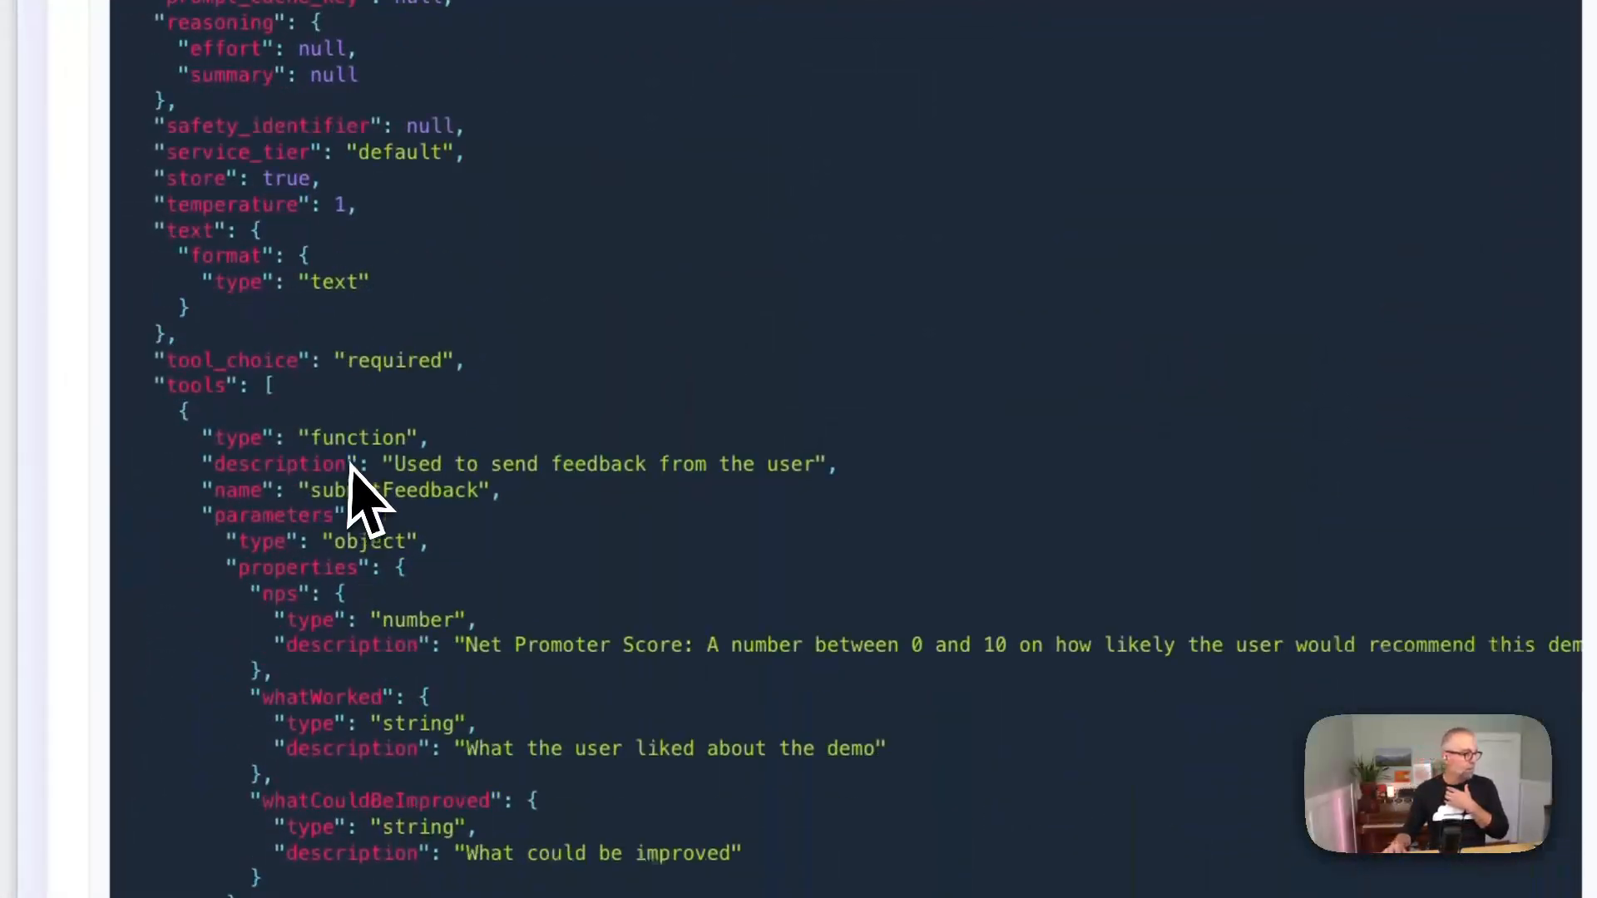
scroll(down, 3)
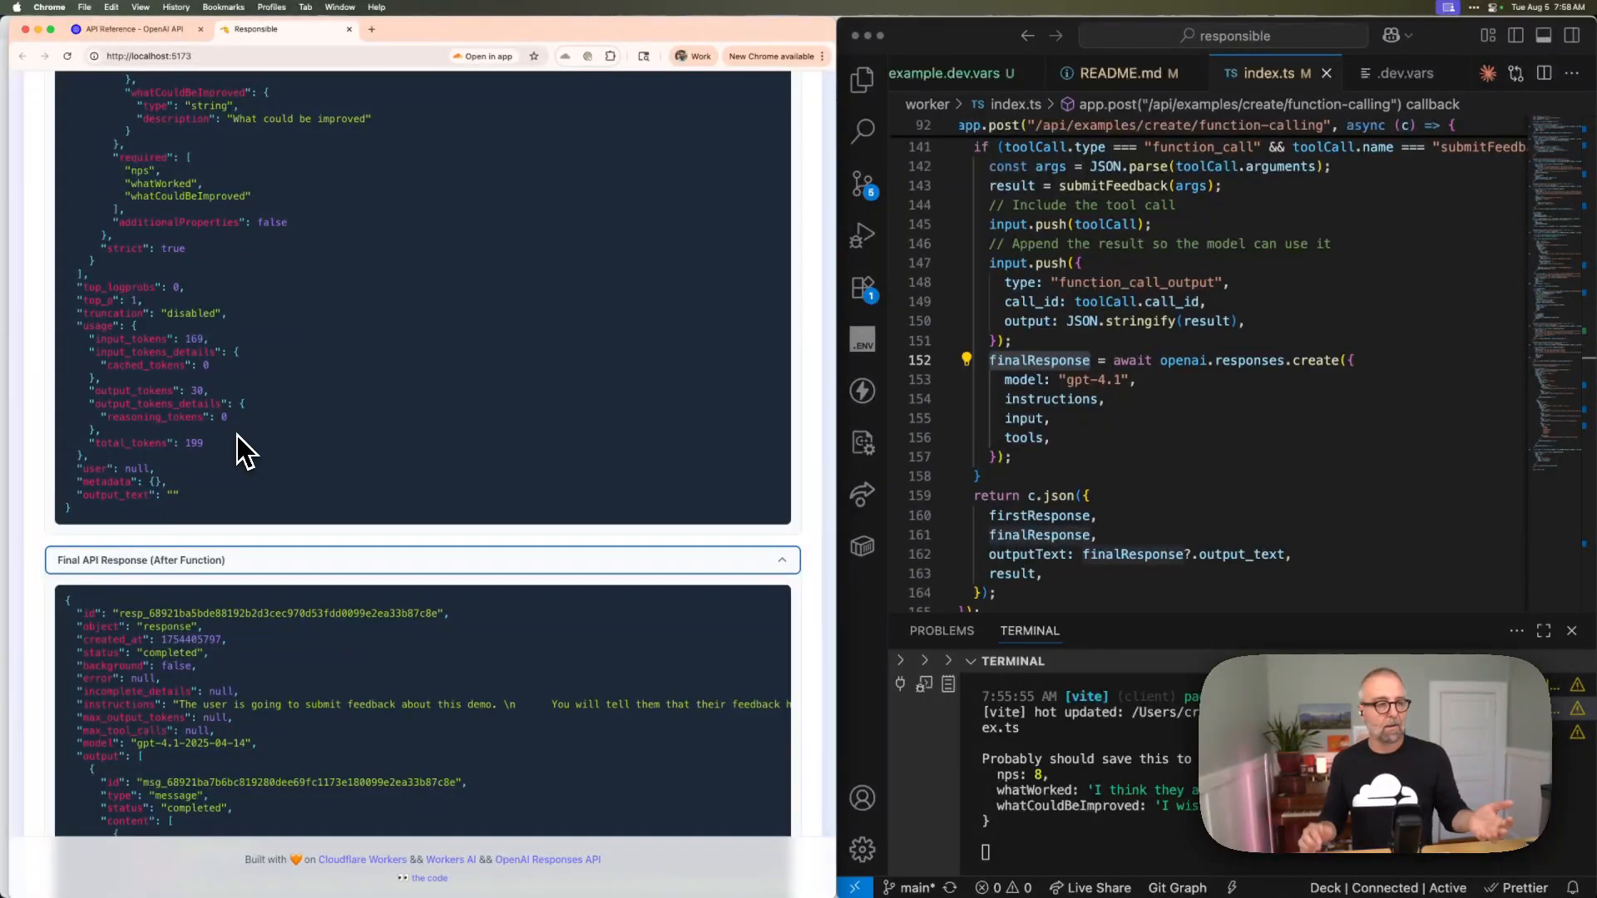
mouse_move(1181, 318)
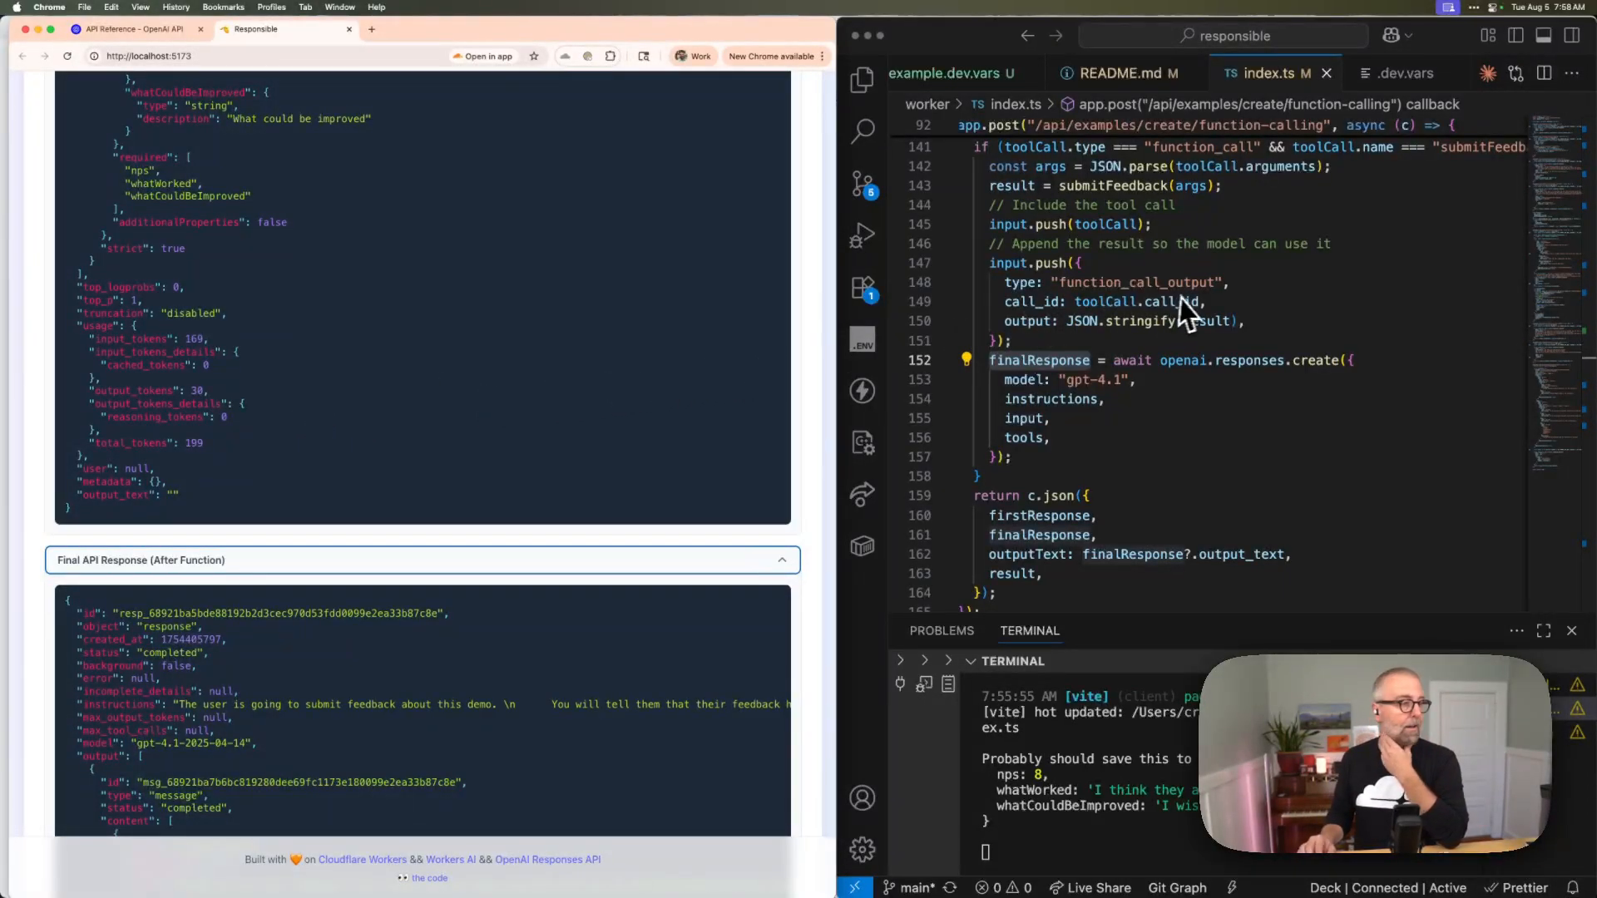
- Scroll index.ts past the function-calling route to the /api/examples/create/character-sample handler
scroll(down, 3)
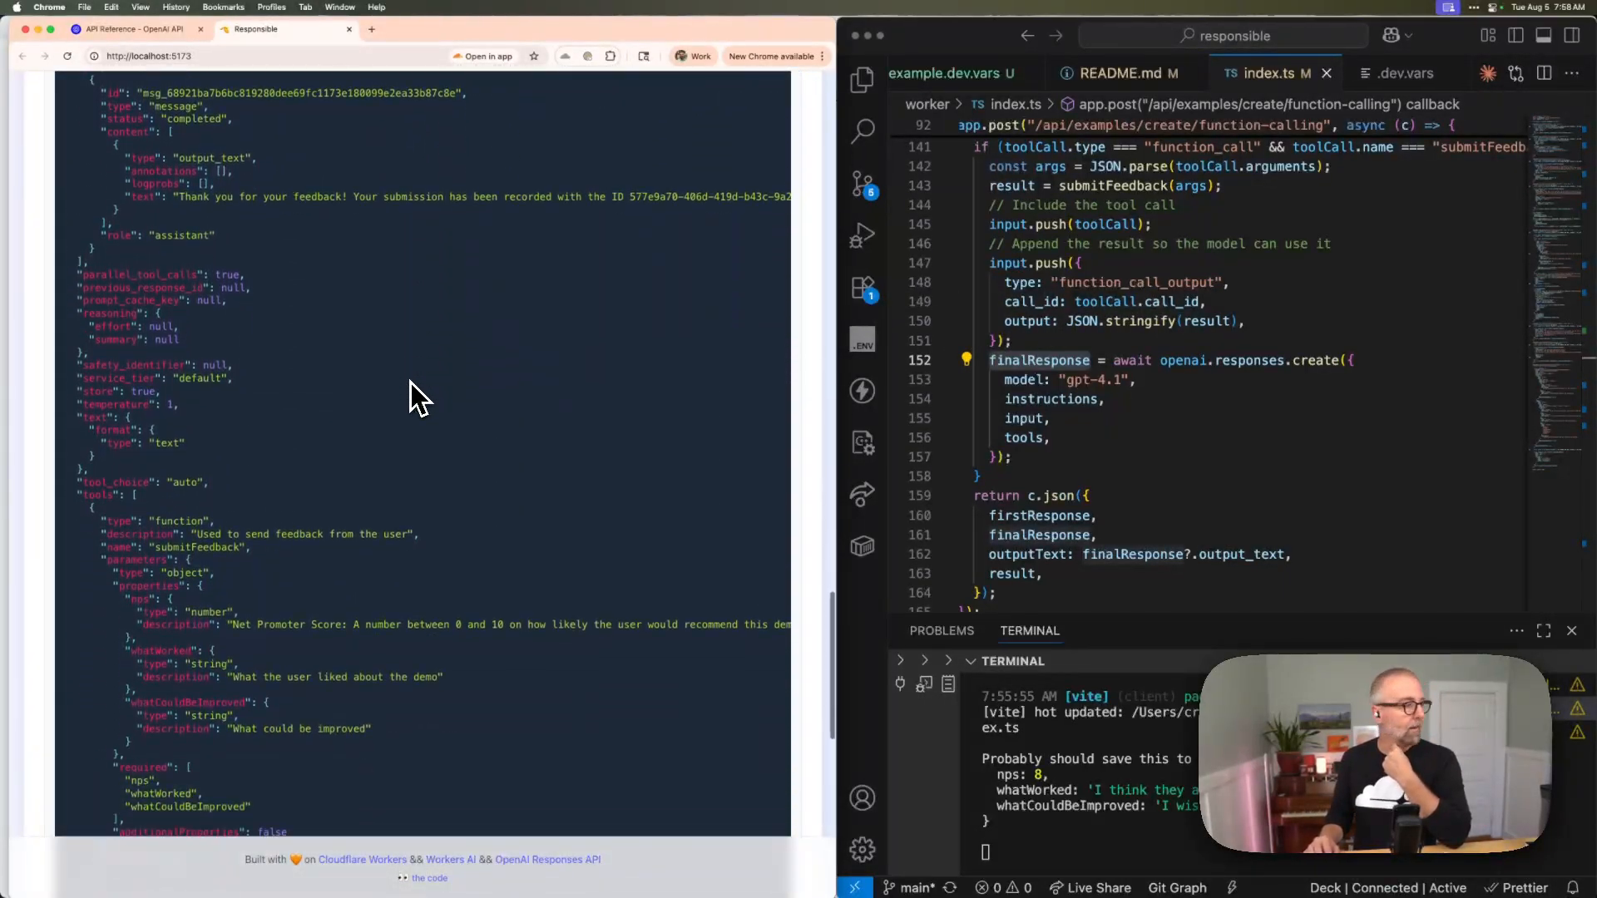
scroll(down, 3)
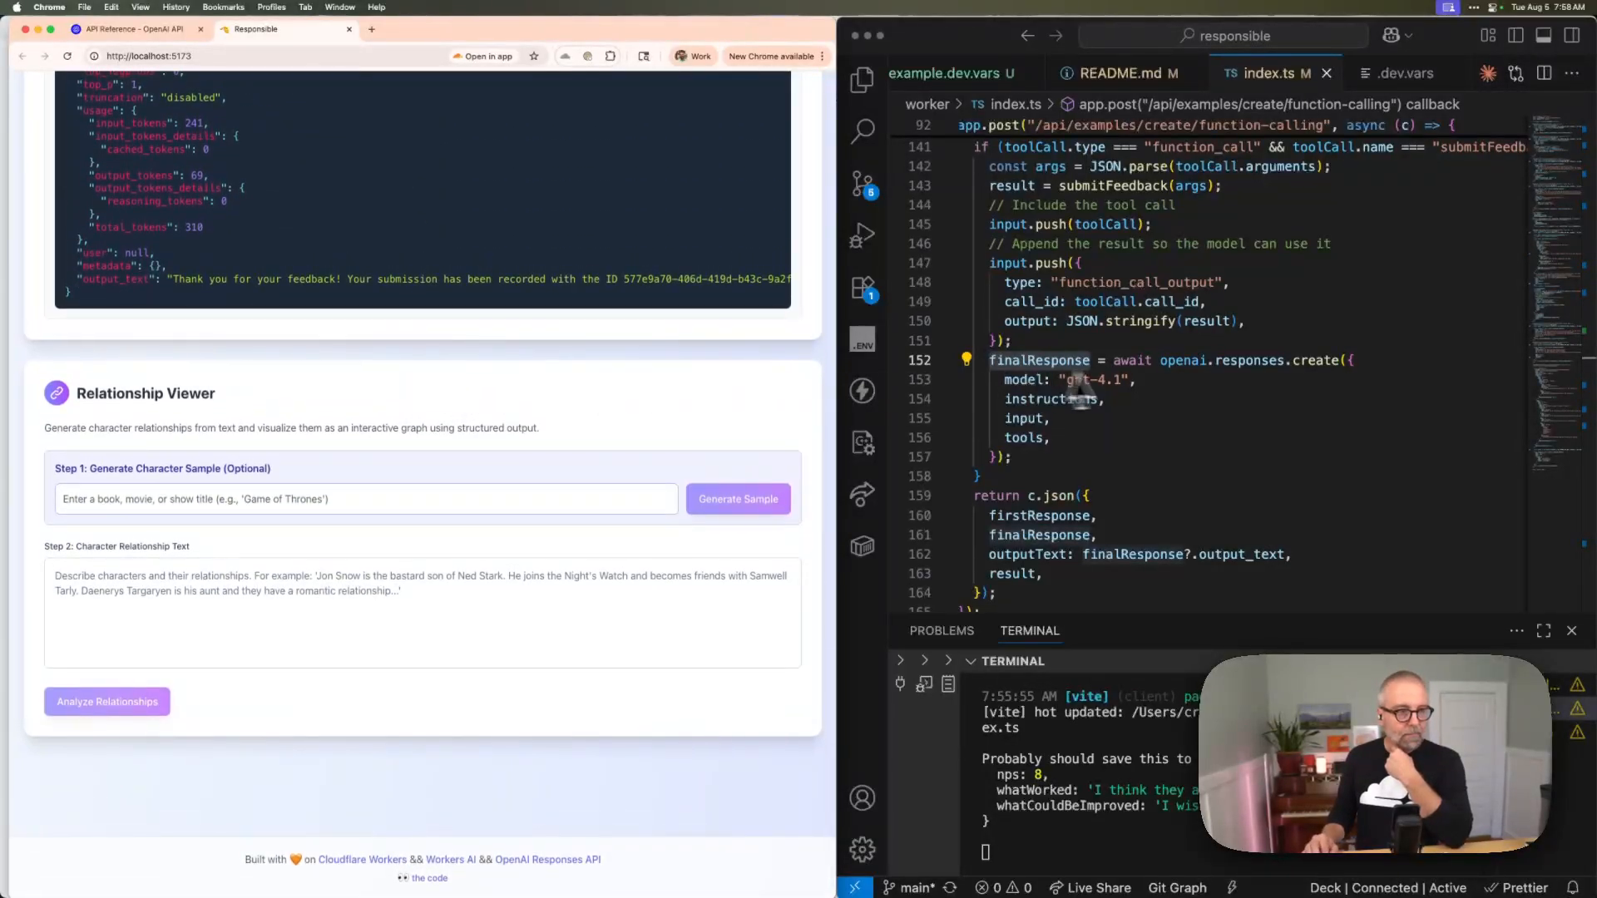
scroll(down, 3)
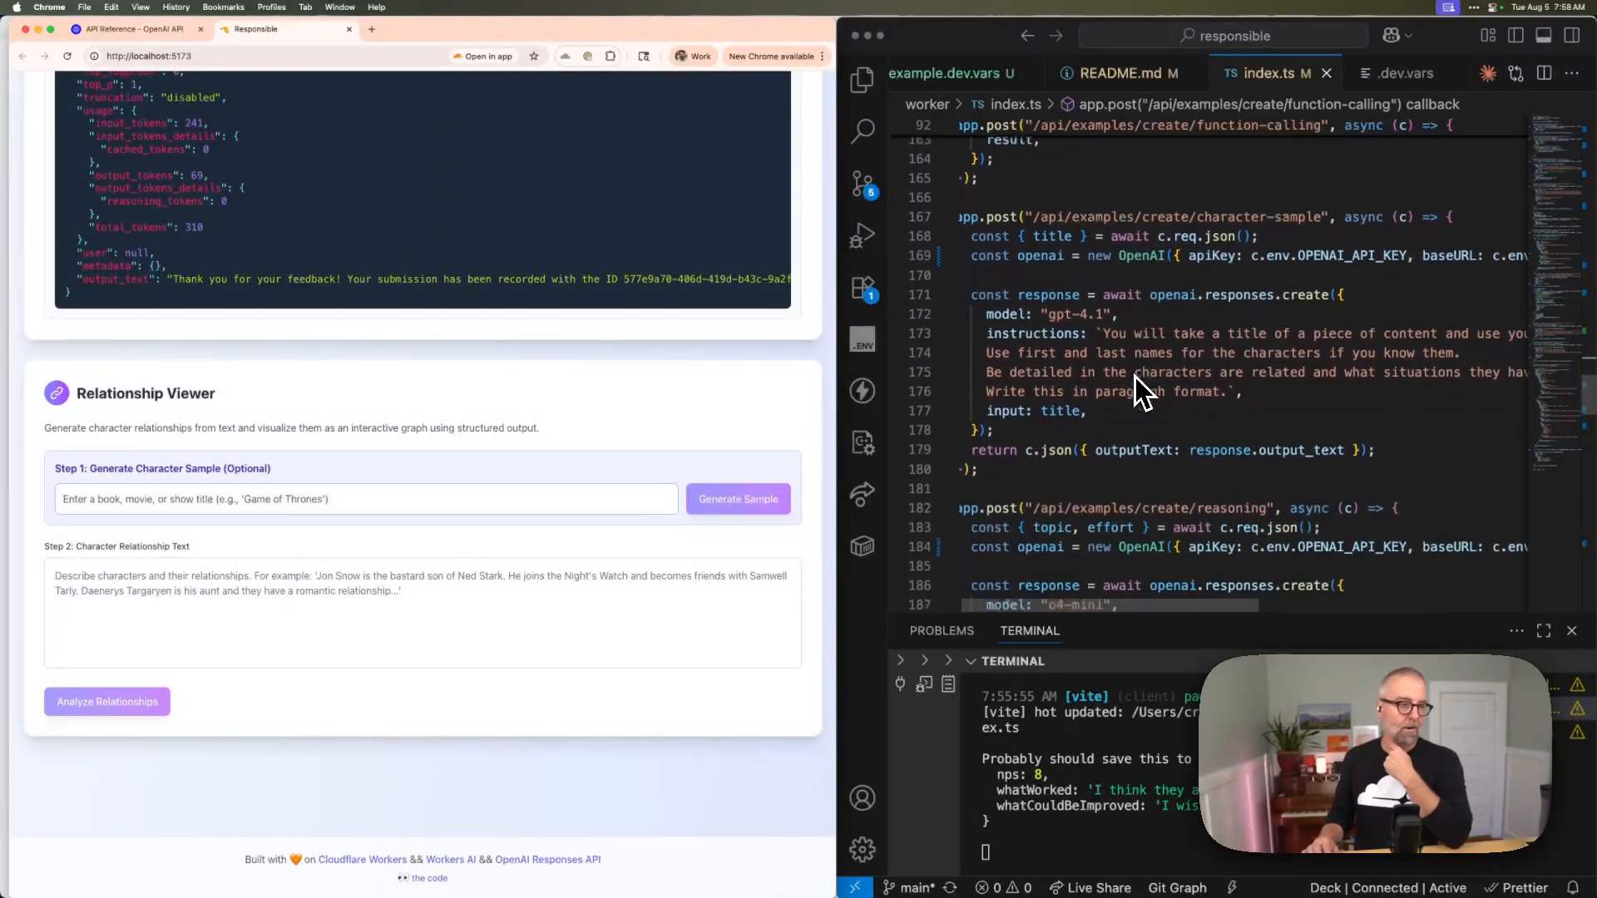
scroll(down, 3)
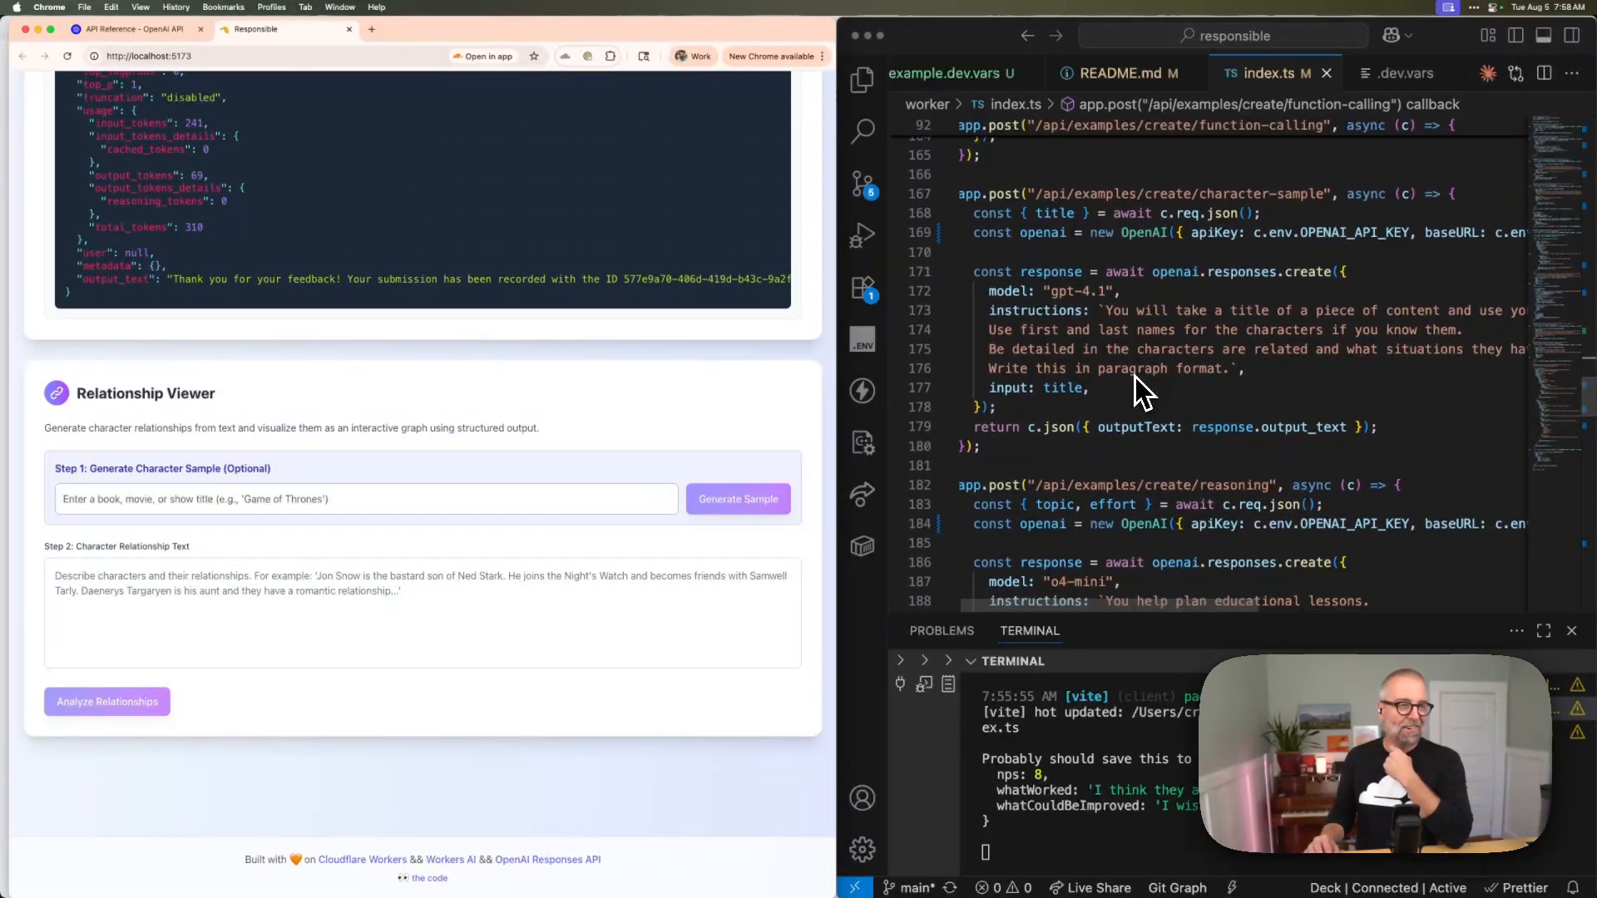
mouse_move(196, 485)
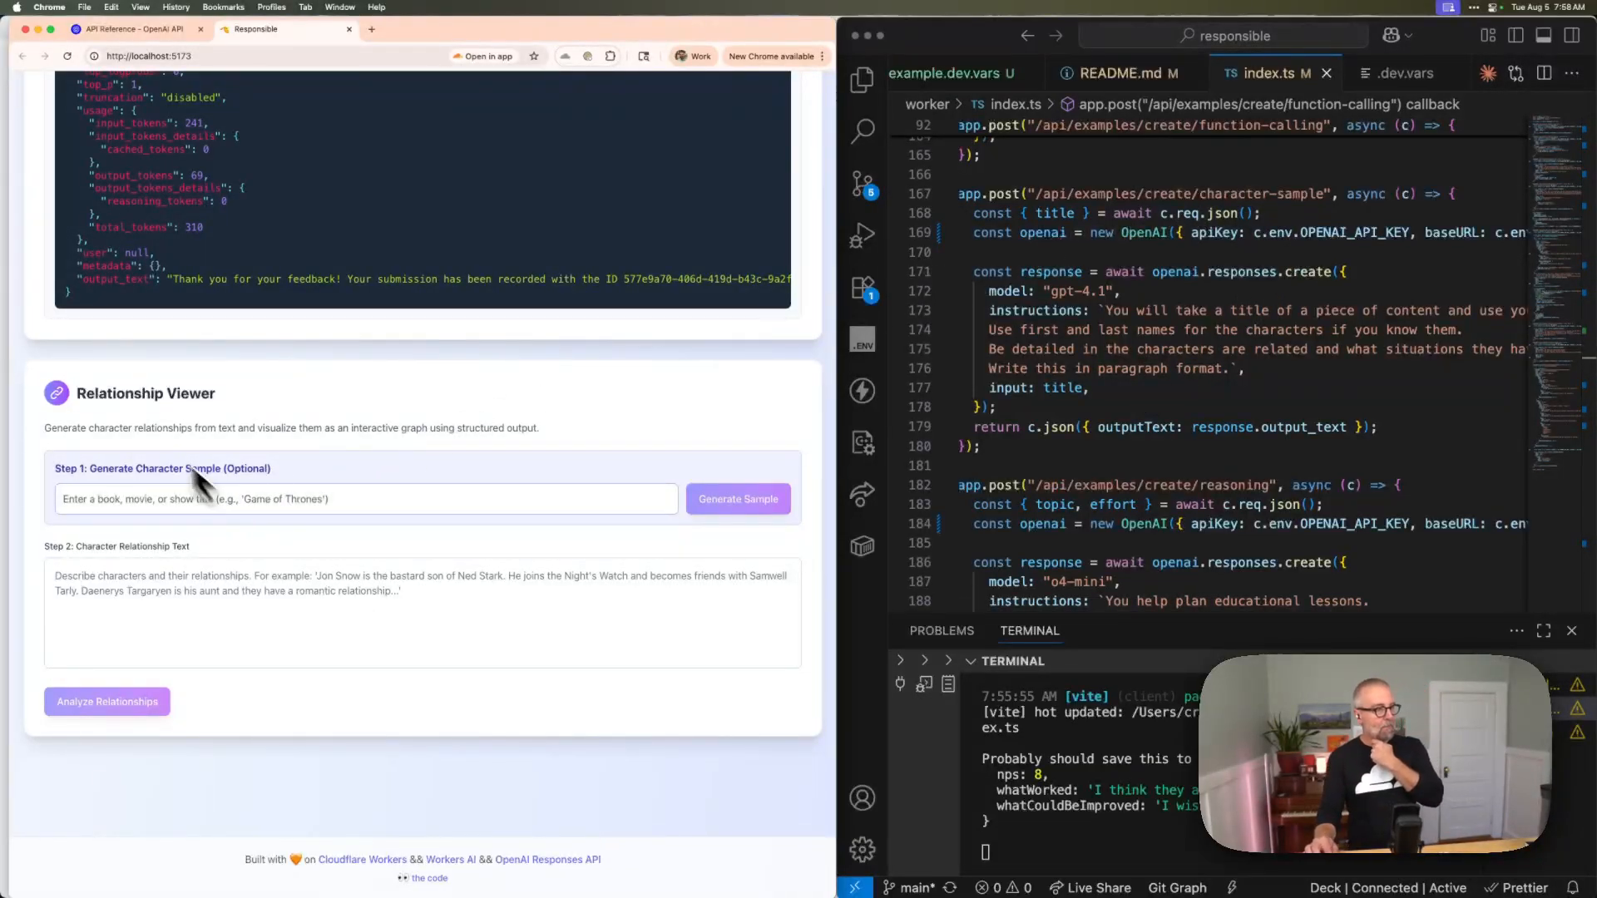
mouse_move(271, 482)
text(The)
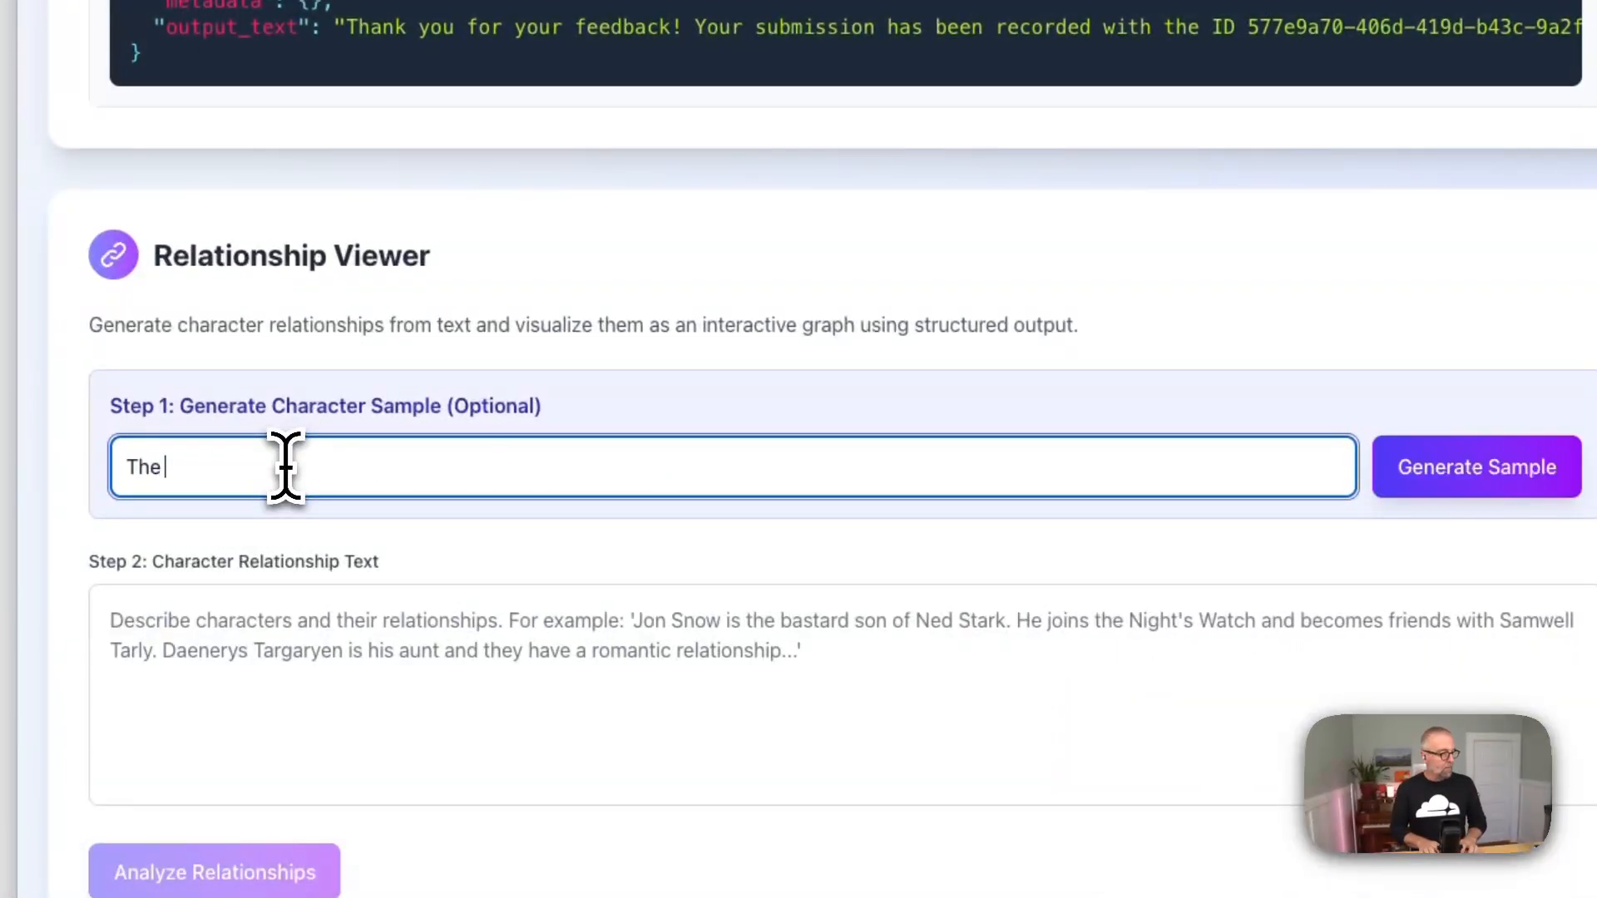
- Generate a 'The Simpsons' character sample, then scroll index.ts toward the CharacterRelationshipGraph schema
click(1477, 466)
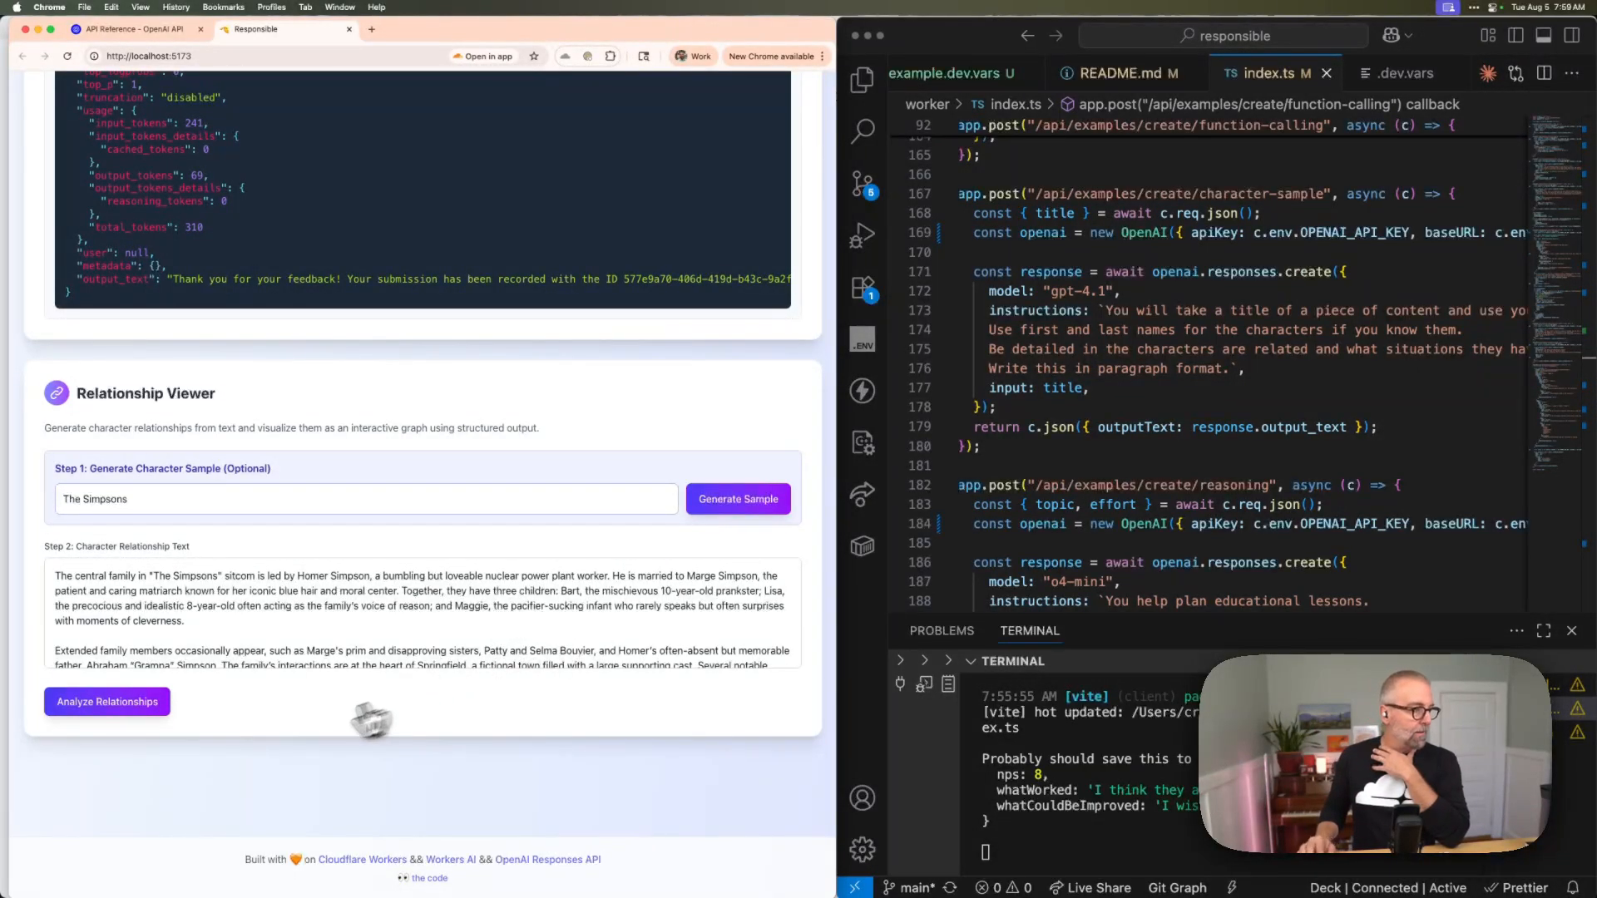
scroll(down, 3)
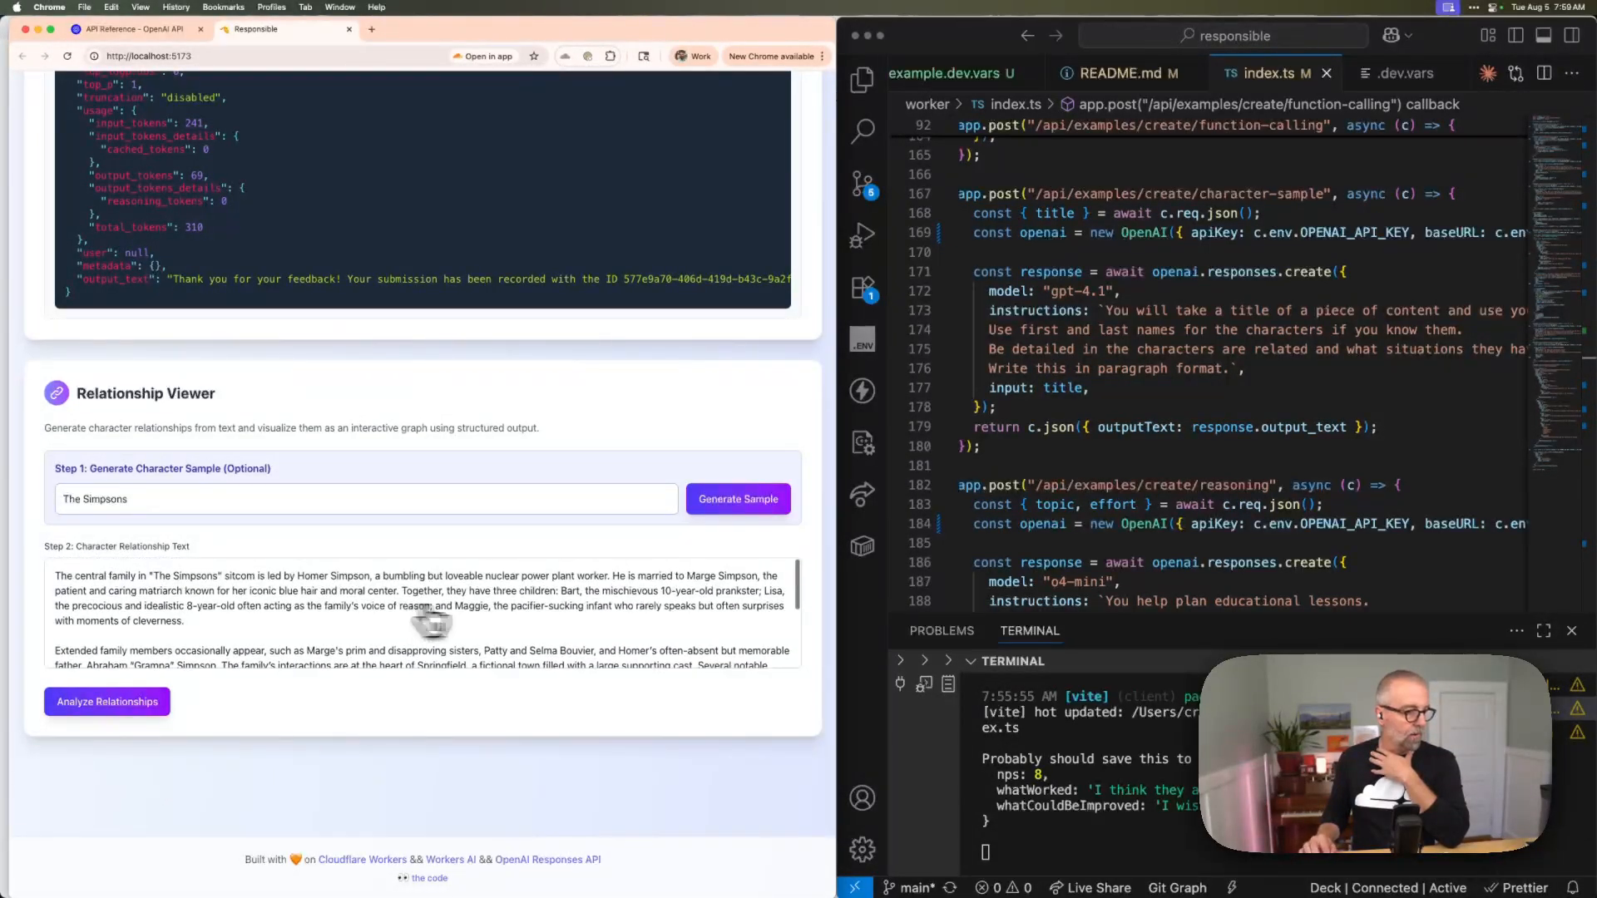
scroll(down, 3)
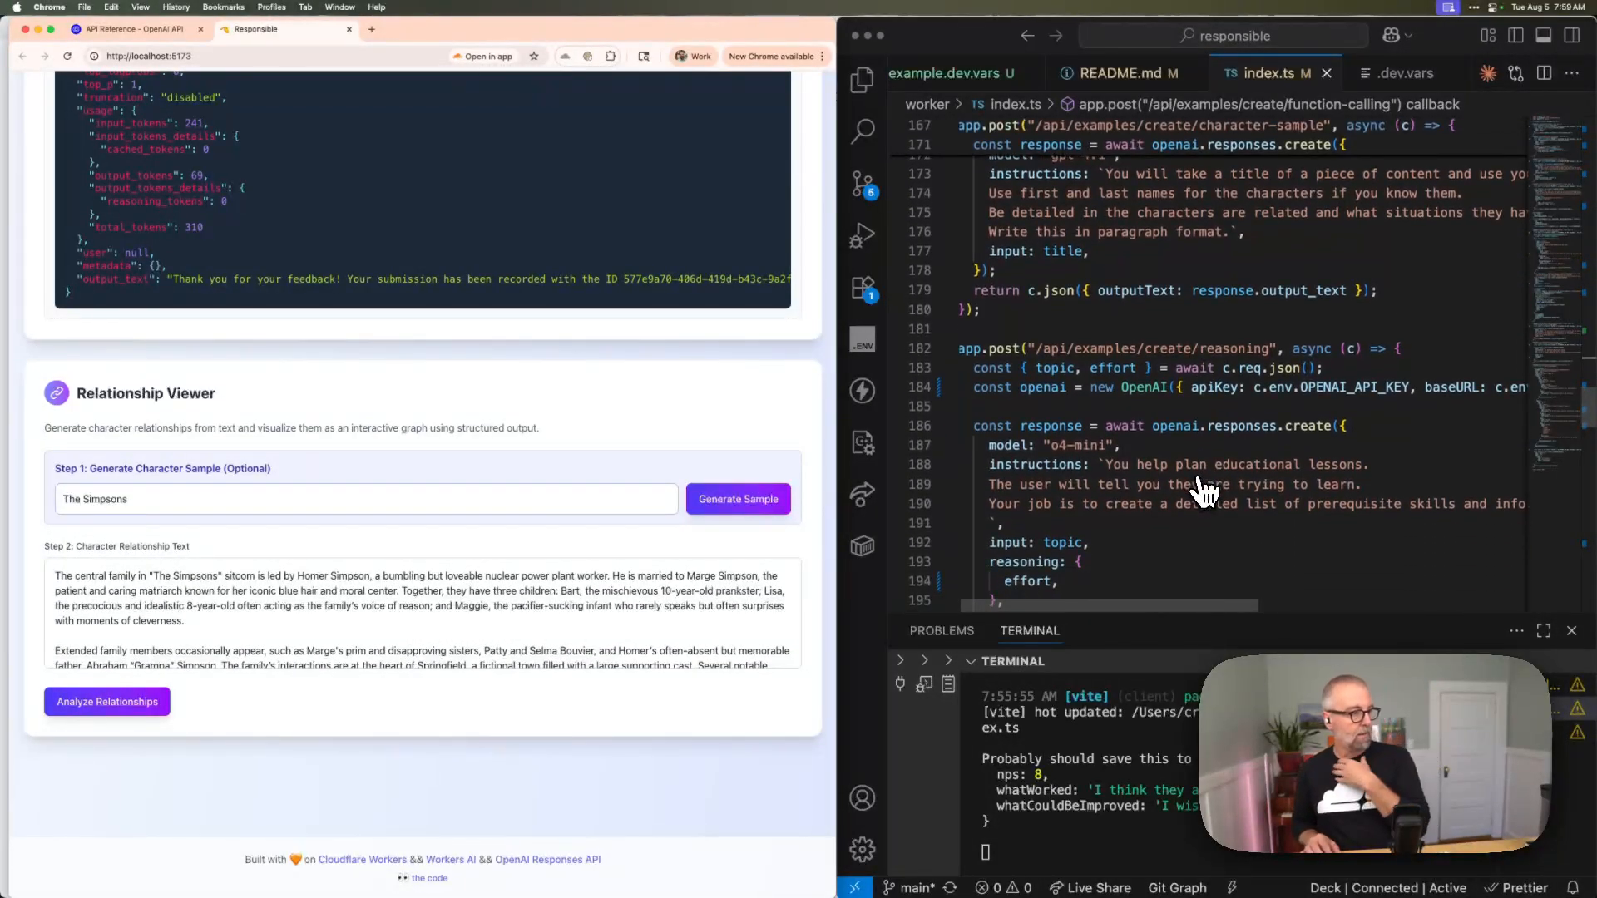
scroll(down, 3)
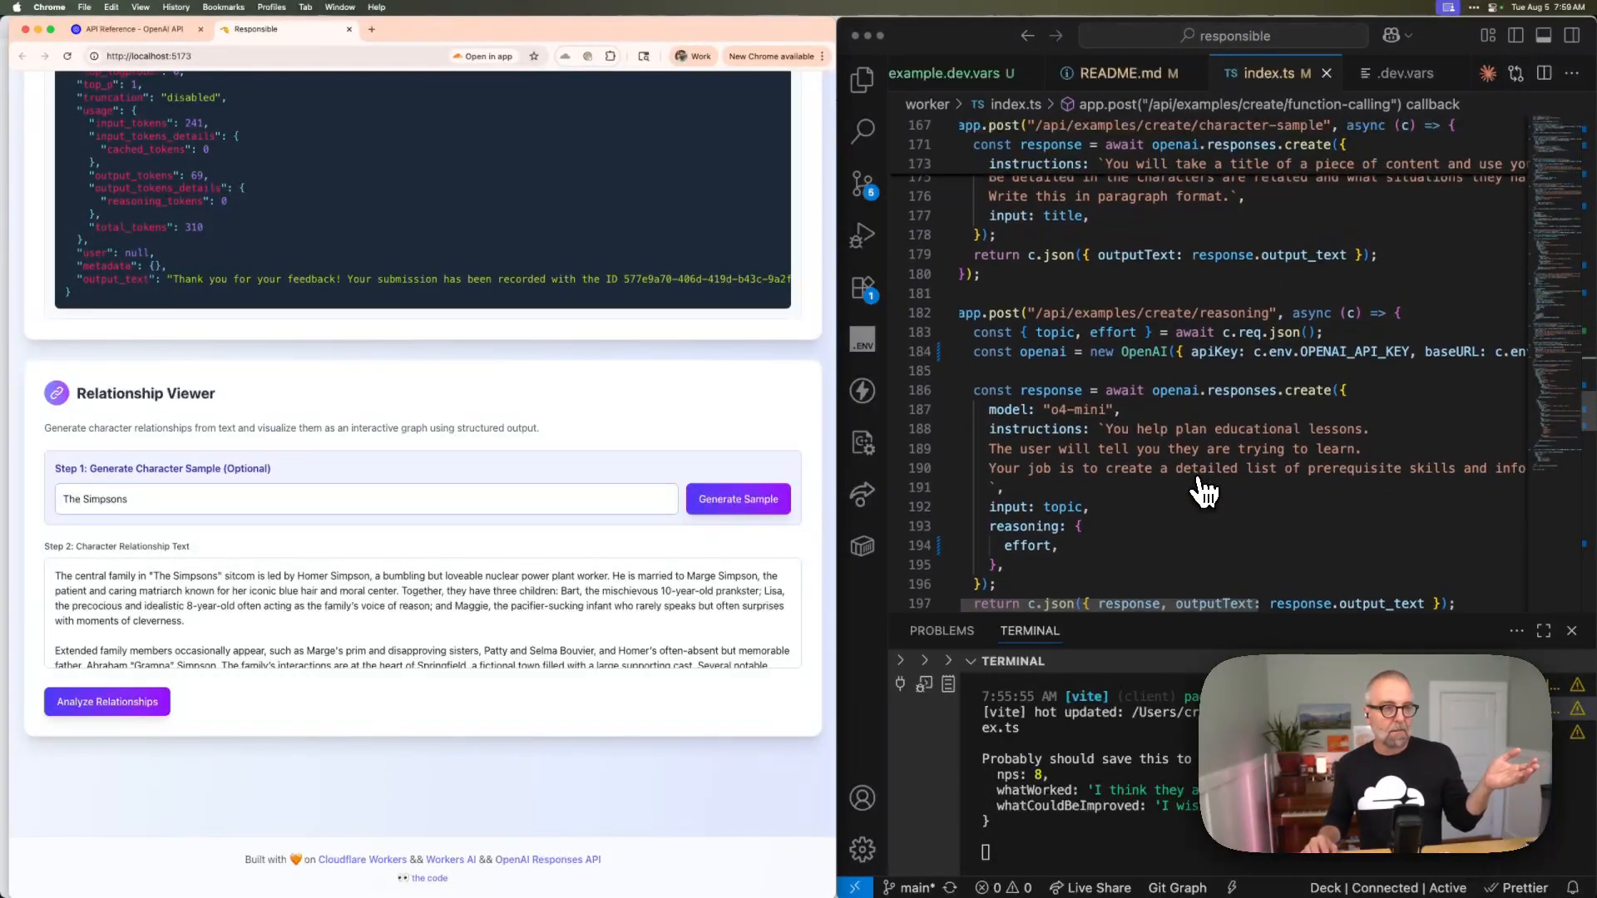
scroll(down, 3)
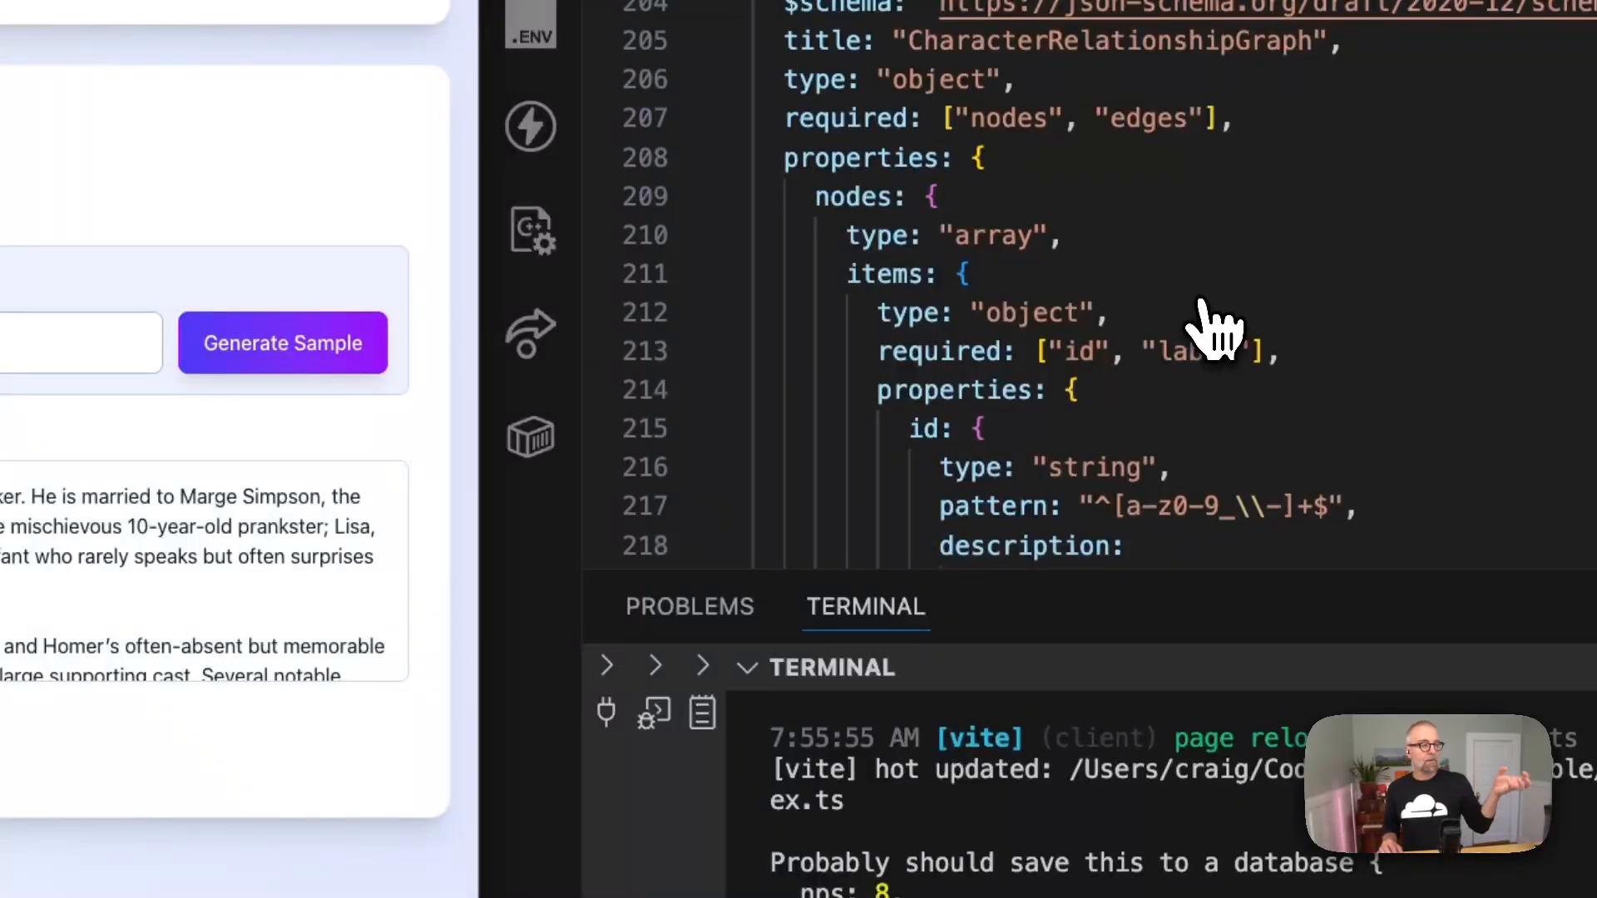
- Scroll index.ts to the jsonSchema definition in the /api/examples/parse/relationships handler
scroll(down, 3)
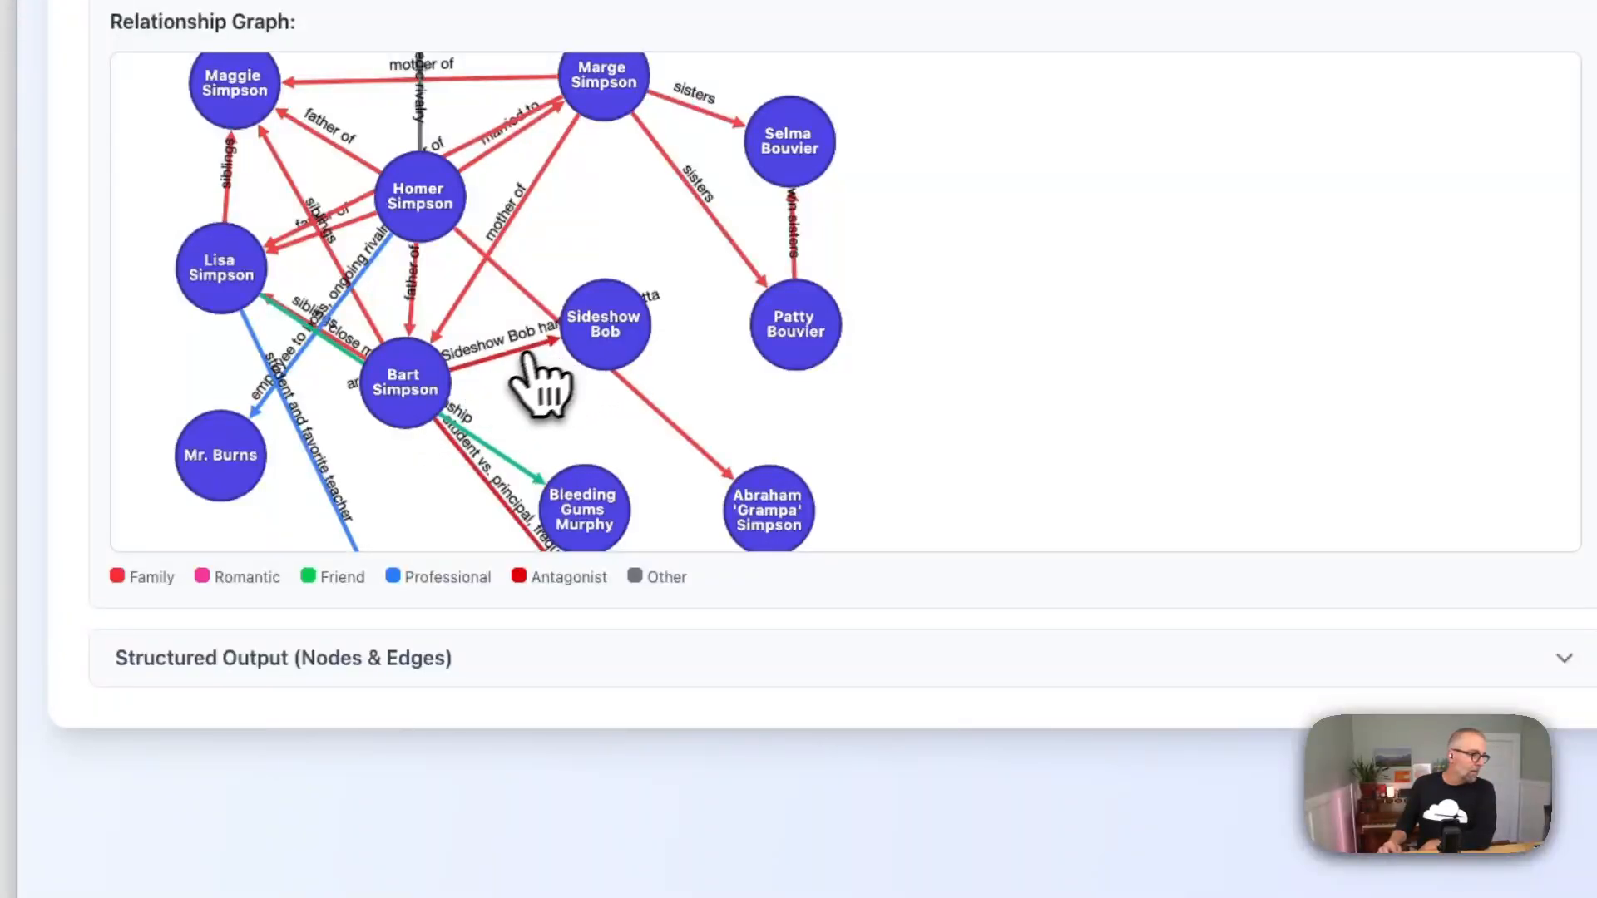
mouse_move(549, 584)
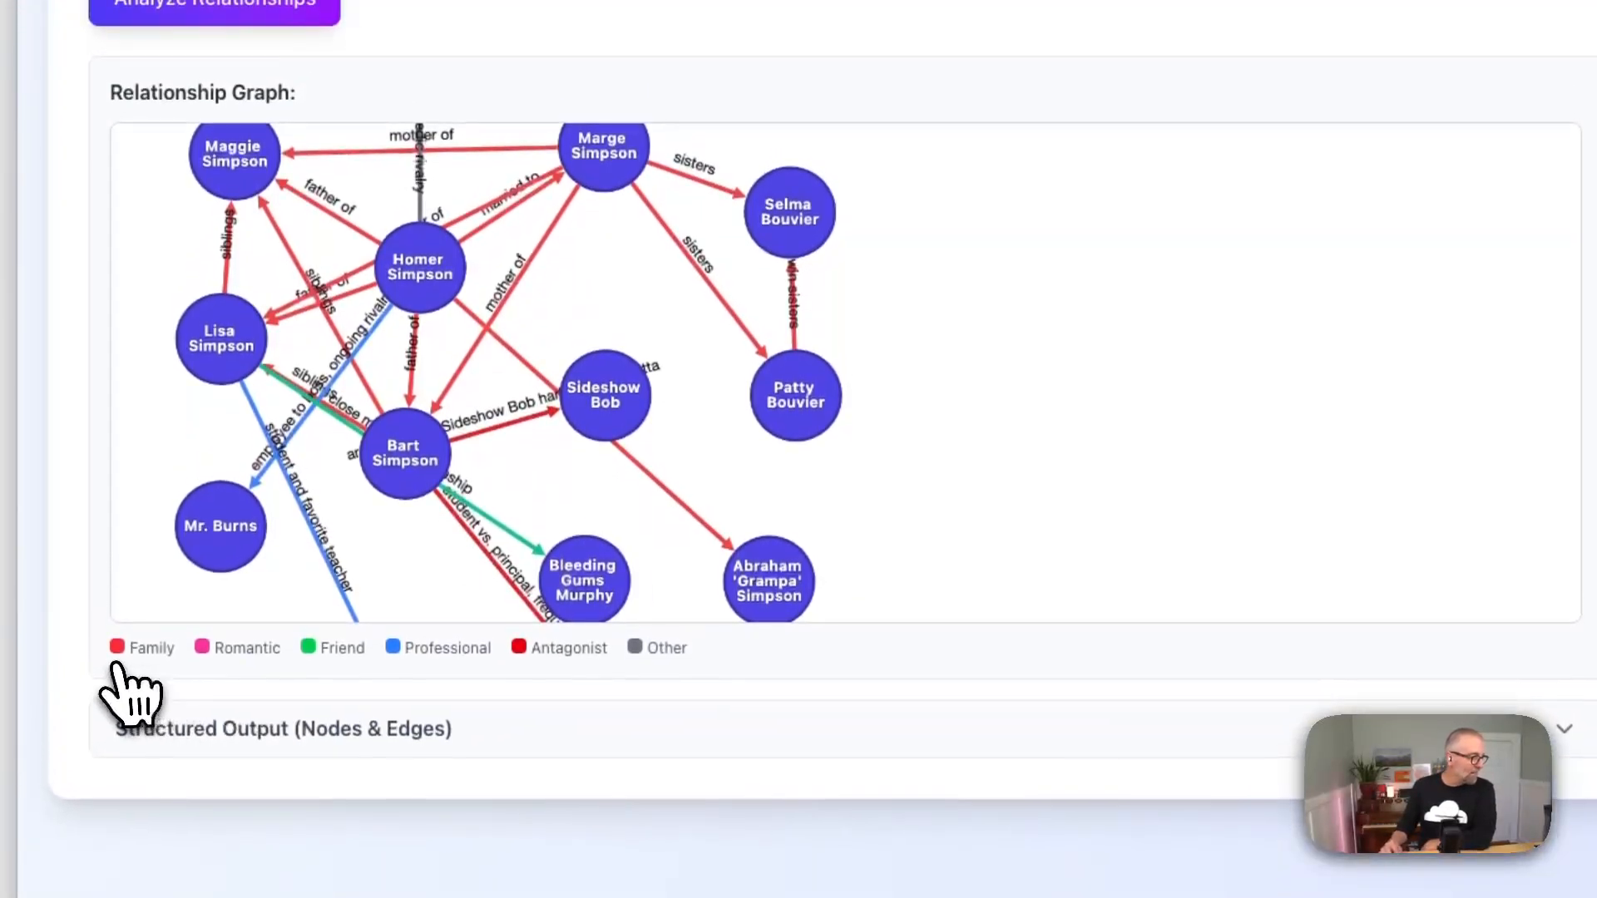
mouse_move(518, 682)
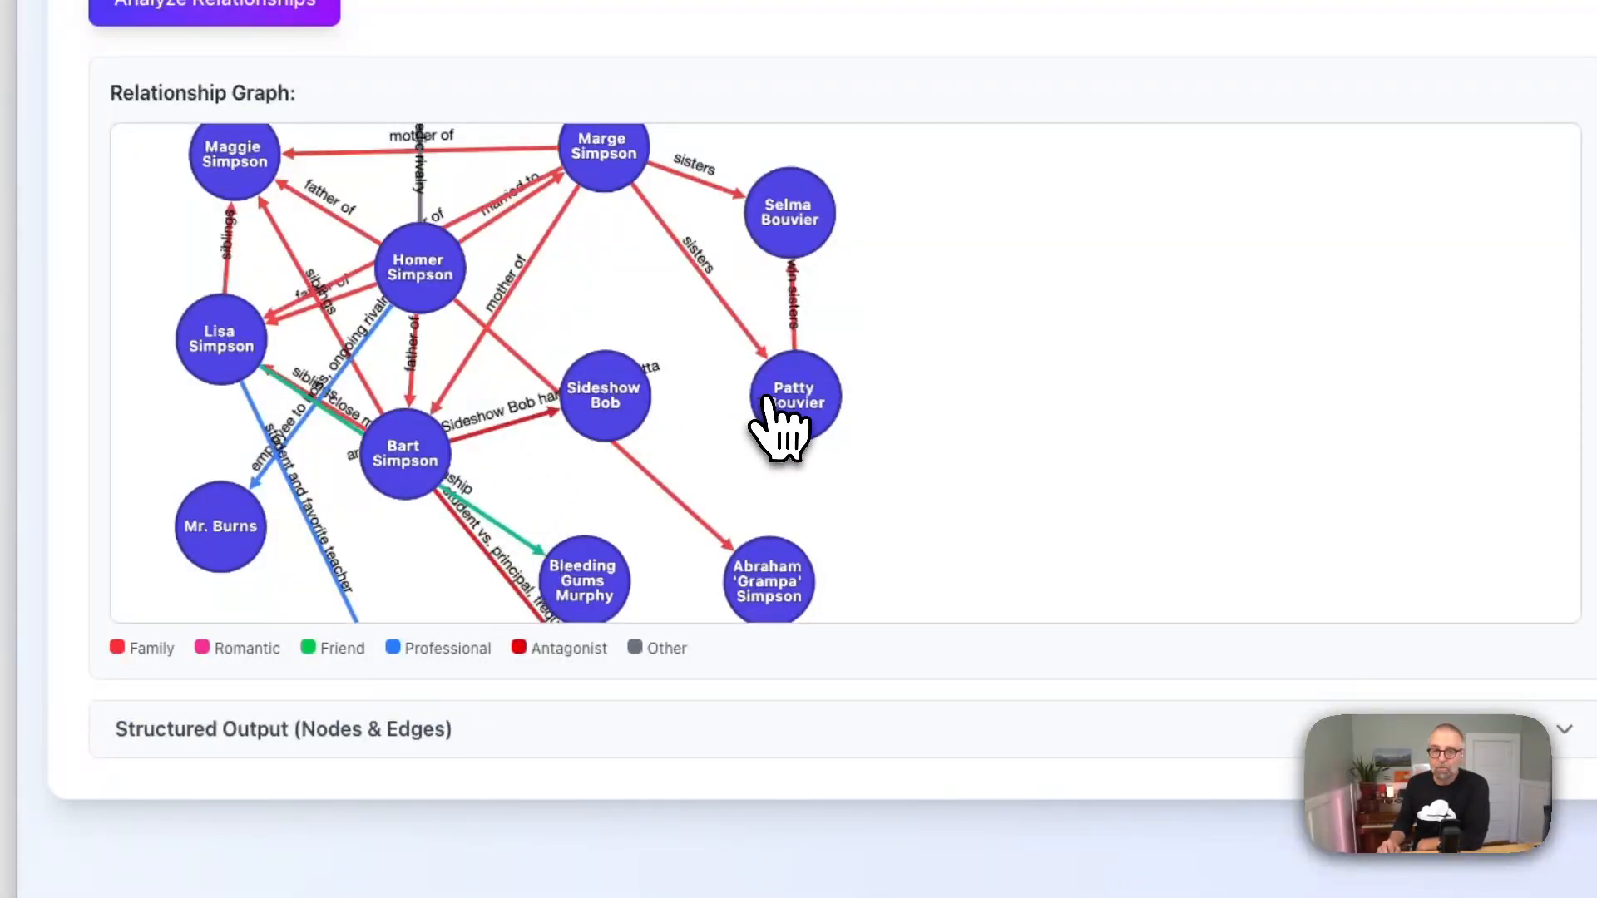
mouse_move(609, 250)
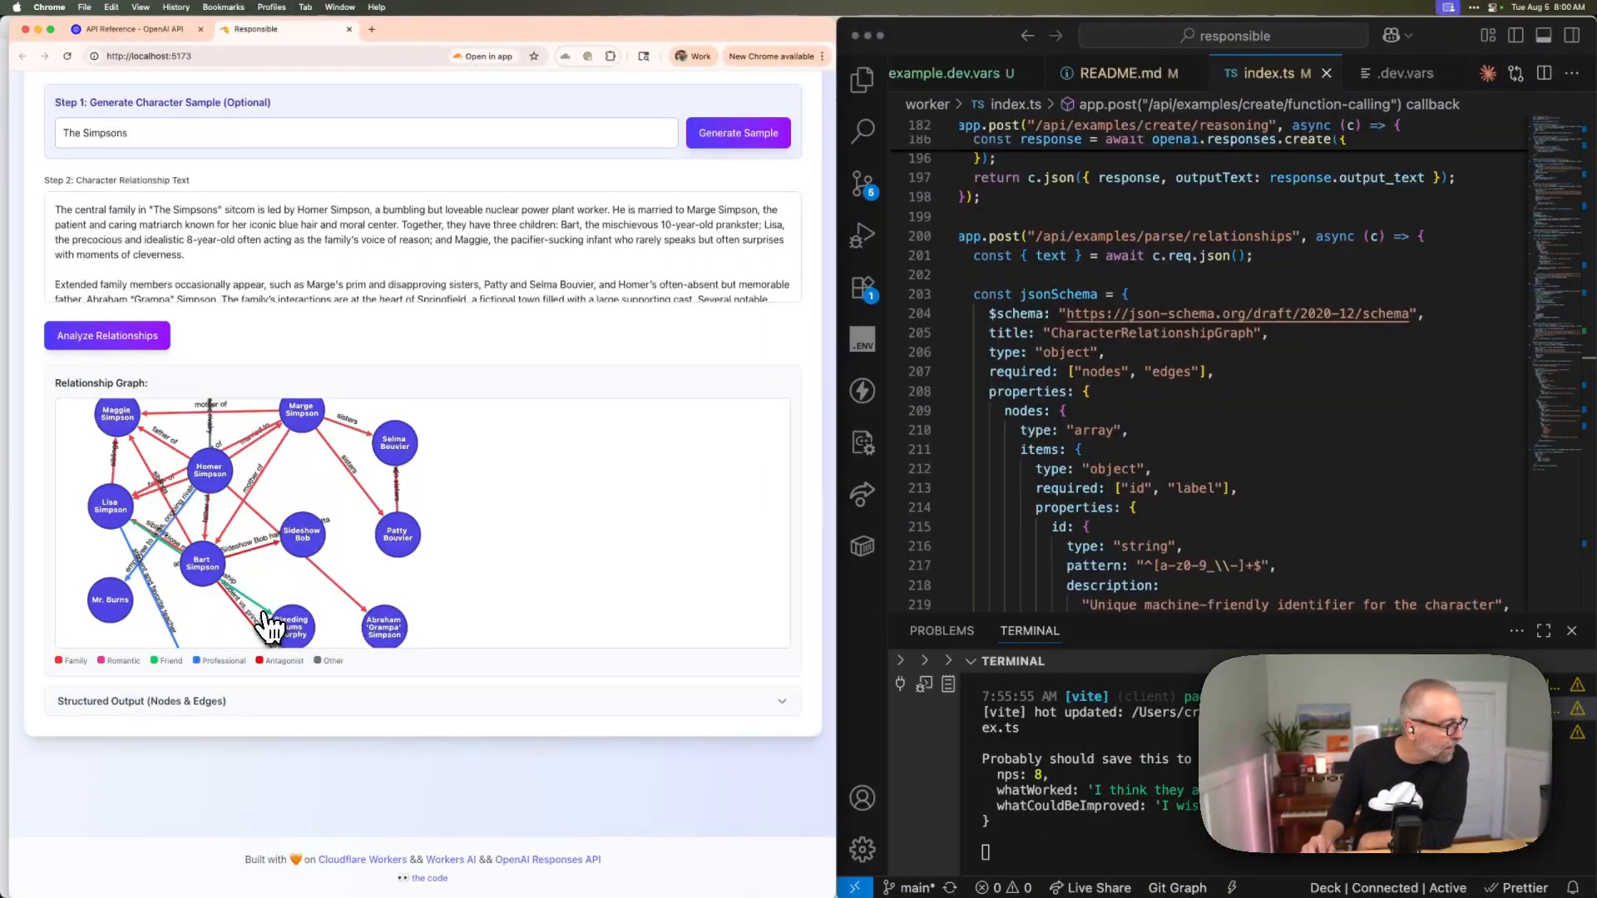
mouse_move(181, 579)
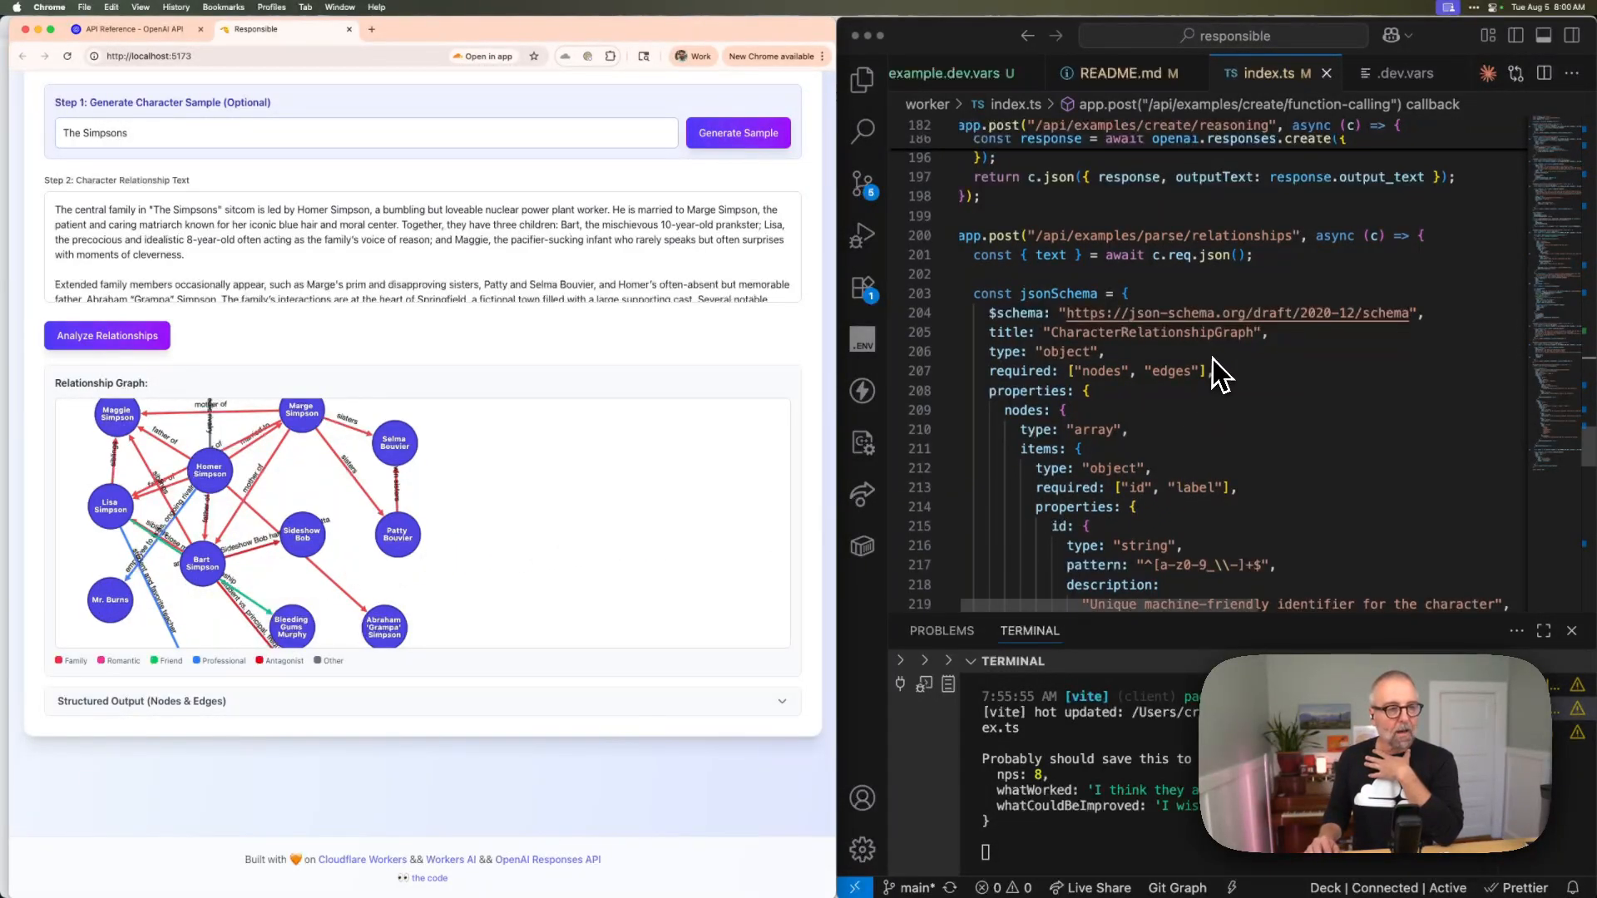
- Scroll through the jsonSchema to the openai.responses.parse call using gpt-4.1 with json_schema format
scroll(down, 3)
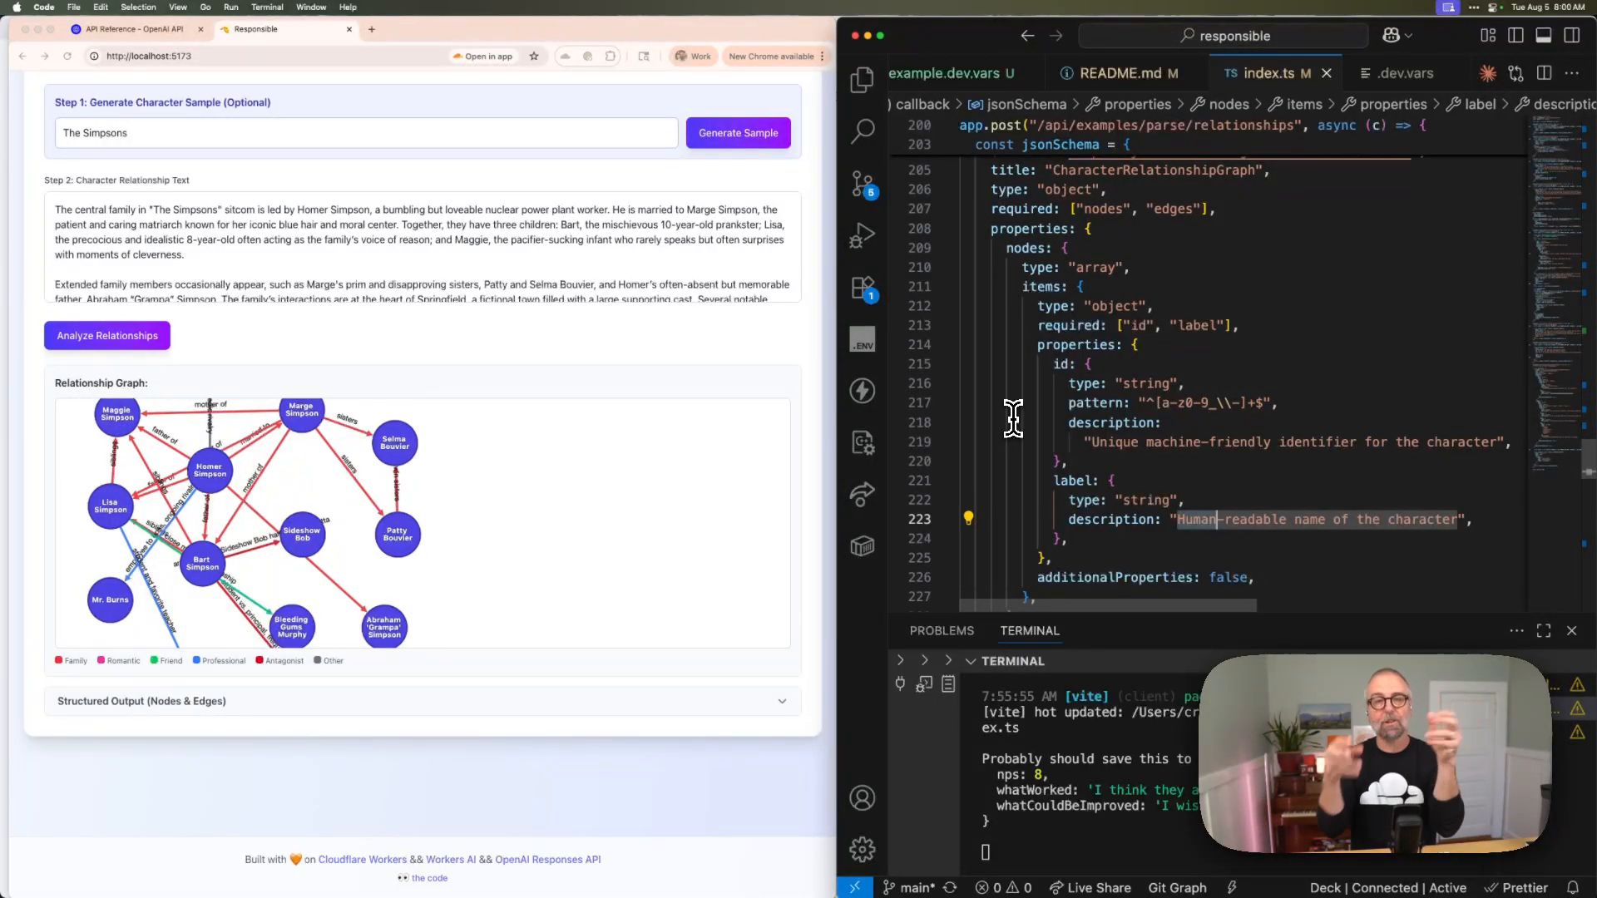
scroll(down, 3)
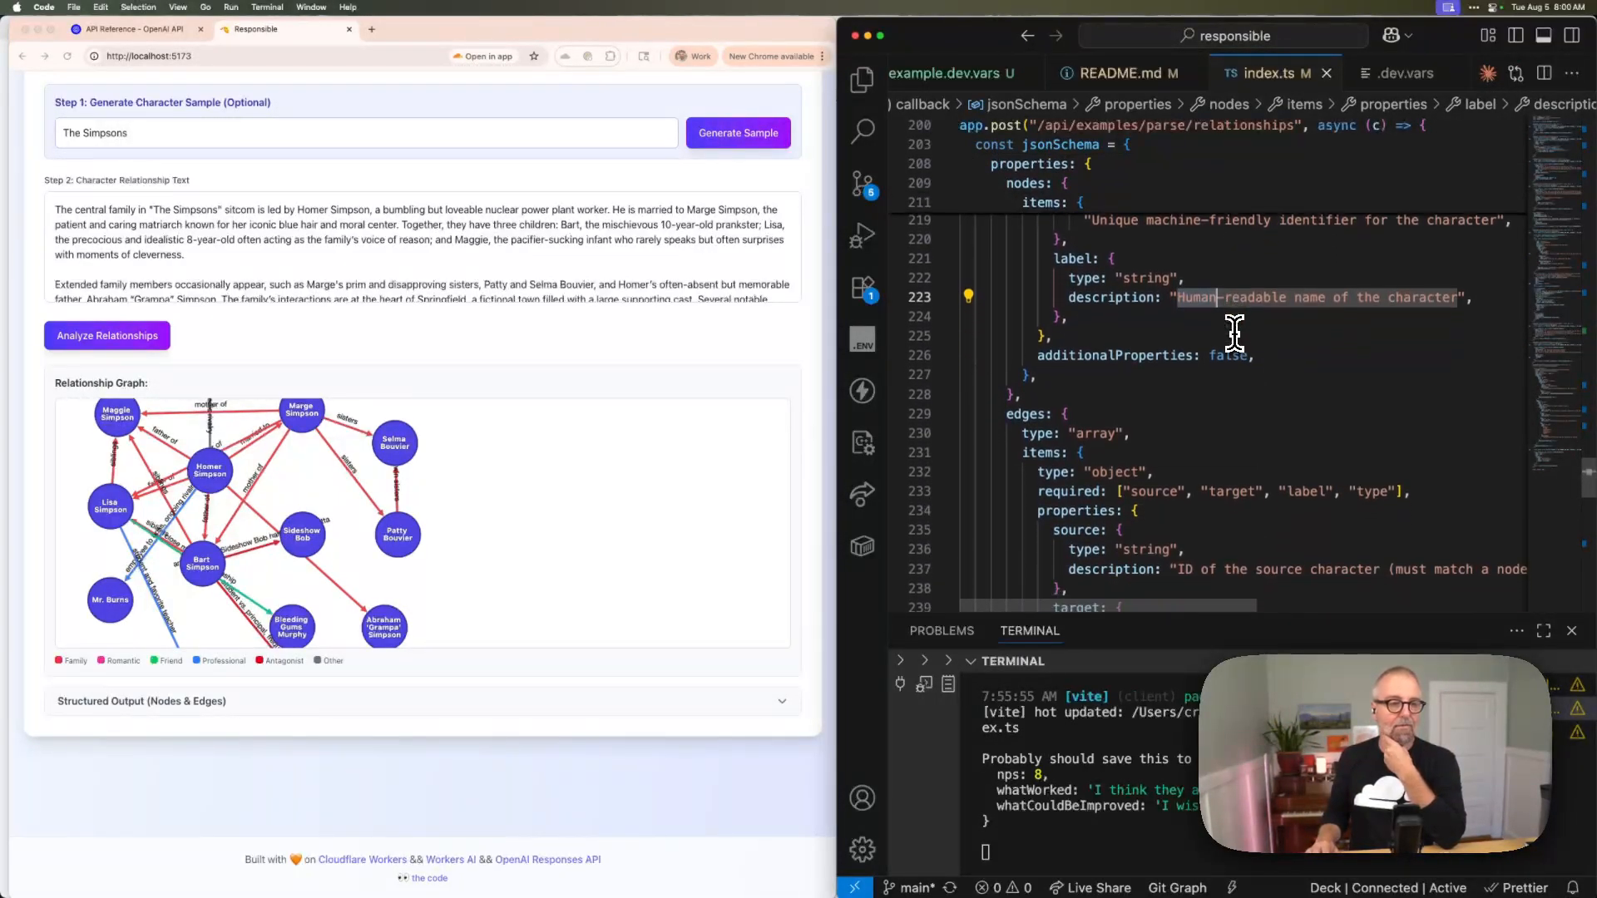
scroll(down, 3)
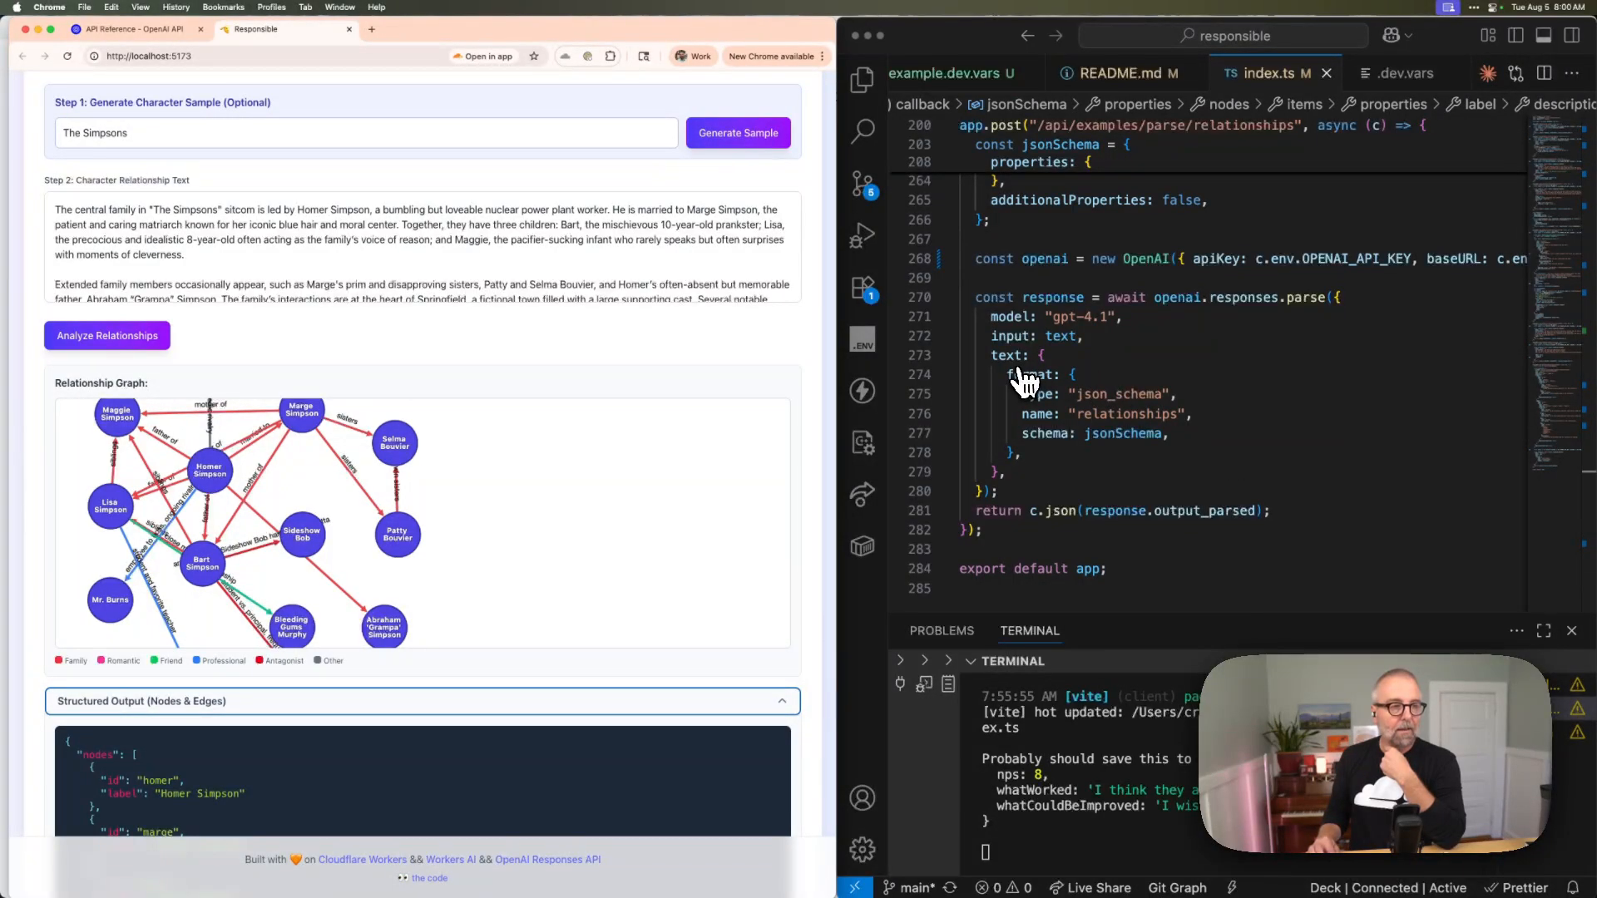
mouse_move(1109, 423)
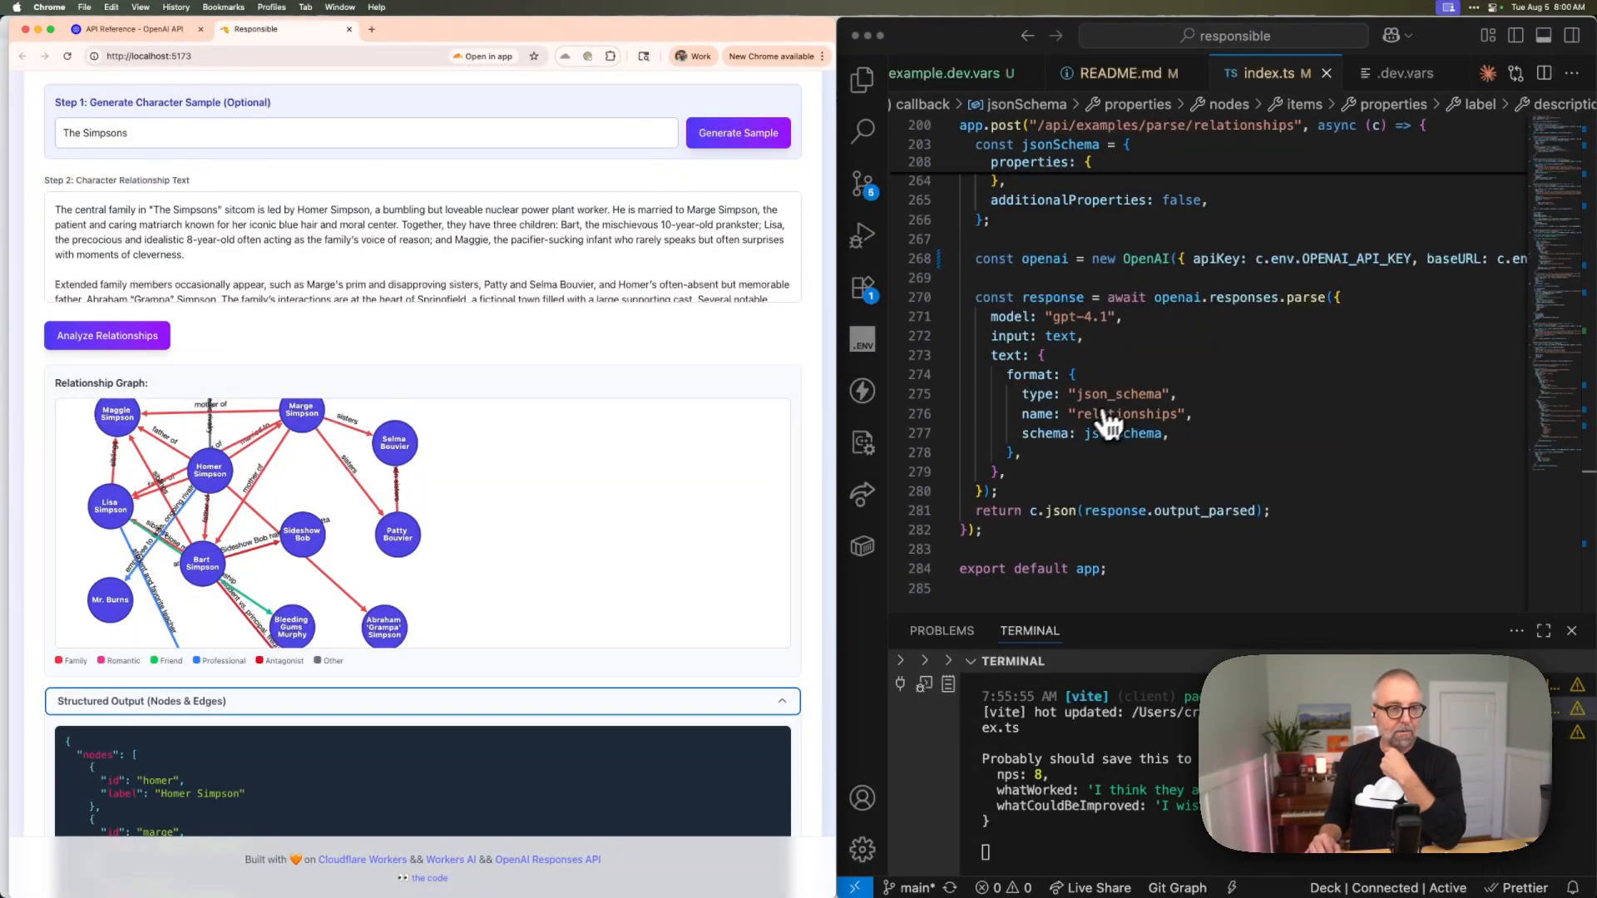
mouse_move(1134, 432)
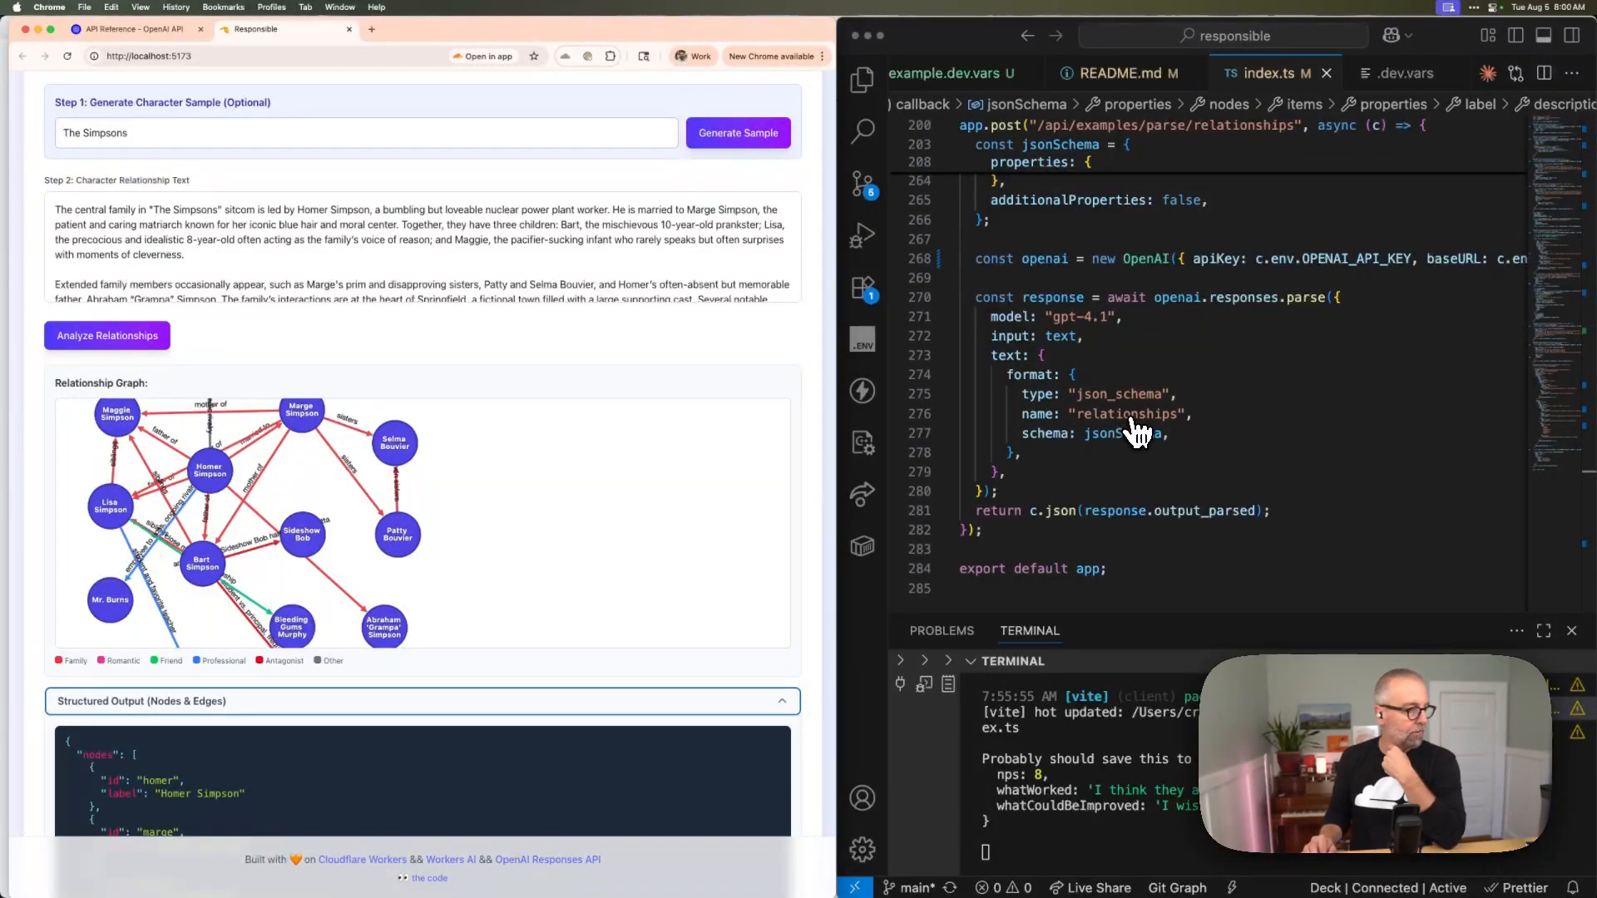
mouse_move(1158, 479)
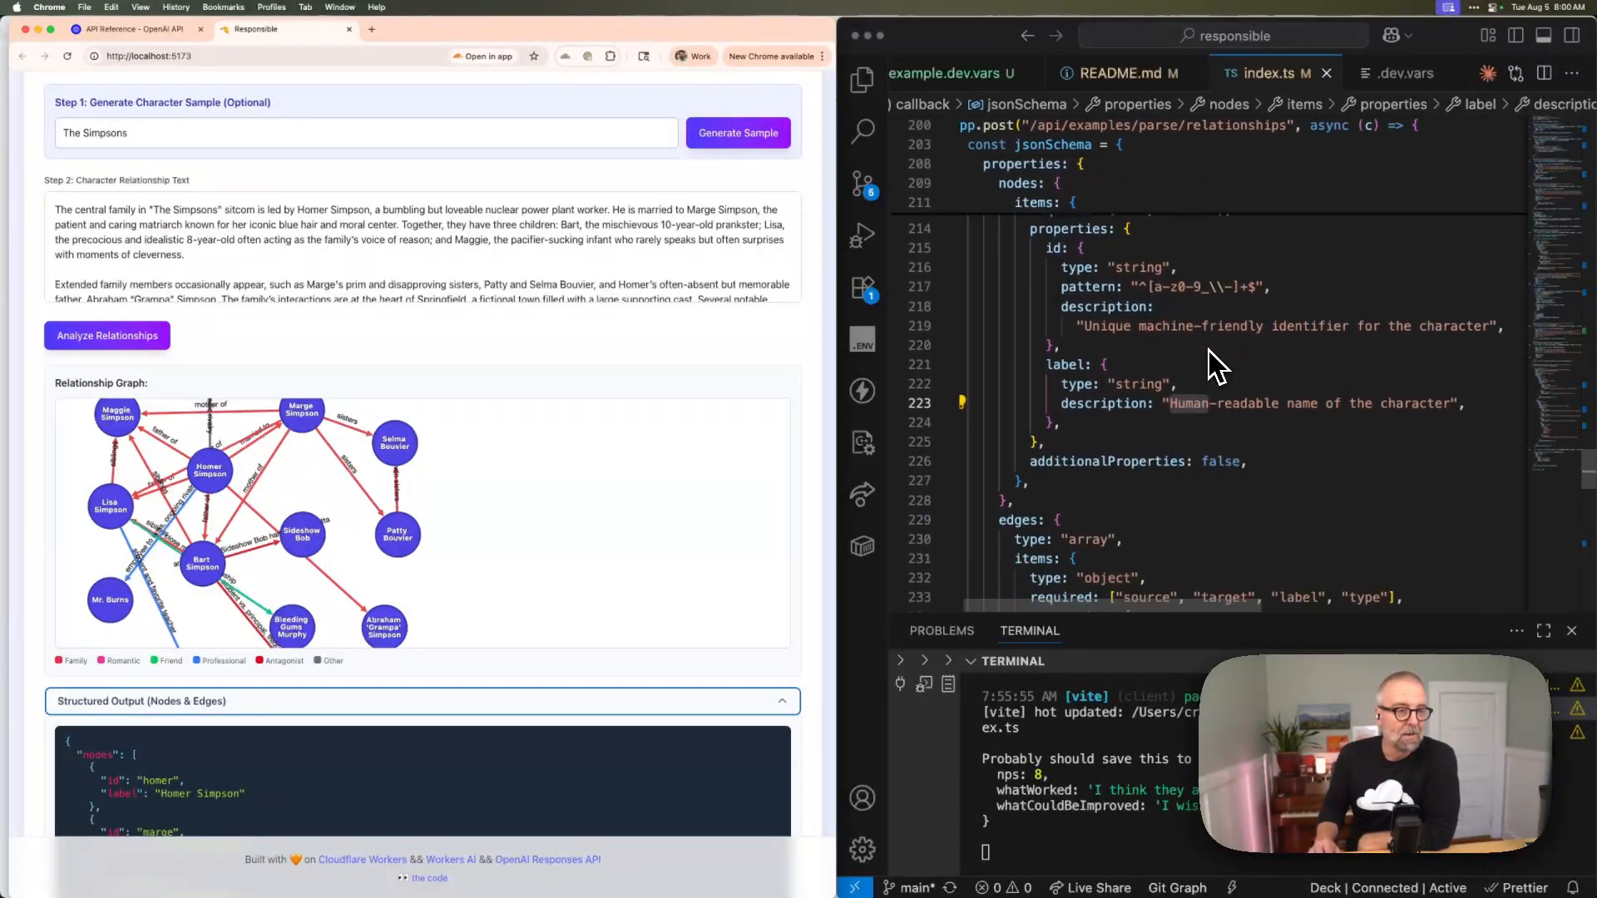
scroll(down, 3)
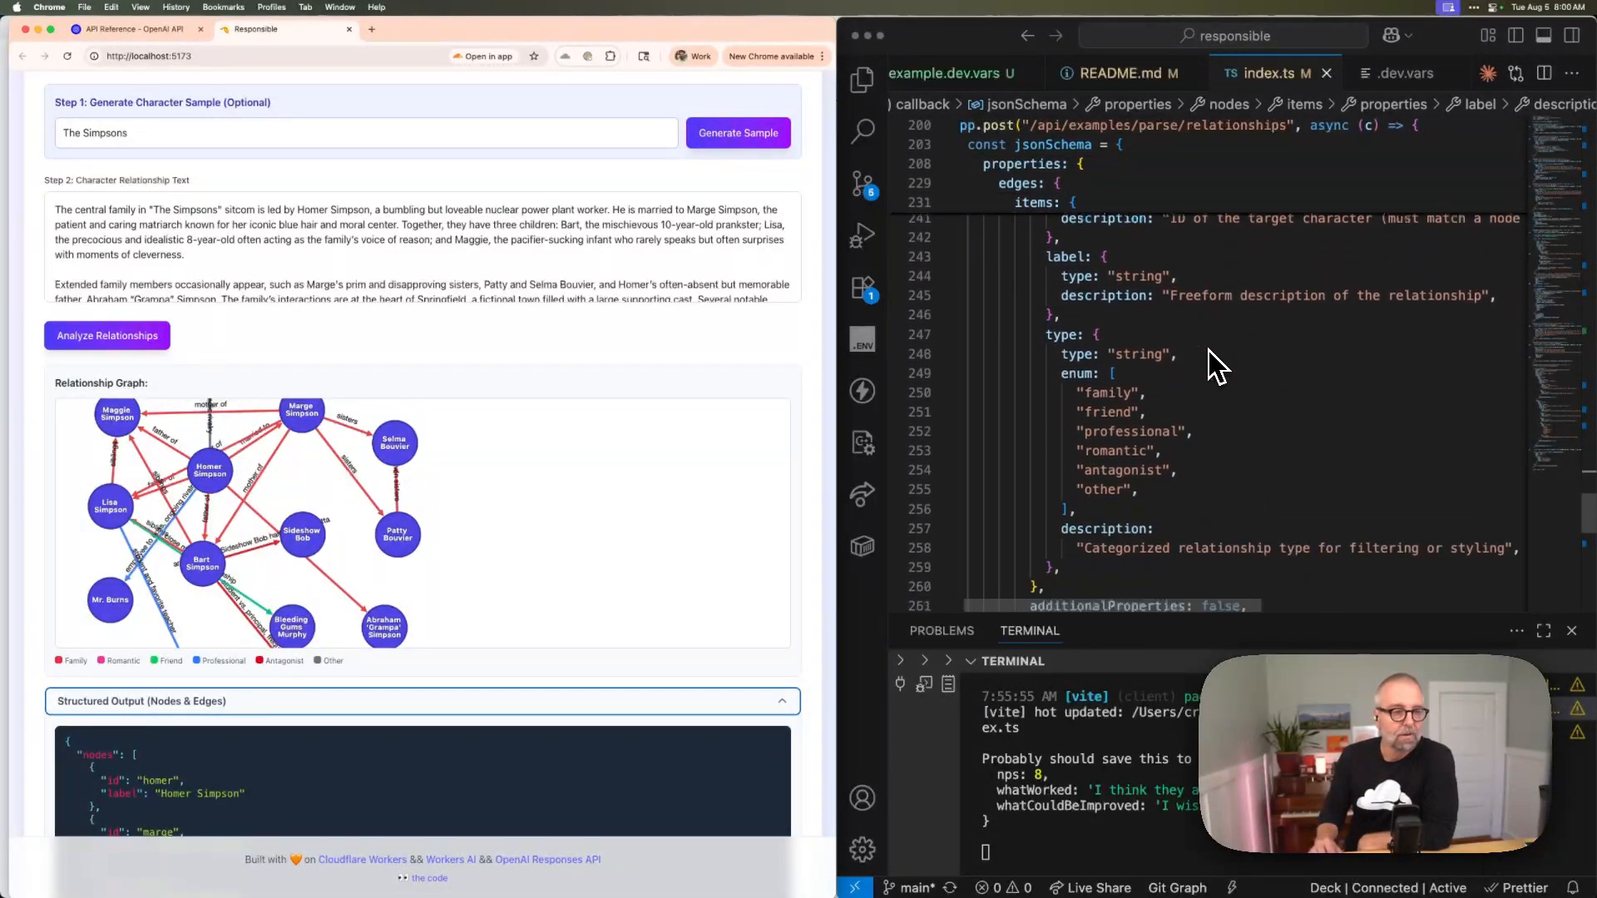
scroll(down, 3)
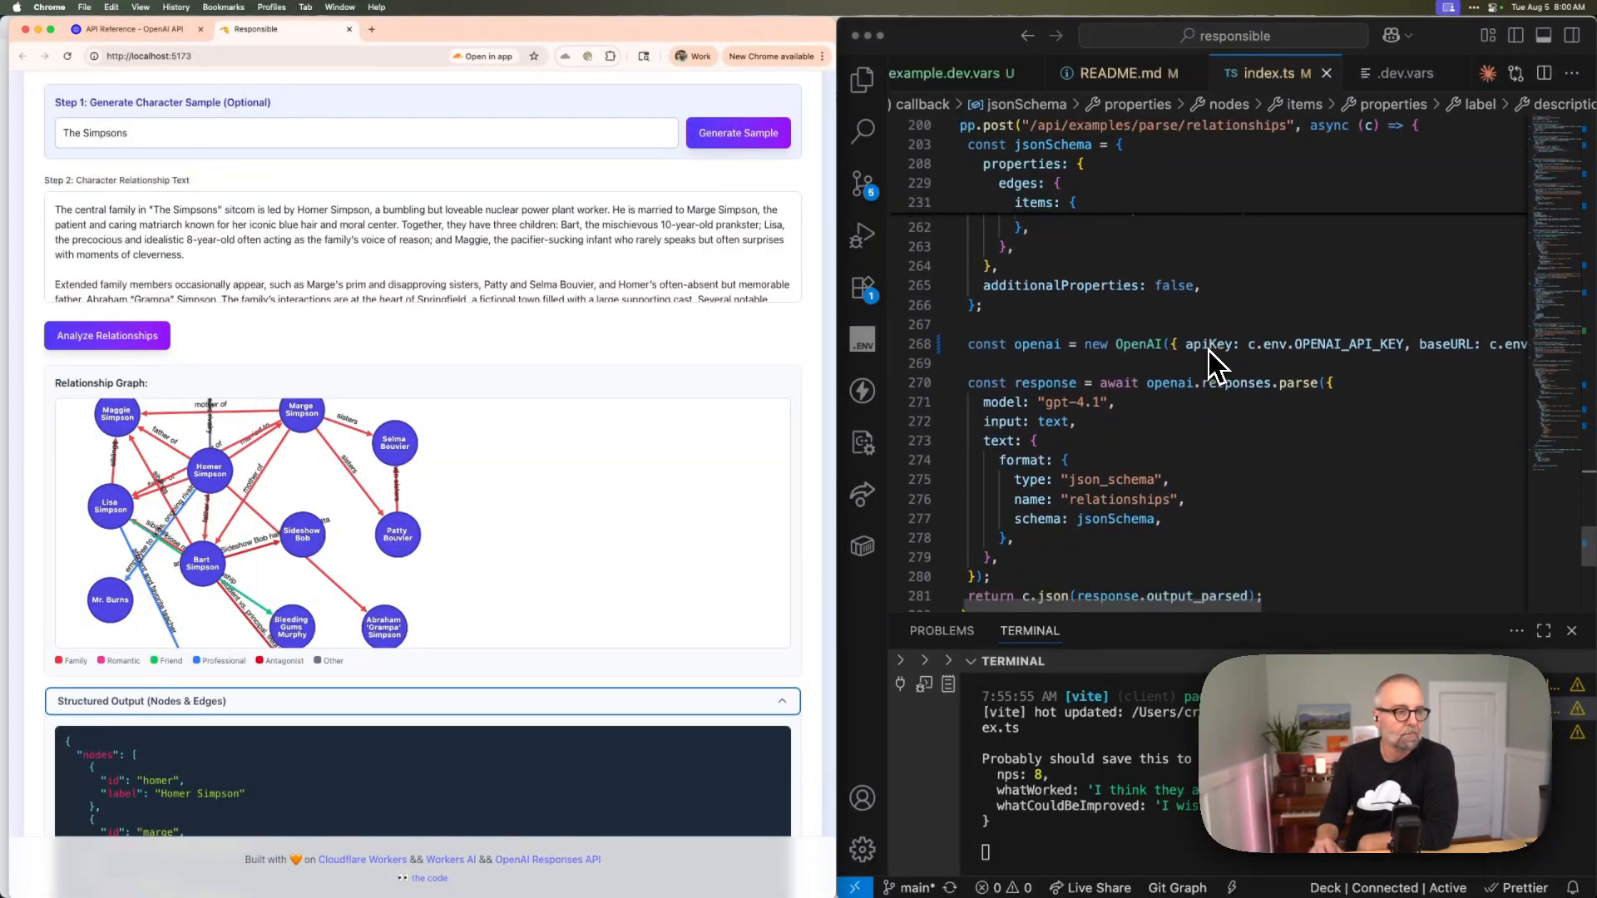